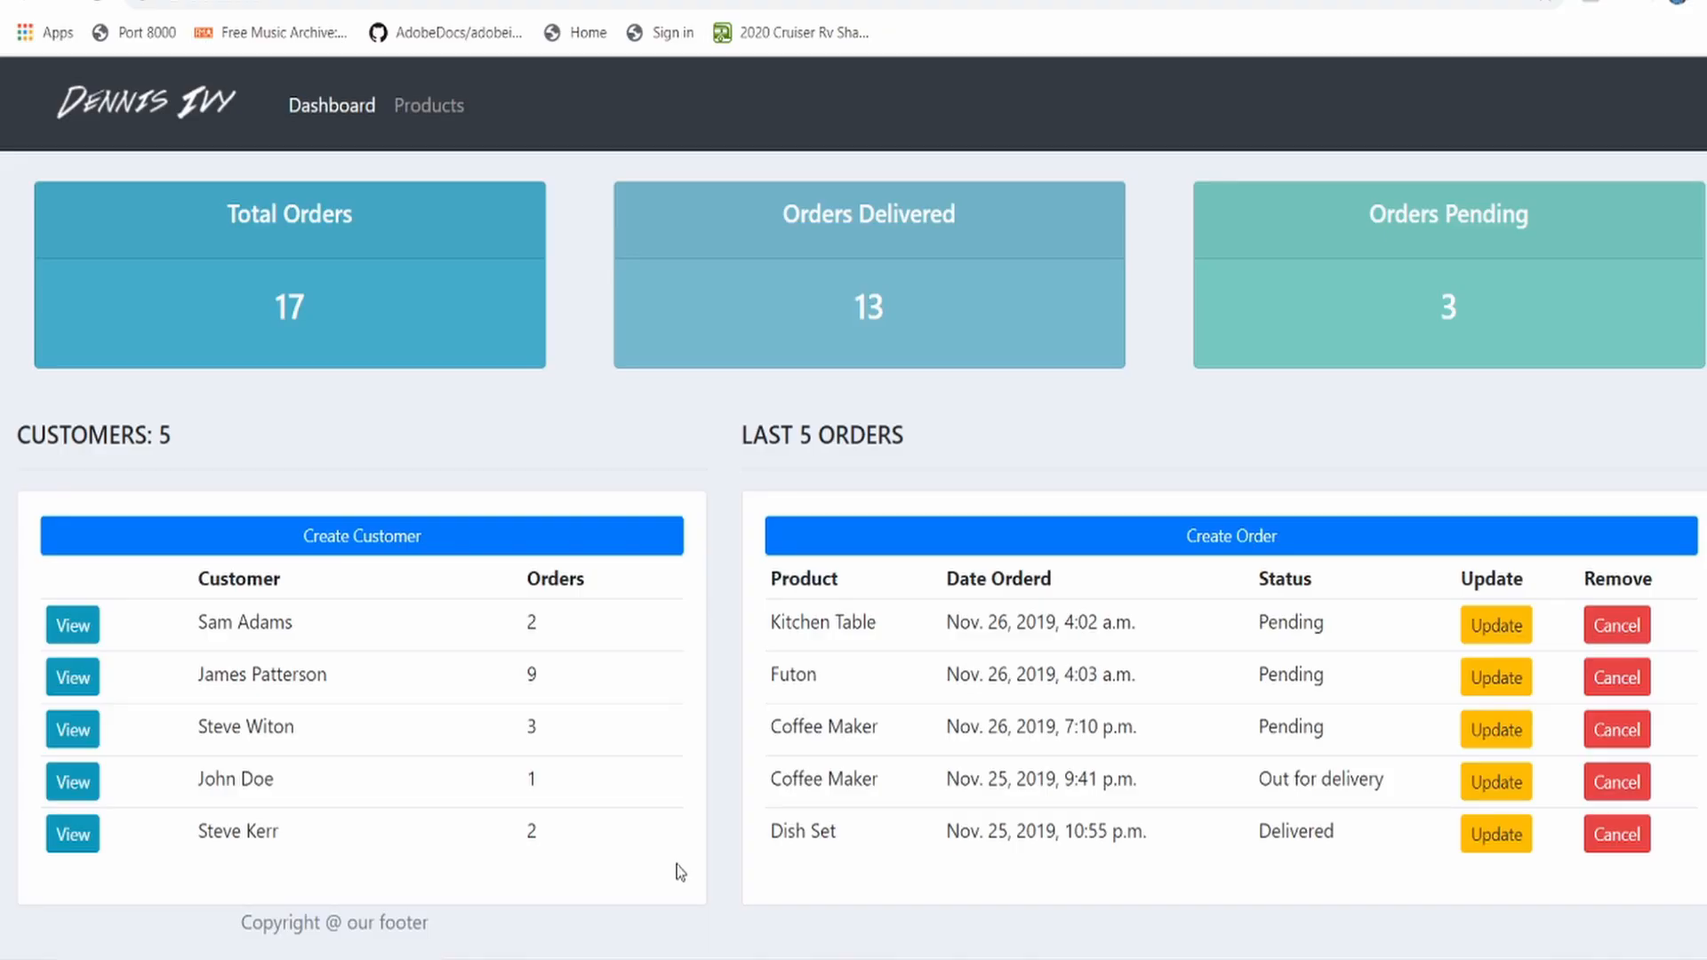
{"action": "mouse_move", "coordinate": [288, 672]}
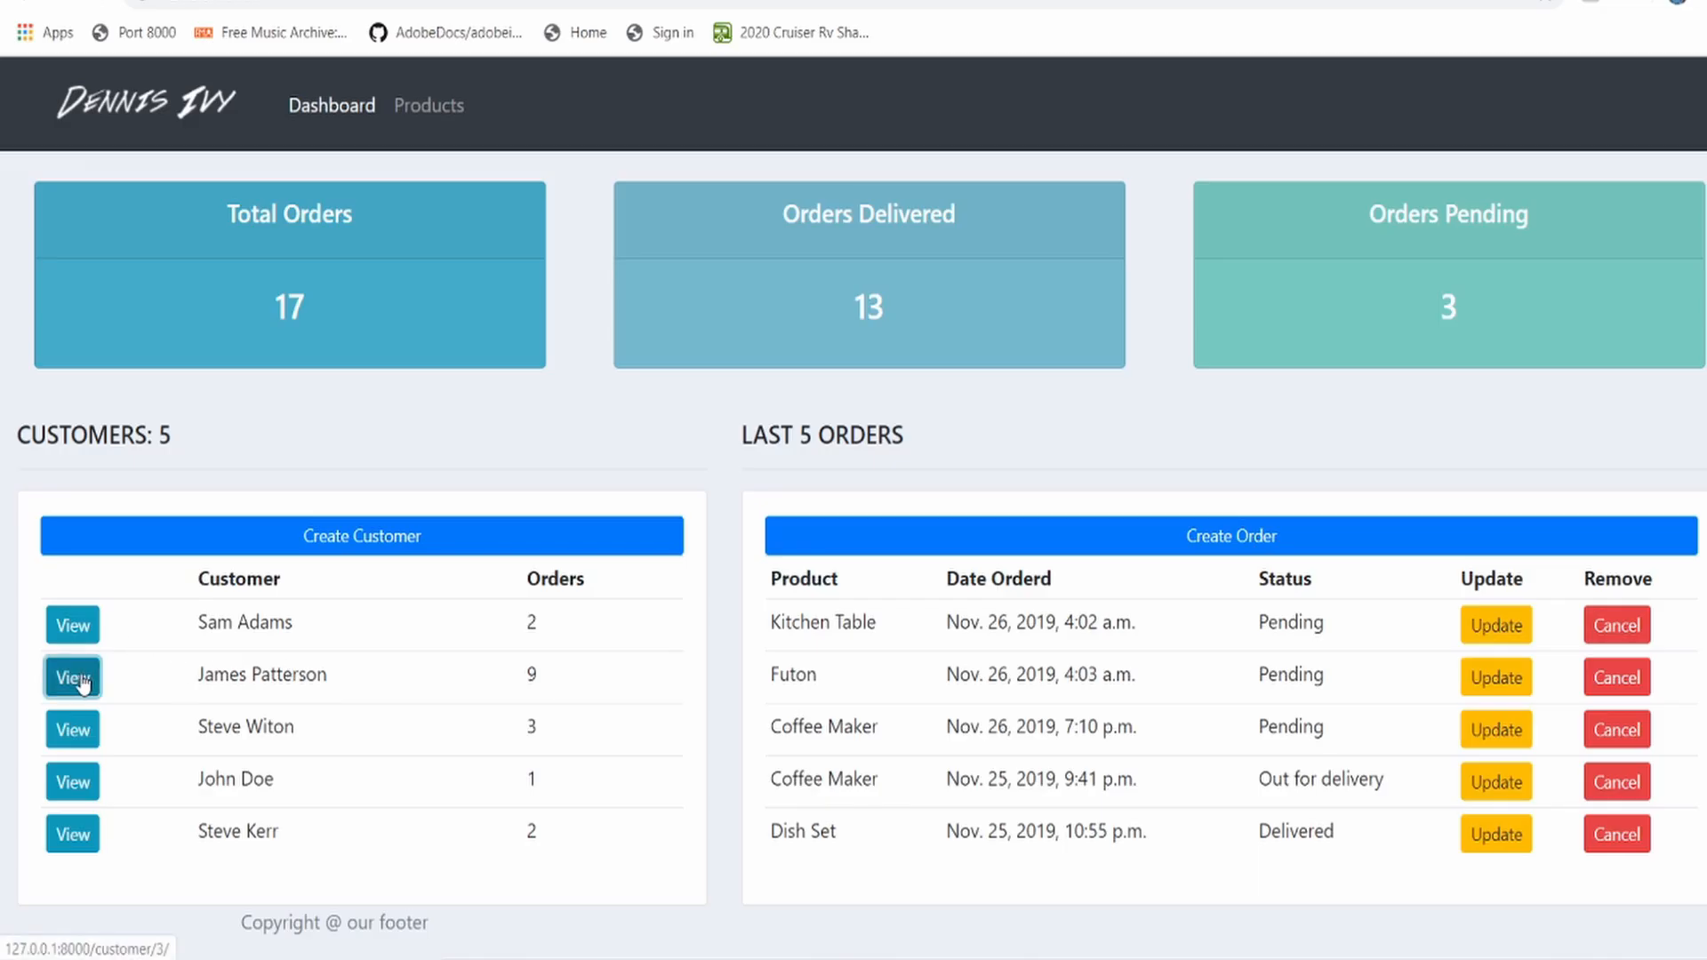
{"action": "left_click", "coordinate": [72, 675]}
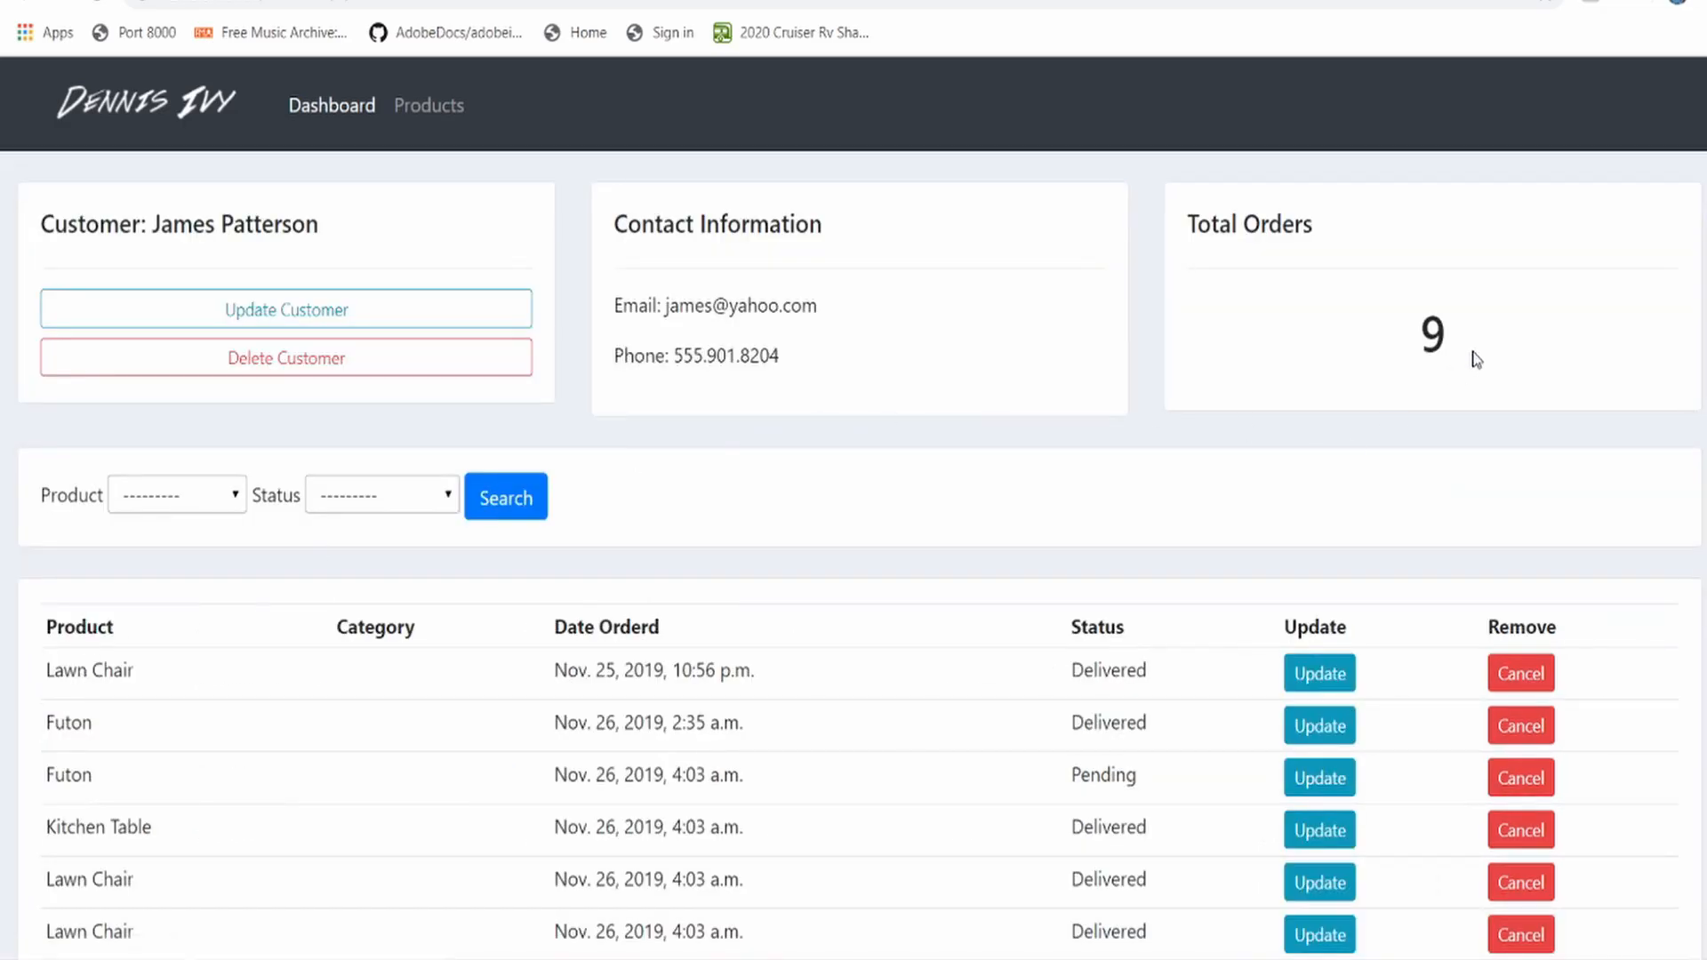
{"action": "scroll", "scroll_direction": "down", "scroll_amount": 3}
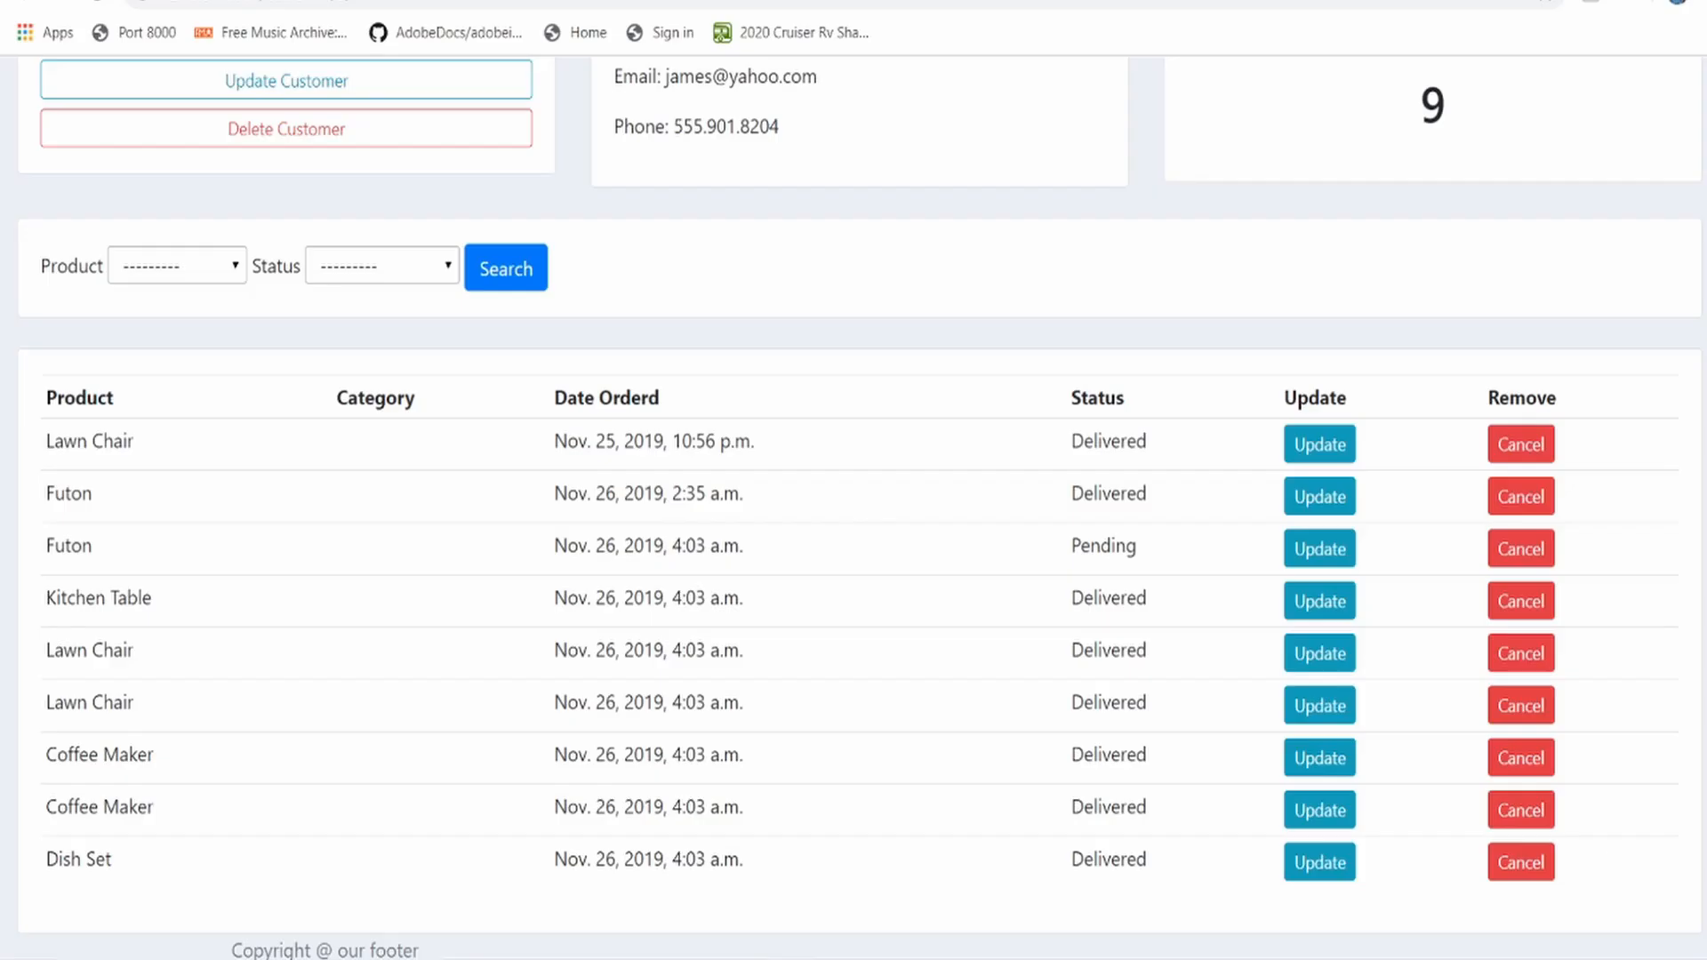
{"action": "left_click", "coordinate": [331, 105]}
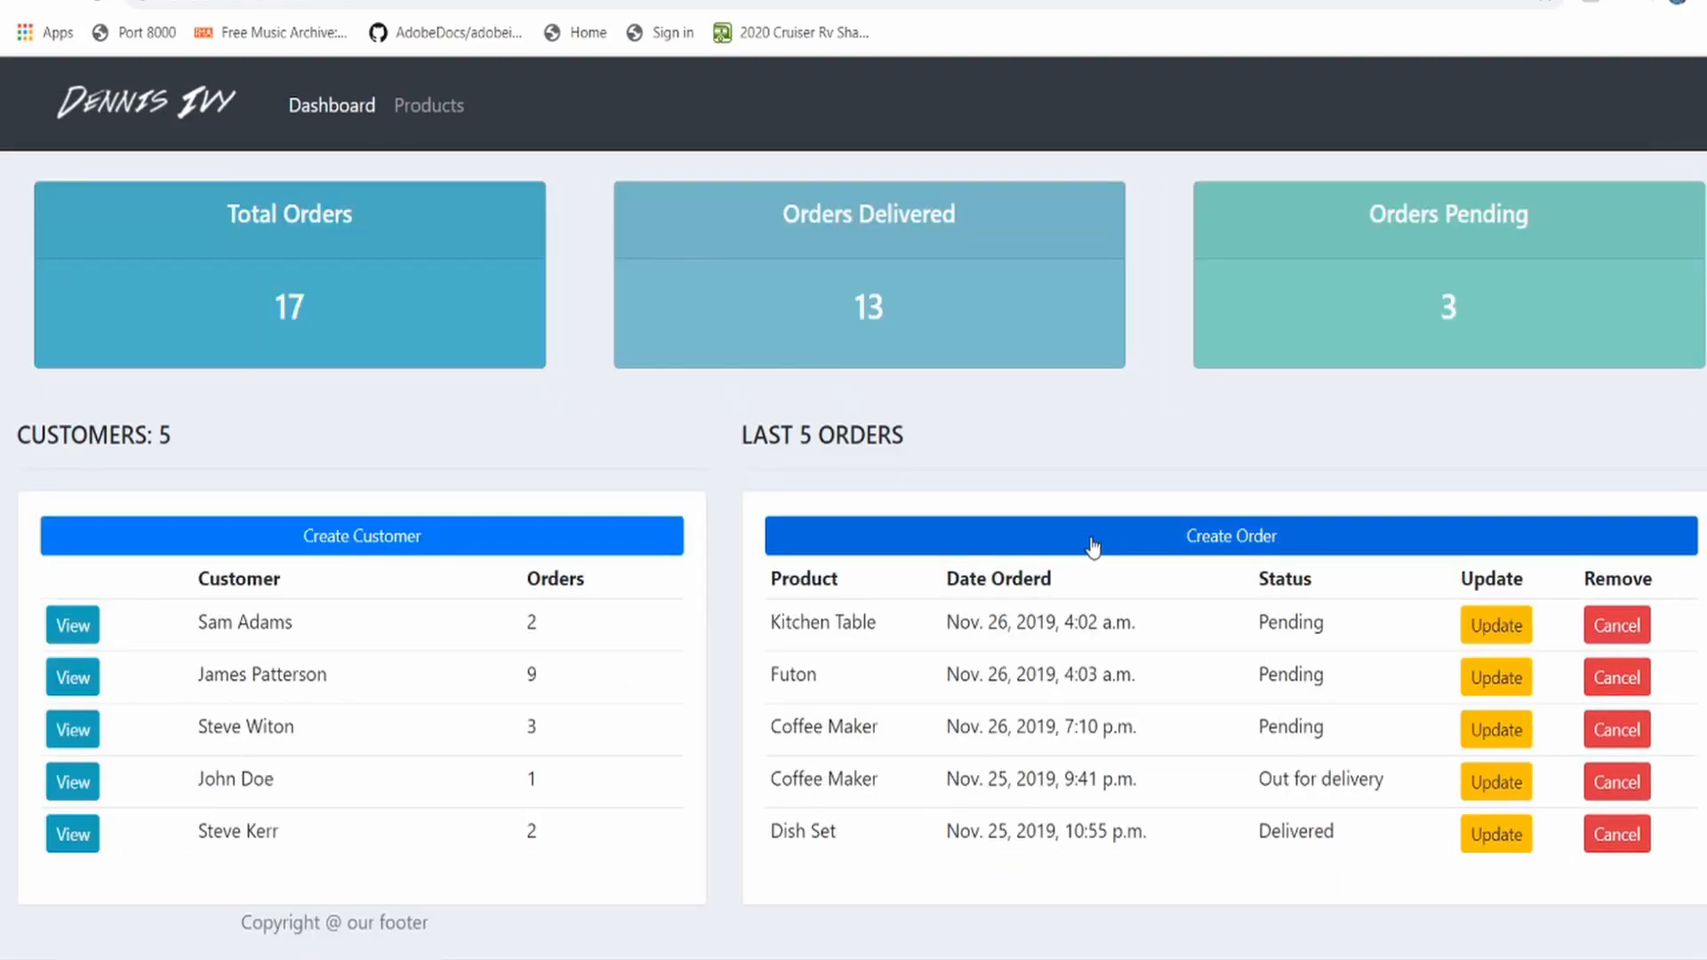
Step: Create a new Lawn Chair order for Sam Adams with a status and submit it
{"action": "left_click", "coordinate": [1231, 535]}
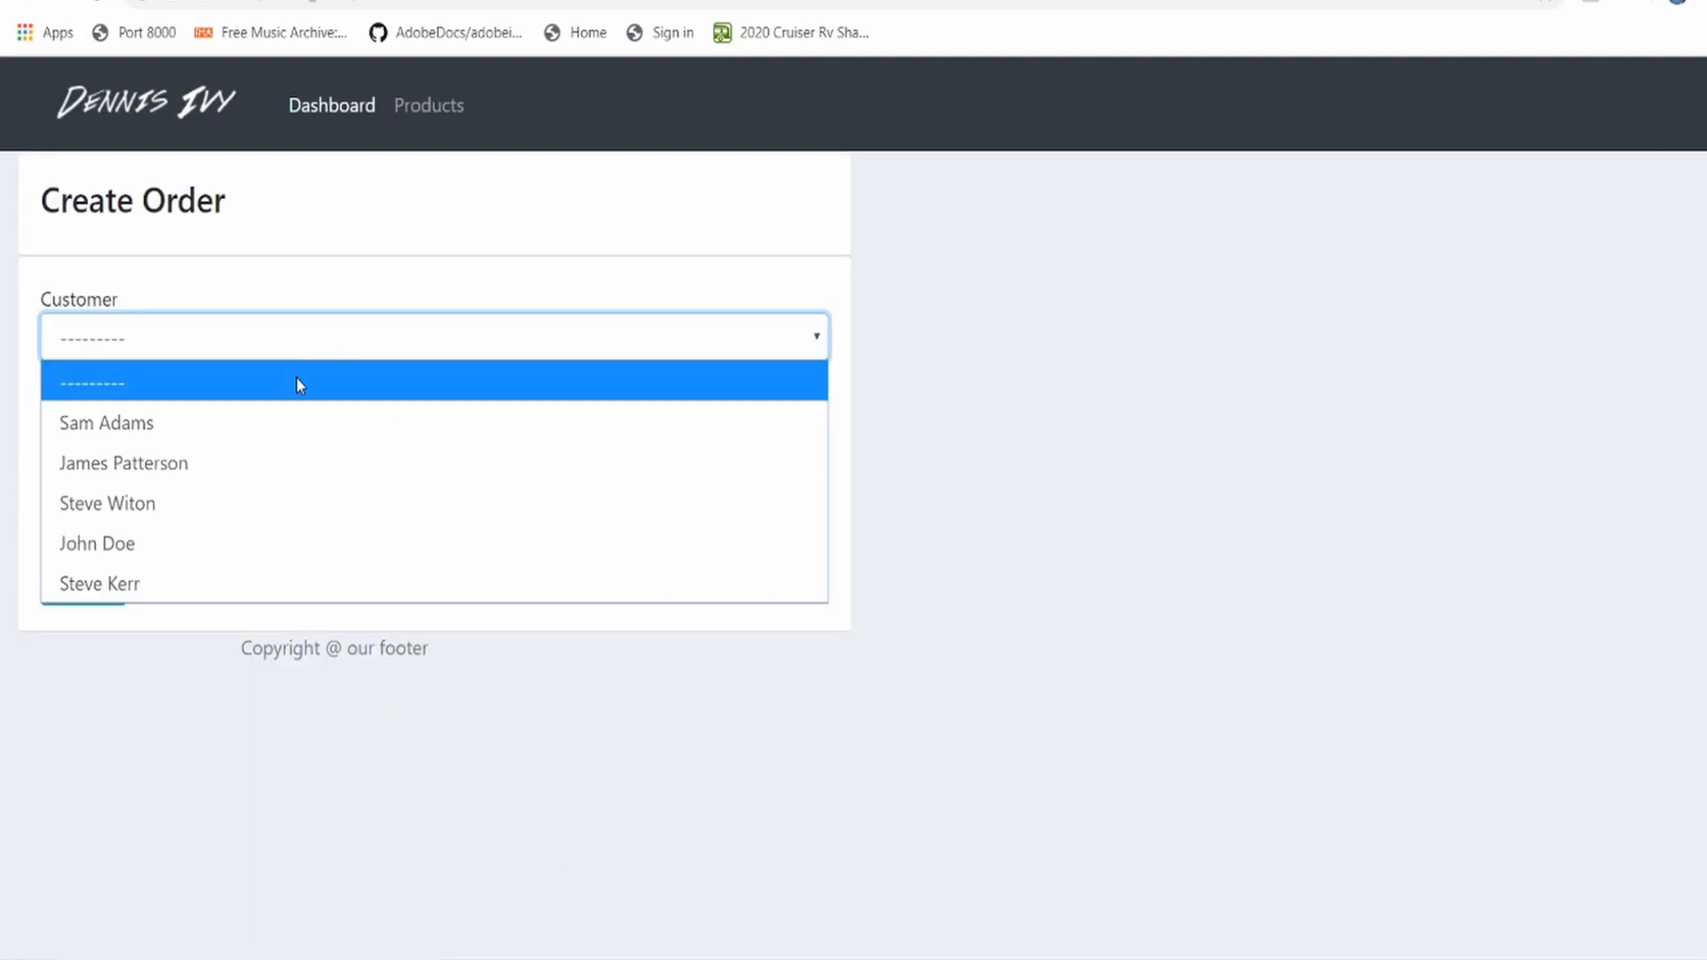
{"action": "left_click", "coordinate": [105, 423]}
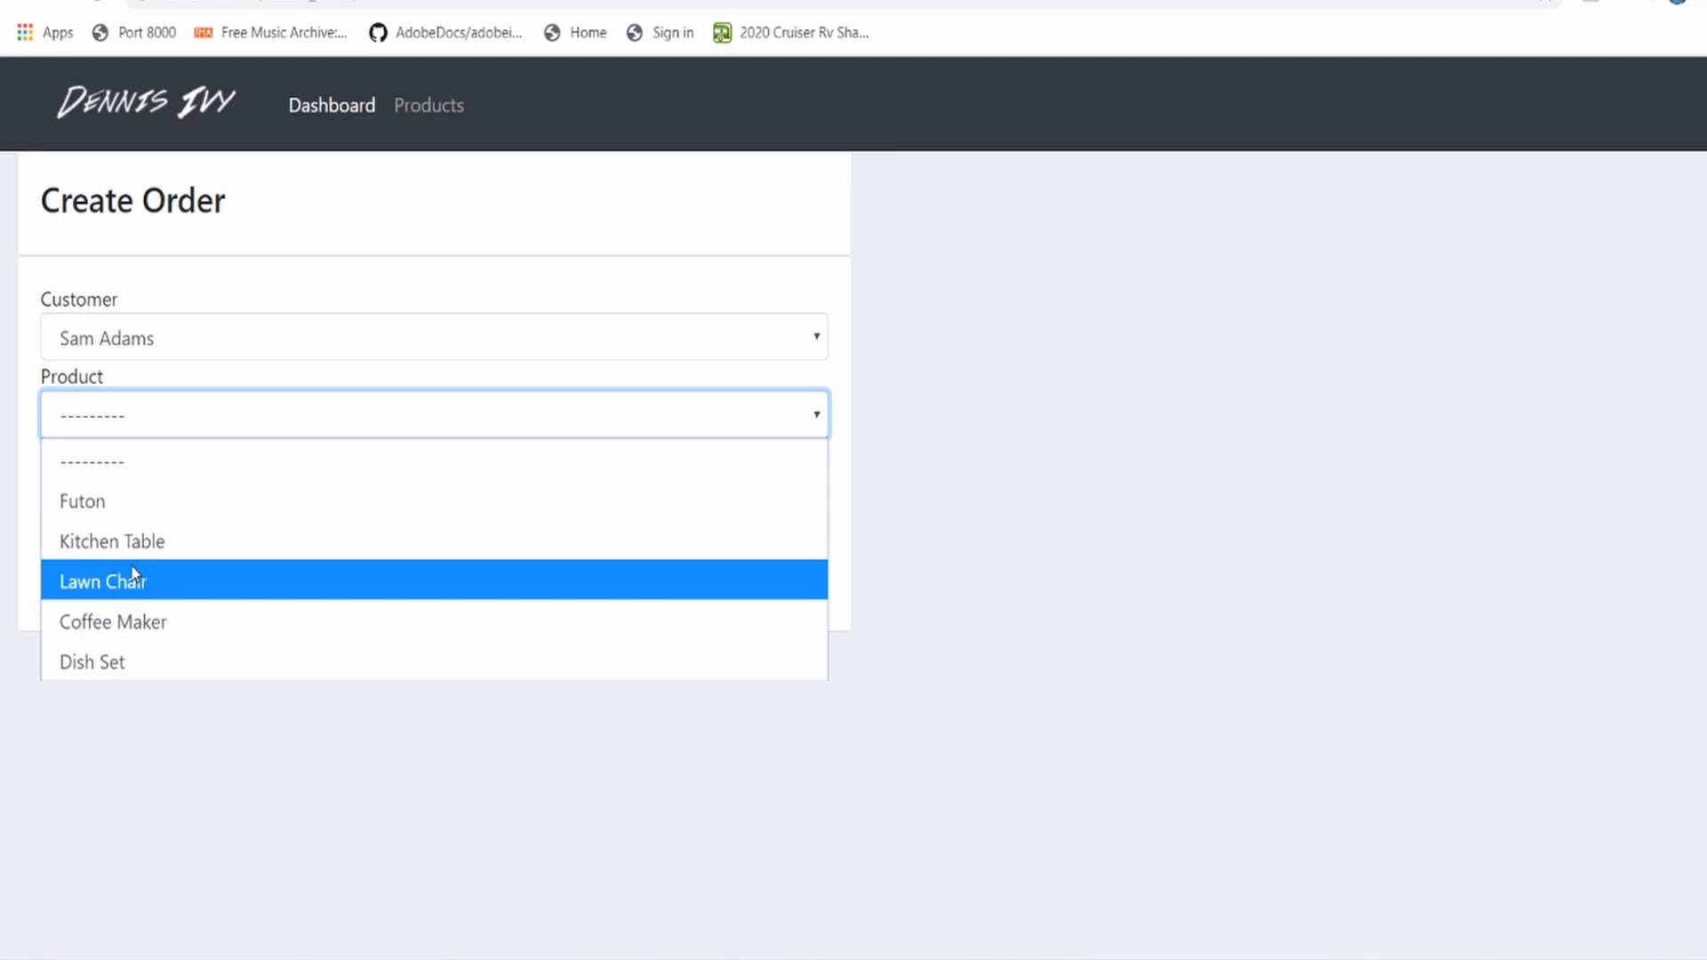
{"action": "left_click", "coordinate": [103, 581]}
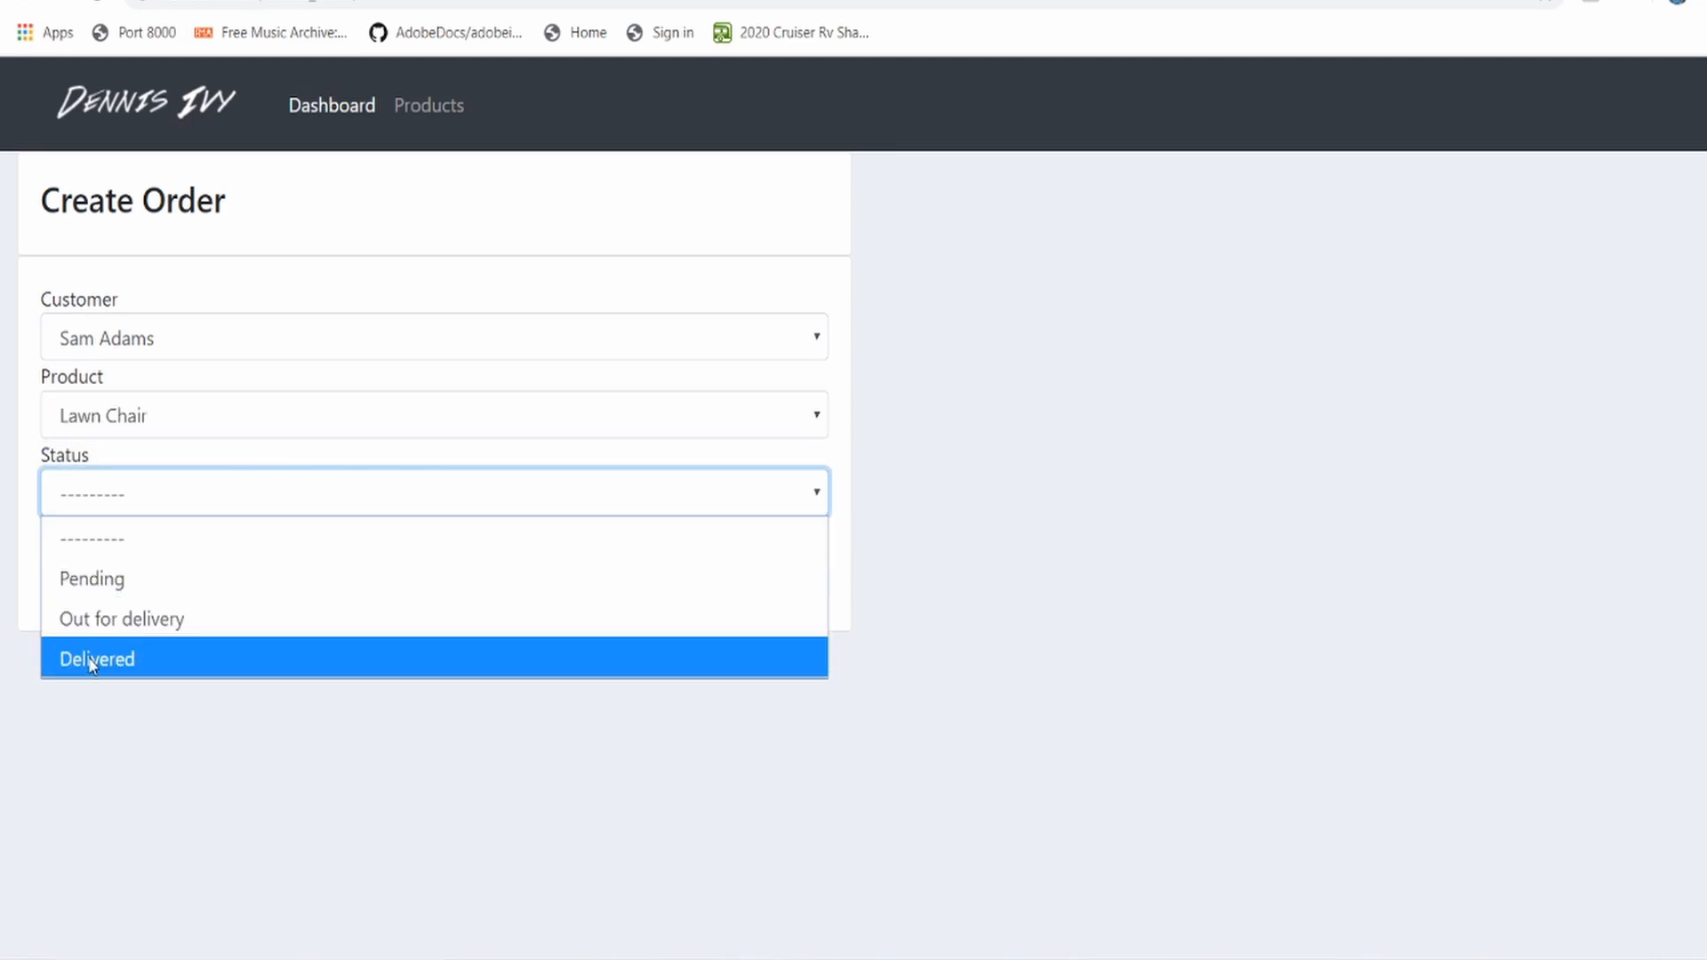
{"action": "left_click", "coordinate": [96, 659]}
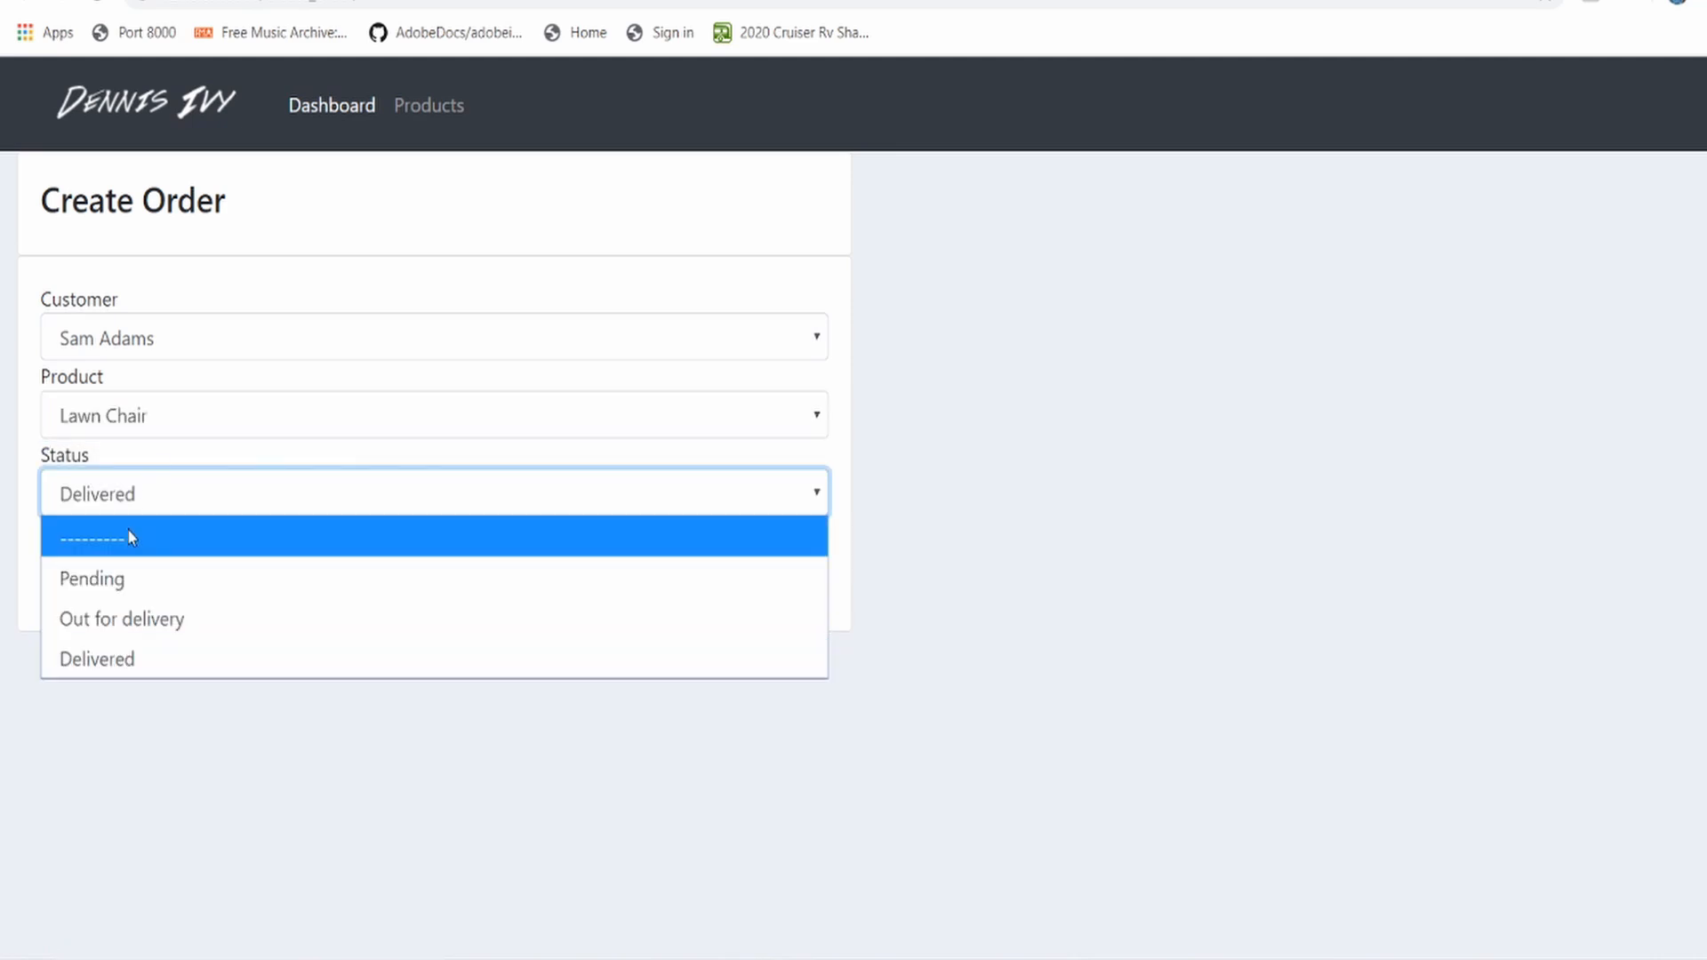
{"action": "left_click", "coordinate": [331, 105]}
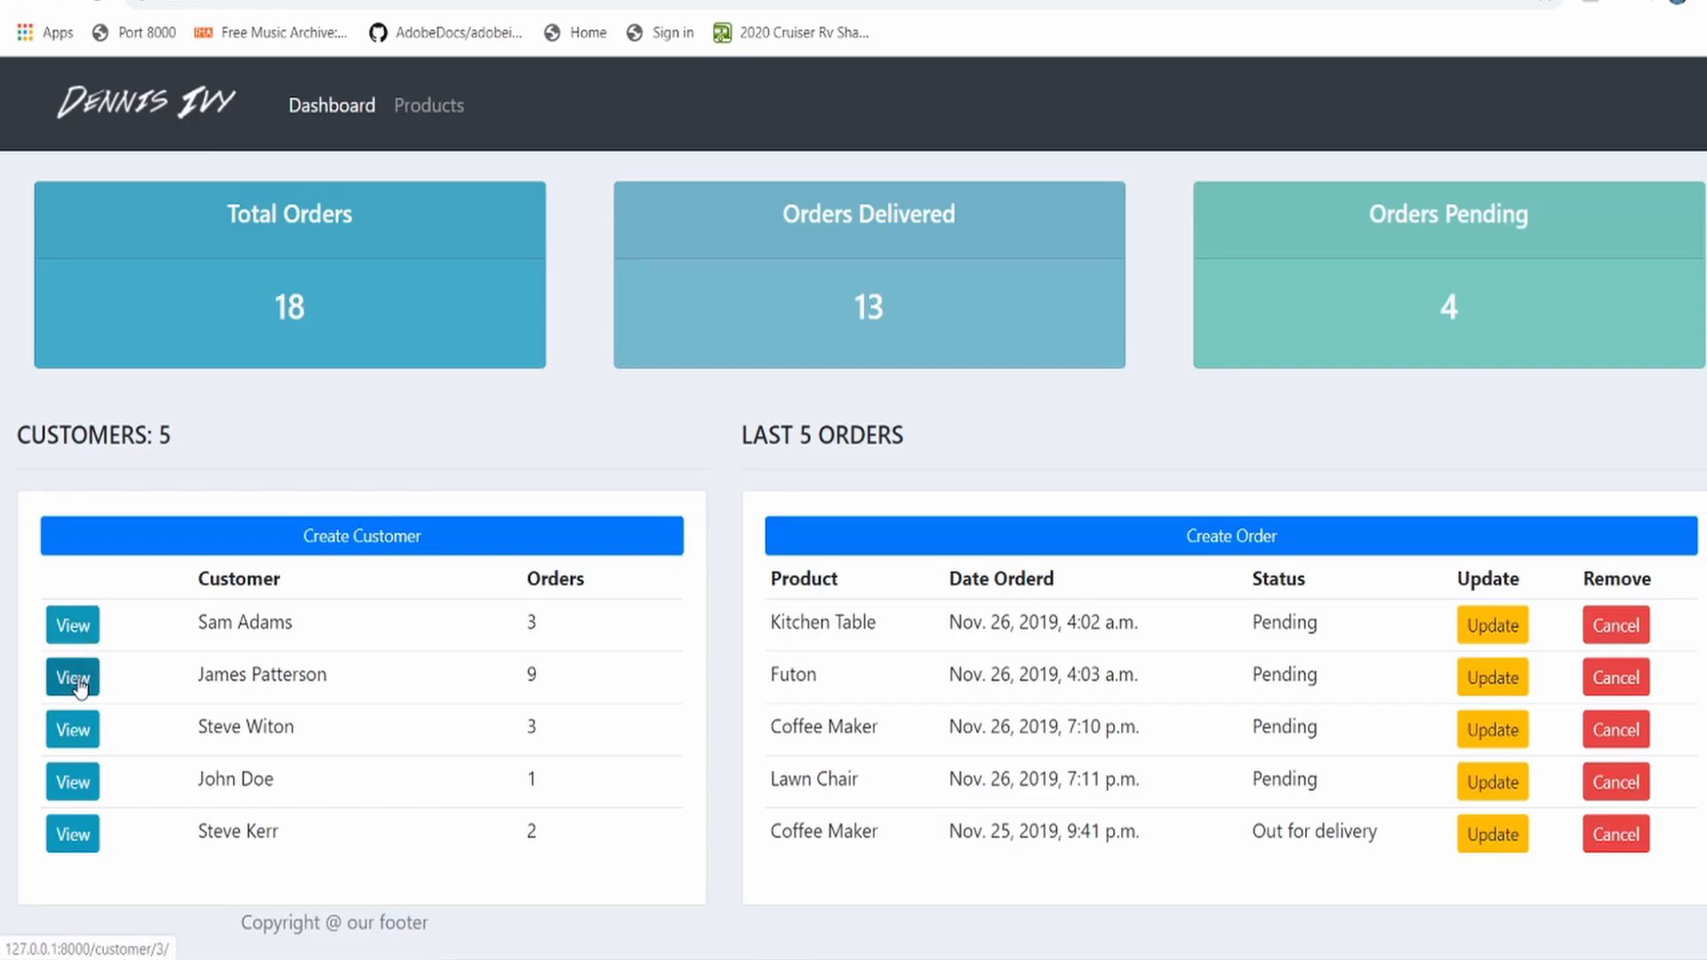
{"action": "mouse_move", "coordinate": [74, 675]}
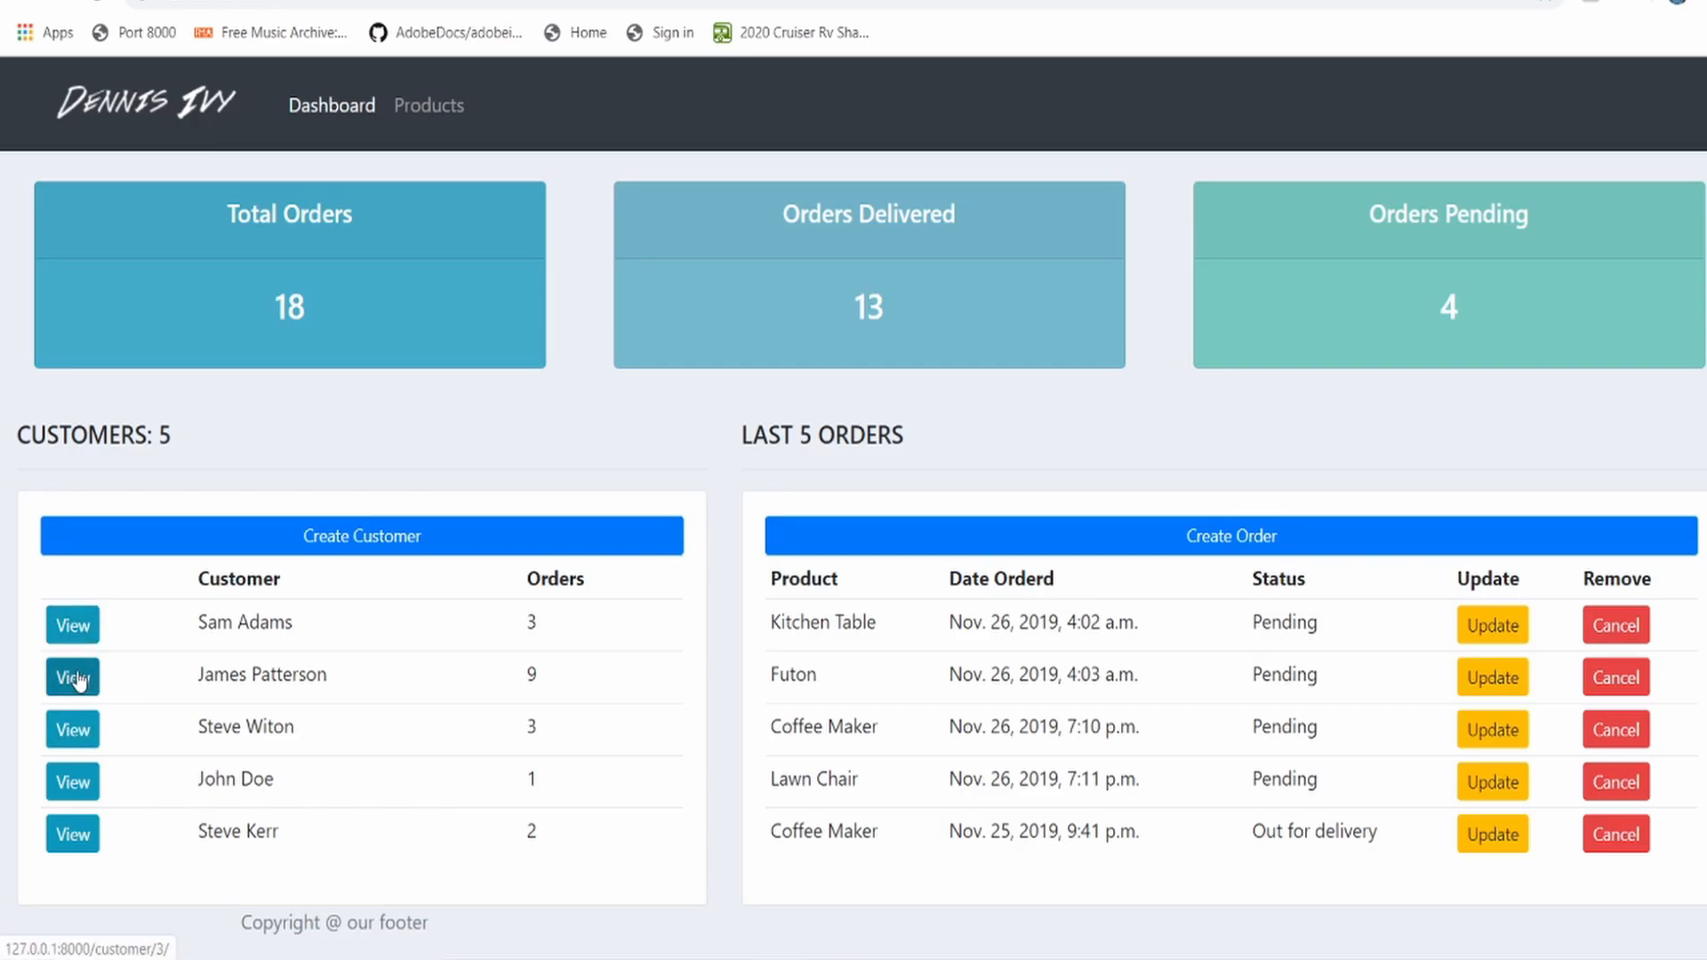
{"action": "left_click", "coordinate": [72, 678]}
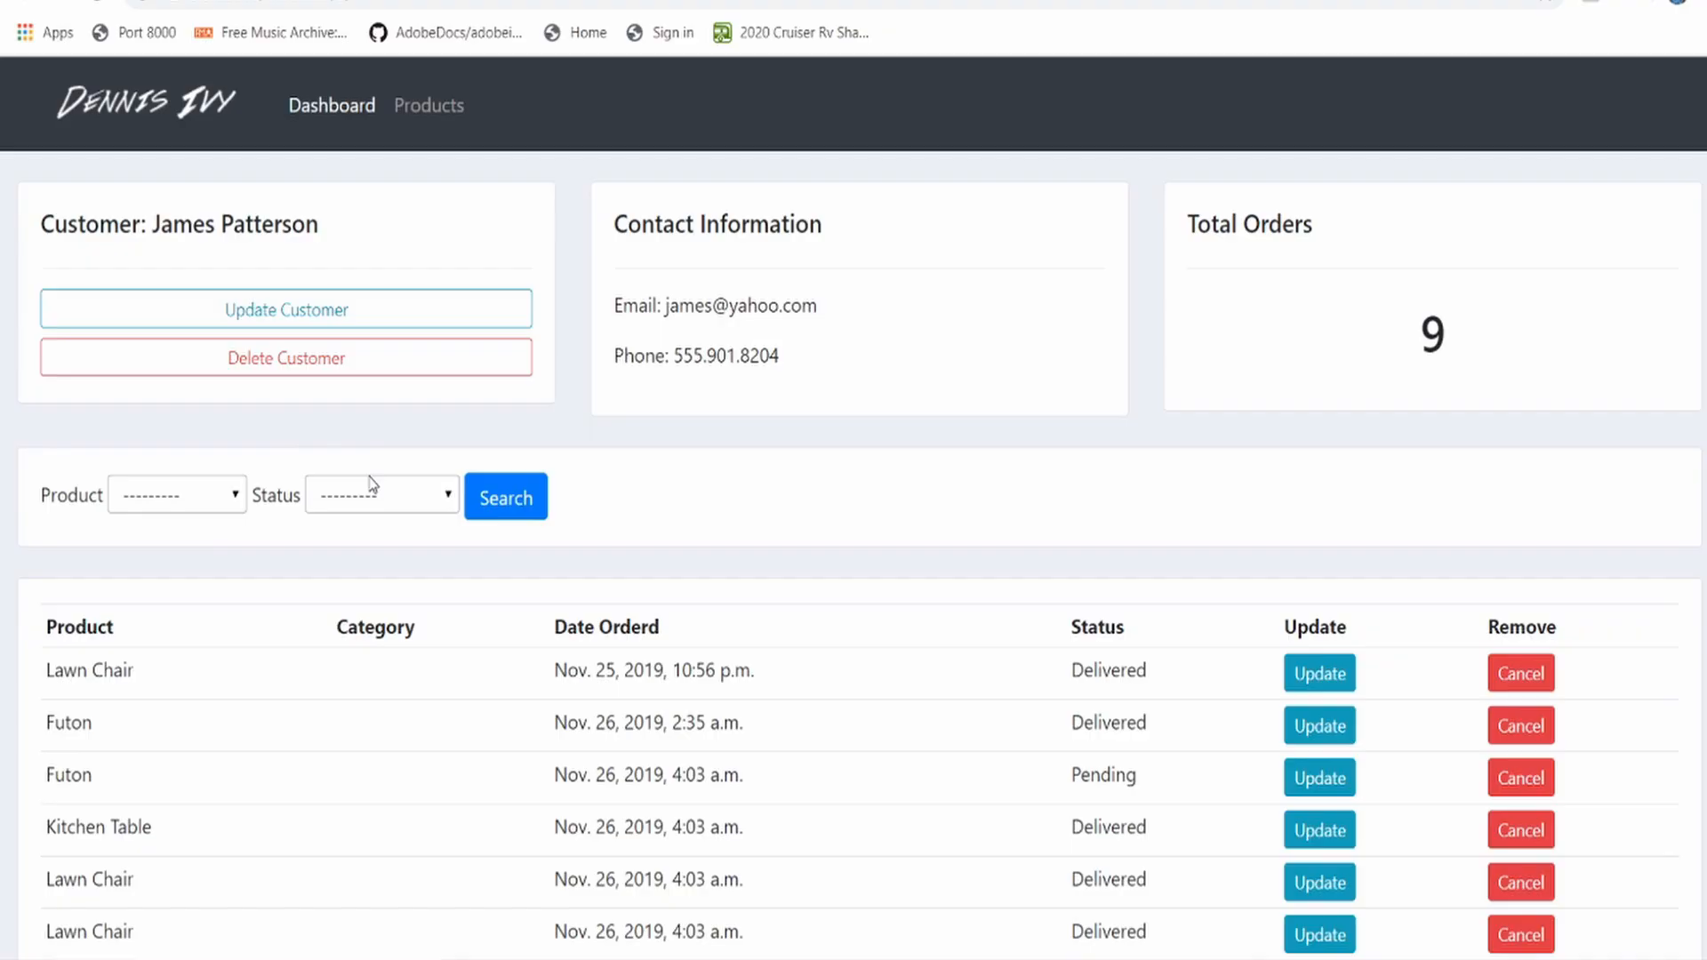
{"action": "left_click", "coordinate": [382, 495]}
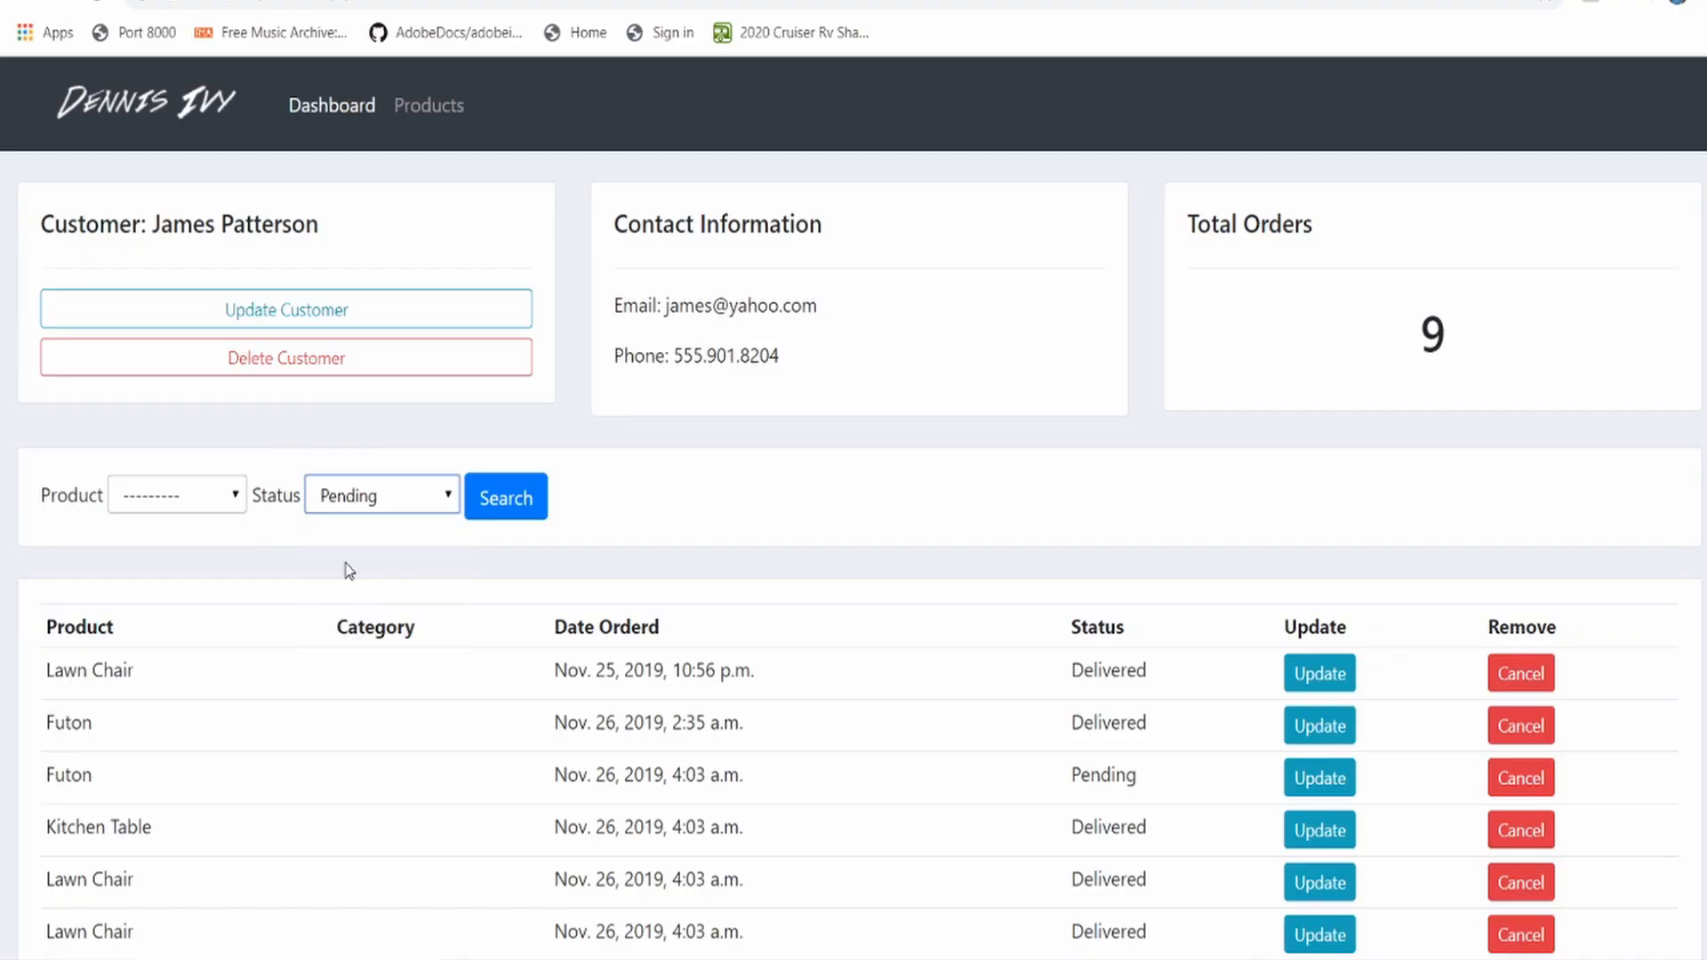
{"action": "left_click", "coordinate": [505, 496]}
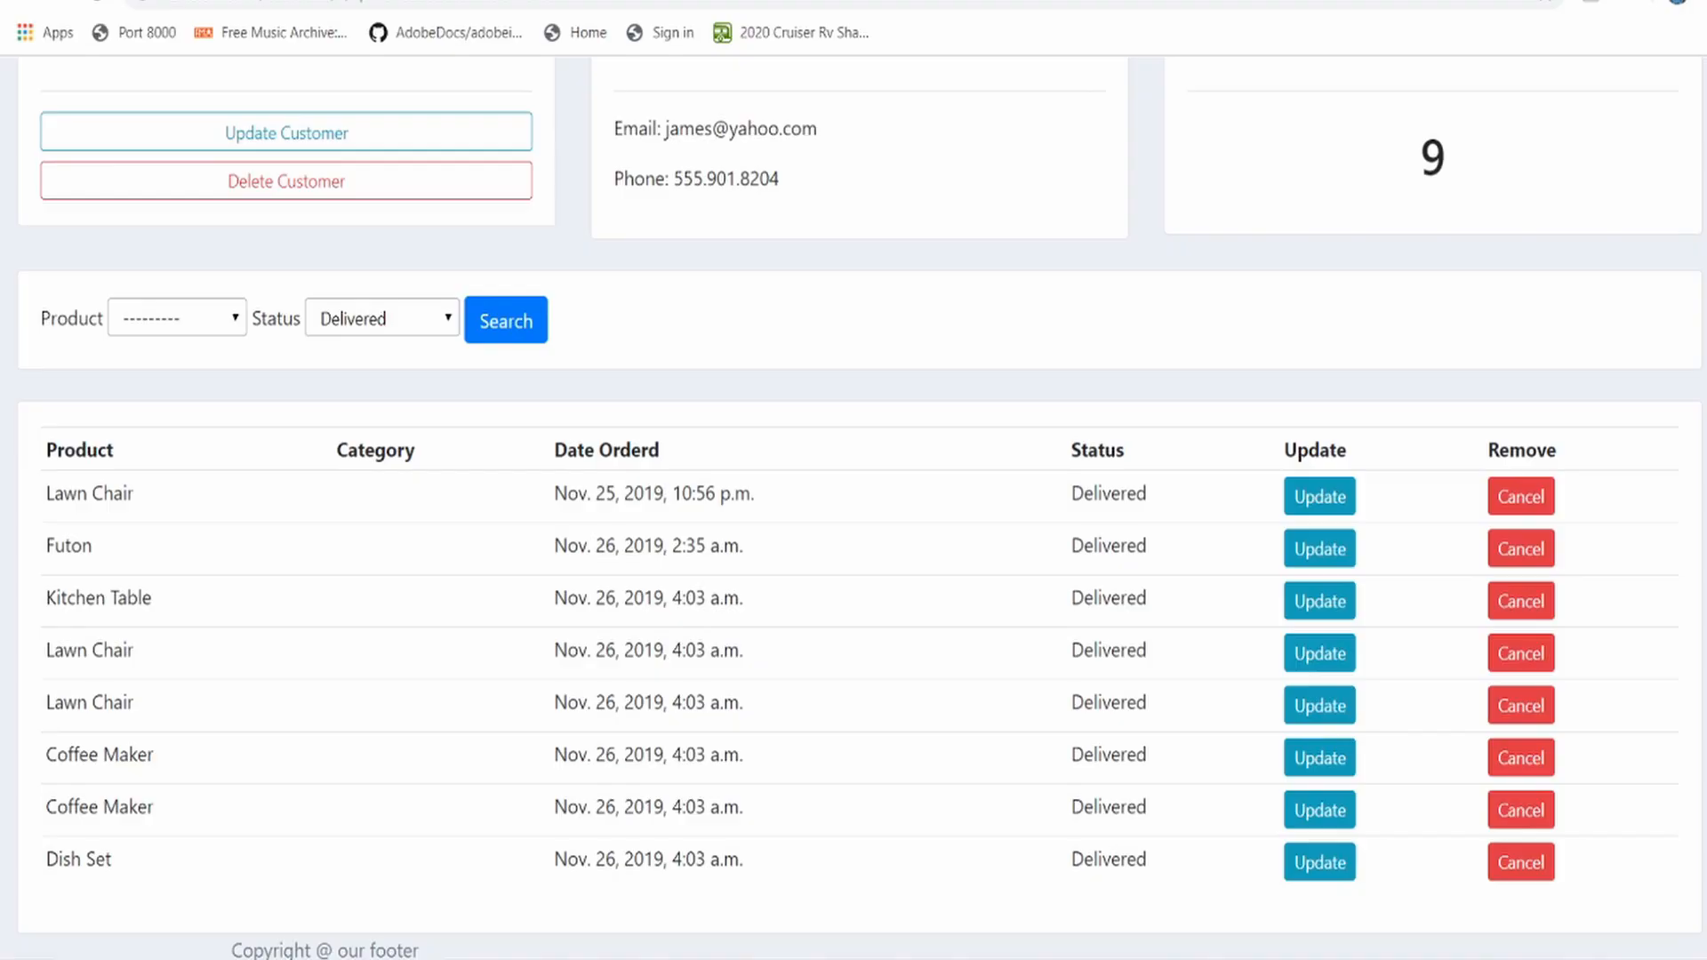
{"action": "left_click", "coordinate": [175, 317]}
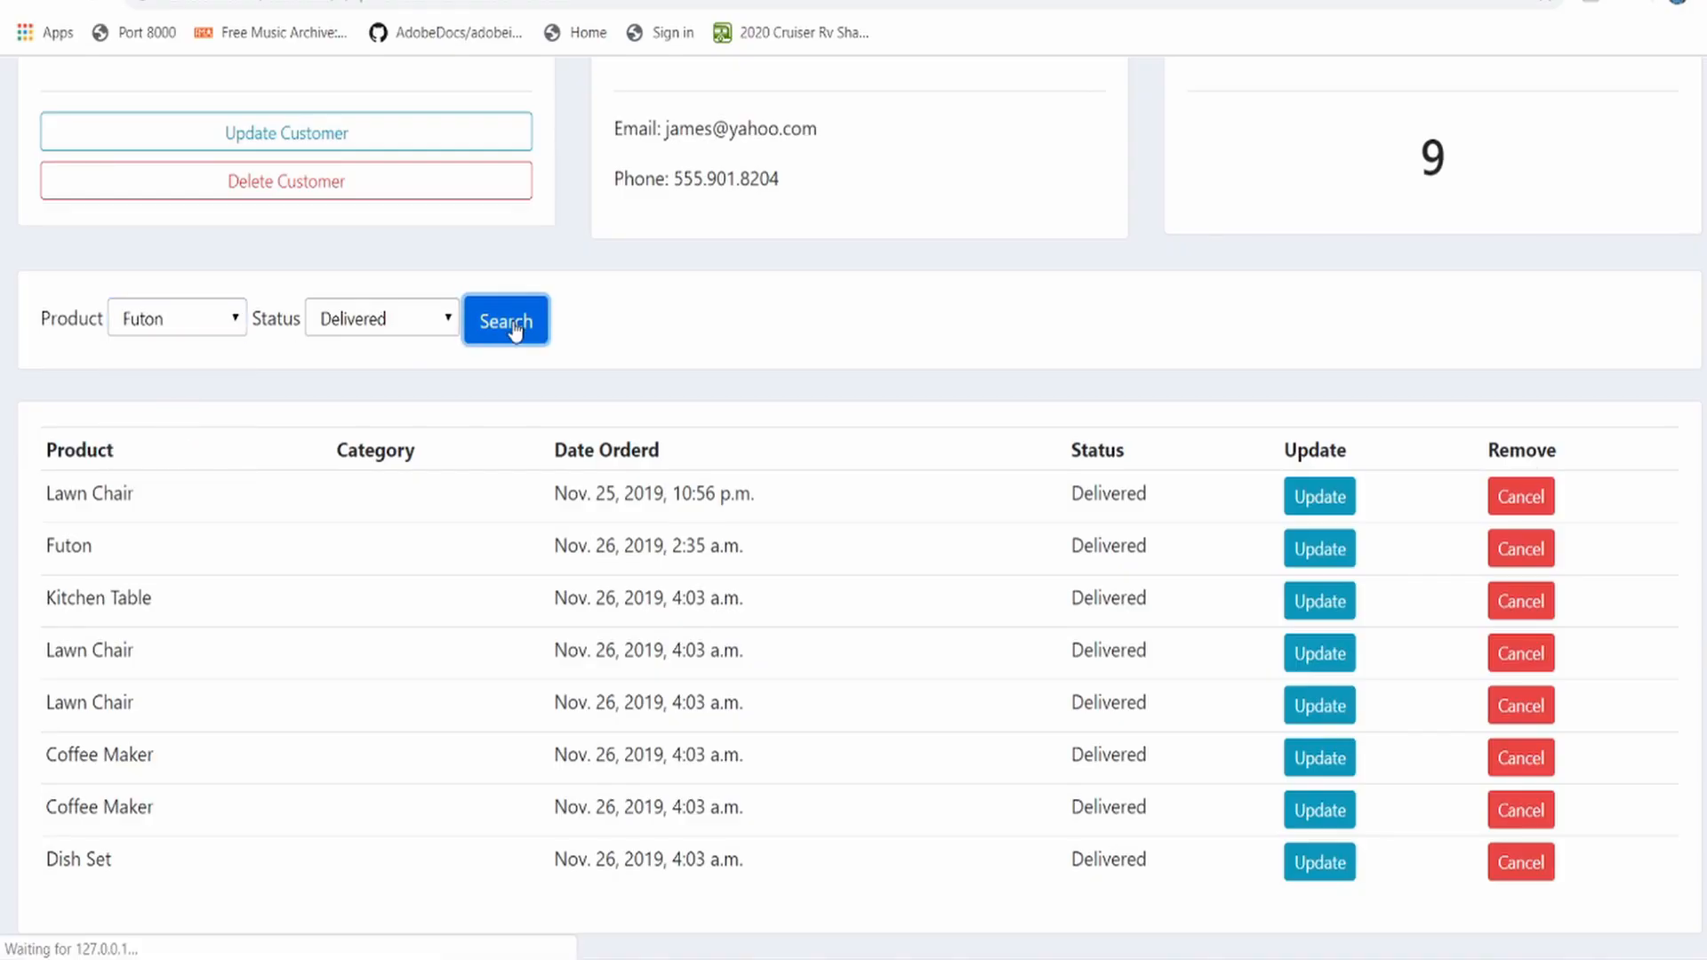
{"action": "left_click", "coordinate": [505, 319]}
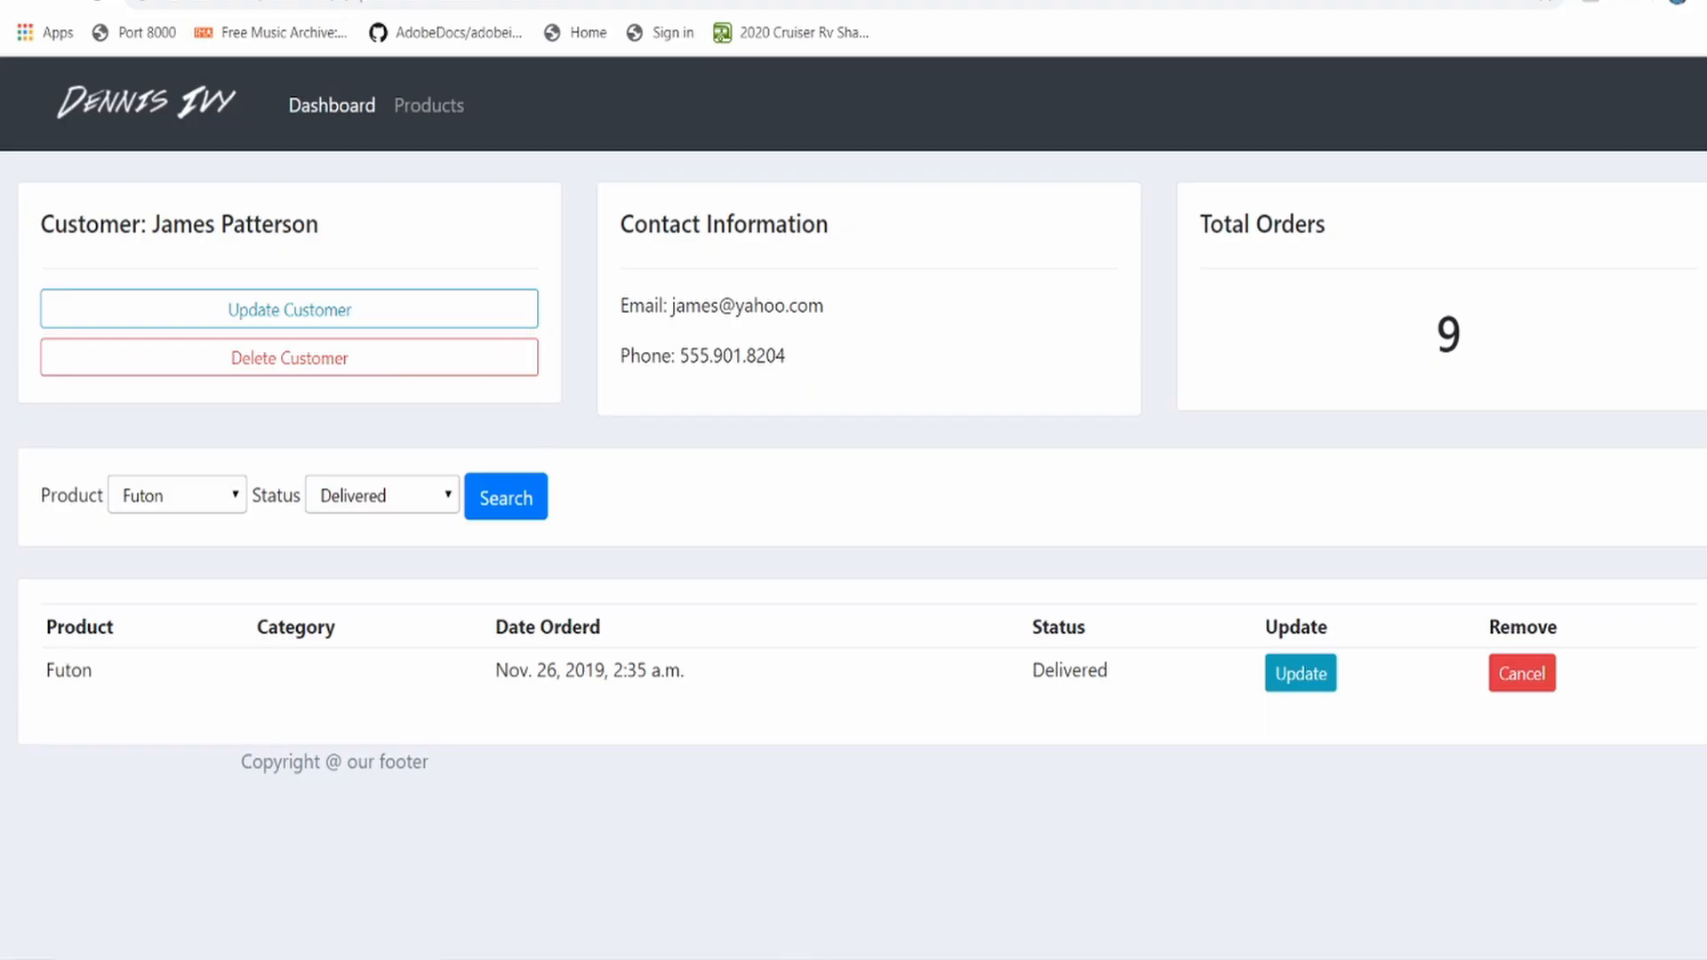
{"action": "left_click", "coordinate": [331, 106]}
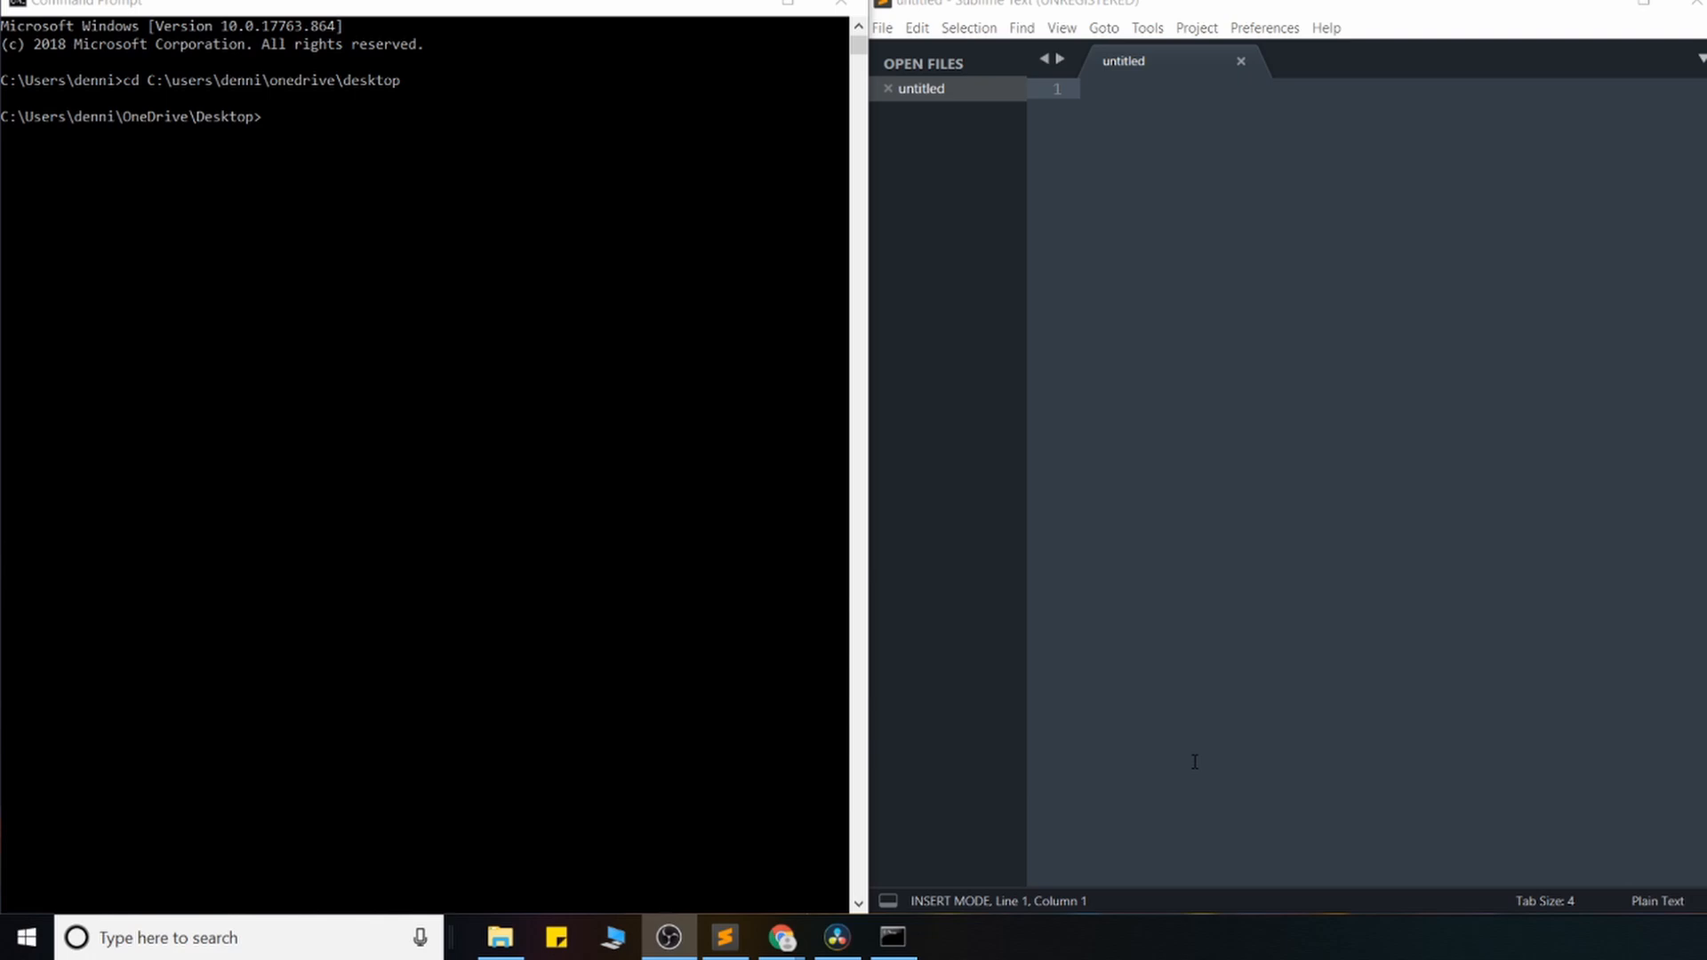
{"action": "mouse_move", "coordinate": [285, 128]}
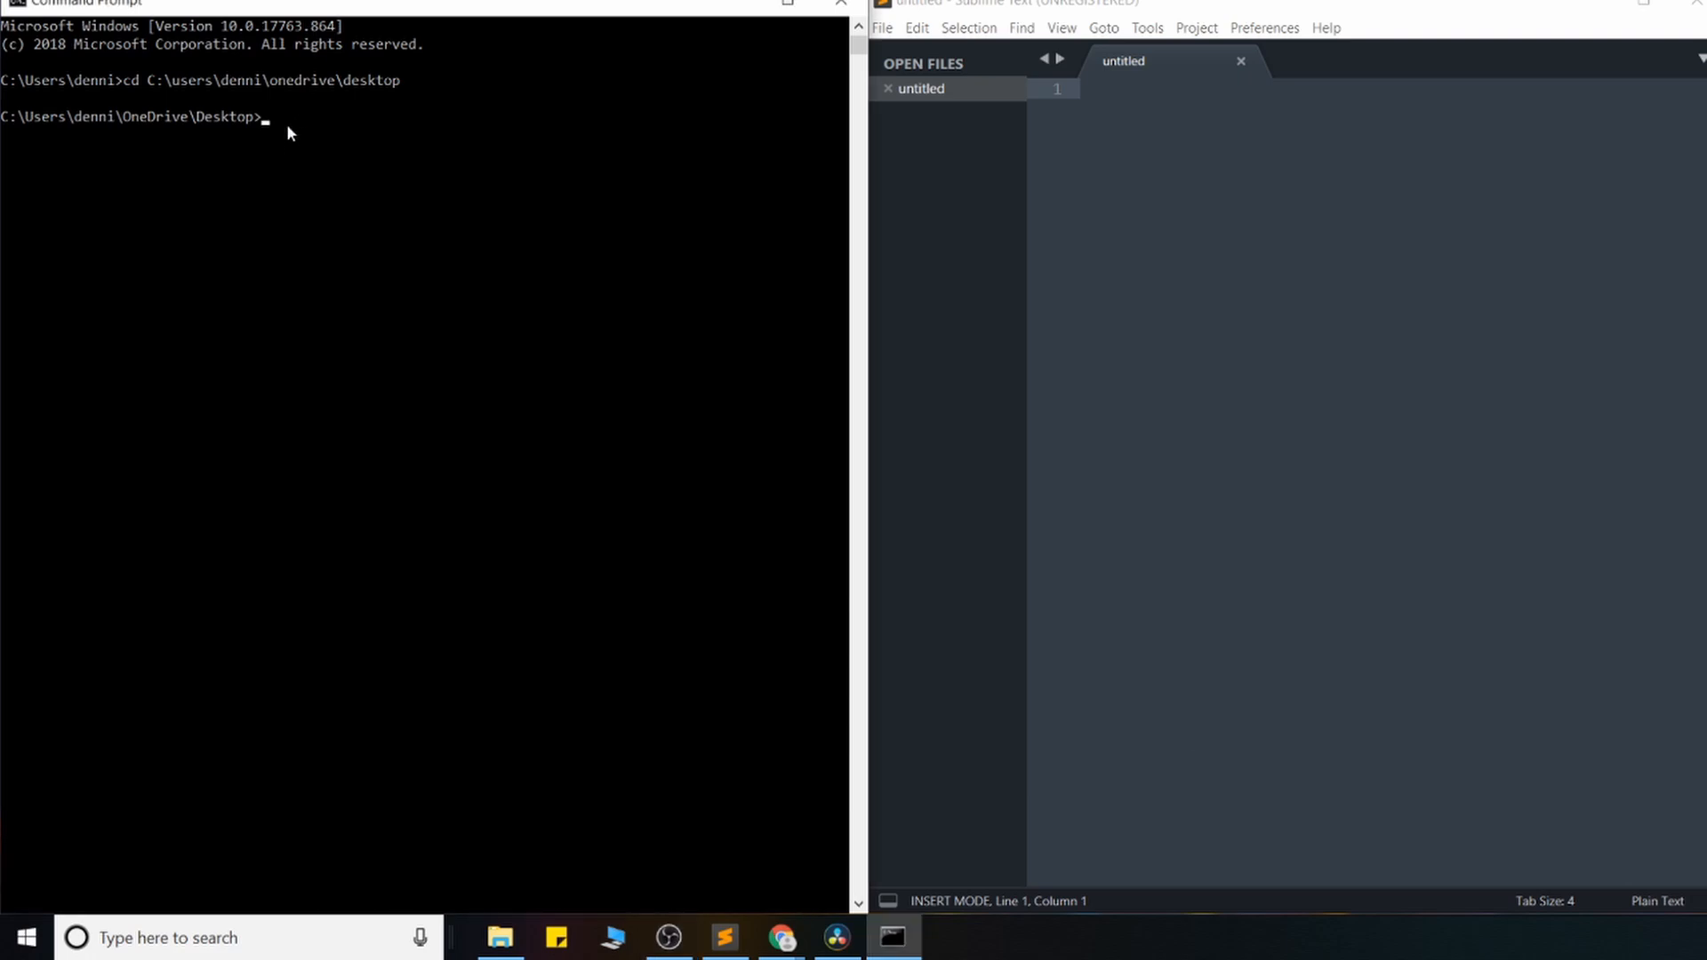
Step: Run pip install django to confirm Django is already installed, then begin django-admin
{"action": "type", "text": "p"}
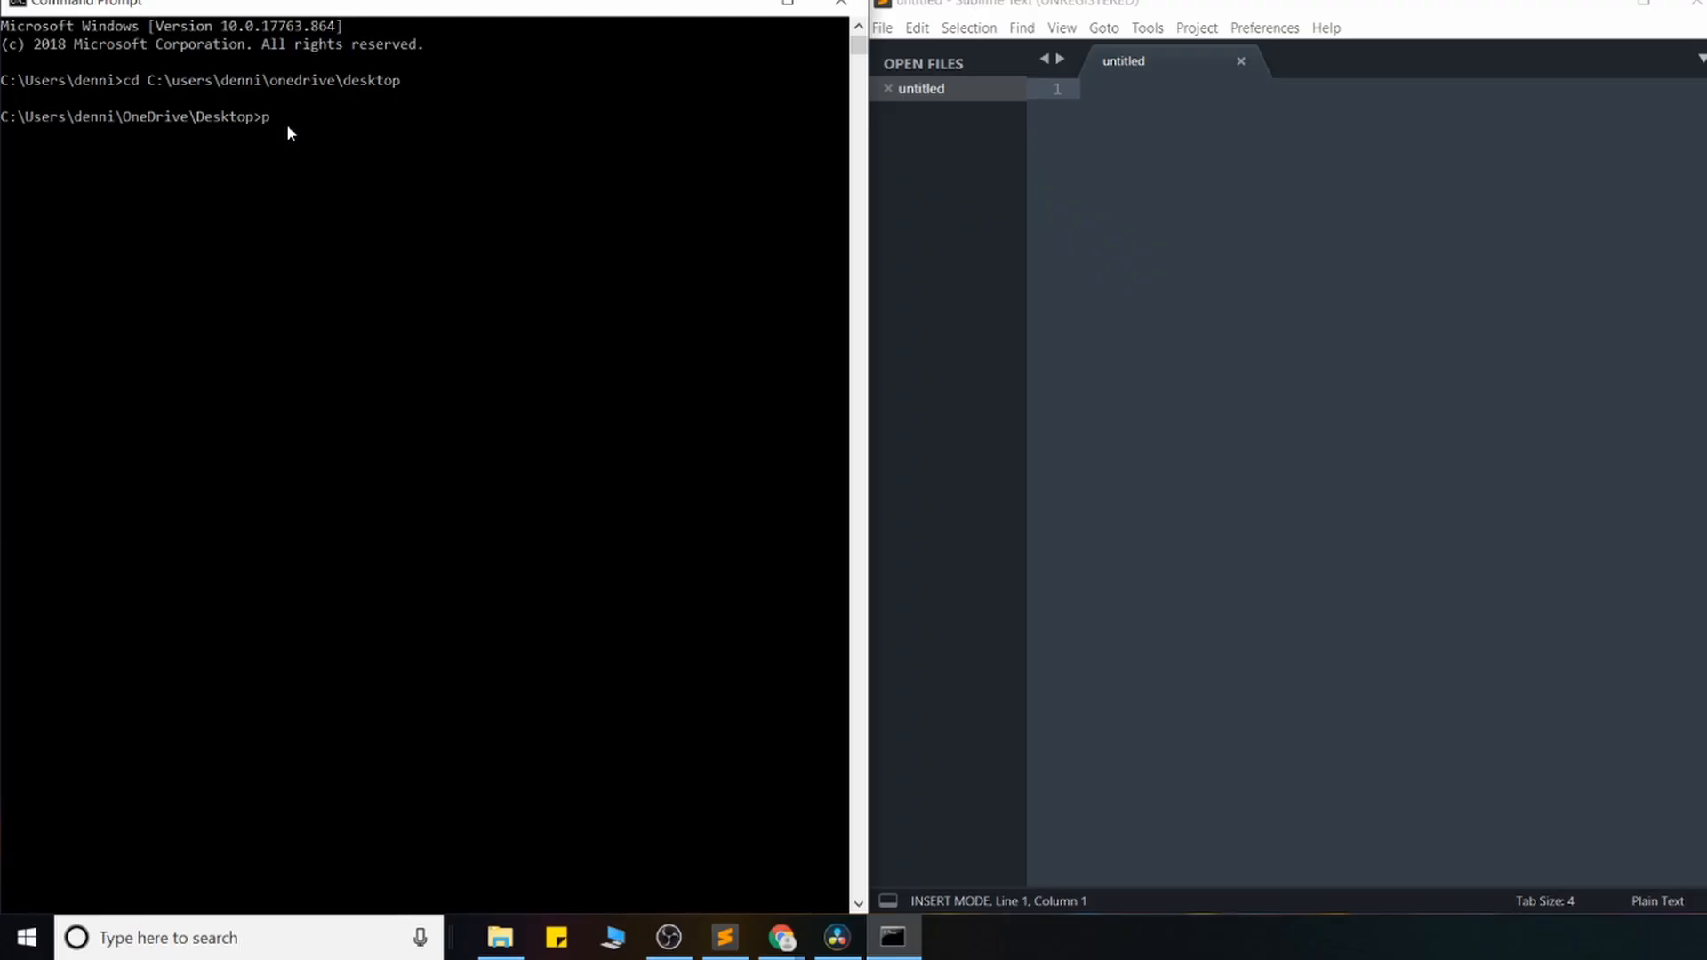
{"action": "type", "text": "ip install django"}
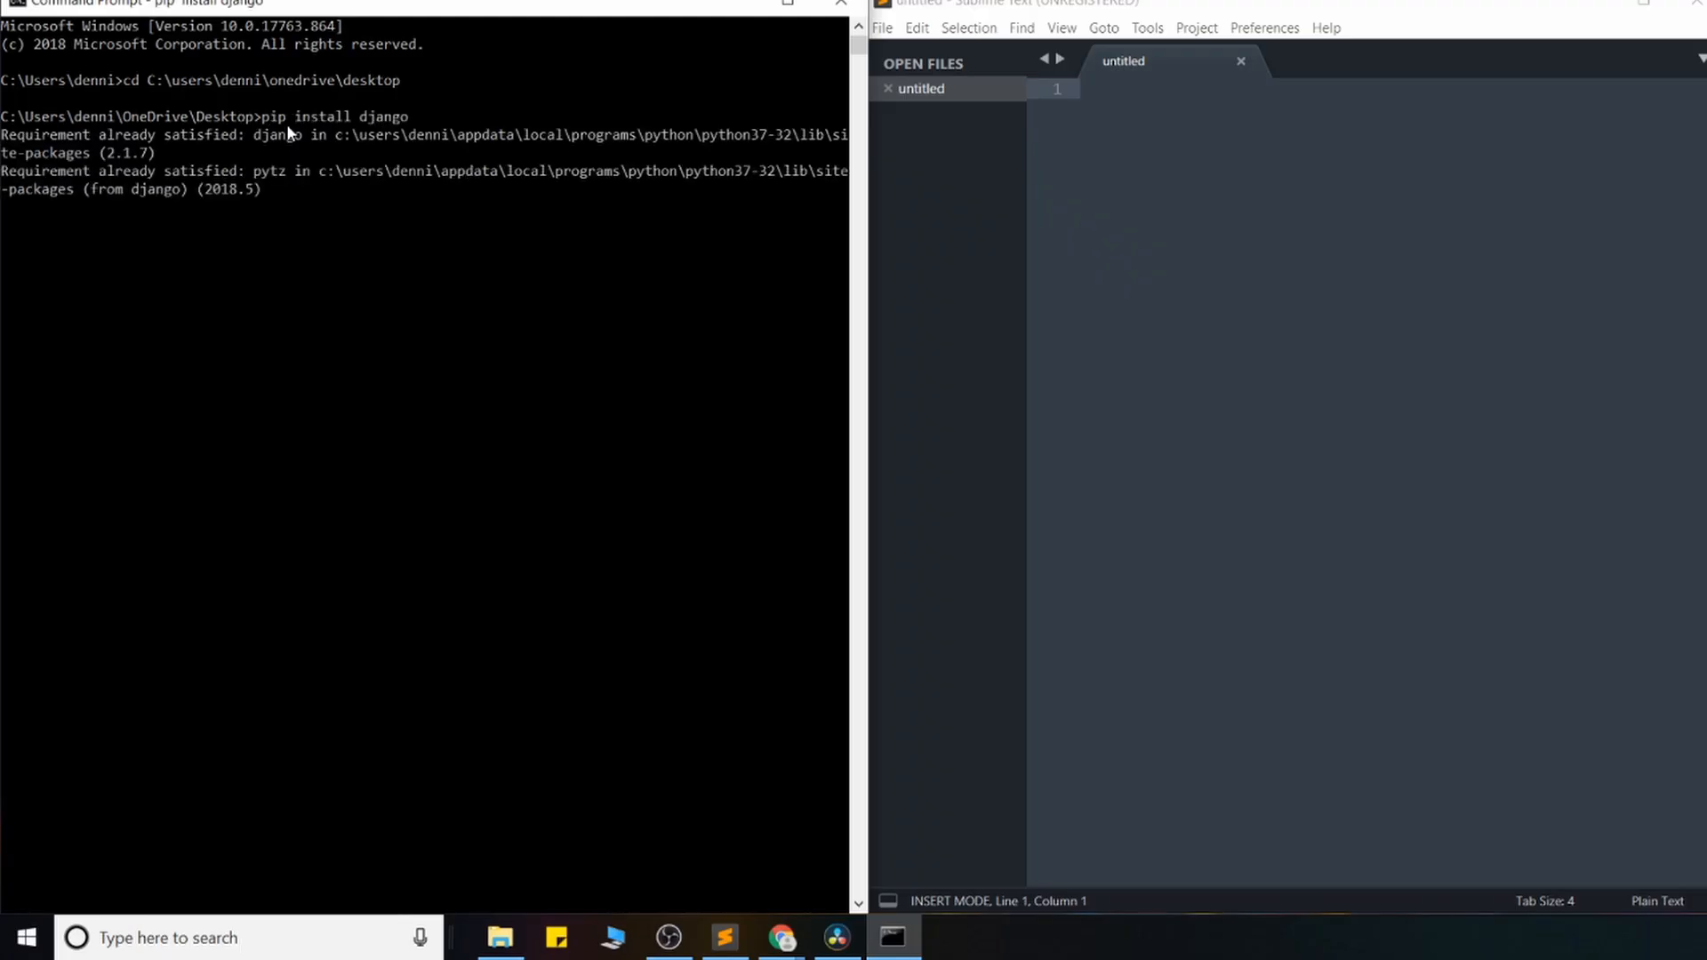
{"action": "key", "text": "enter"}
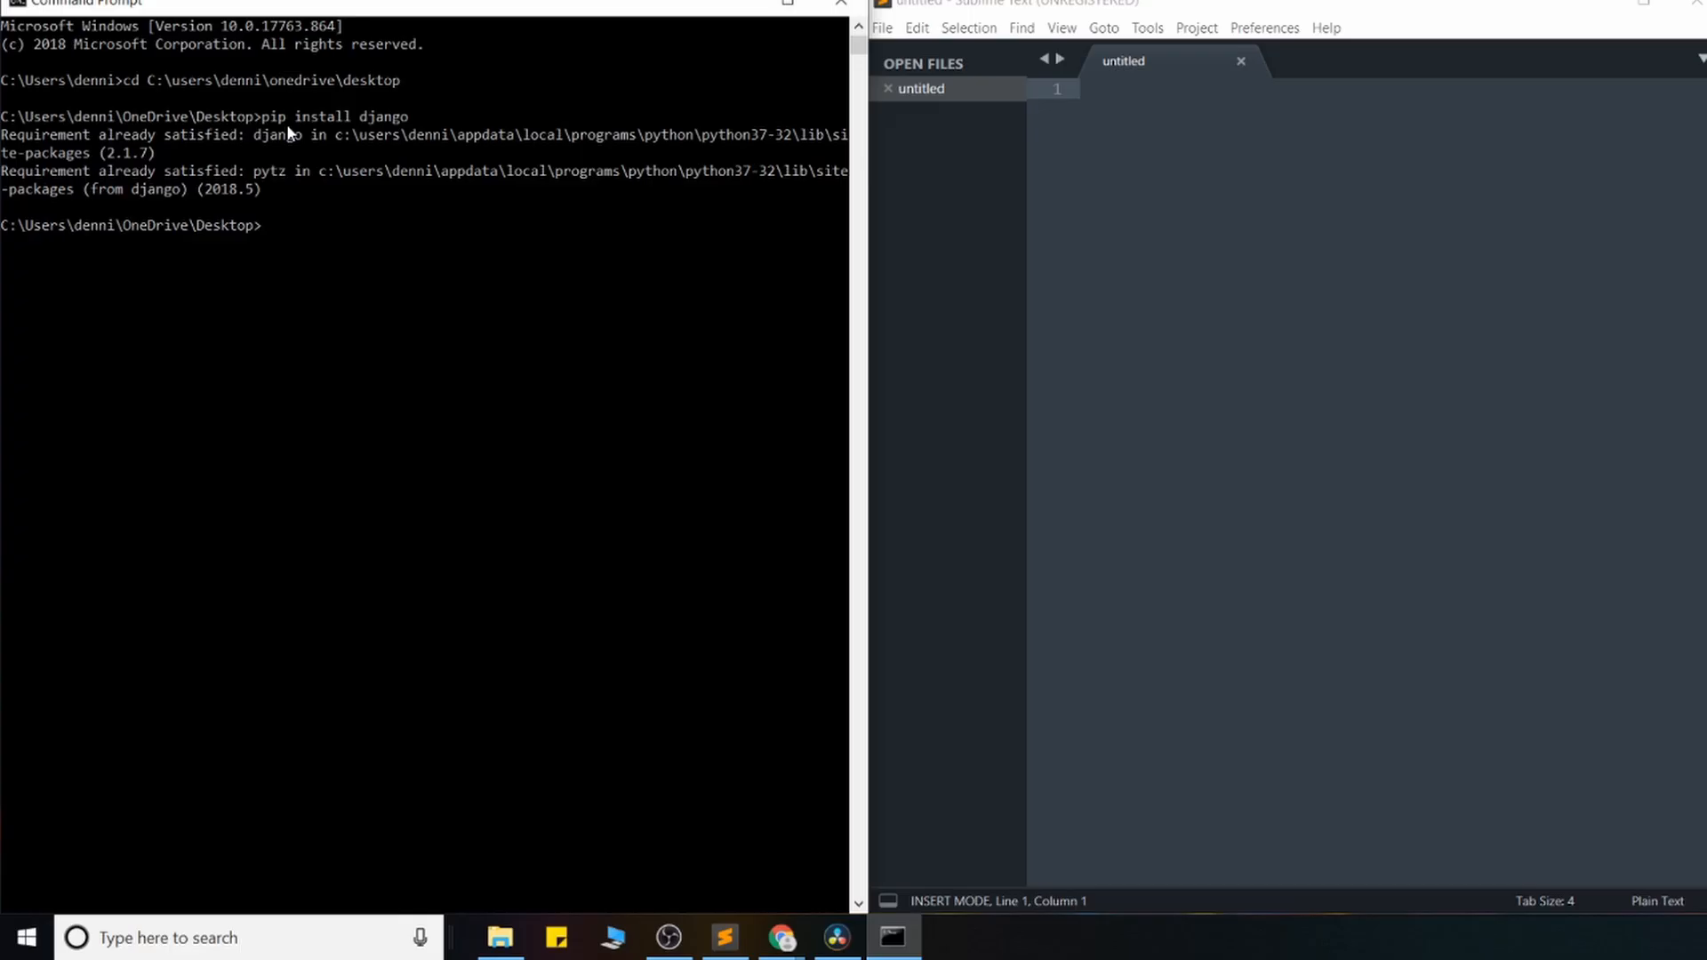
{"action": "type", "text": "djnago"}
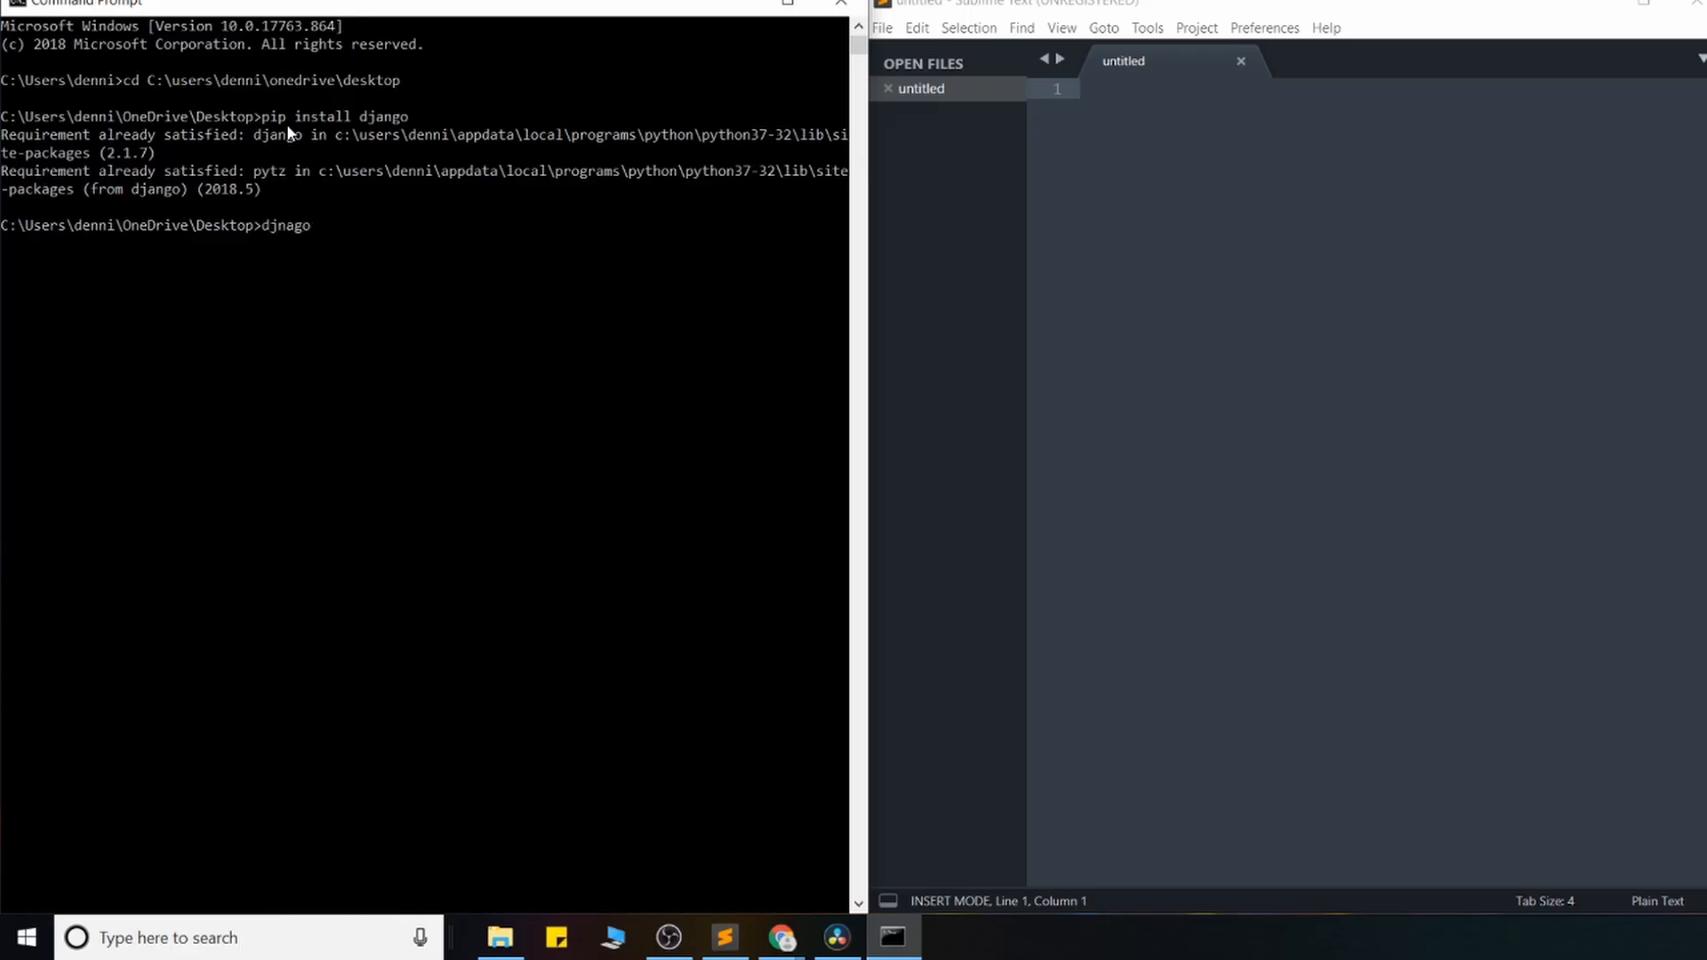
{"action": "key", "text": "BackSpace"}
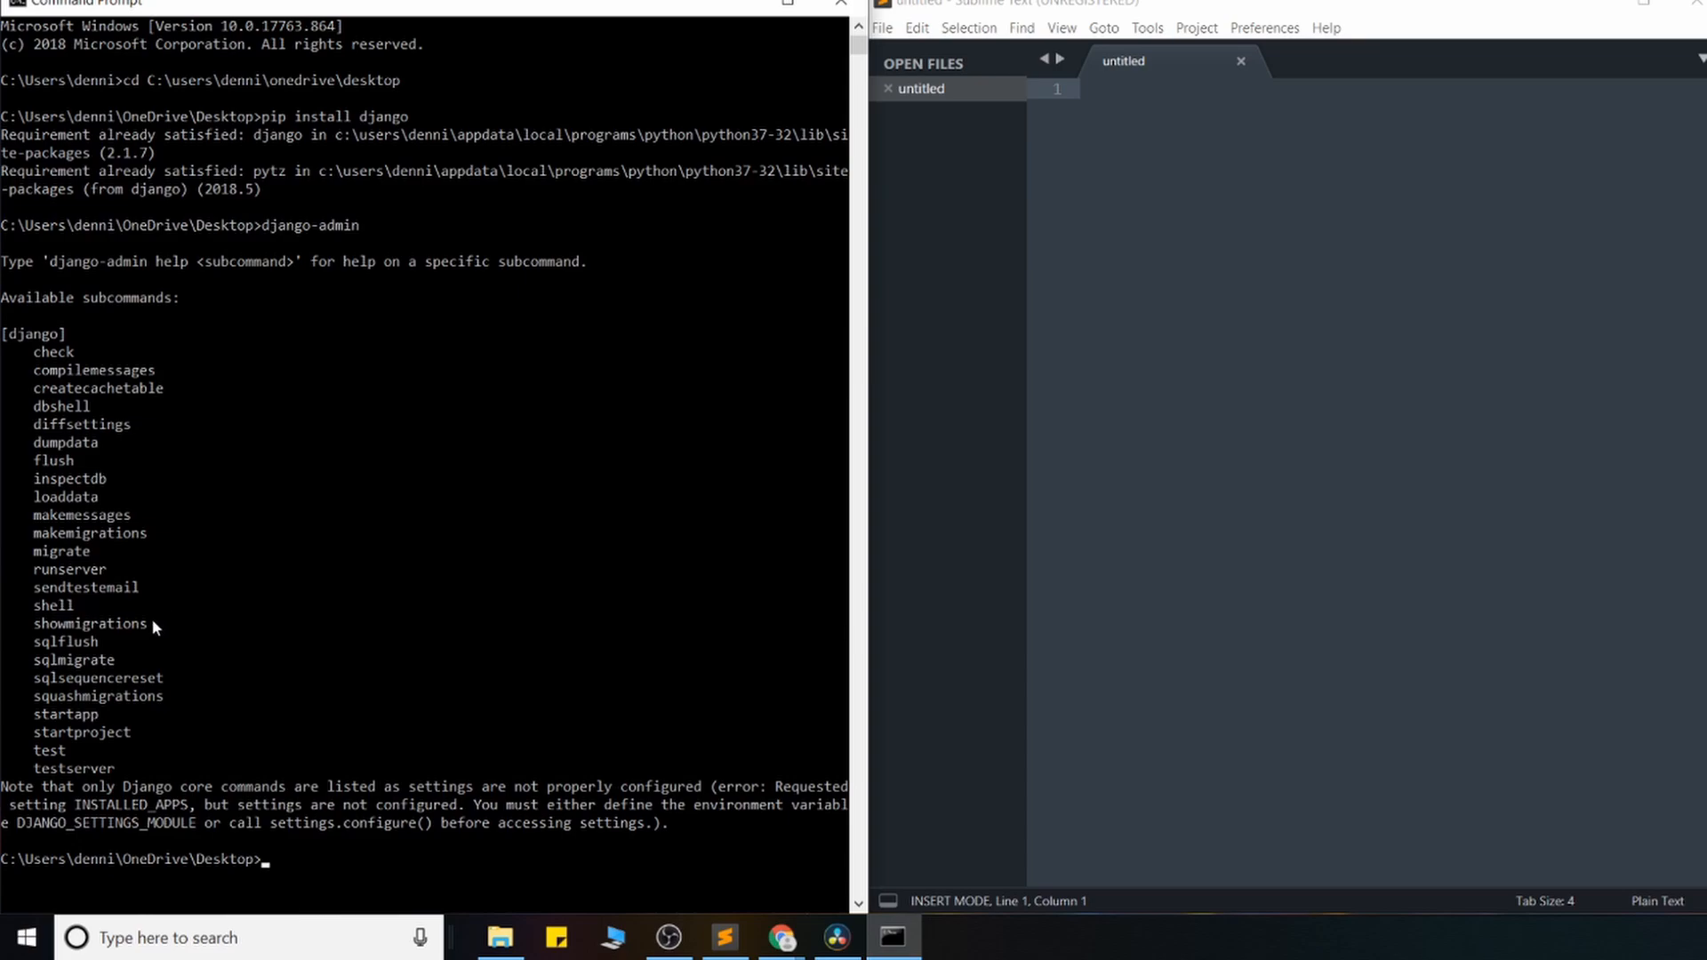
{"action": "mouse_move", "coordinate": [92, 743]}
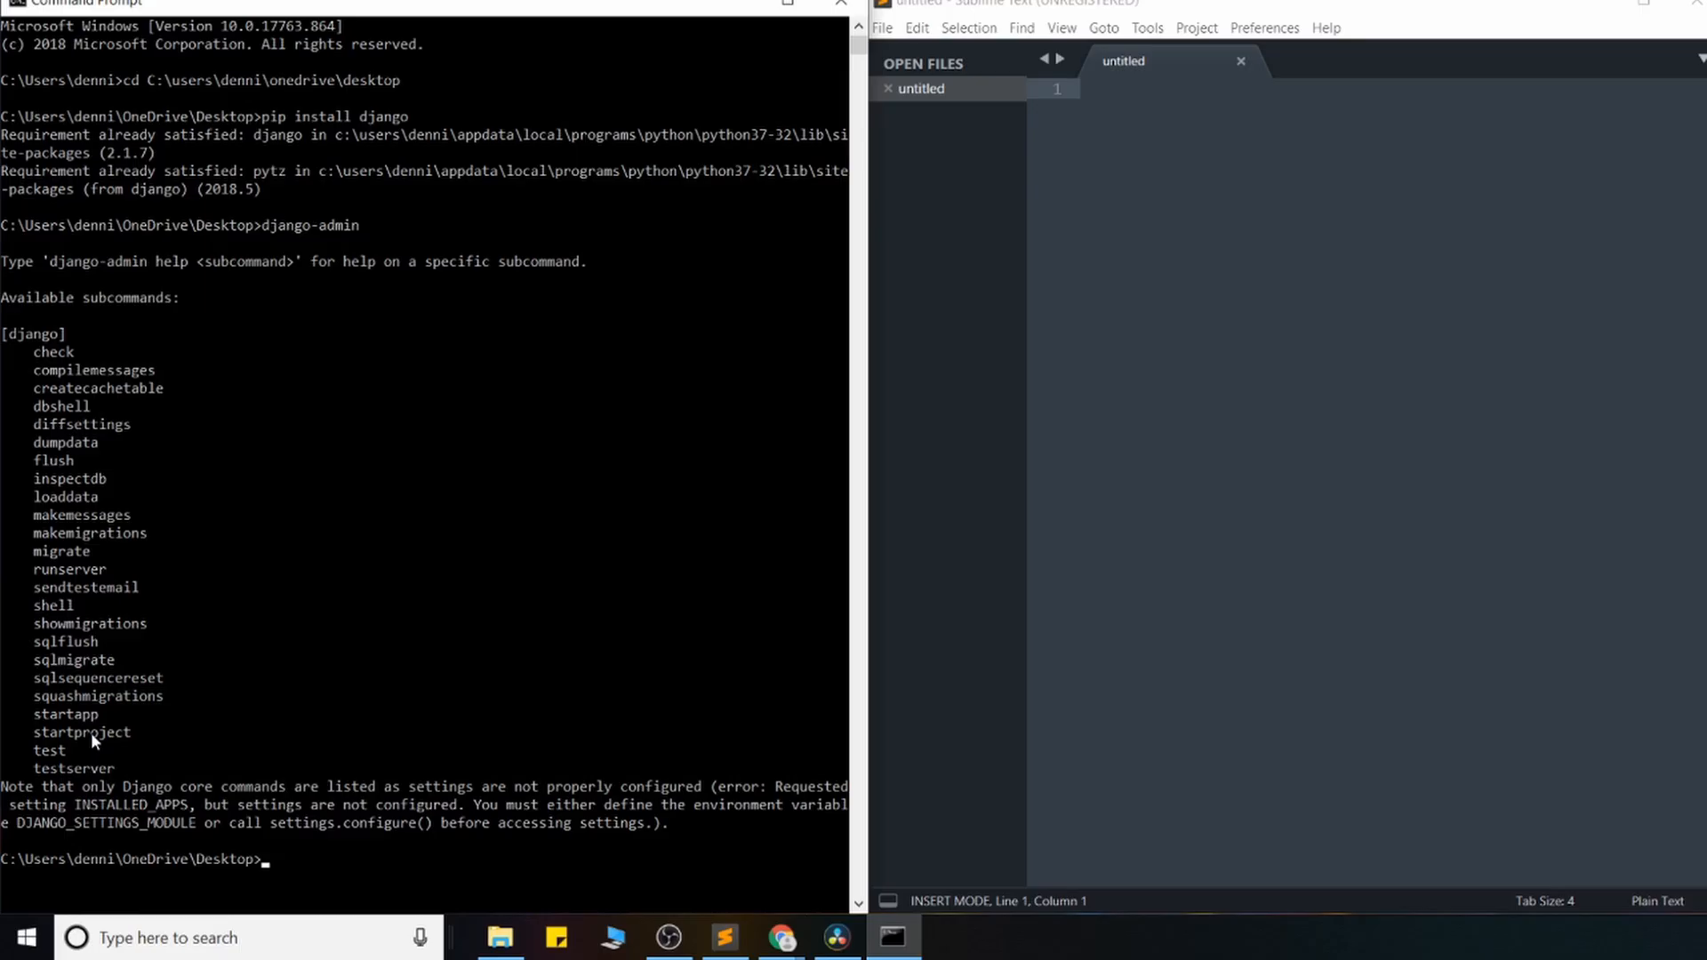
Step: Run django-admin startproject crm1 to create the project in the desktop folder
{"action": "double_click", "coordinate": [82, 731]}
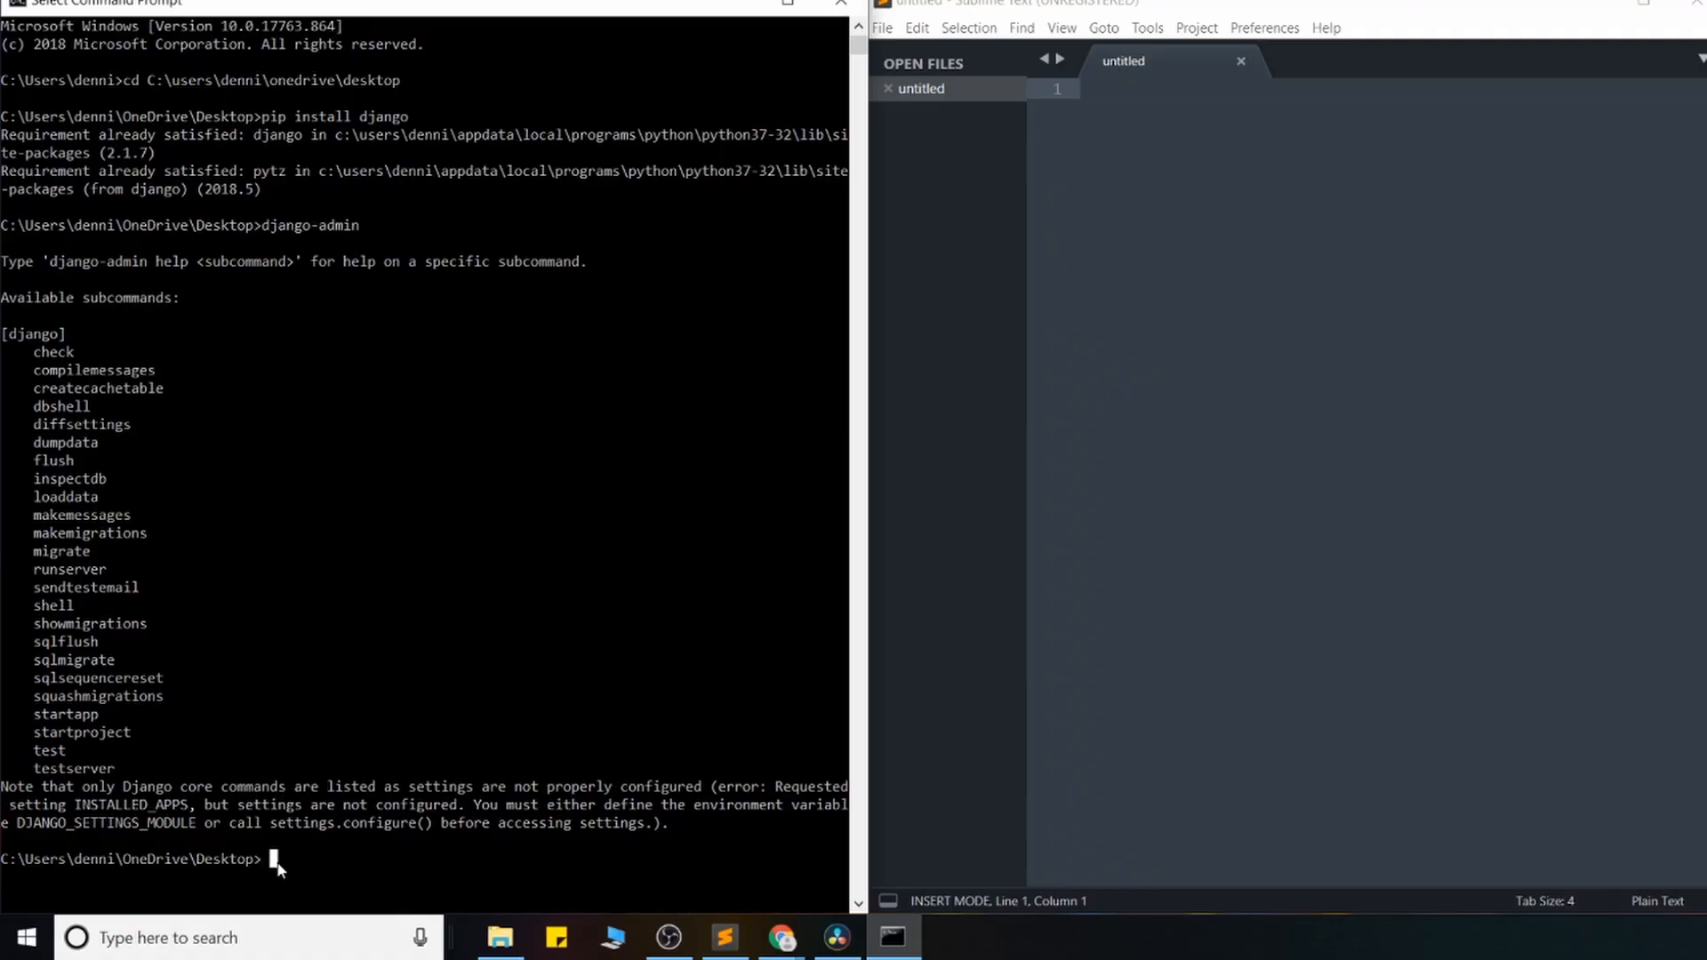
{"action": "mouse_move", "coordinate": [217, 631]}
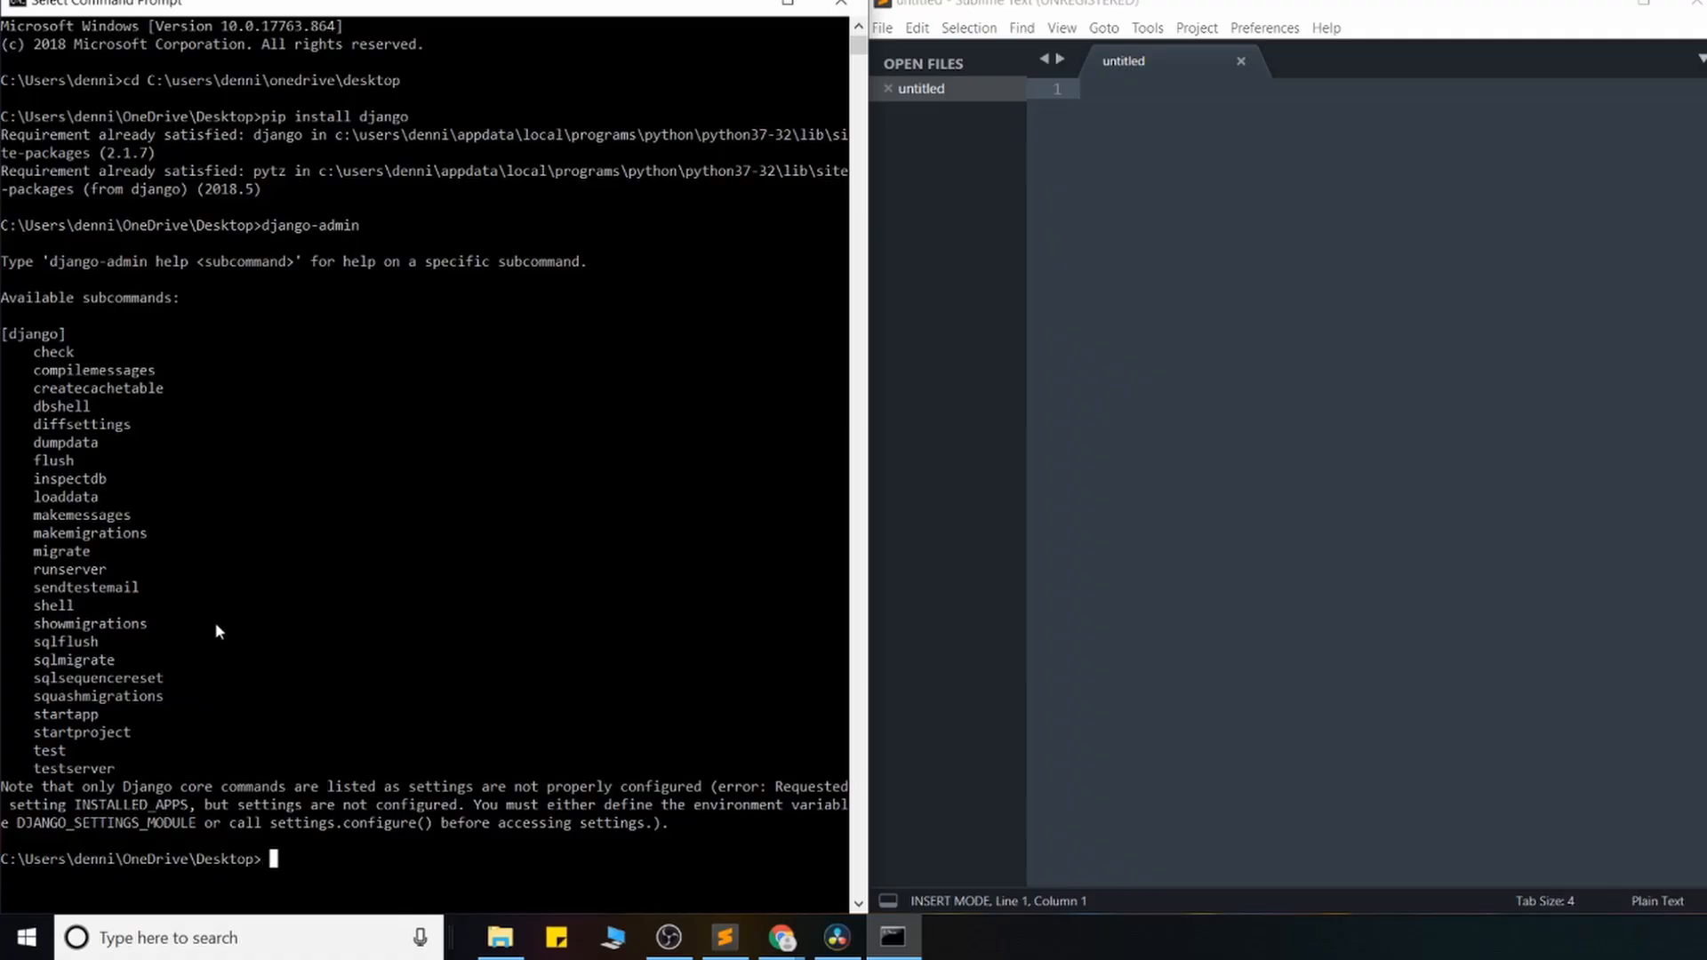
{"action": "type", "text": "django"}
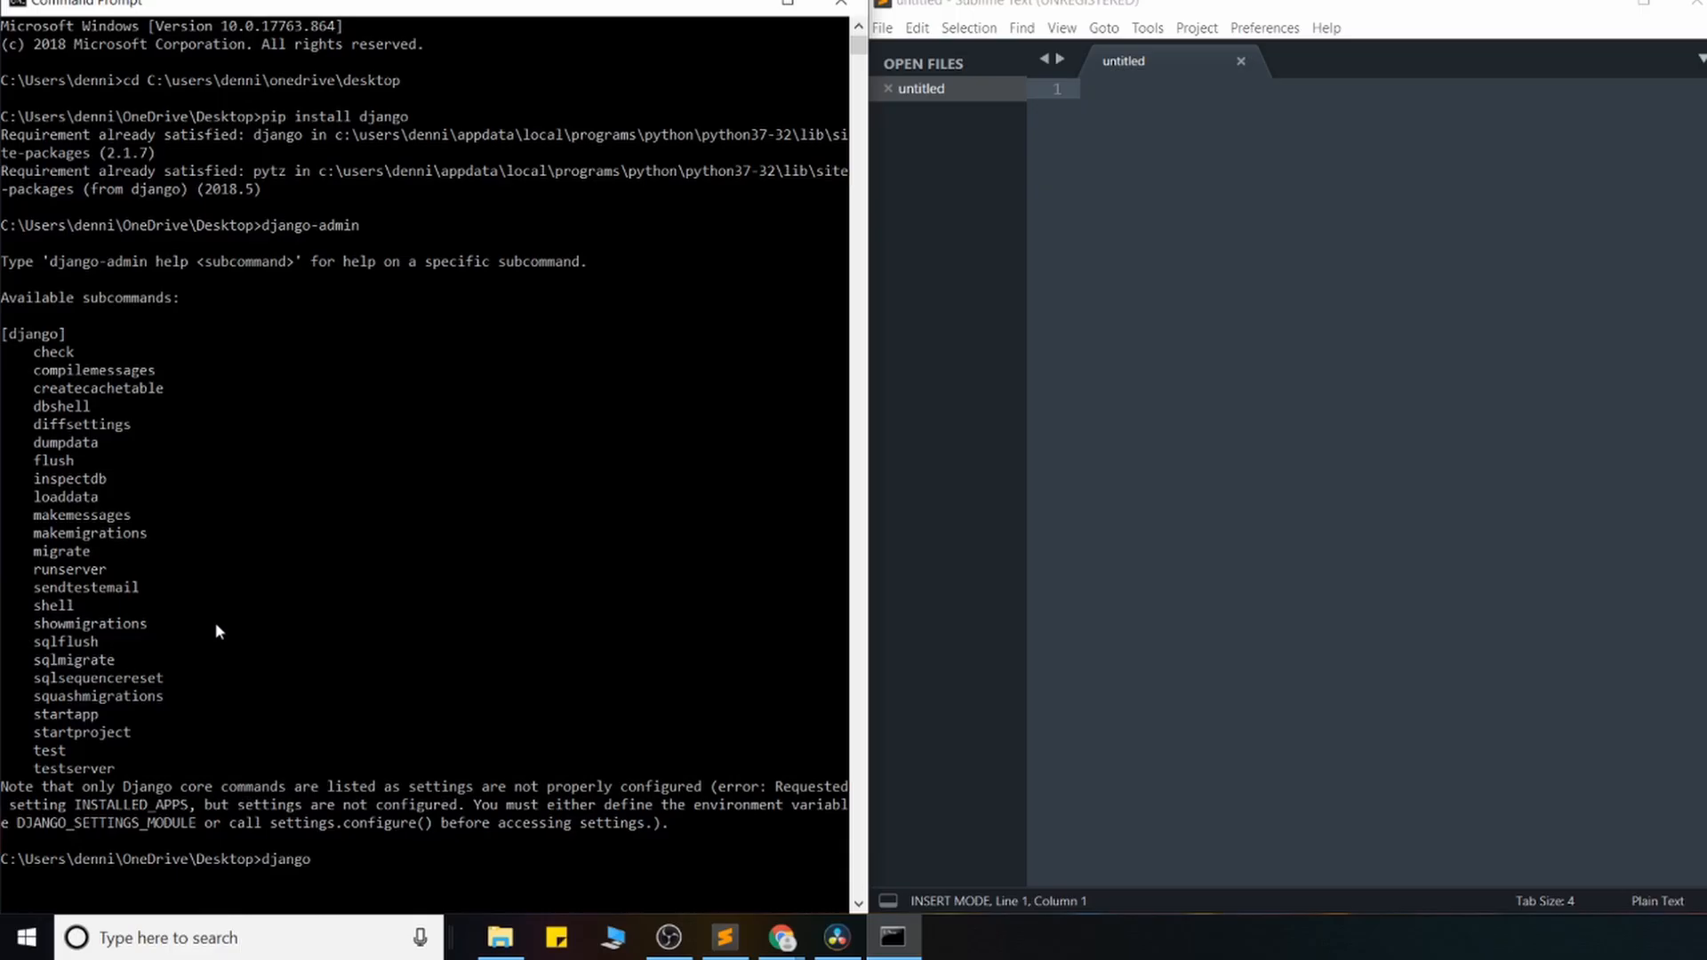
{"action": "type", "text": "-admin"}
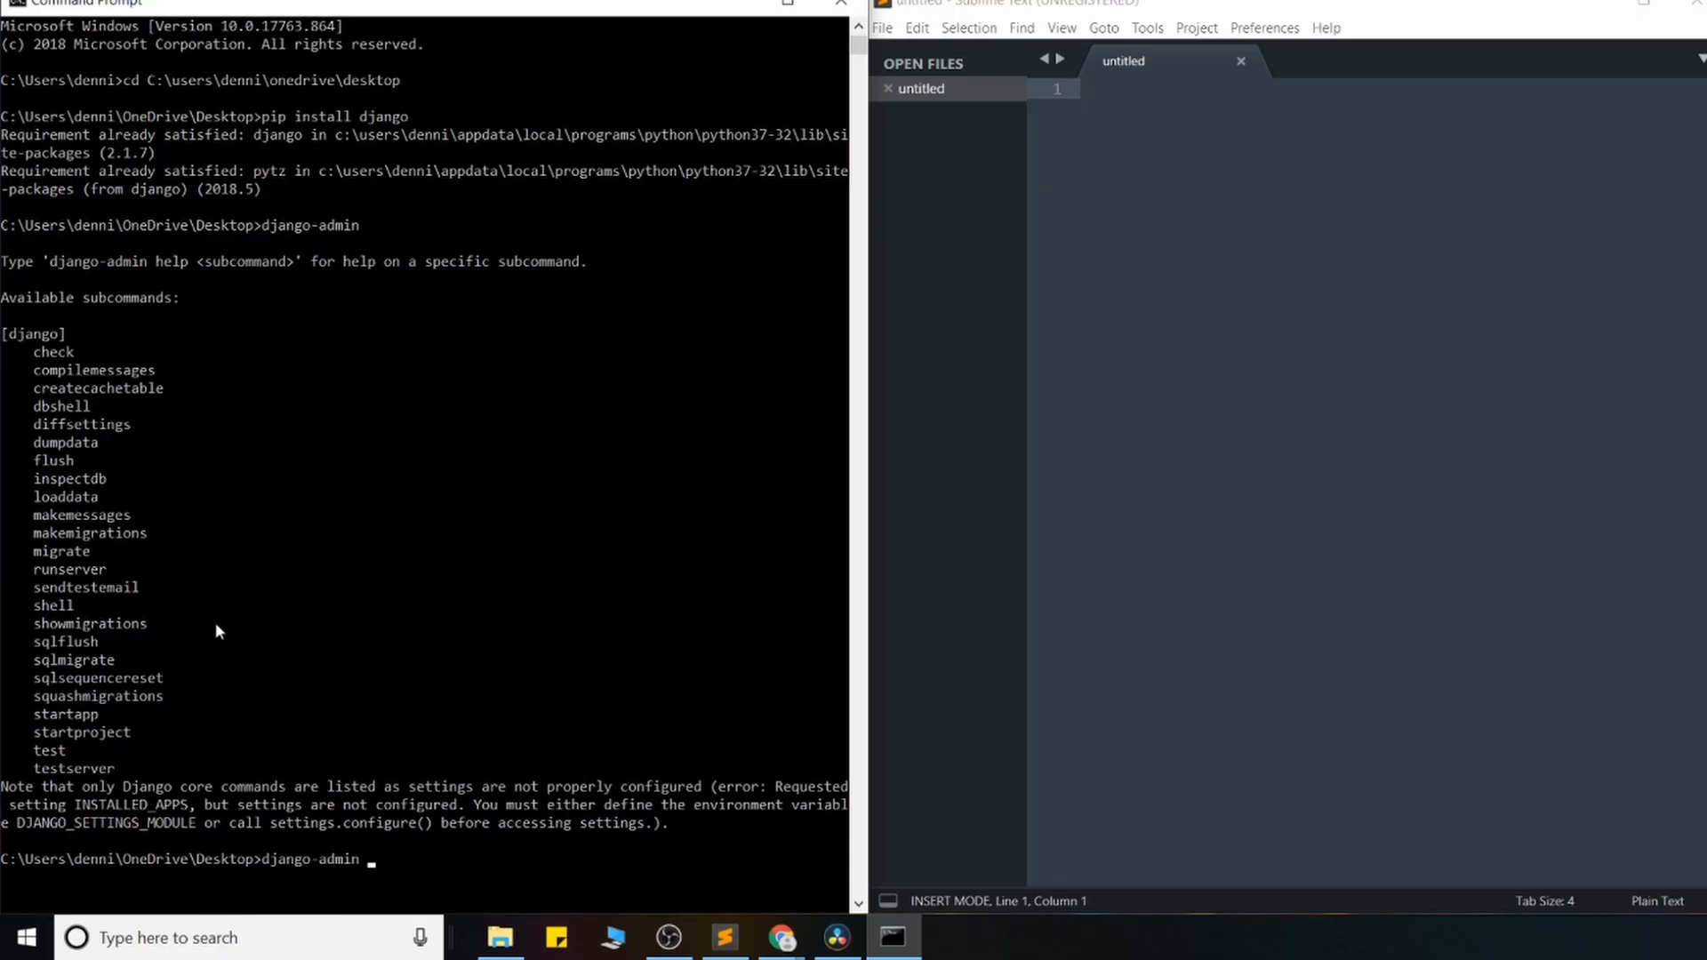
{"action": "type", "text": "startproj"}
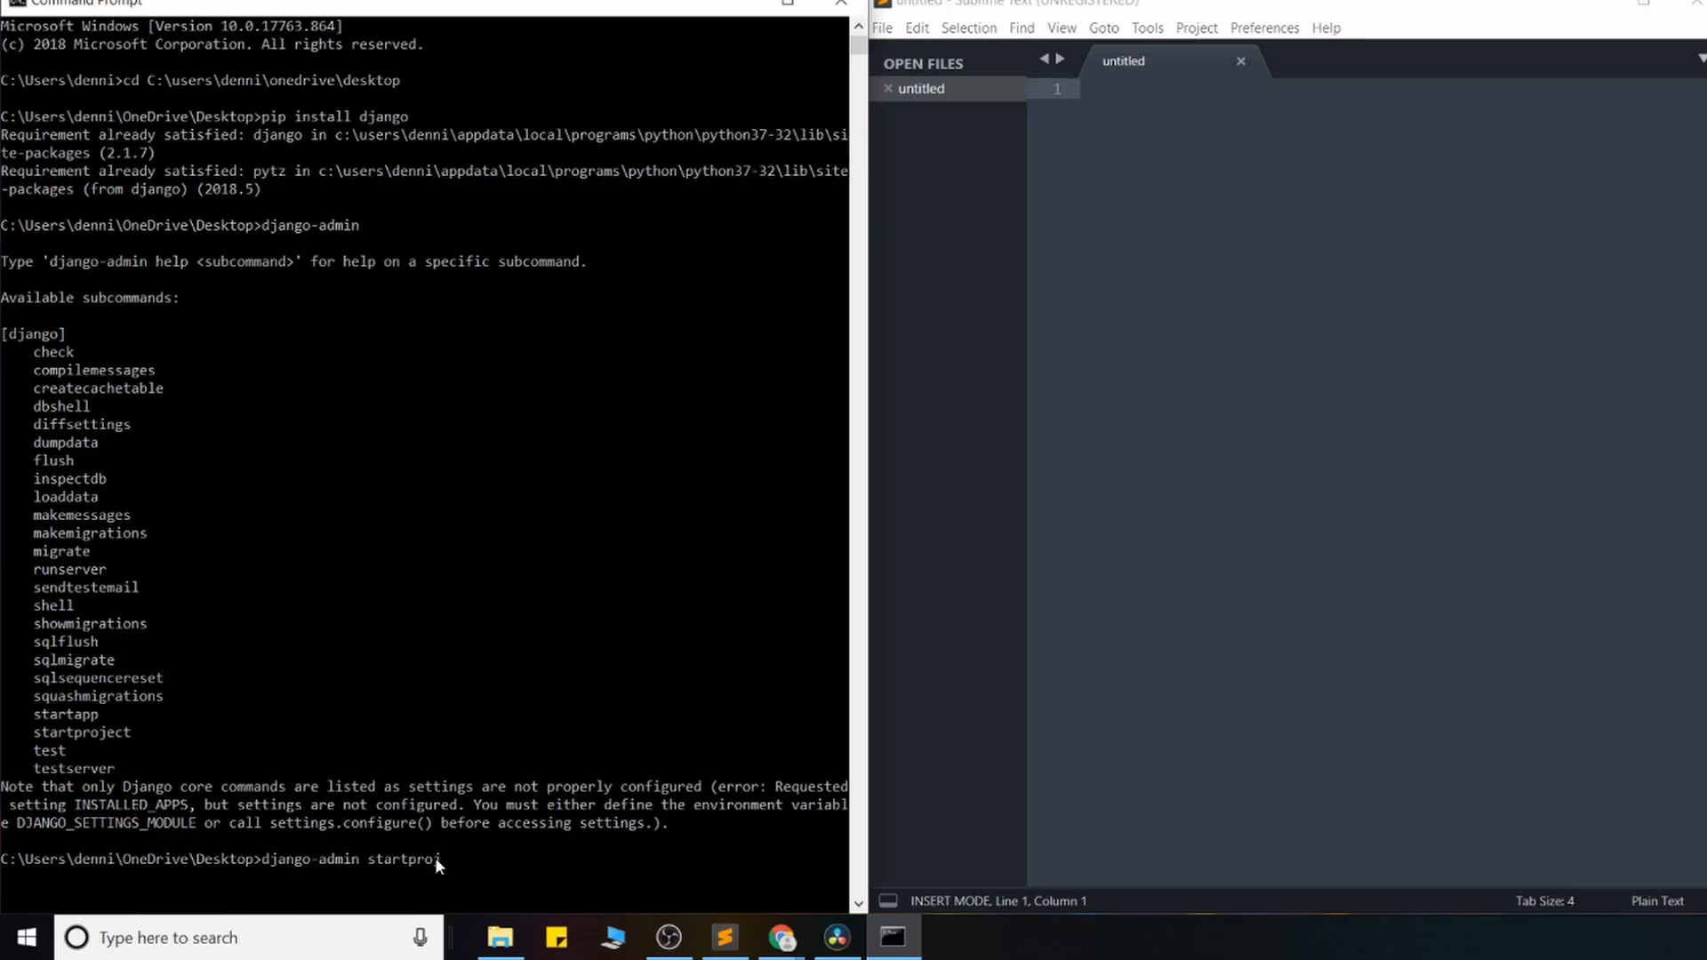
{"action": "type", "text": "ect"}
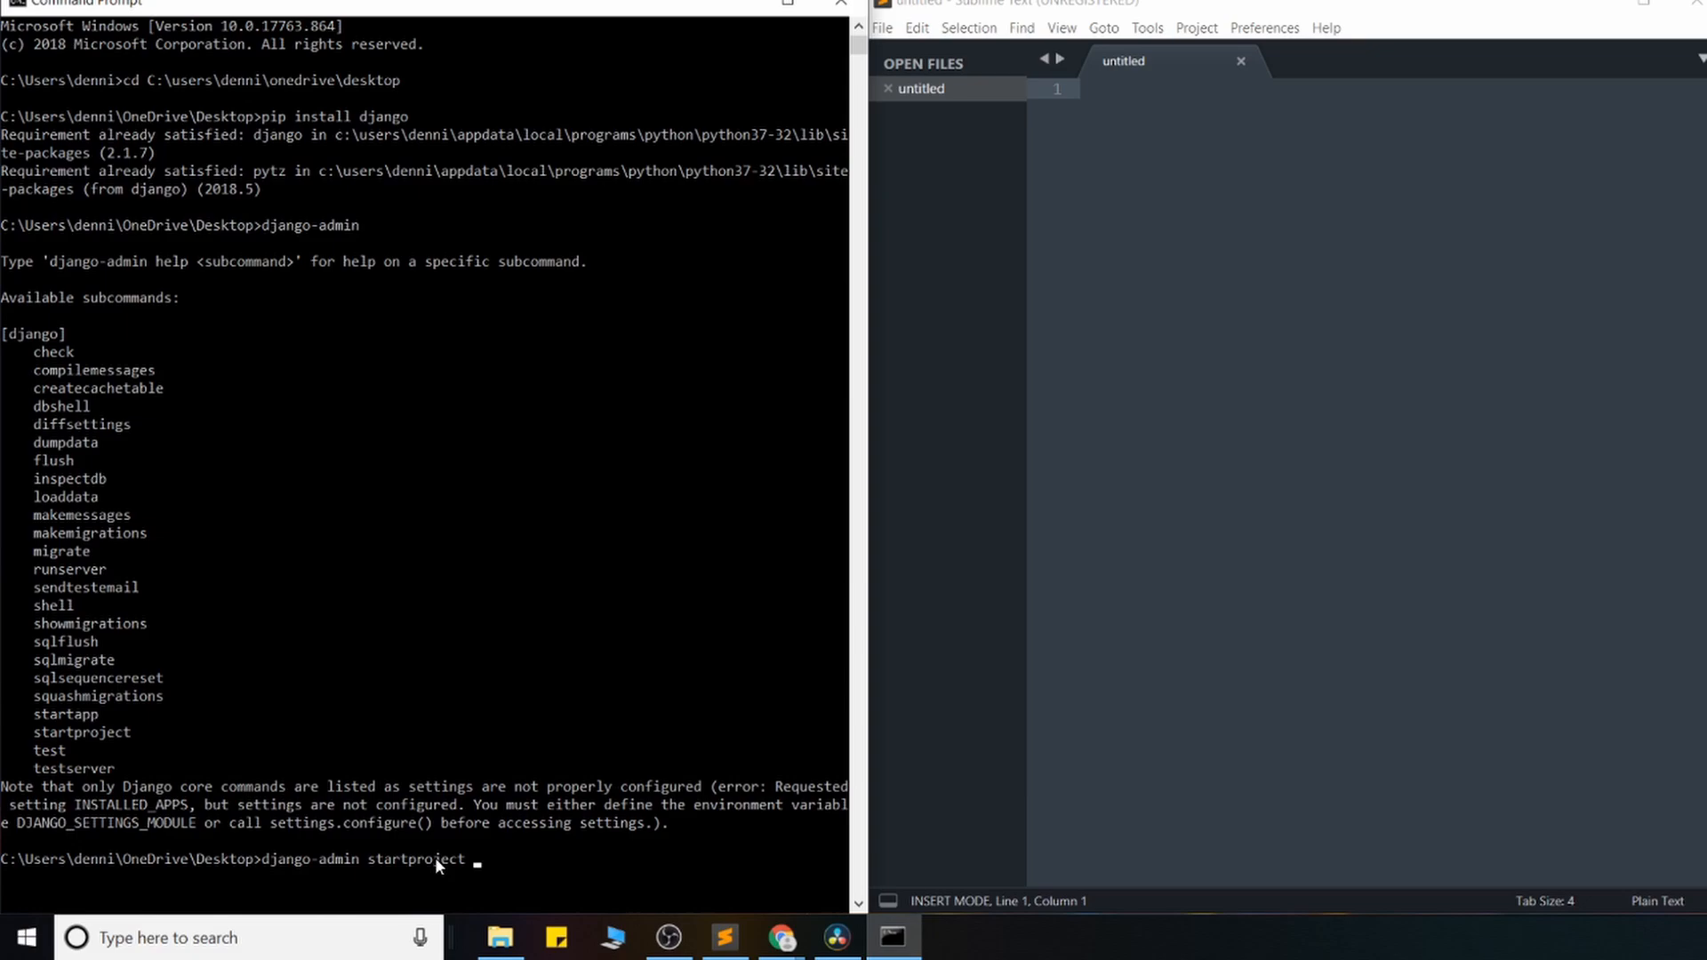
{"action": "type", "text": "cr"}
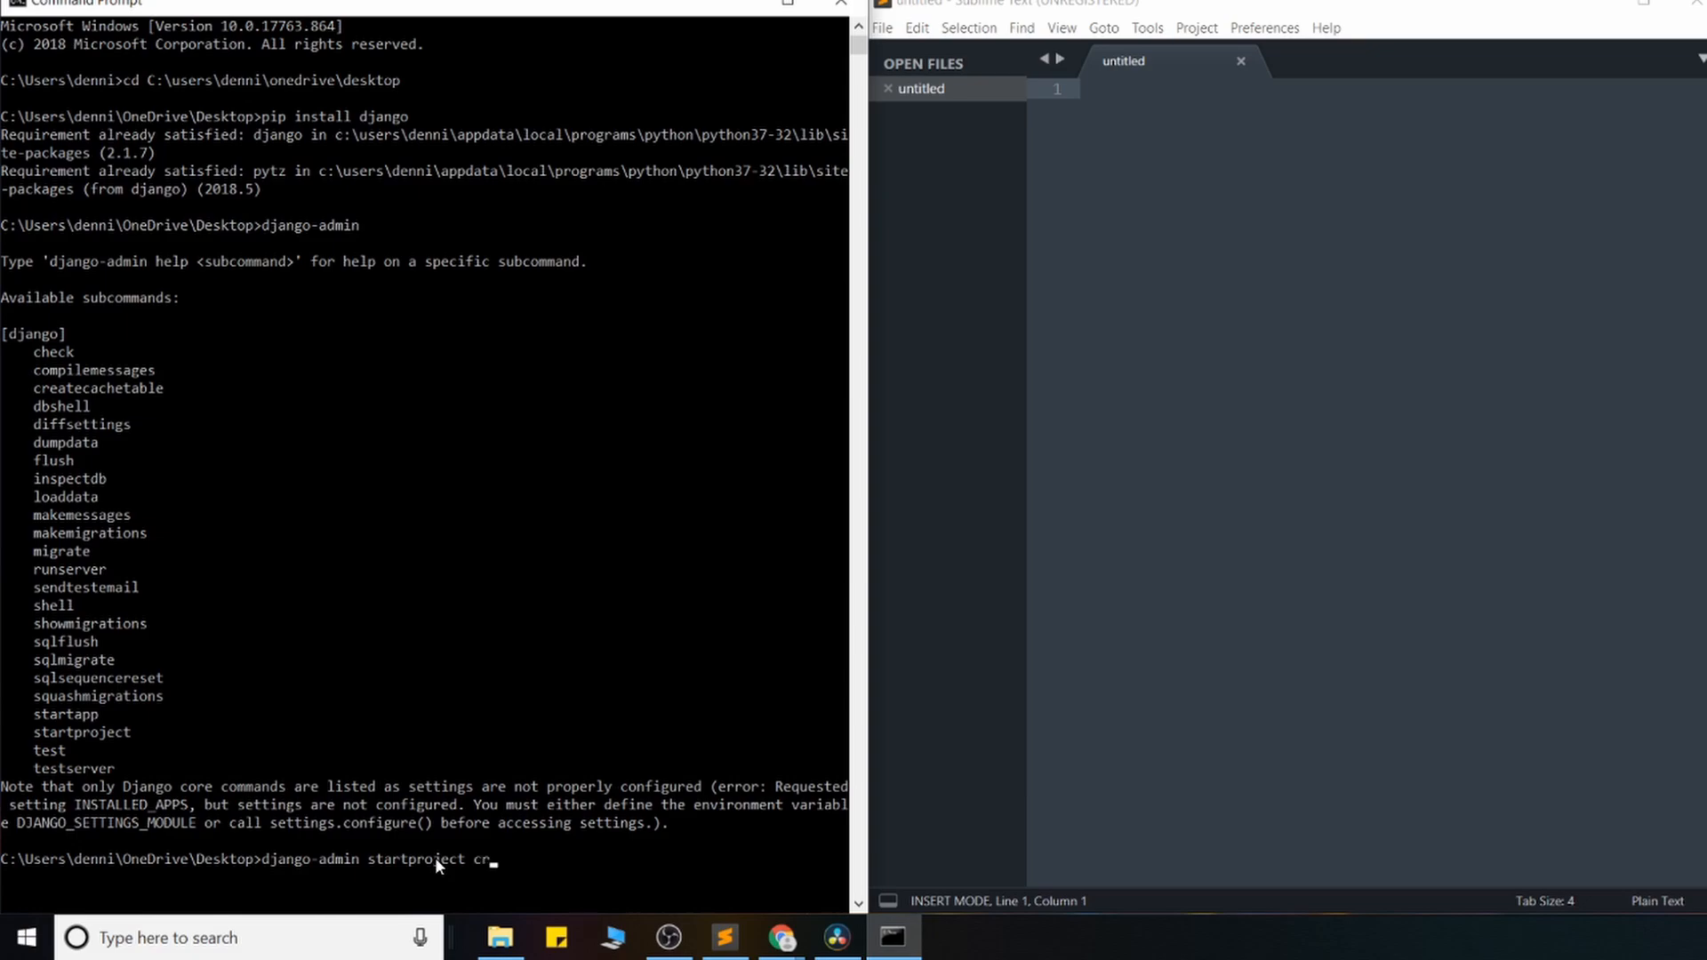
{"action": "type", "text": "m"}
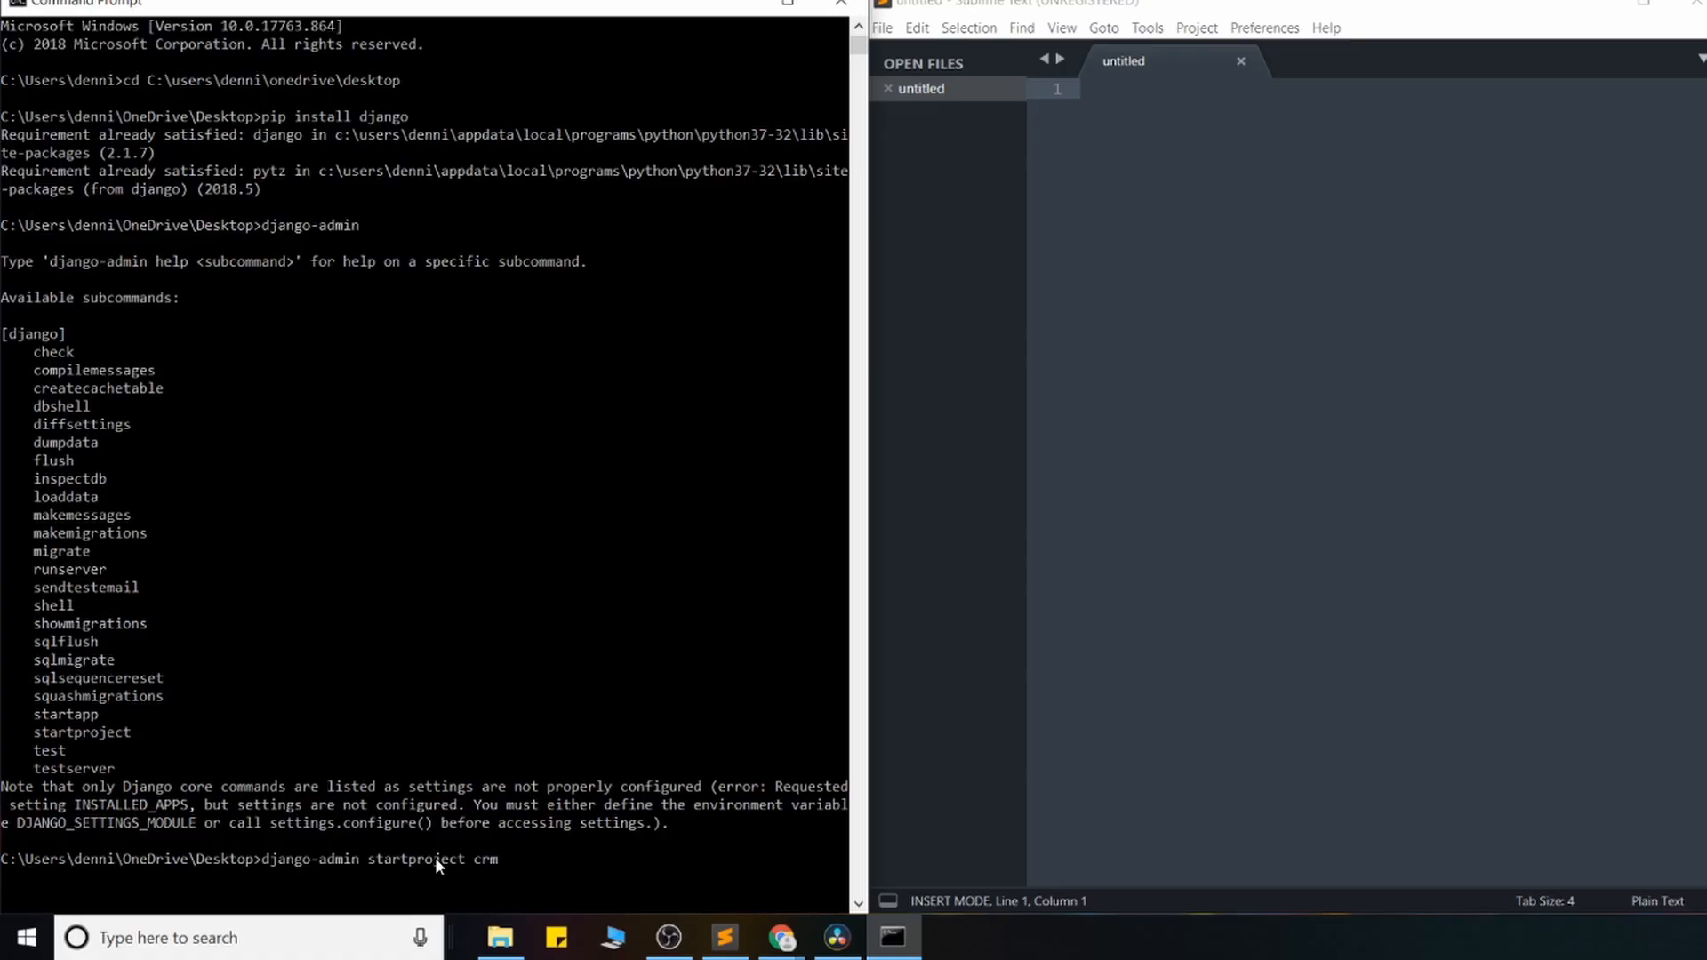
{"action": "type", "text": "1"}
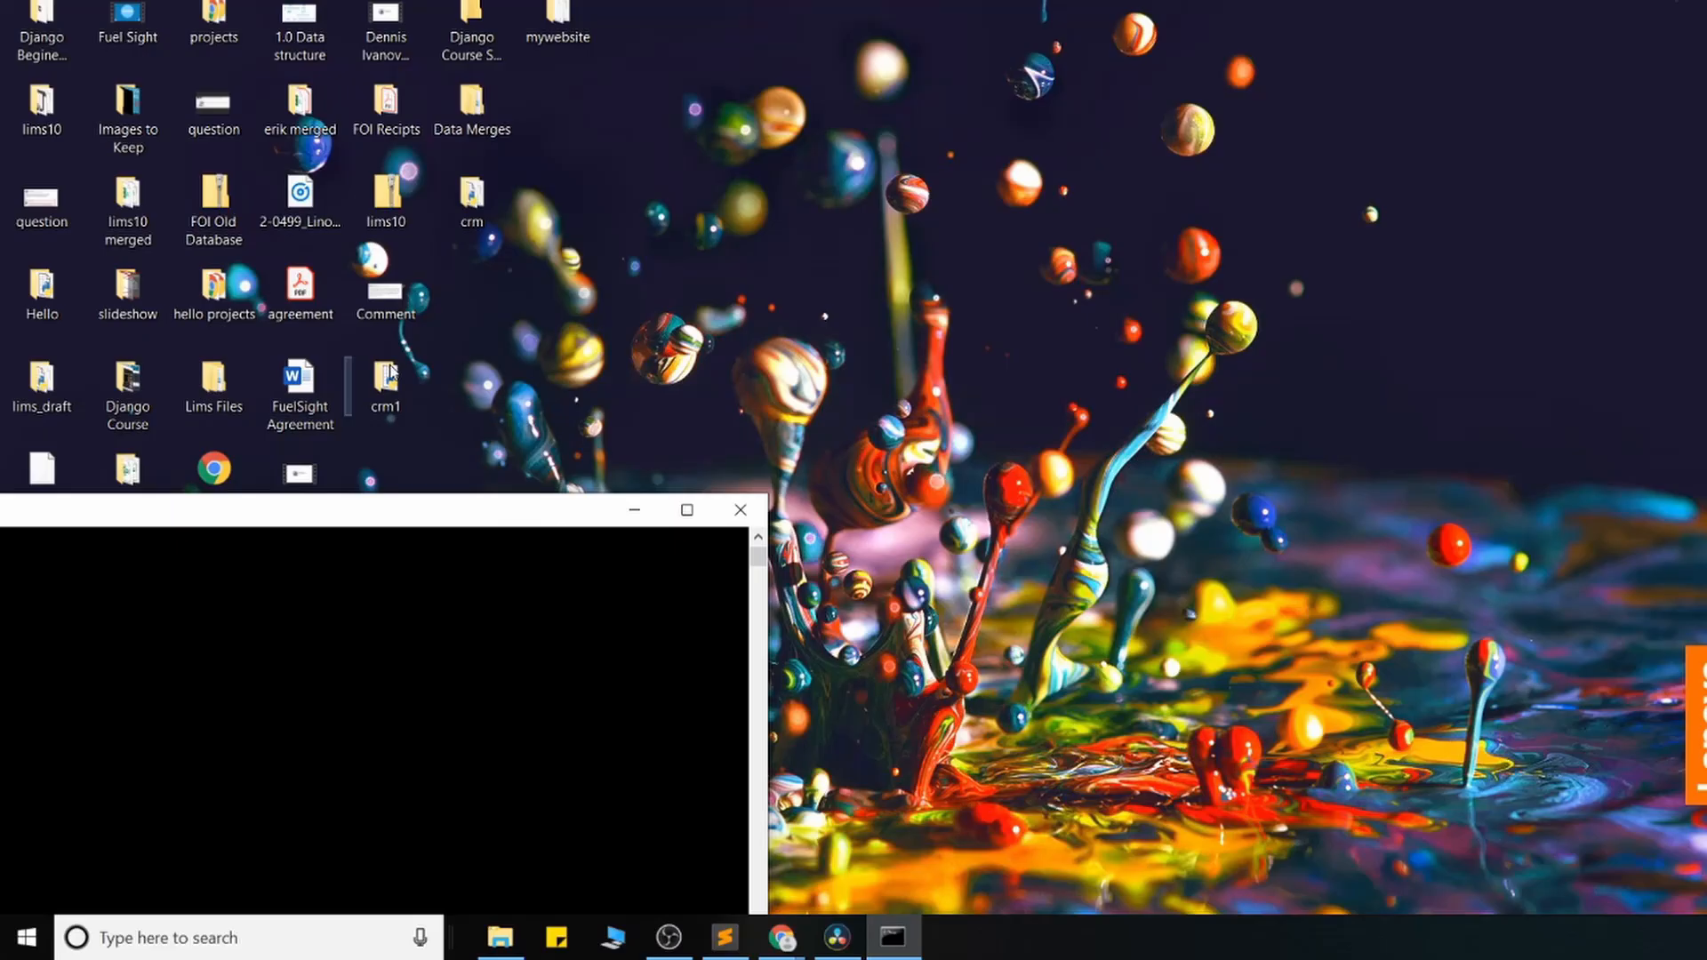
Step: Drag the crm1 folder icon to an empty spot on the desktop
{"action": "left_click_drag", "start_coordinate": [384, 381], "coordinate": [1589, 294]}
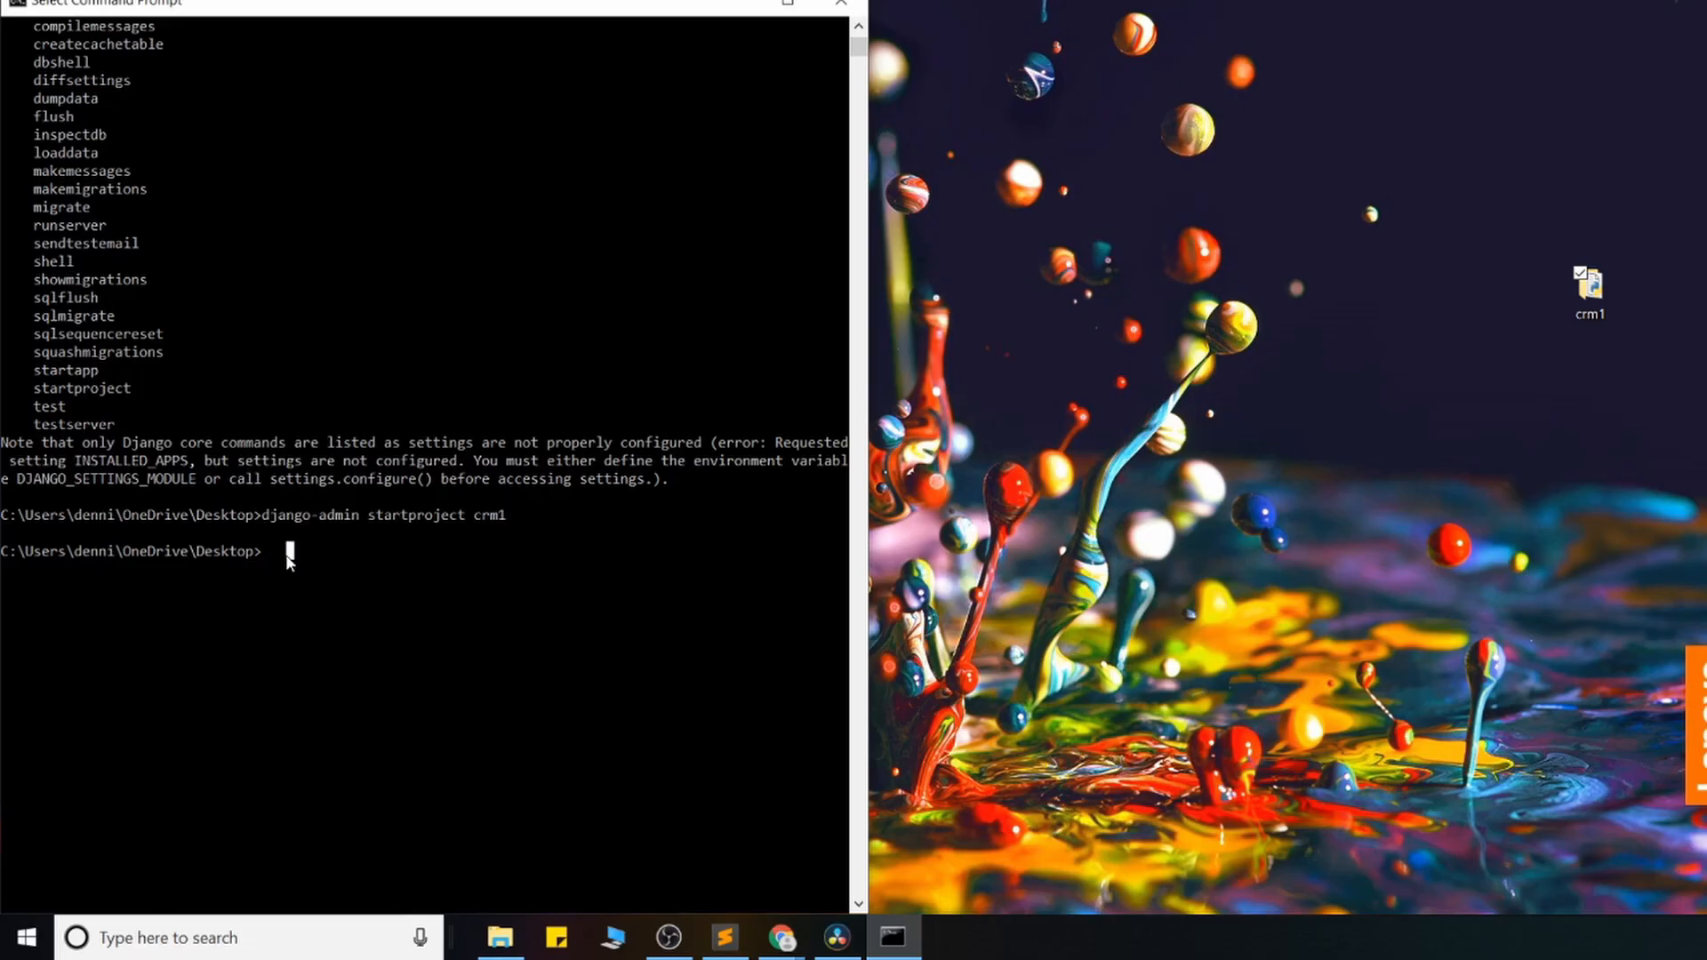
Step: Change directory to C:\users\denni\onedrive\desktop\crm1
{"action": "type", "text": "pip install django"}
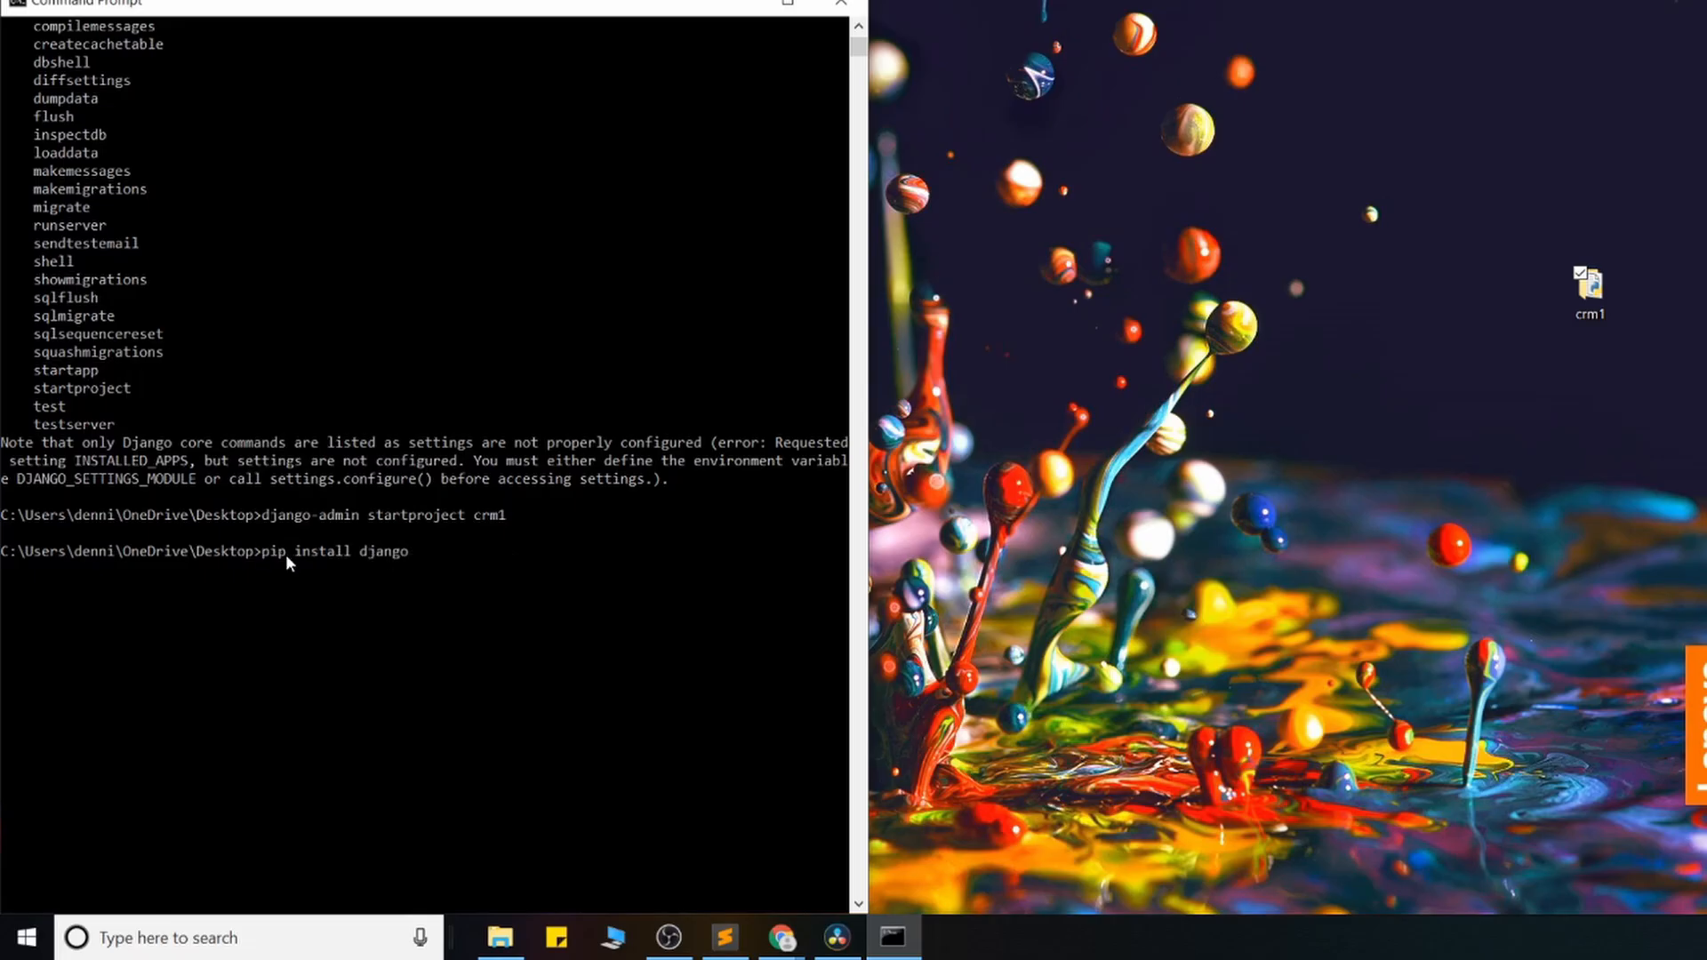
{"action": "type", "text": "cd C:\\users\\denni\\onedrive\\desktop\\crm1"}
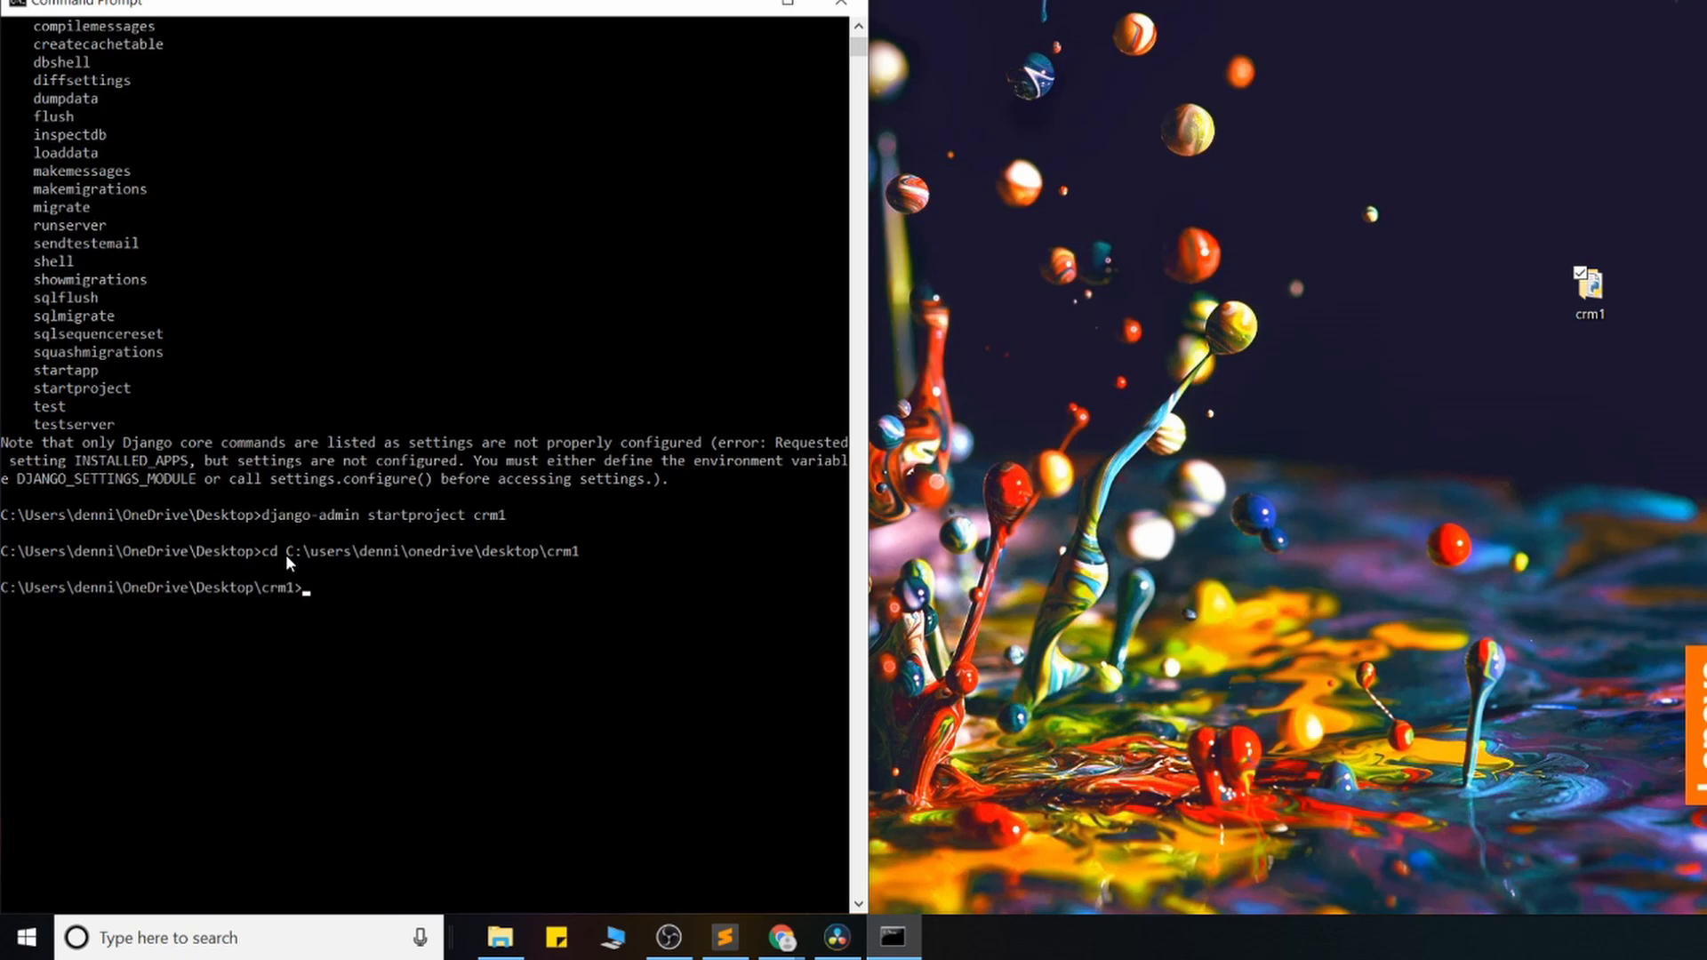
{"action": "mouse_move", "coordinate": [746, 909]}
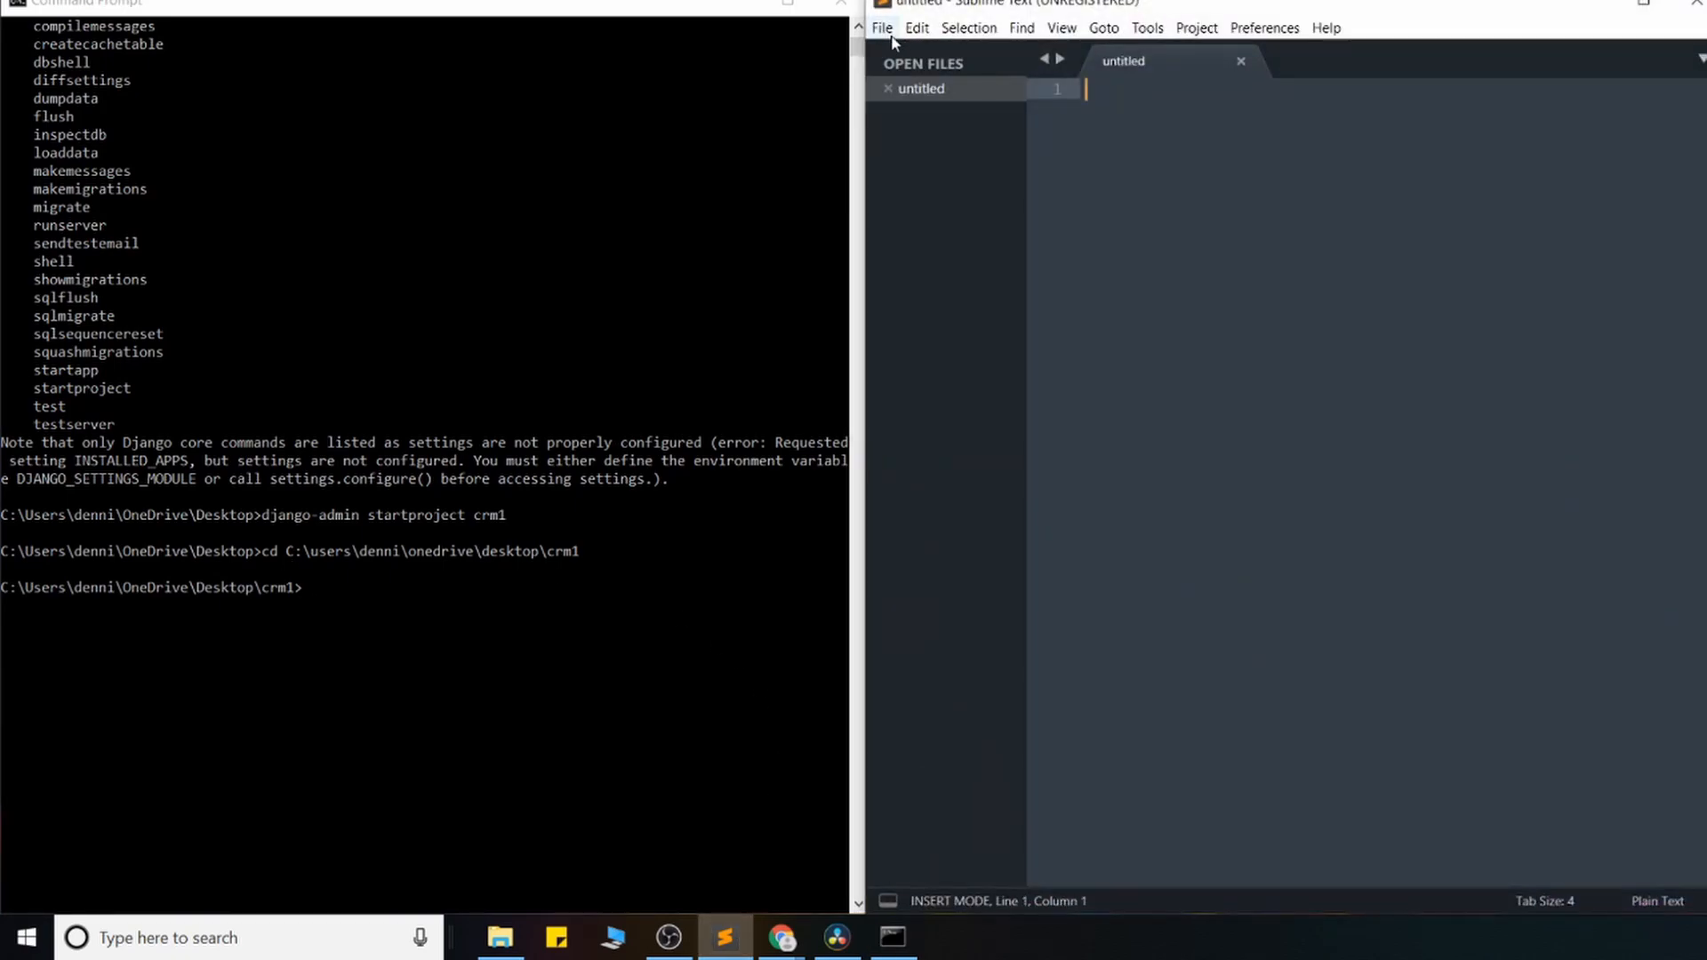
Step: Use File > Open Folder to load the crm1 project folder into Sublime Text
{"action": "left_click", "coordinate": [882, 28]}
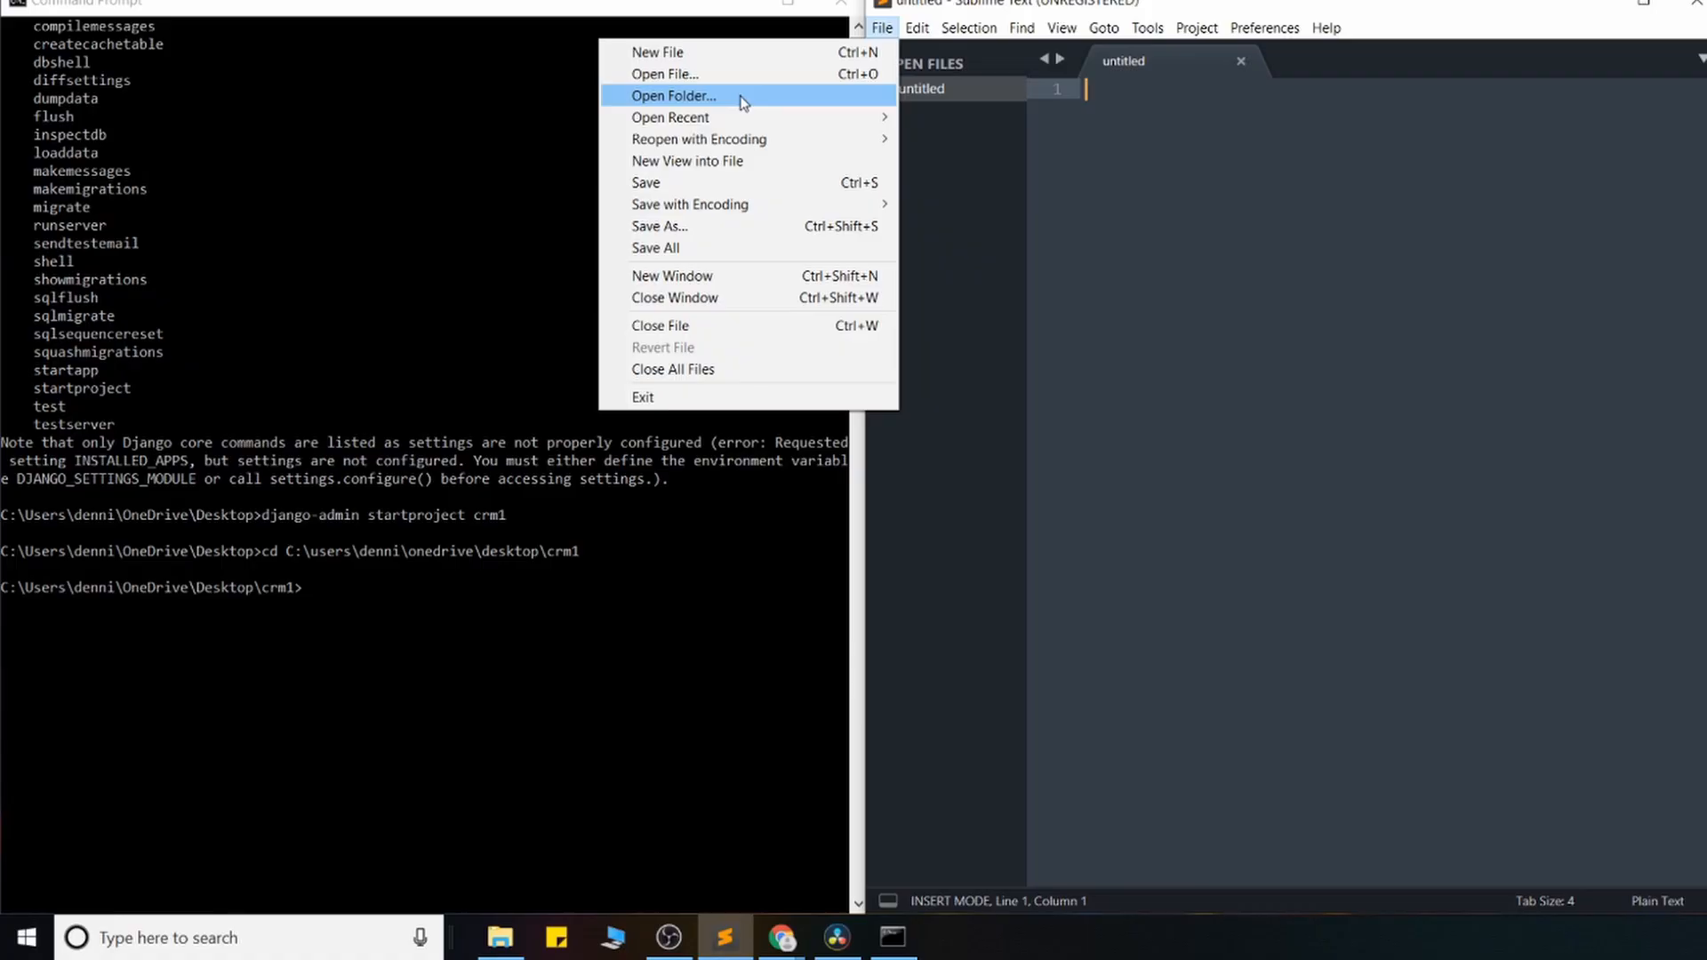
{"action": "left_click", "coordinate": [673, 96]}
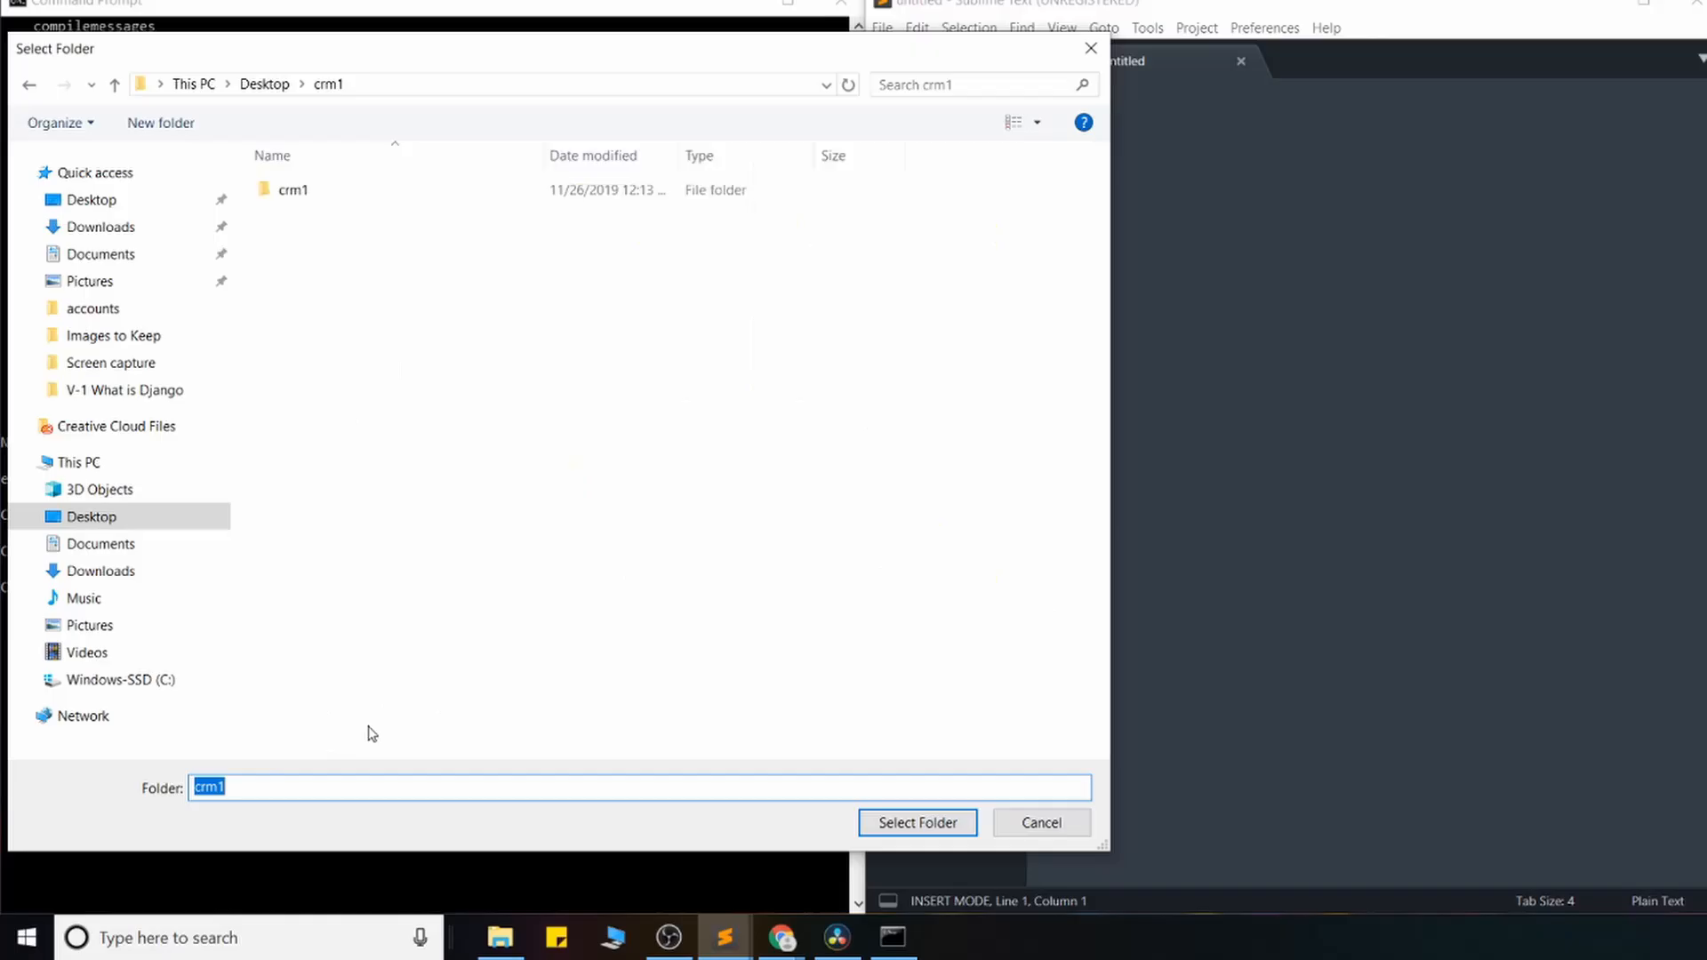
{"action": "left_click", "coordinate": [916, 821]}
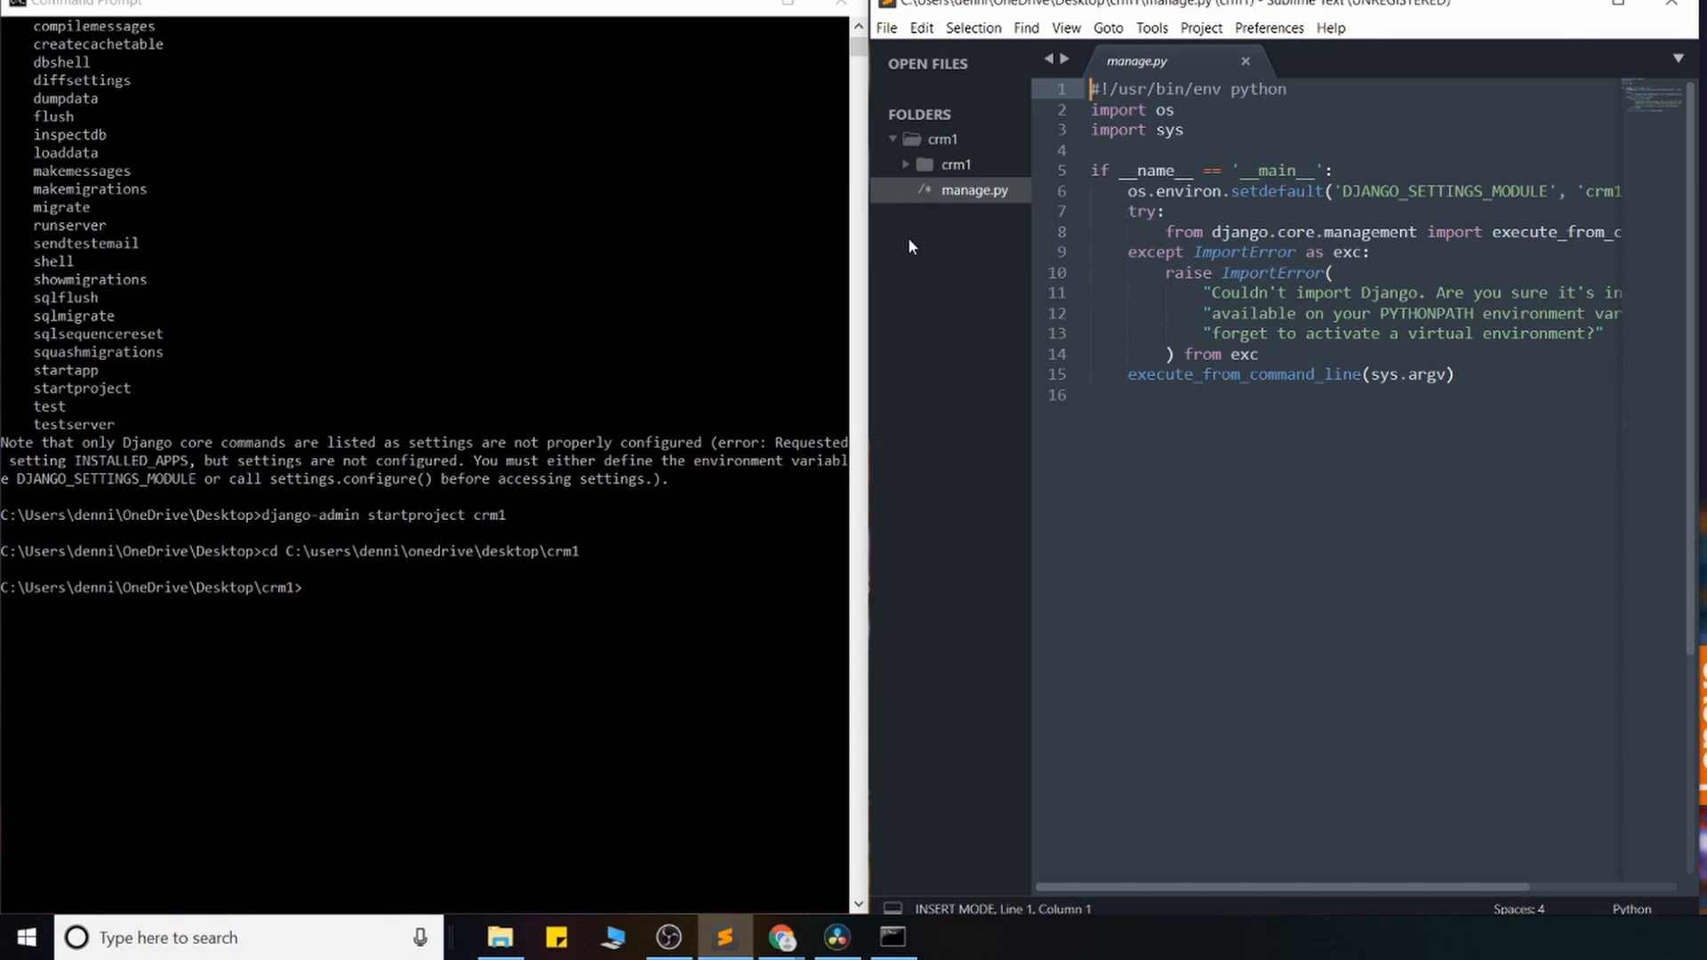
Step: Select all of manage.py, expand the inner crm1 package and read wsgi.py
{"action": "key", "text": "ctrl+a"}
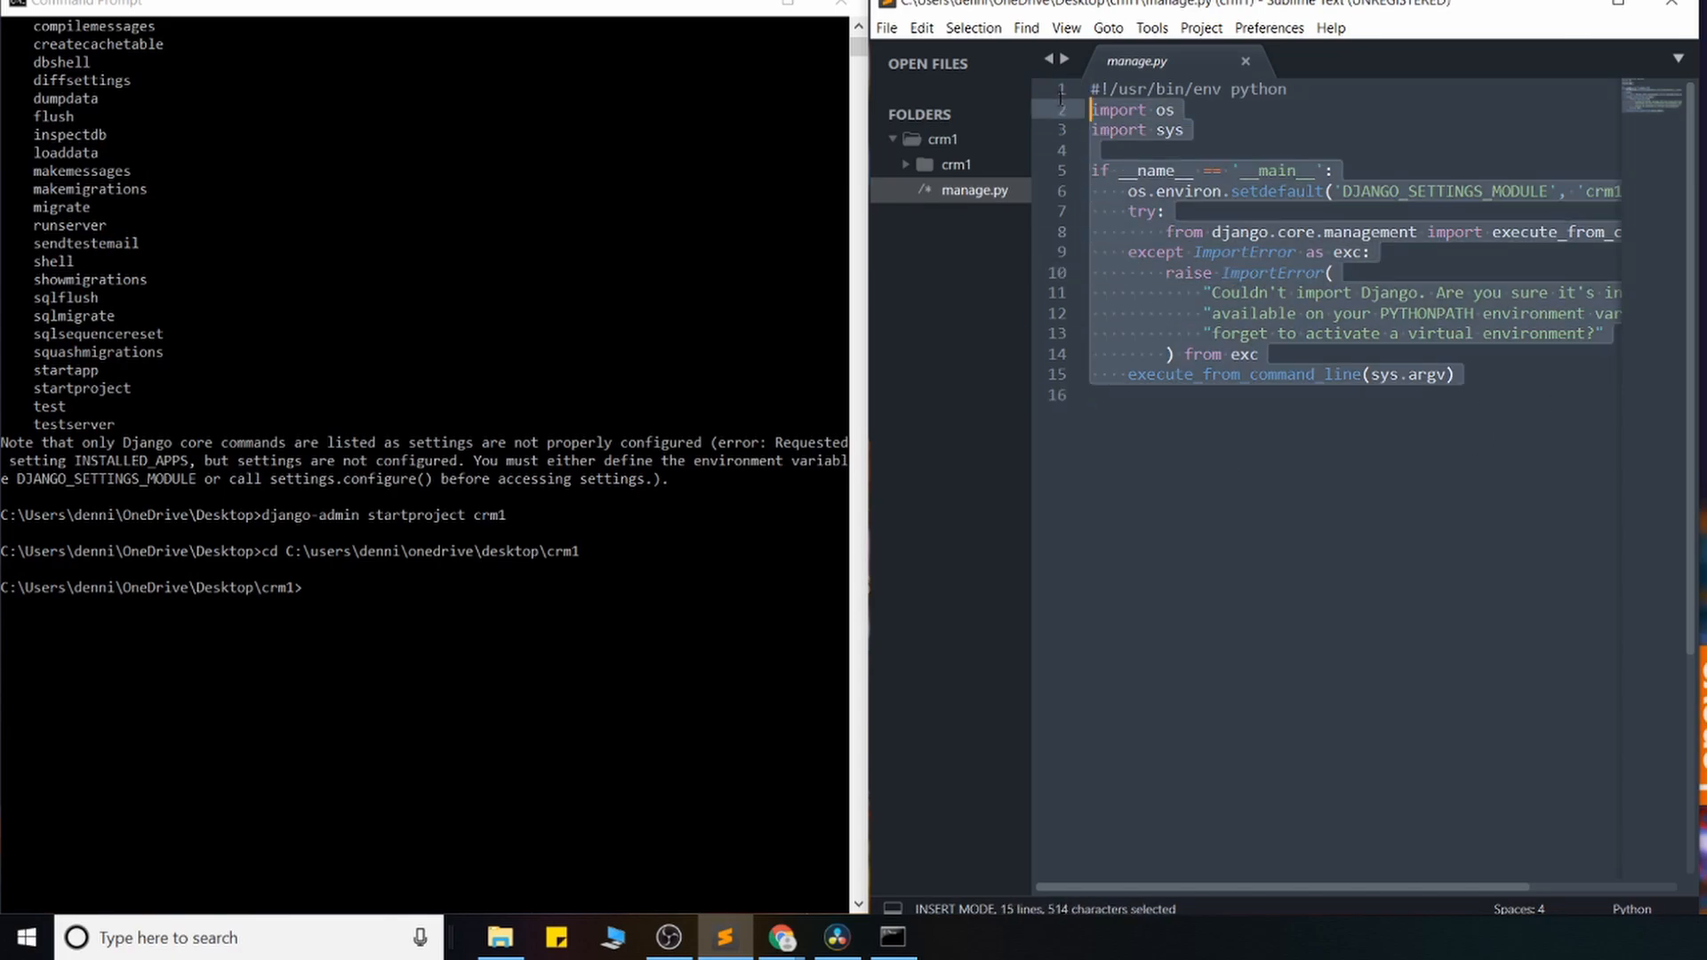
{"action": "left_click", "coordinate": [1207, 395]}
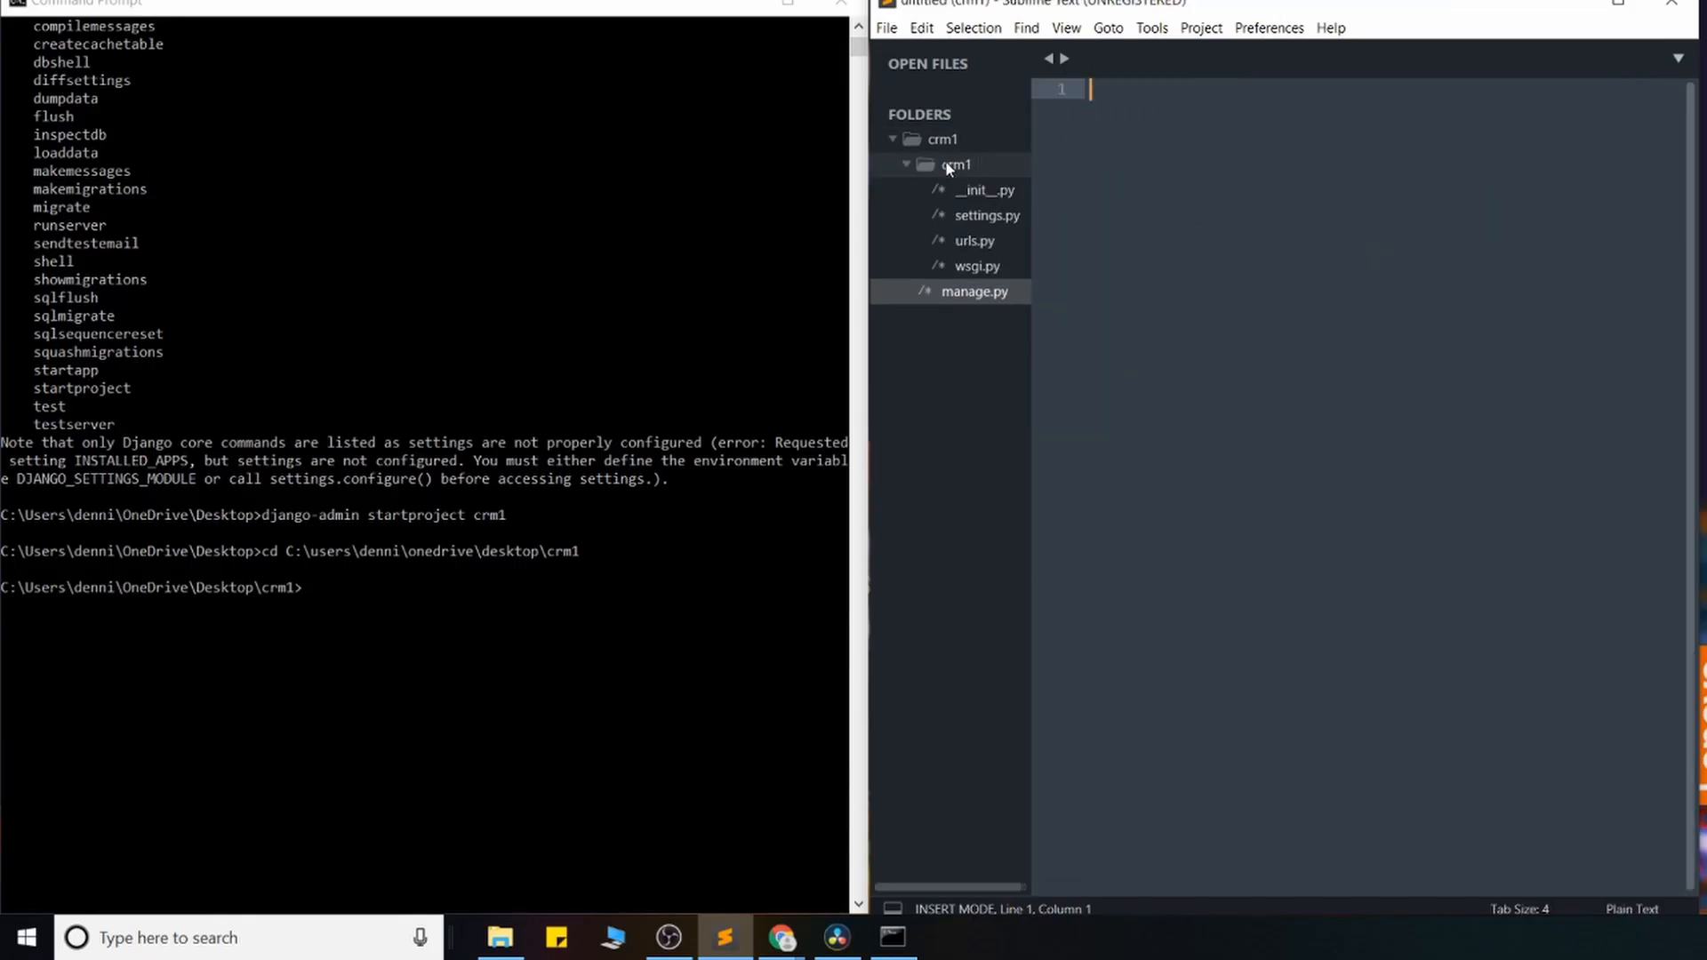
{"action": "mouse_move", "coordinate": [966, 177]}
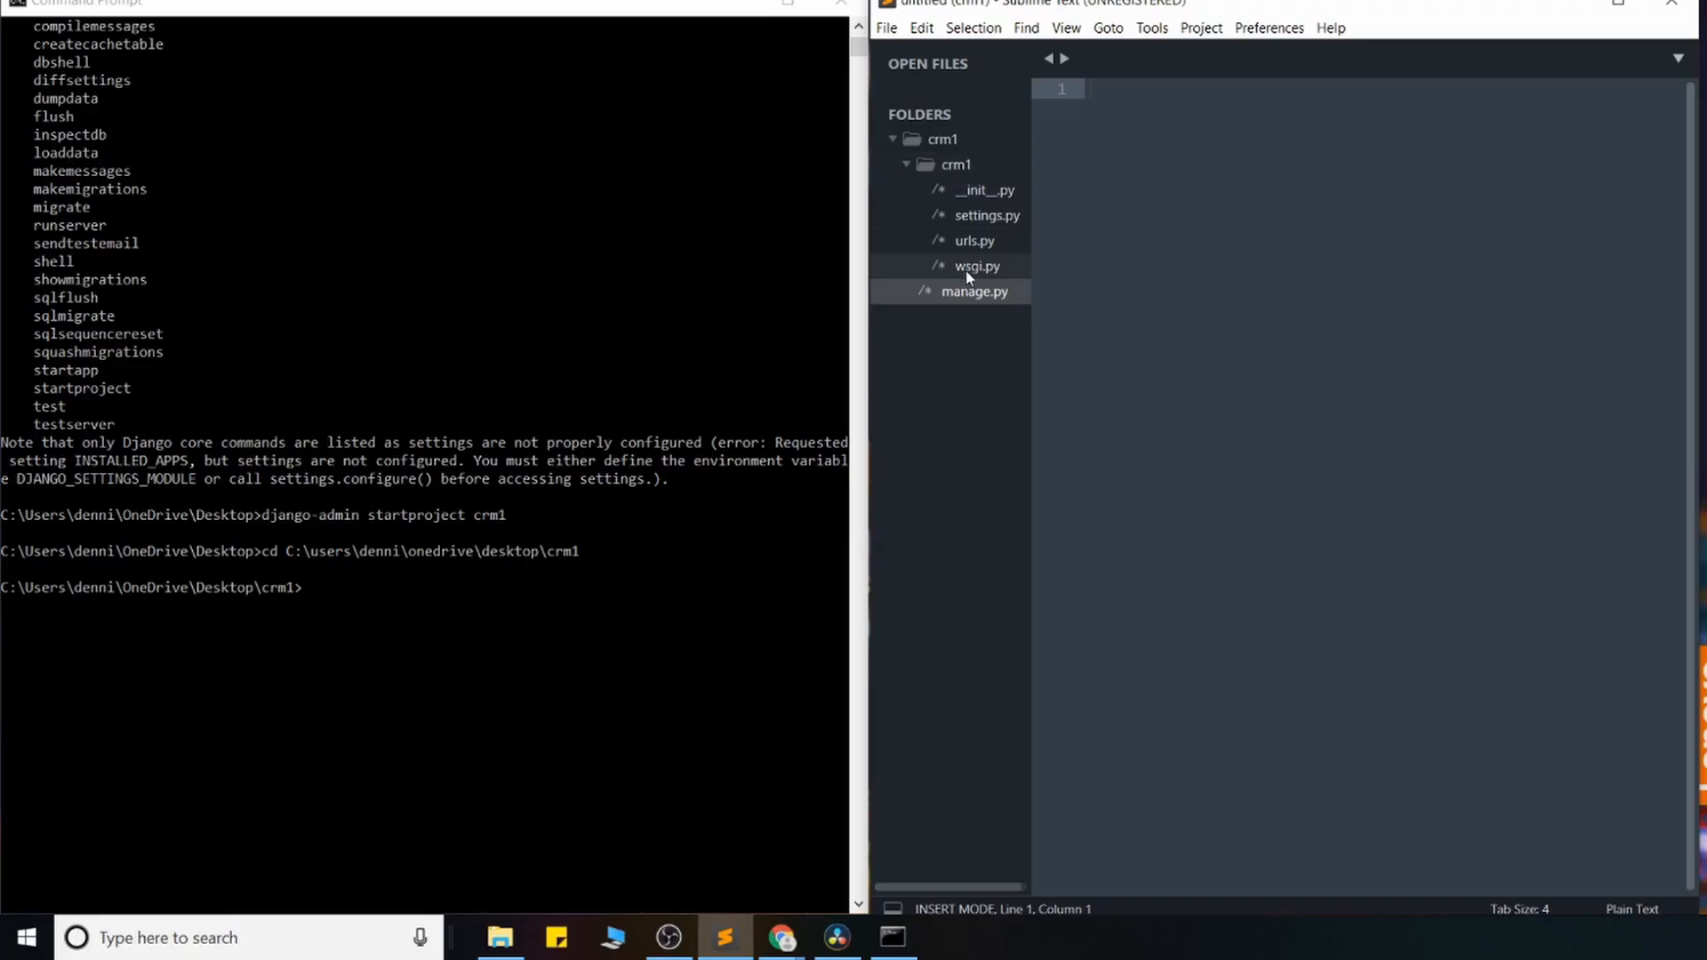
{"action": "left_click", "coordinate": [975, 266]}
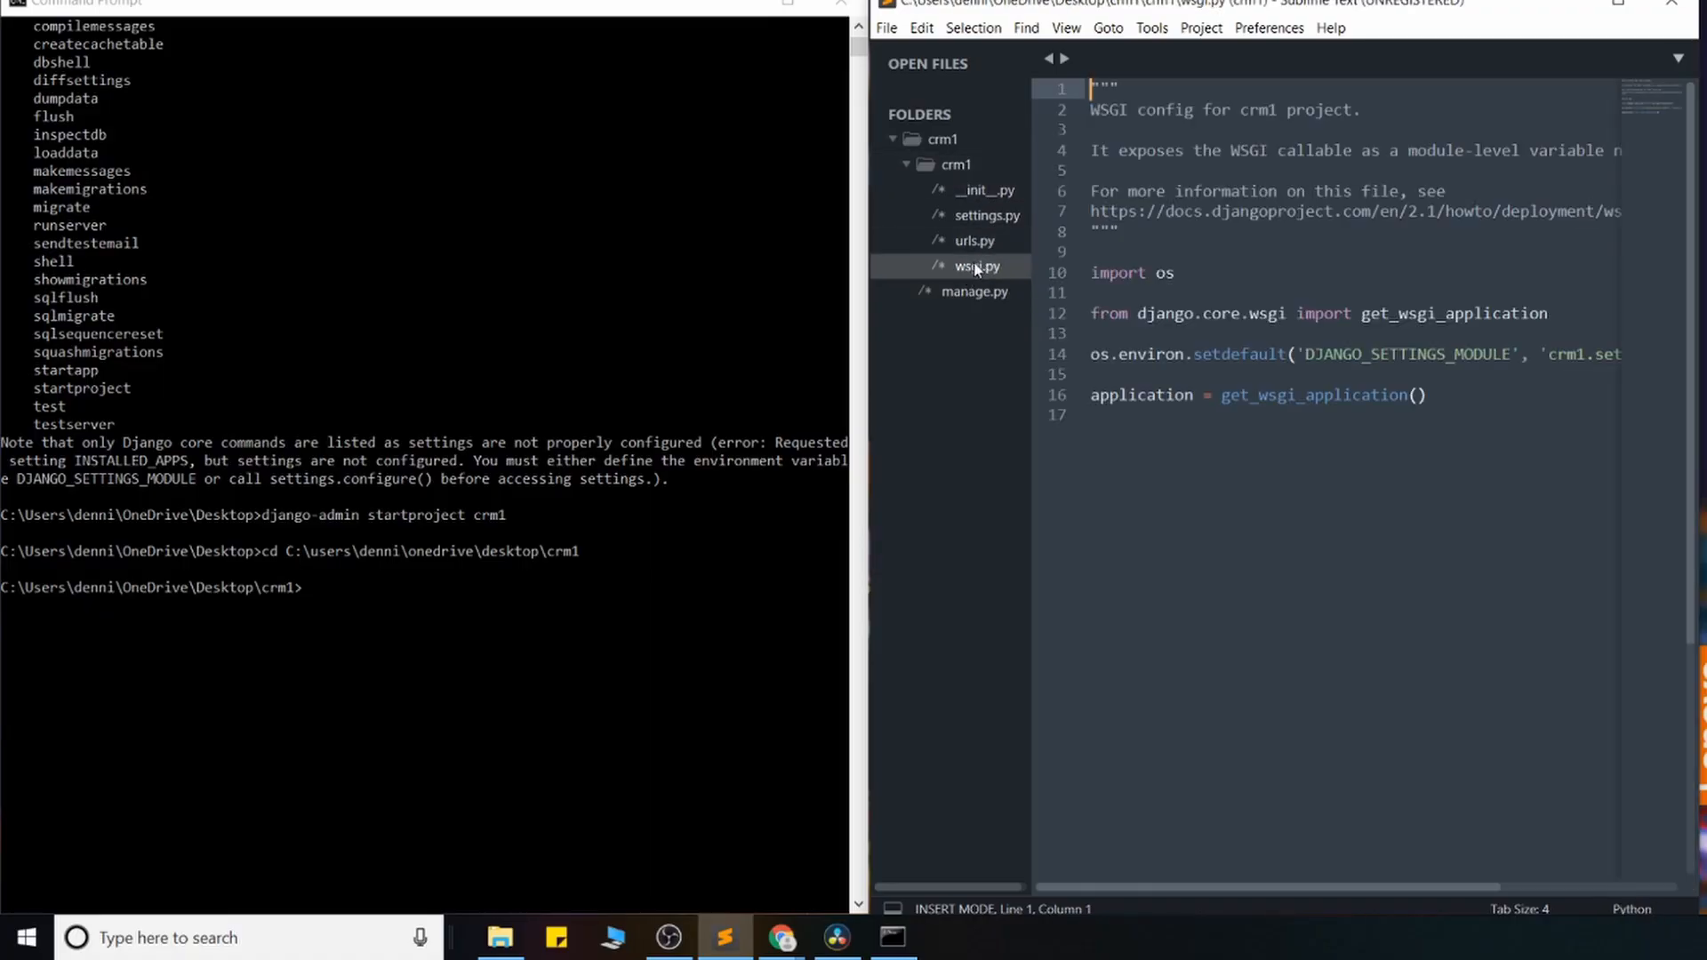
{"action": "left_click", "coordinate": [976, 266]}
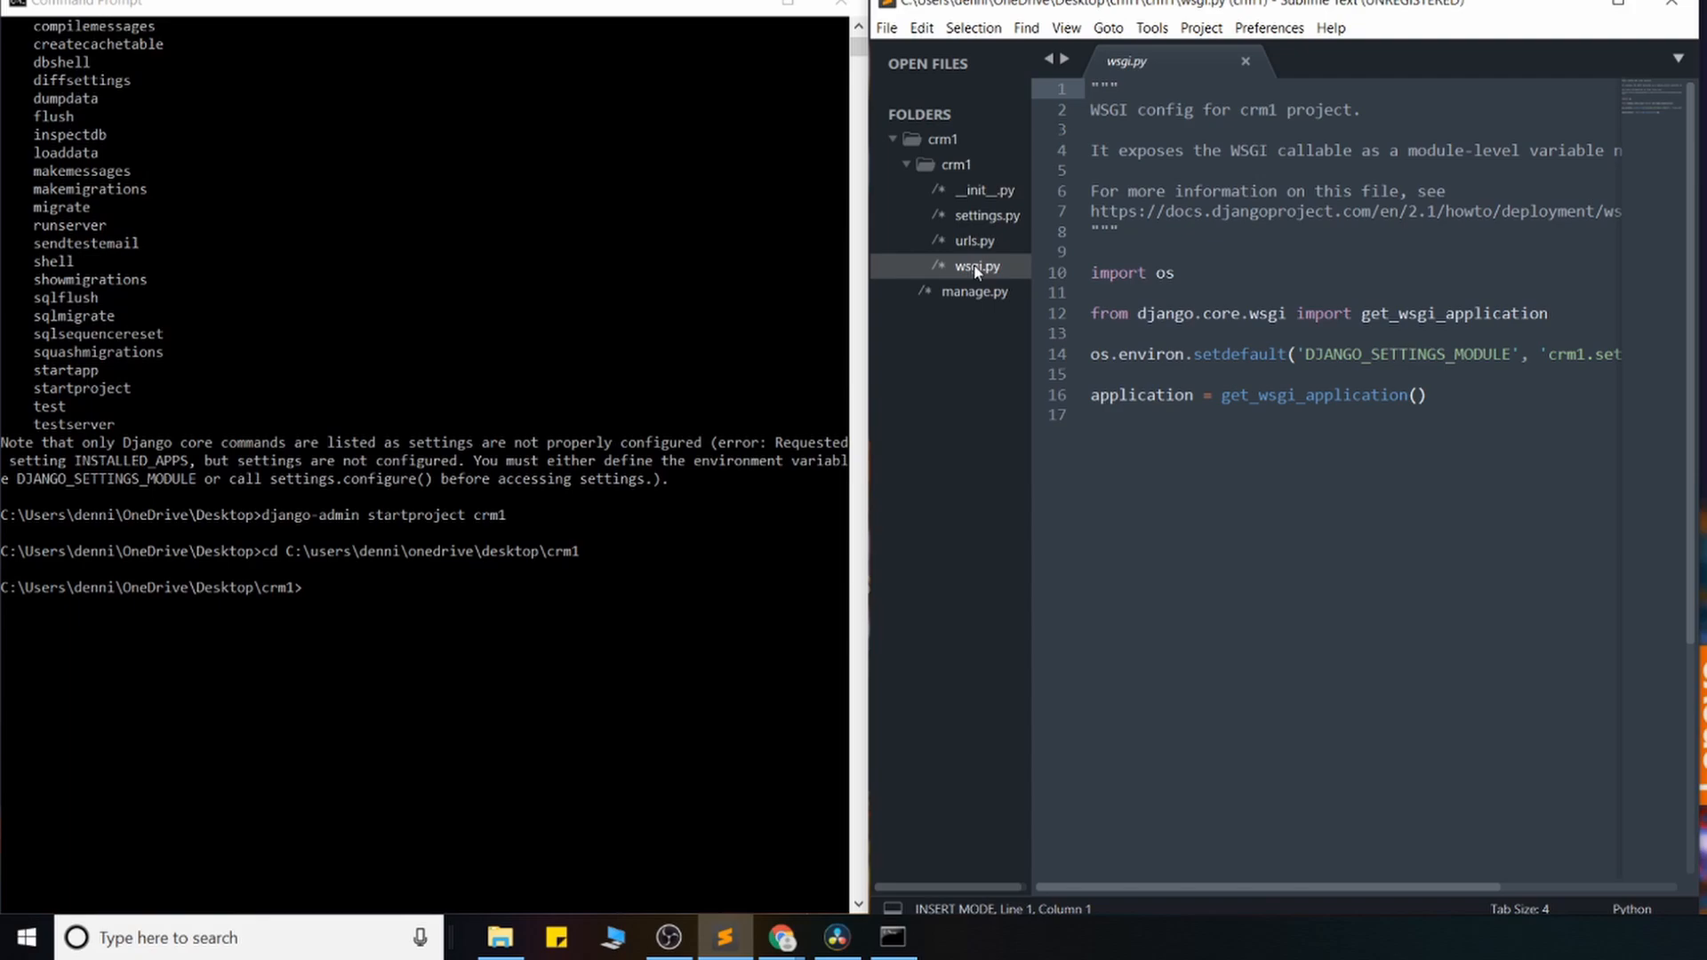
Step: Review urls.py, highlighting its imports and urlpatterns lines
{"action": "left_click", "coordinate": [974, 241]}
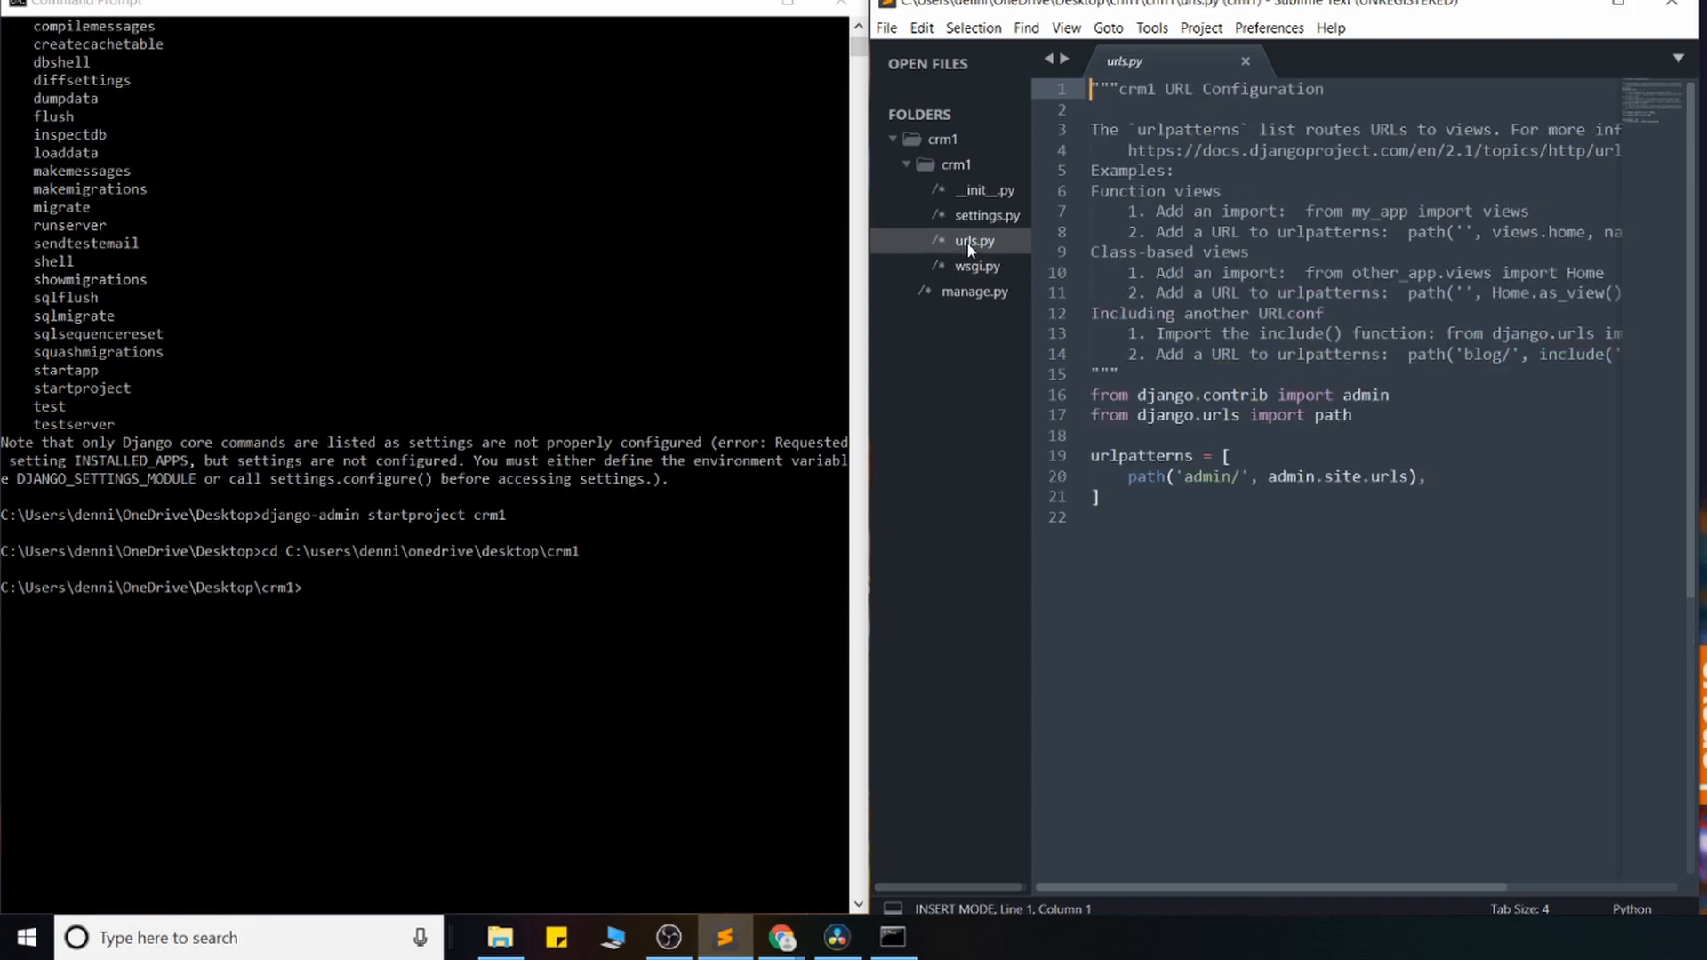
{"action": "left_click_drag", "start_coordinate": [1092, 415], "coordinate": [1099, 518]}
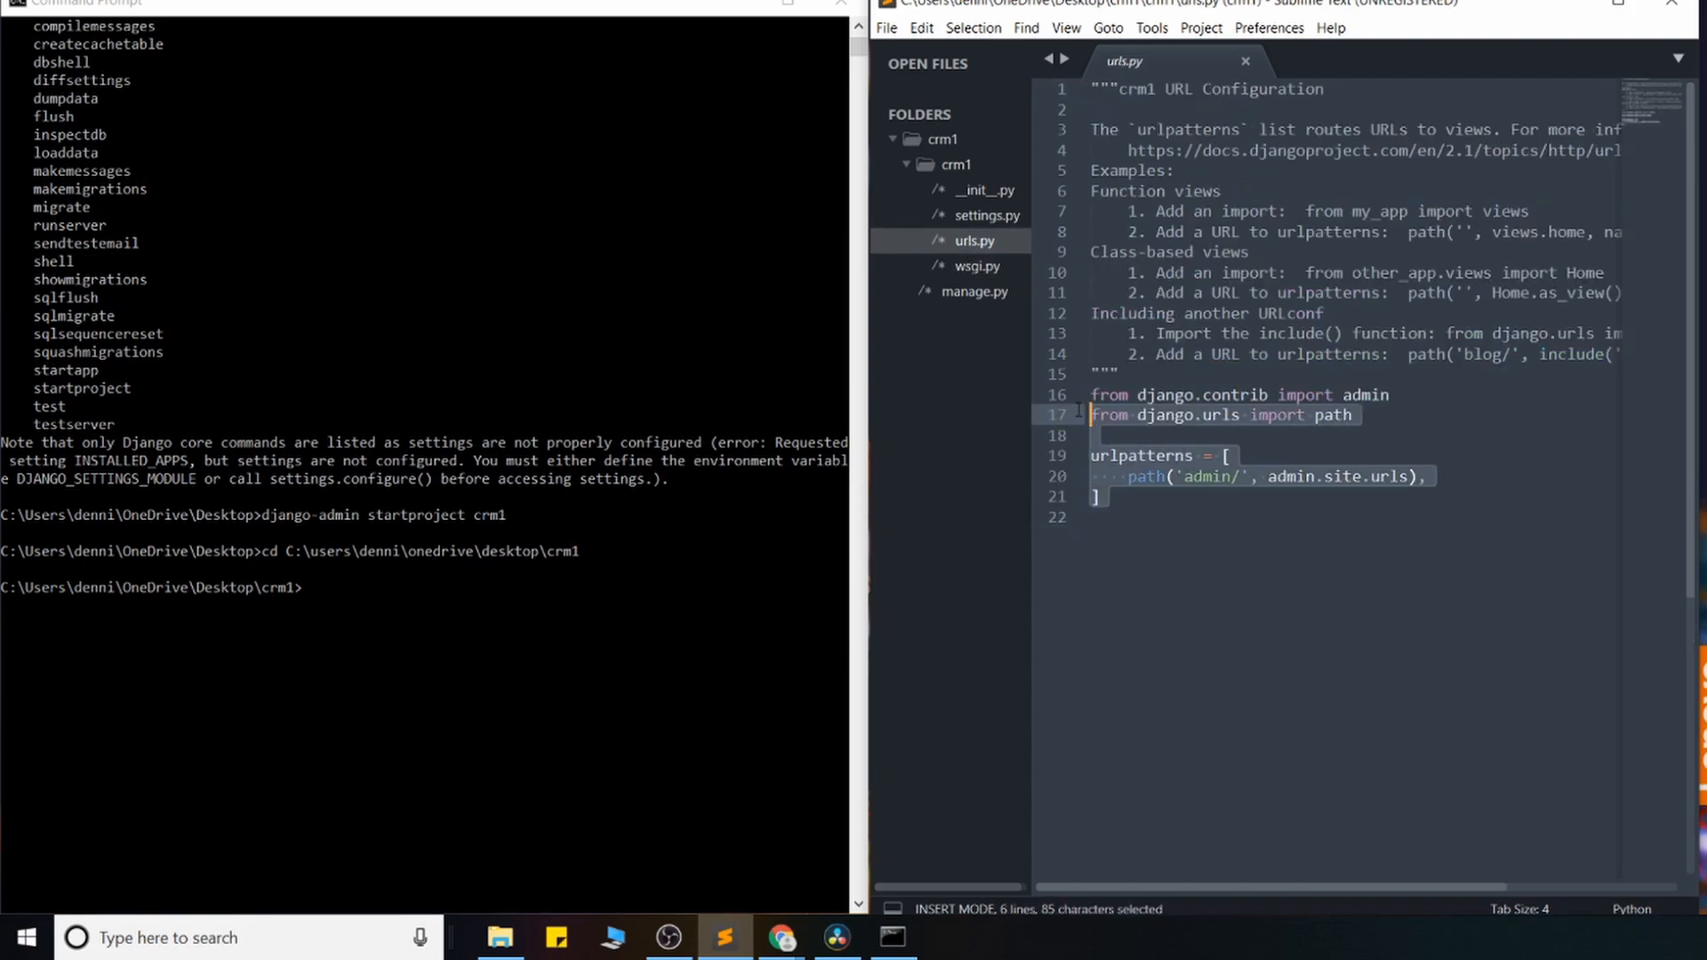
{"action": "left_click", "coordinate": [1227, 518]}
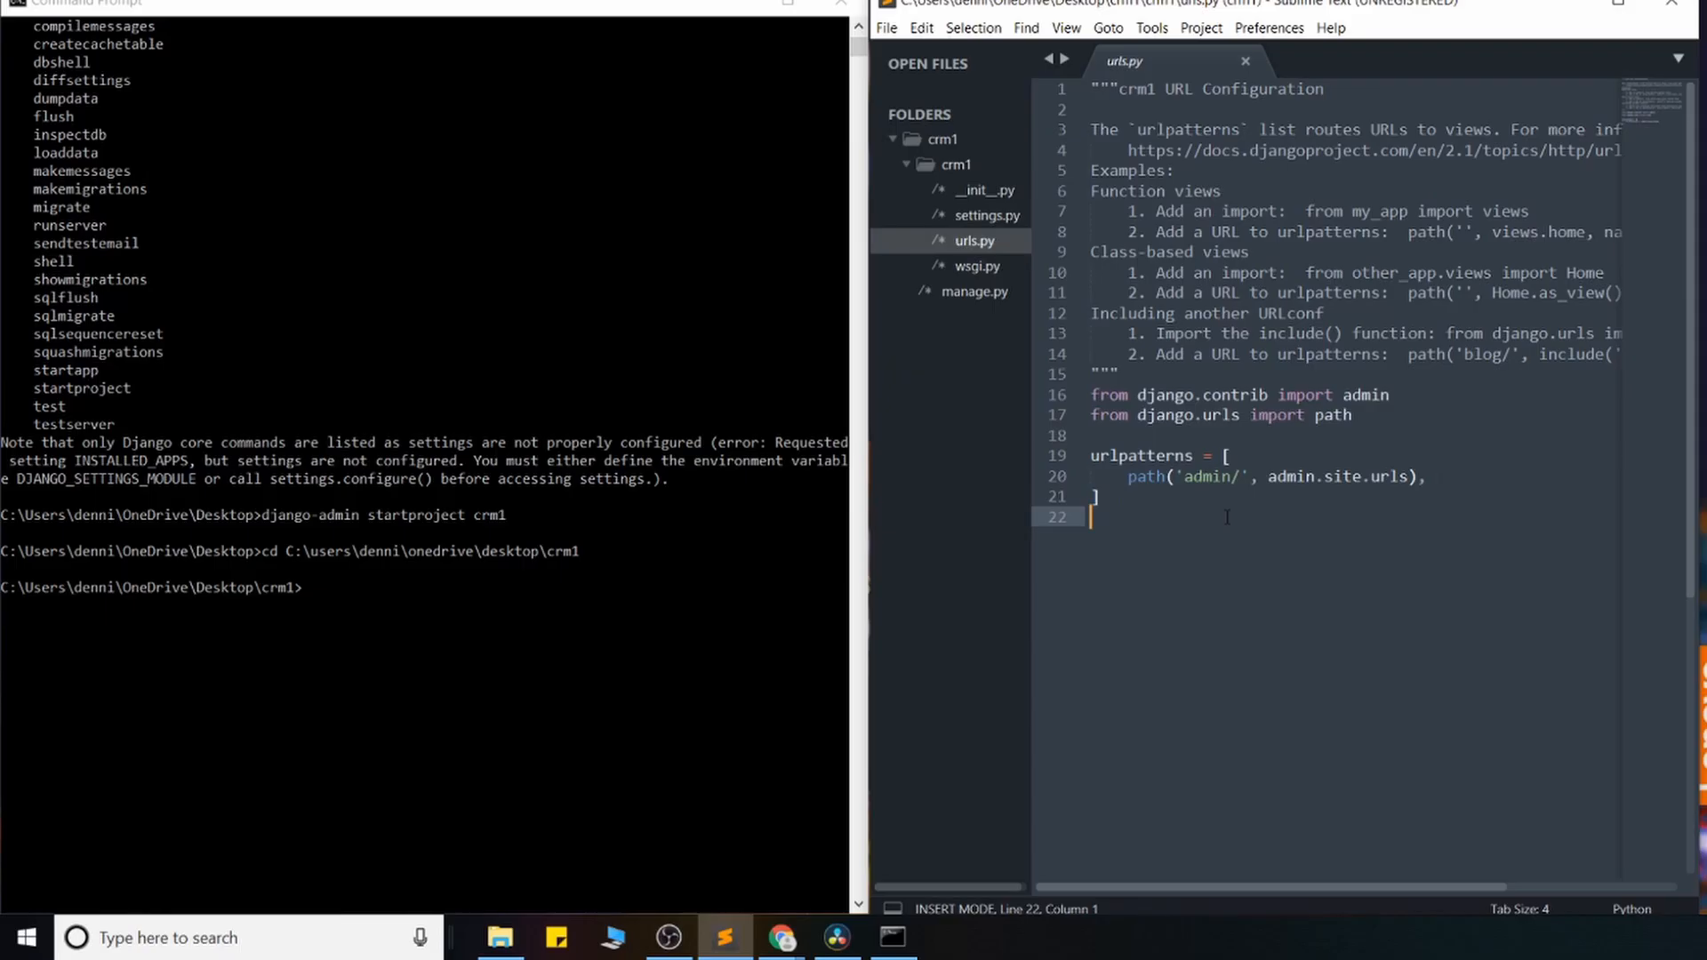
{"action": "mouse_move", "coordinate": [1437, 477]}
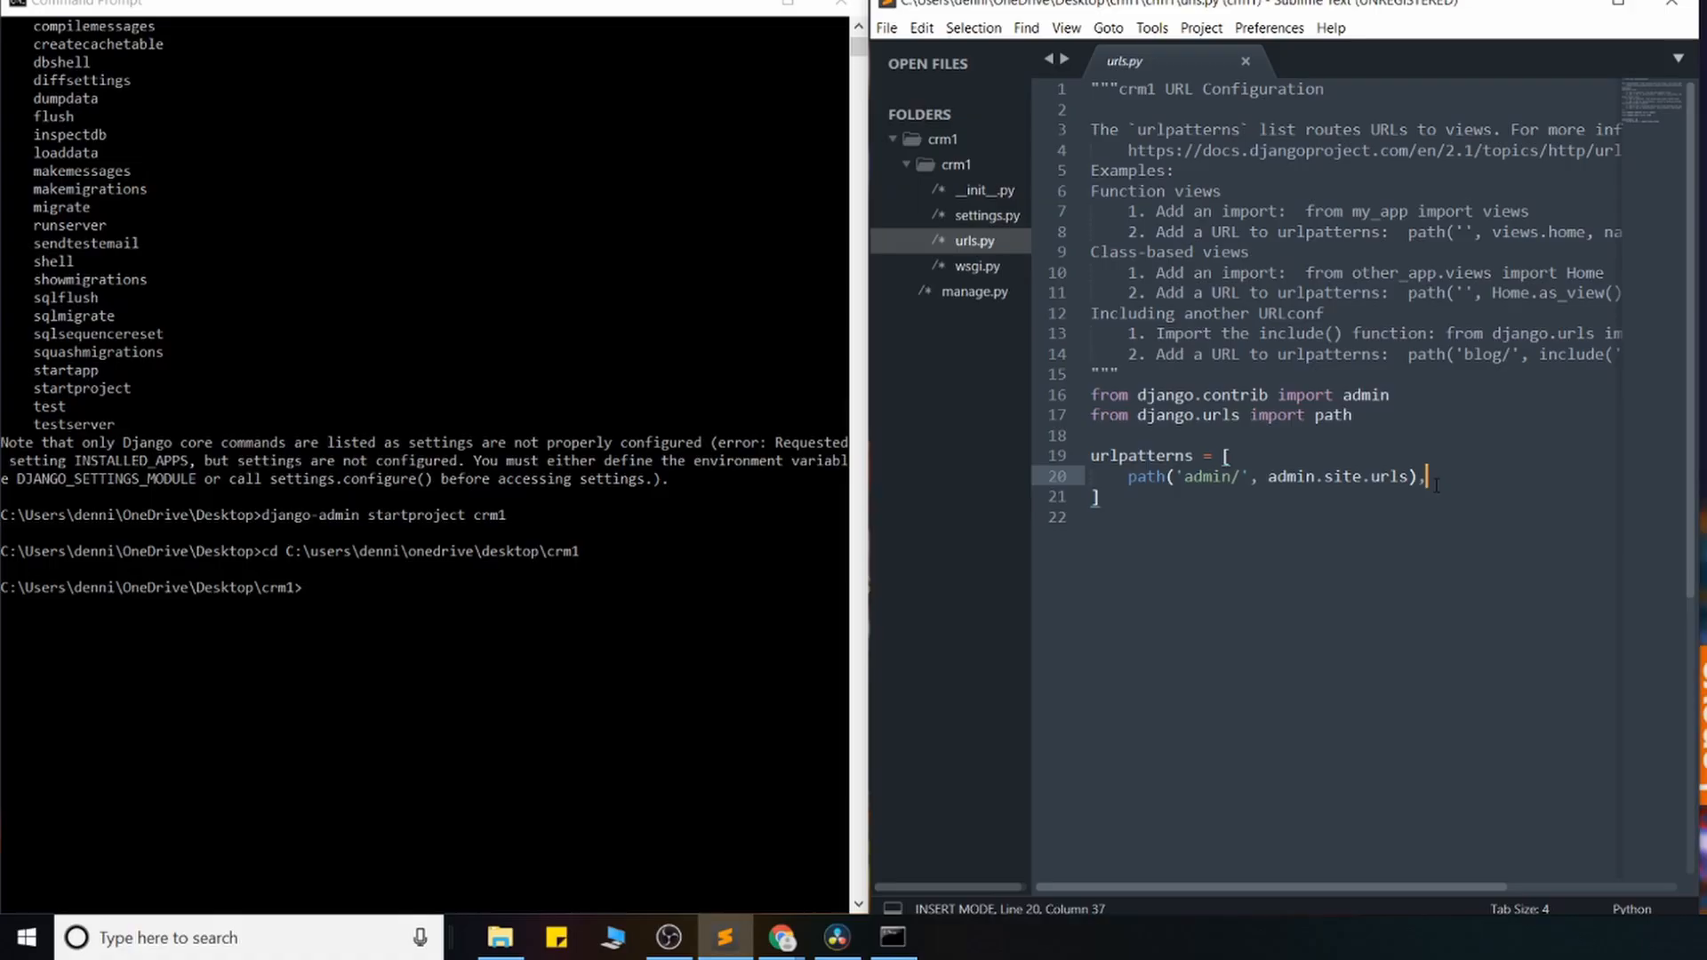
{"action": "left_click", "coordinate": [986, 214]}
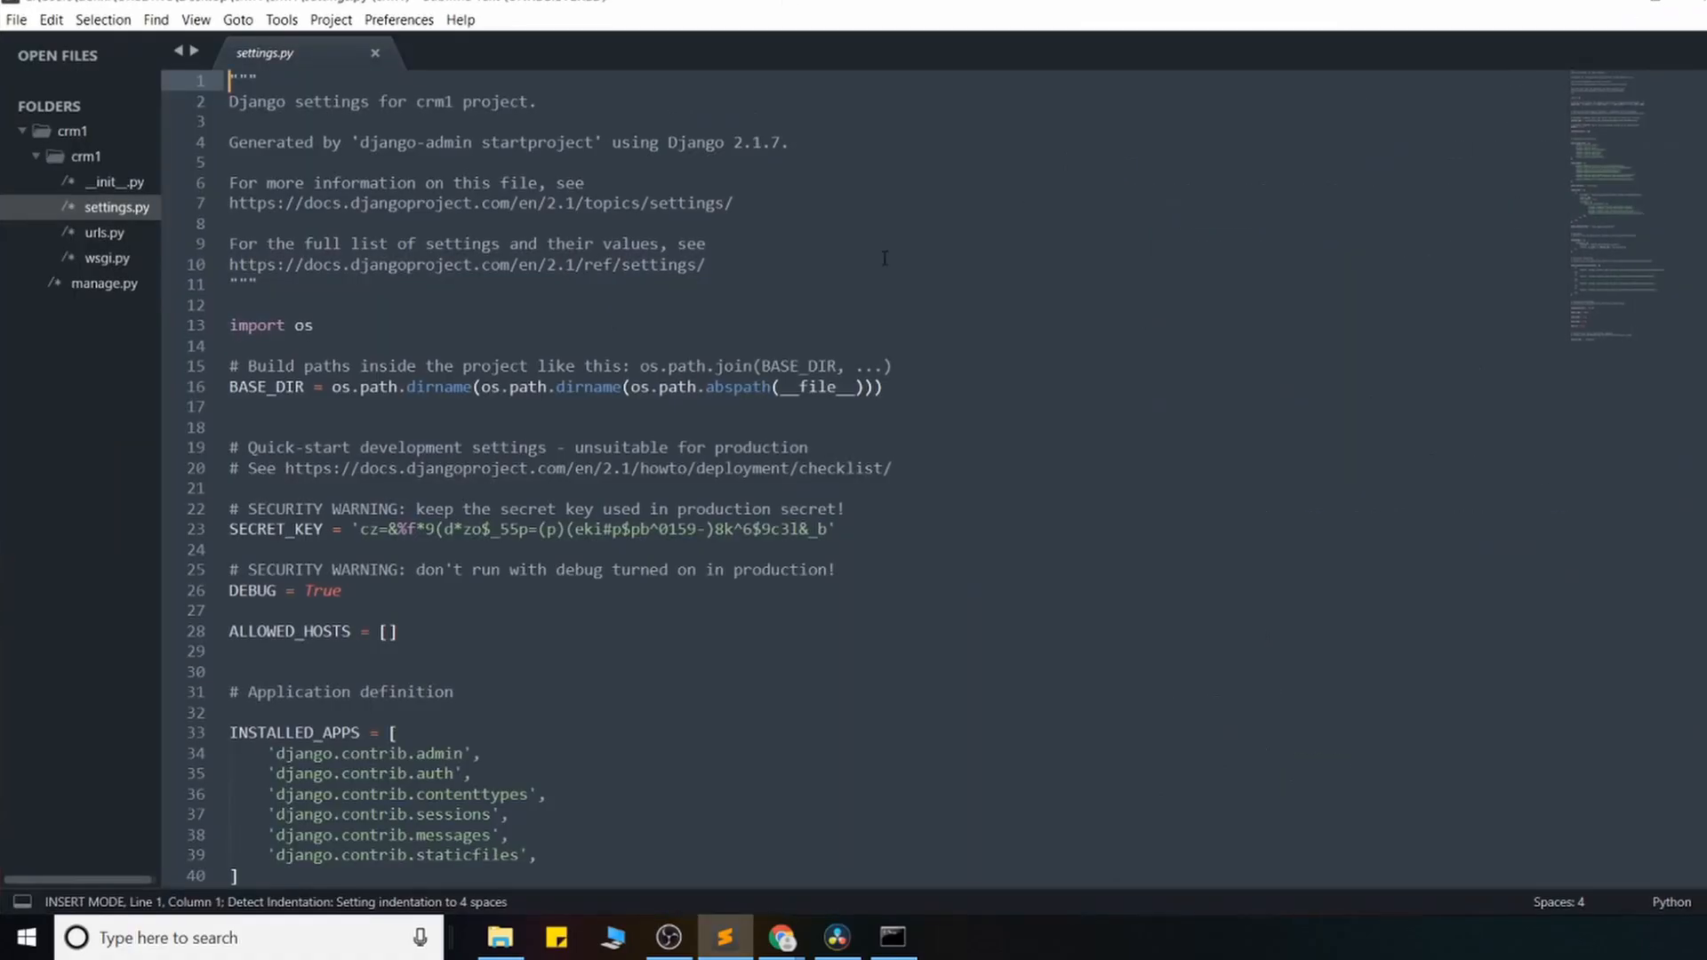
Step: Review the DATABASES block in settings.py, then add a blank entry line in INSTALLED_APPS
{"action": "scroll", "scroll_direction": "down", "scroll_amount": 3}
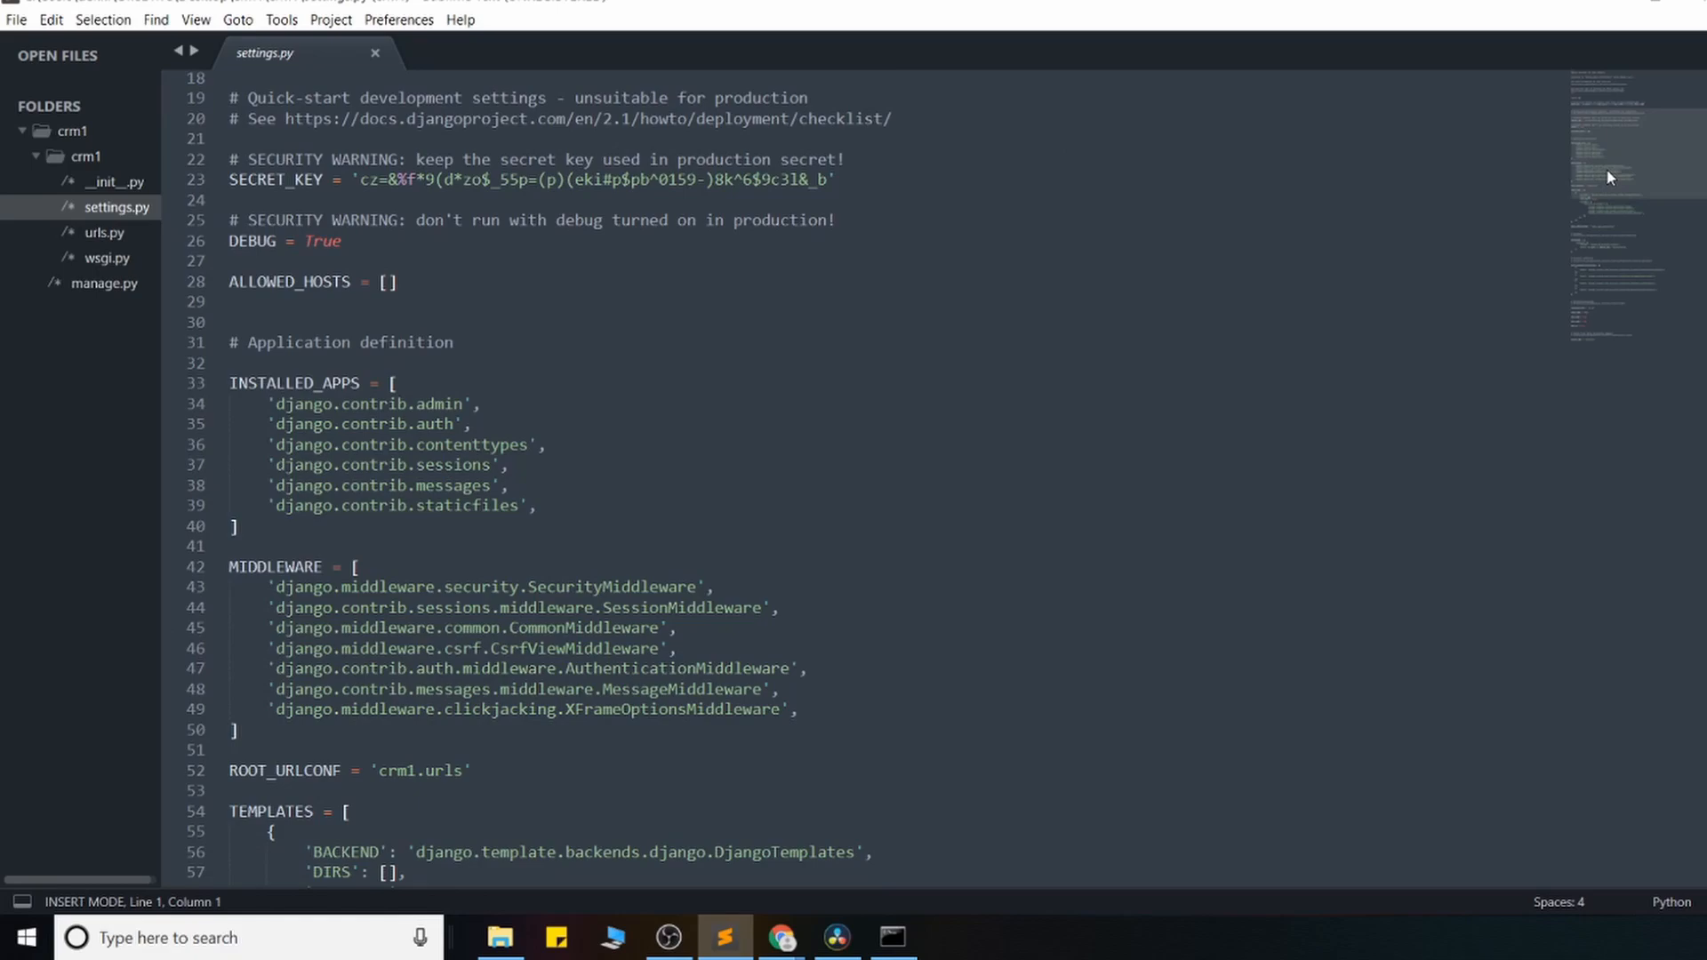
{"action": "scroll", "scroll_direction": "down", "scroll_amount": 3}
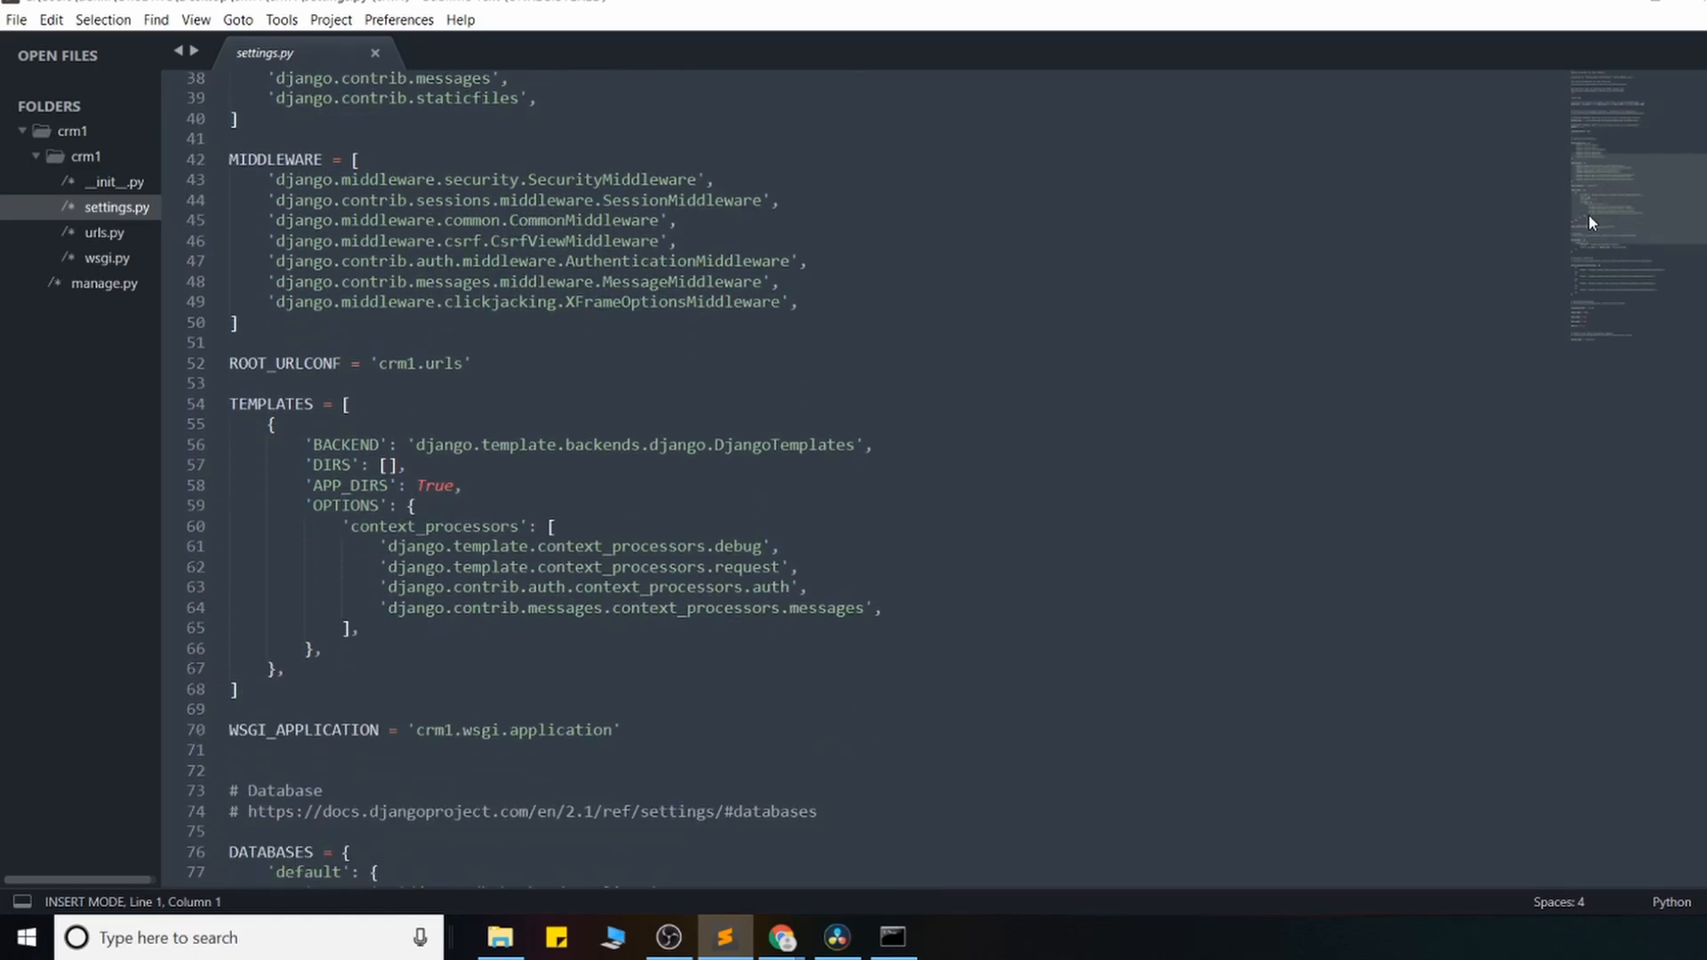
{"action": "scroll", "scroll_direction": "down", "scroll_amount": 3}
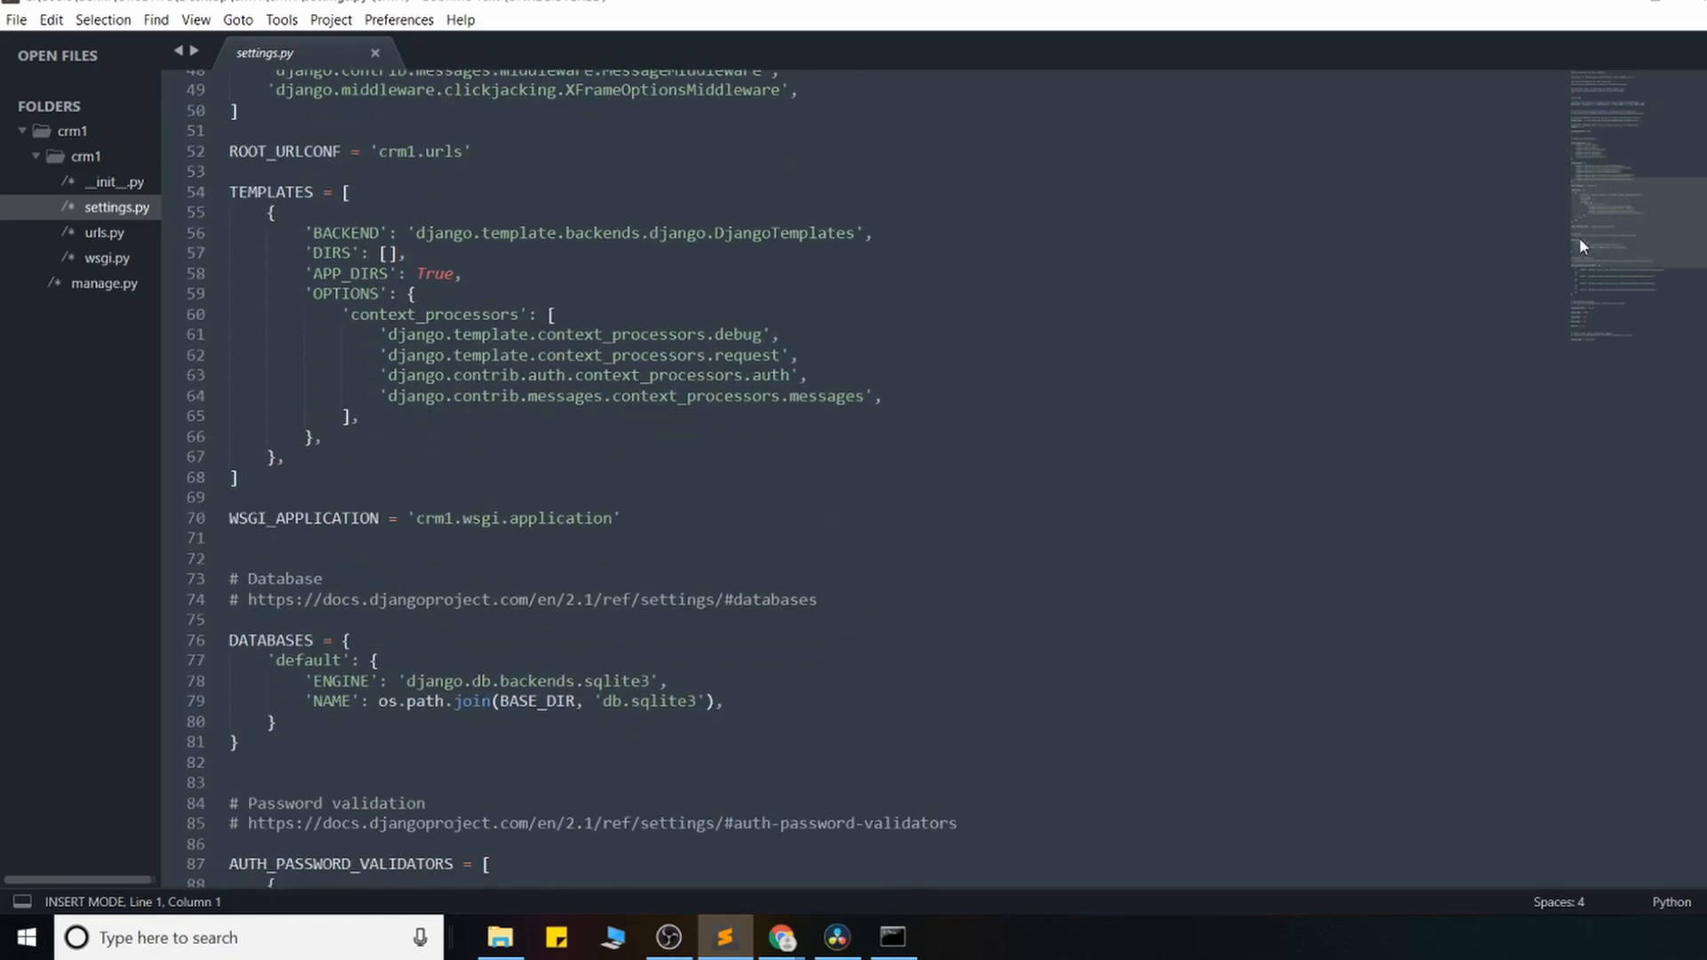
{"action": "left_click_drag", "start_coordinate": [229, 640], "coordinate": [234, 743]}
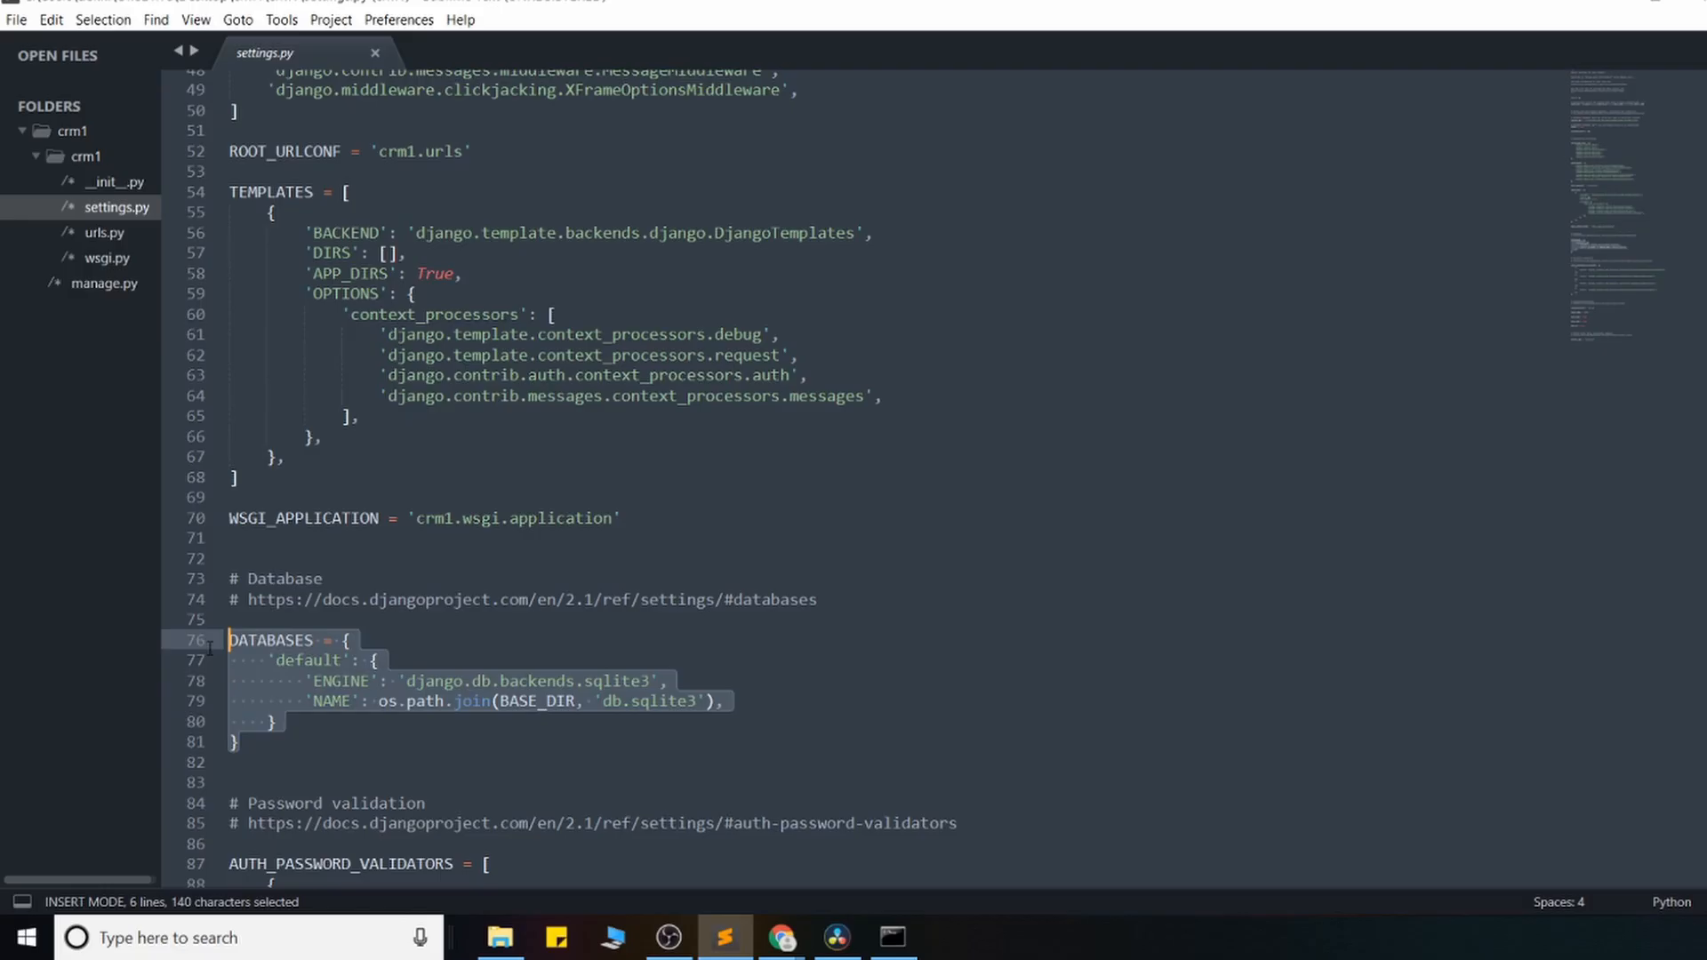
{"action": "mouse_move", "coordinate": [1614, 238]}
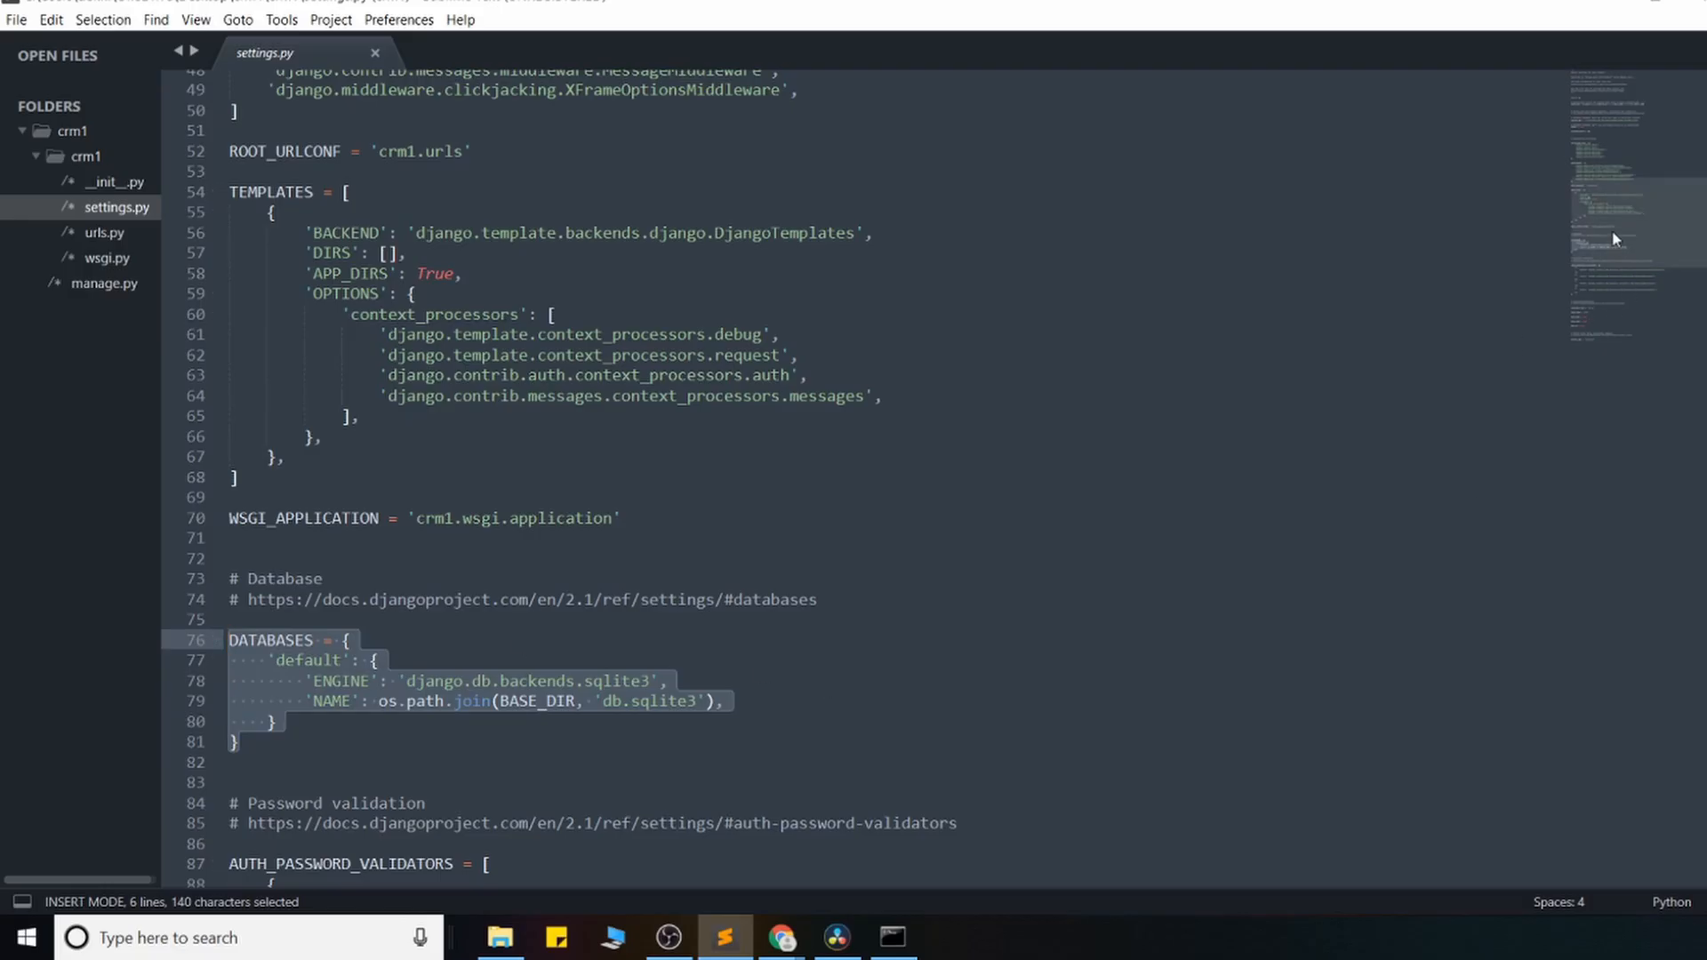
{"action": "scroll", "scroll_direction": "up", "scroll_amount": 3}
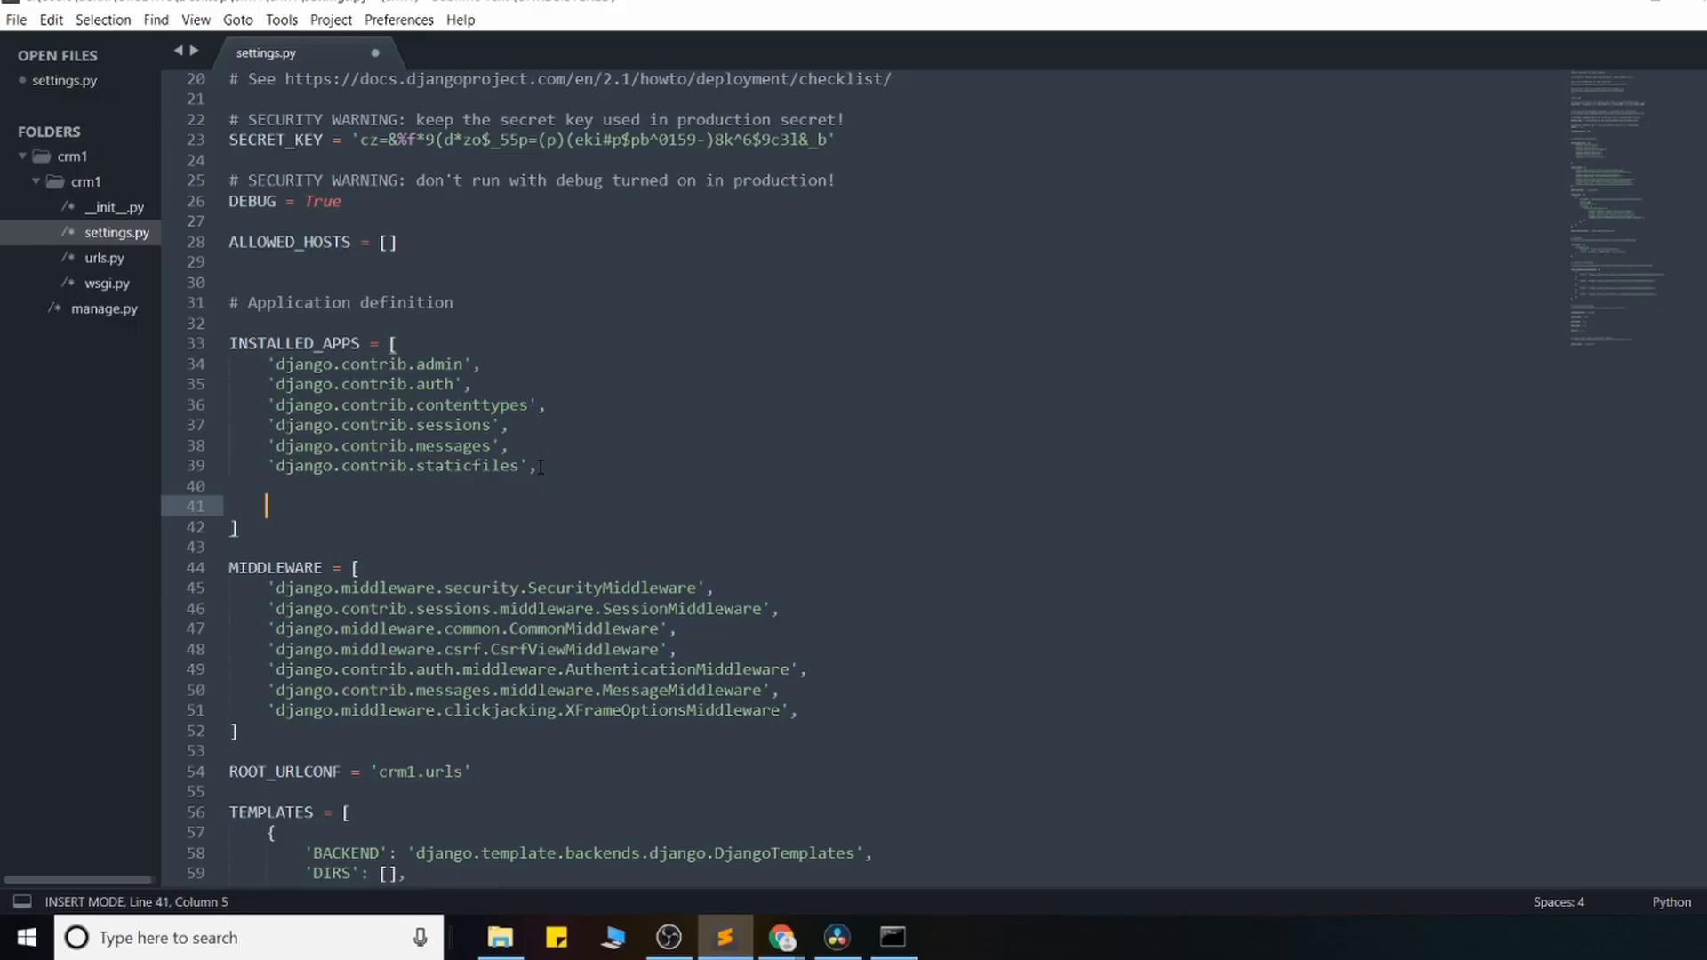
{"action": "type", "text": "'"}
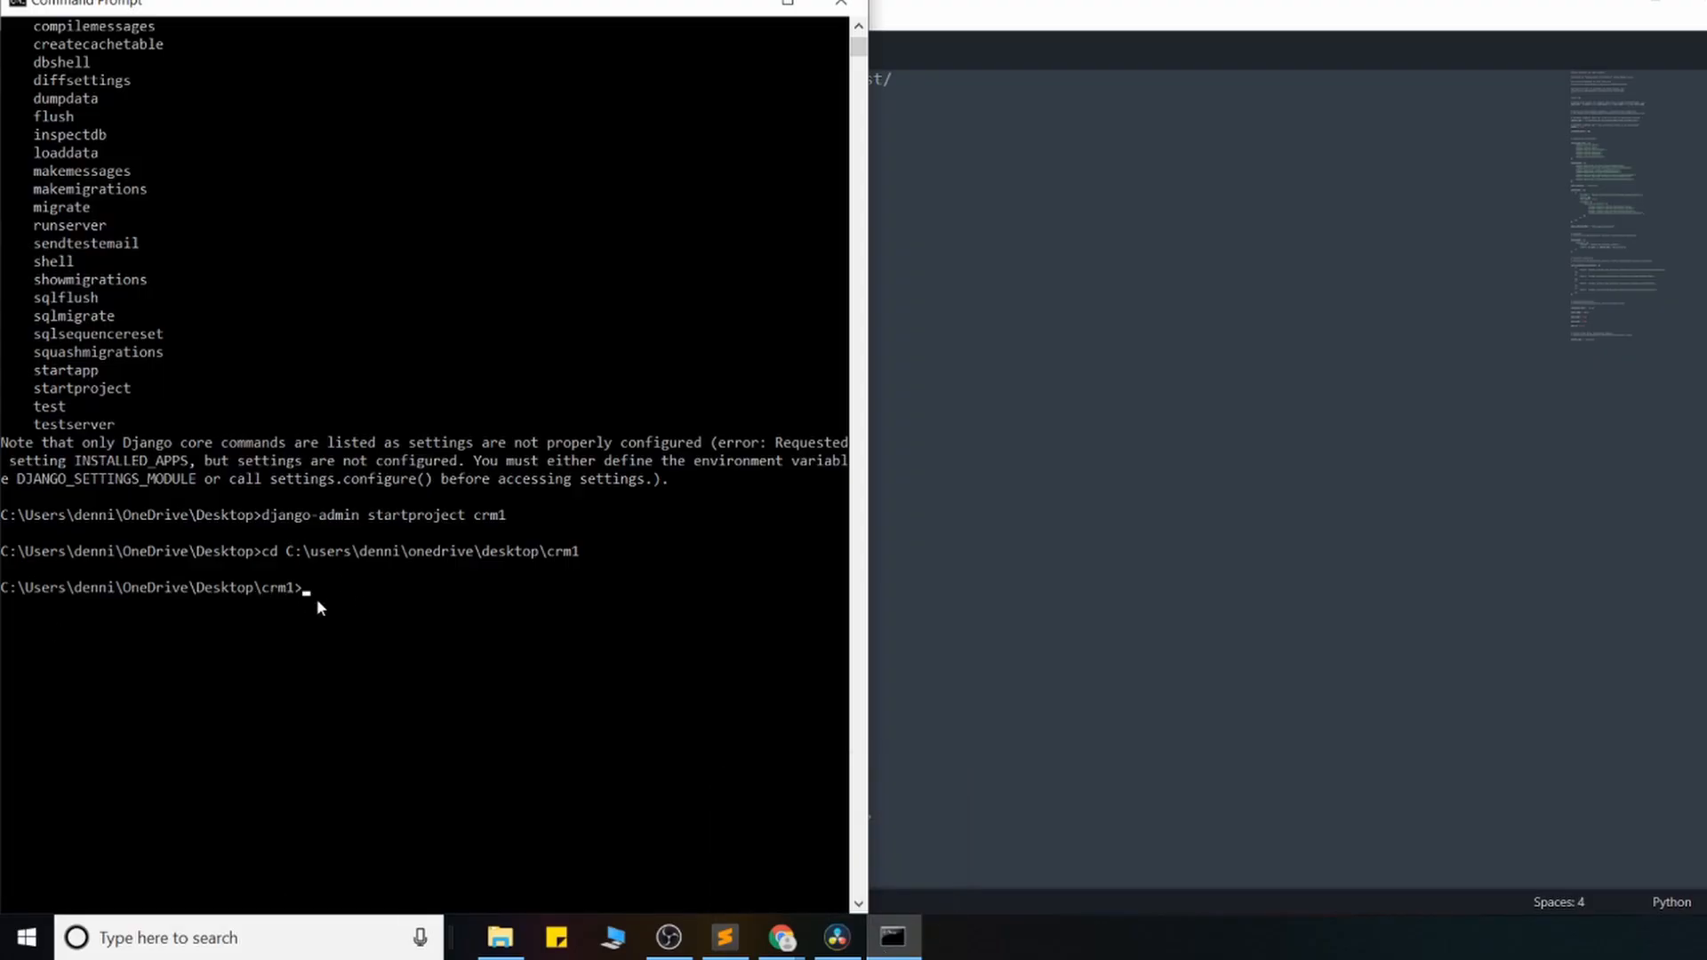
{"action": "type", "text": "python m"}
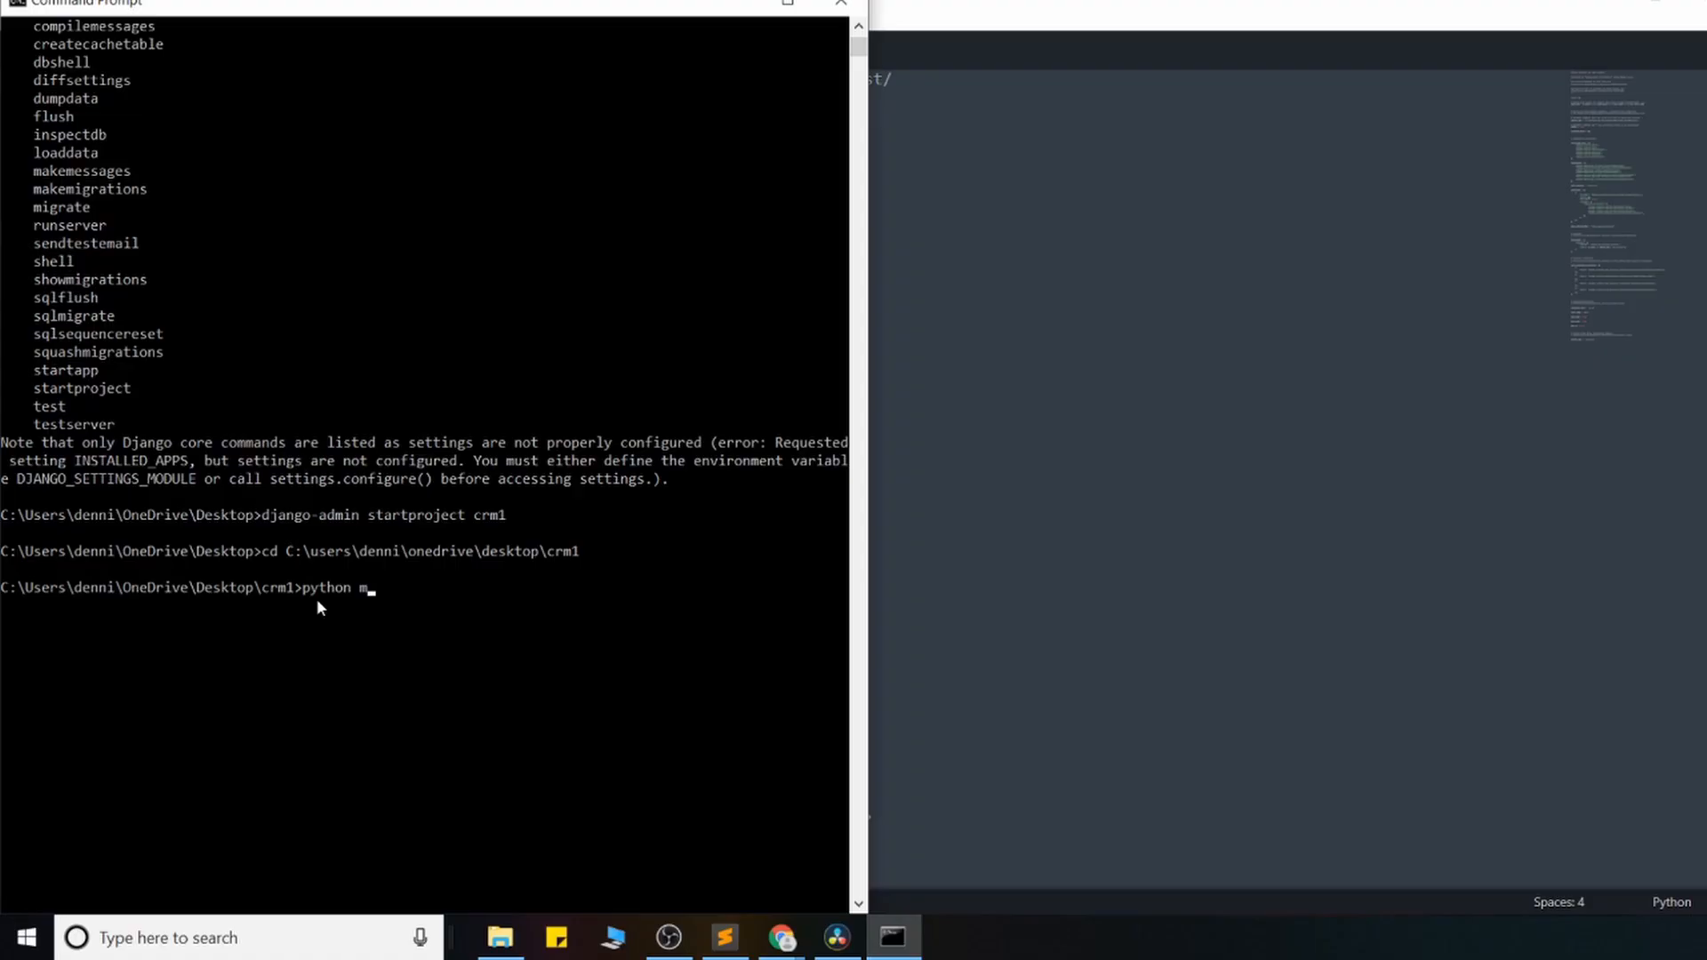
{"action": "type", "text": "anage.py"}
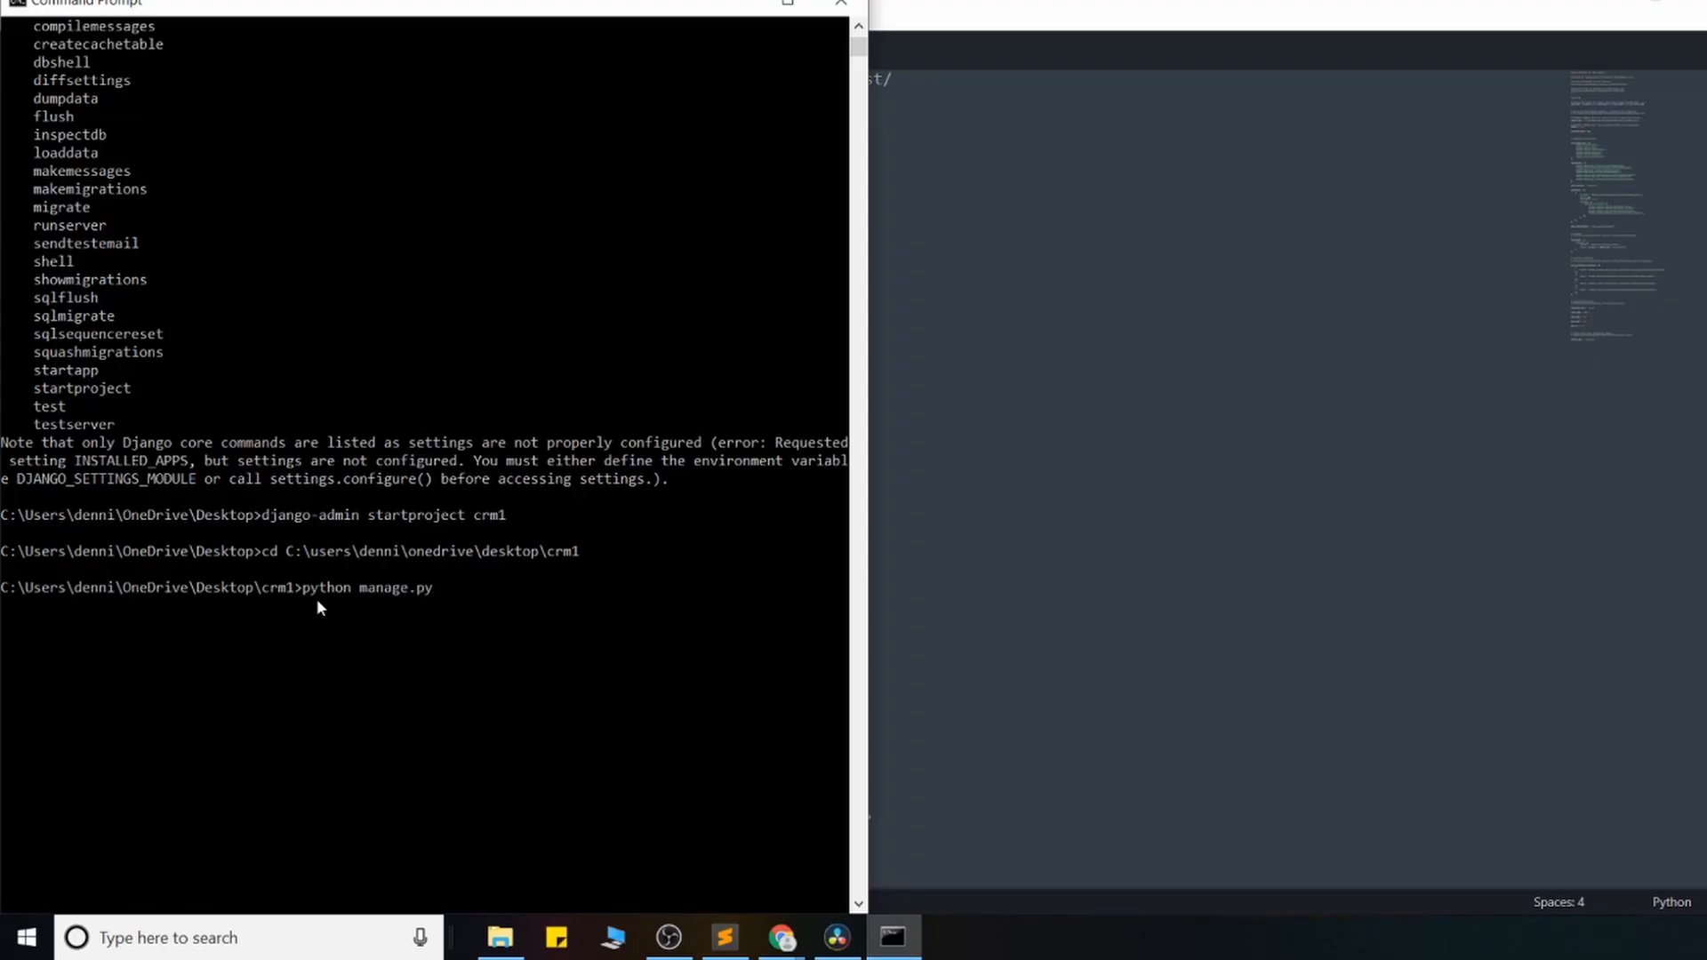
{"action": "type", "text": "runserver"}
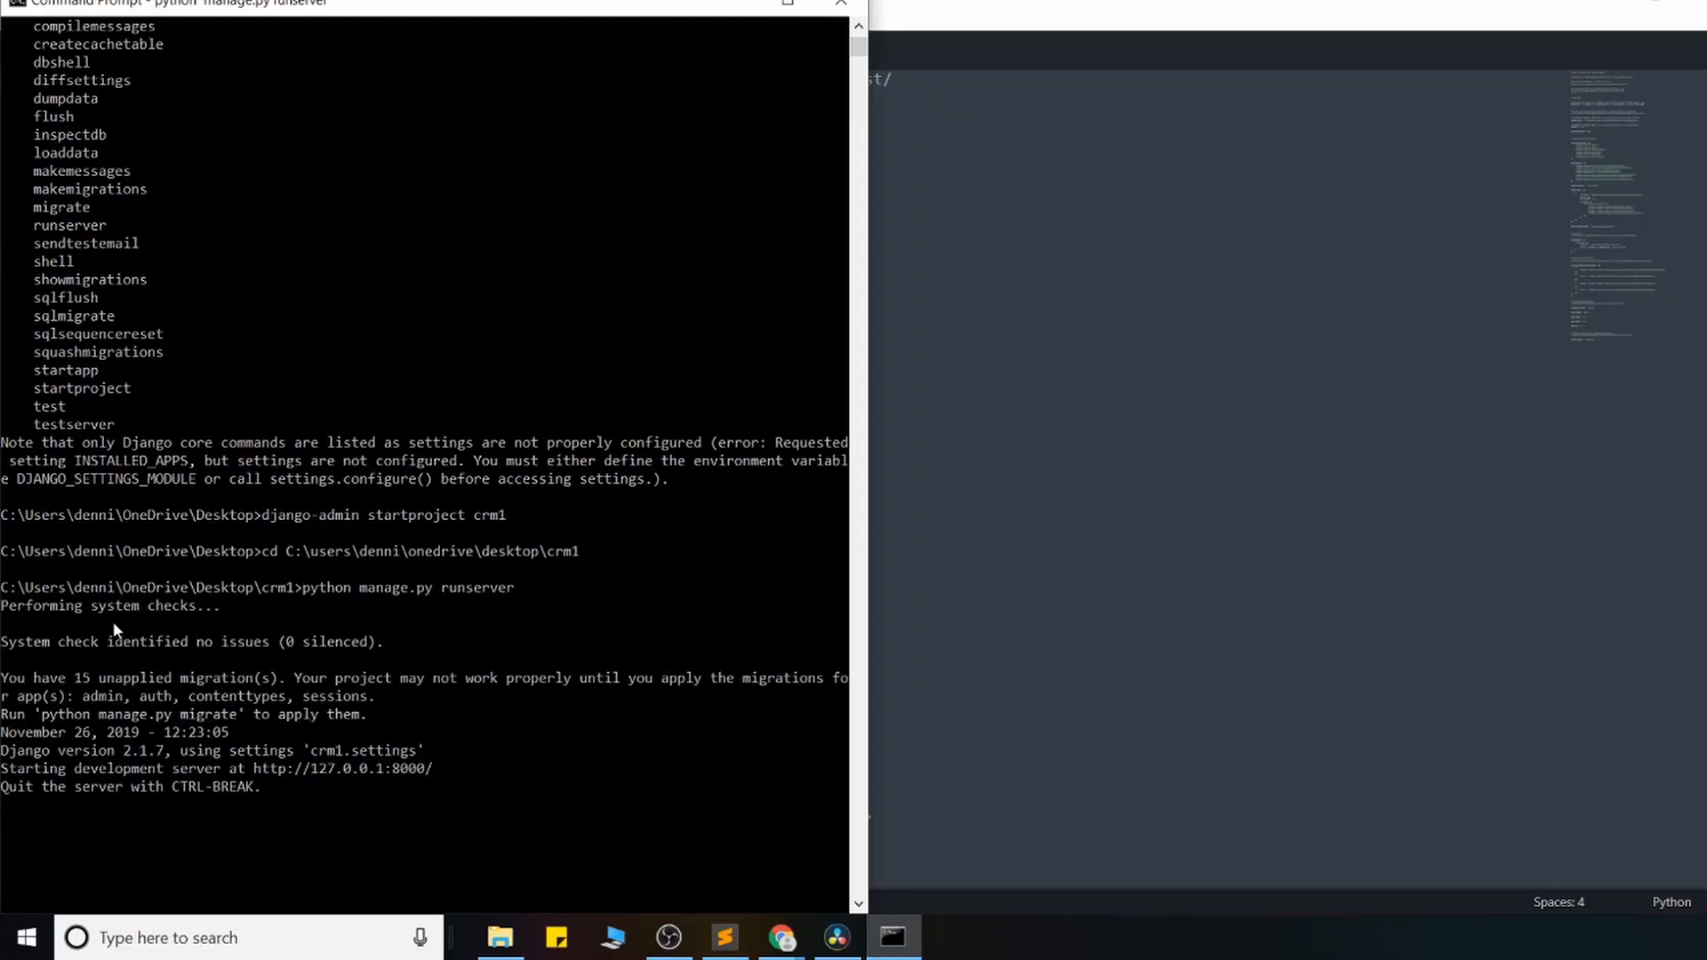
{"action": "mouse_move", "coordinate": [197, 771]}
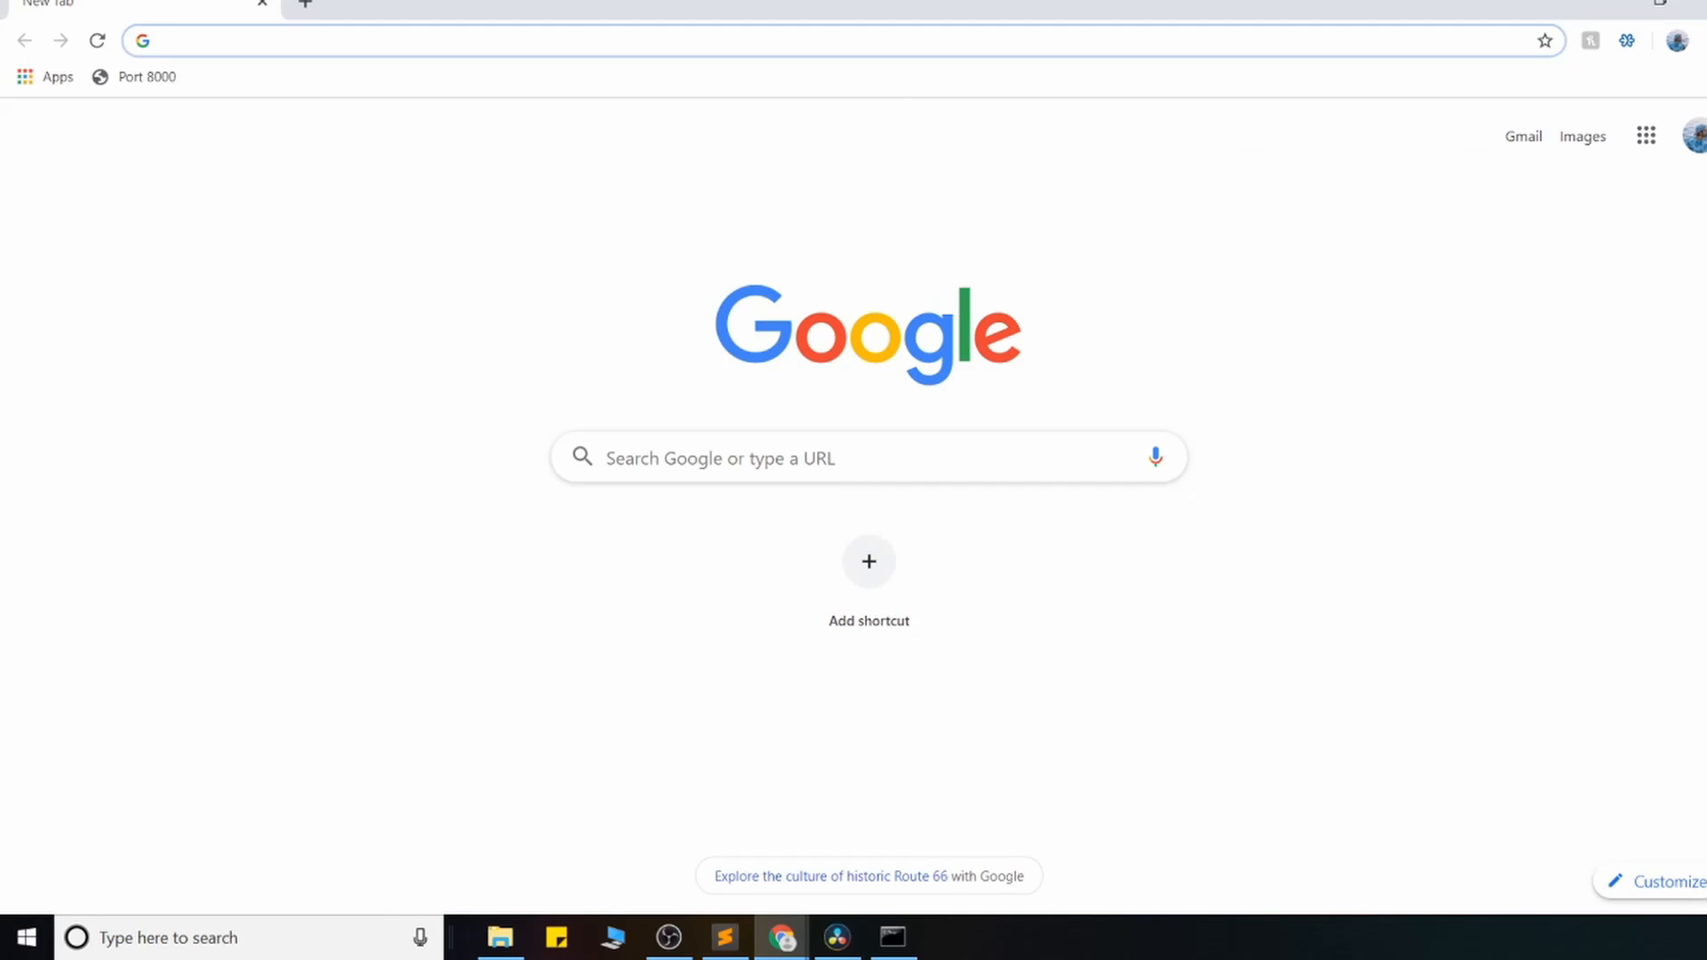
Step: Visit 127.0.0.1:8000 in a new tab to reach Django's install-worked rocket page
{"action": "left_click", "coordinate": [145, 77]}
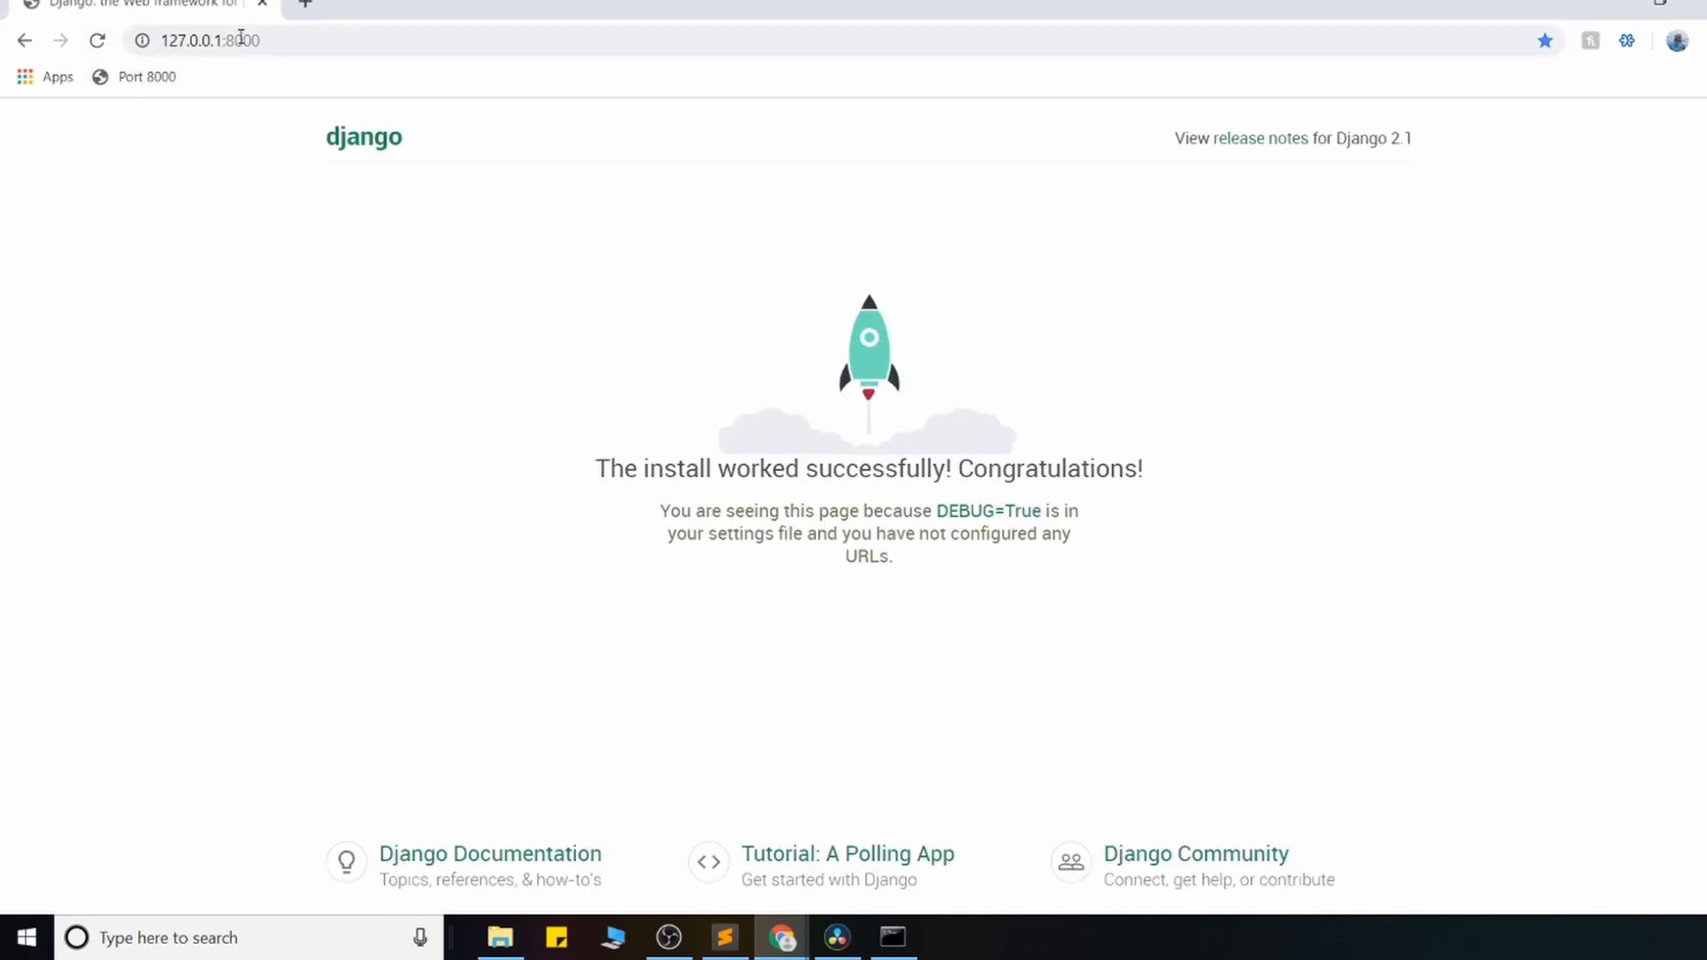
{"action": "left_click", "coordinate": [207, 40]}
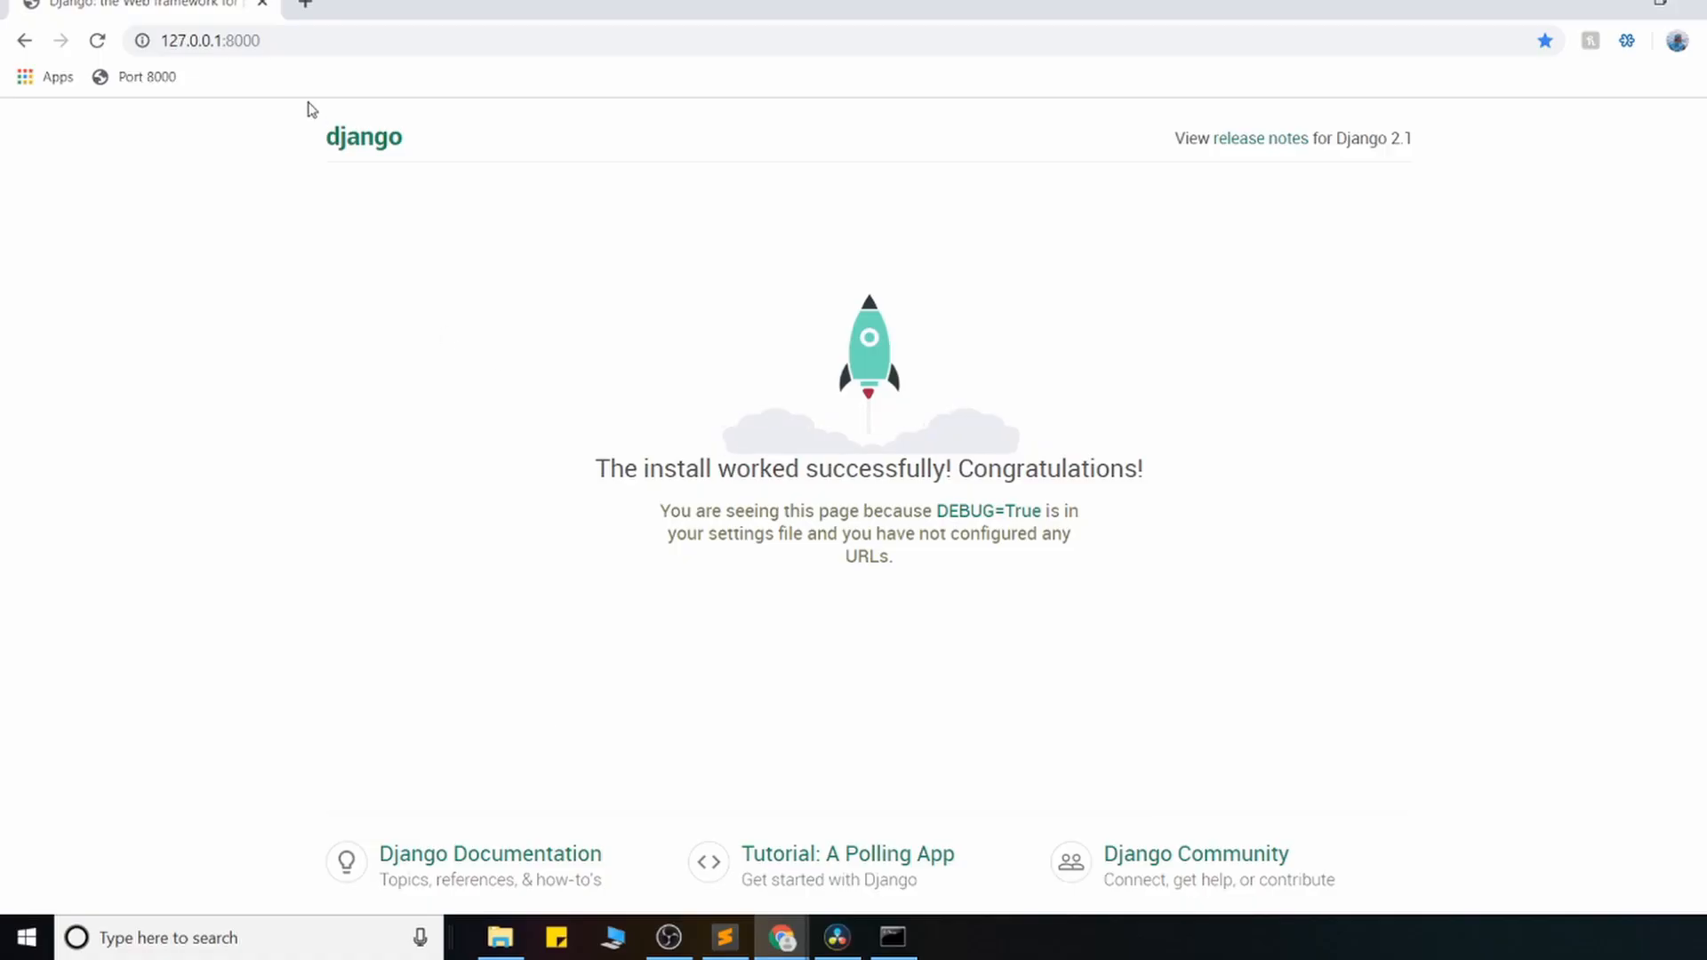
{"action": "mouse_move", "coordinate": [1332, 514]}
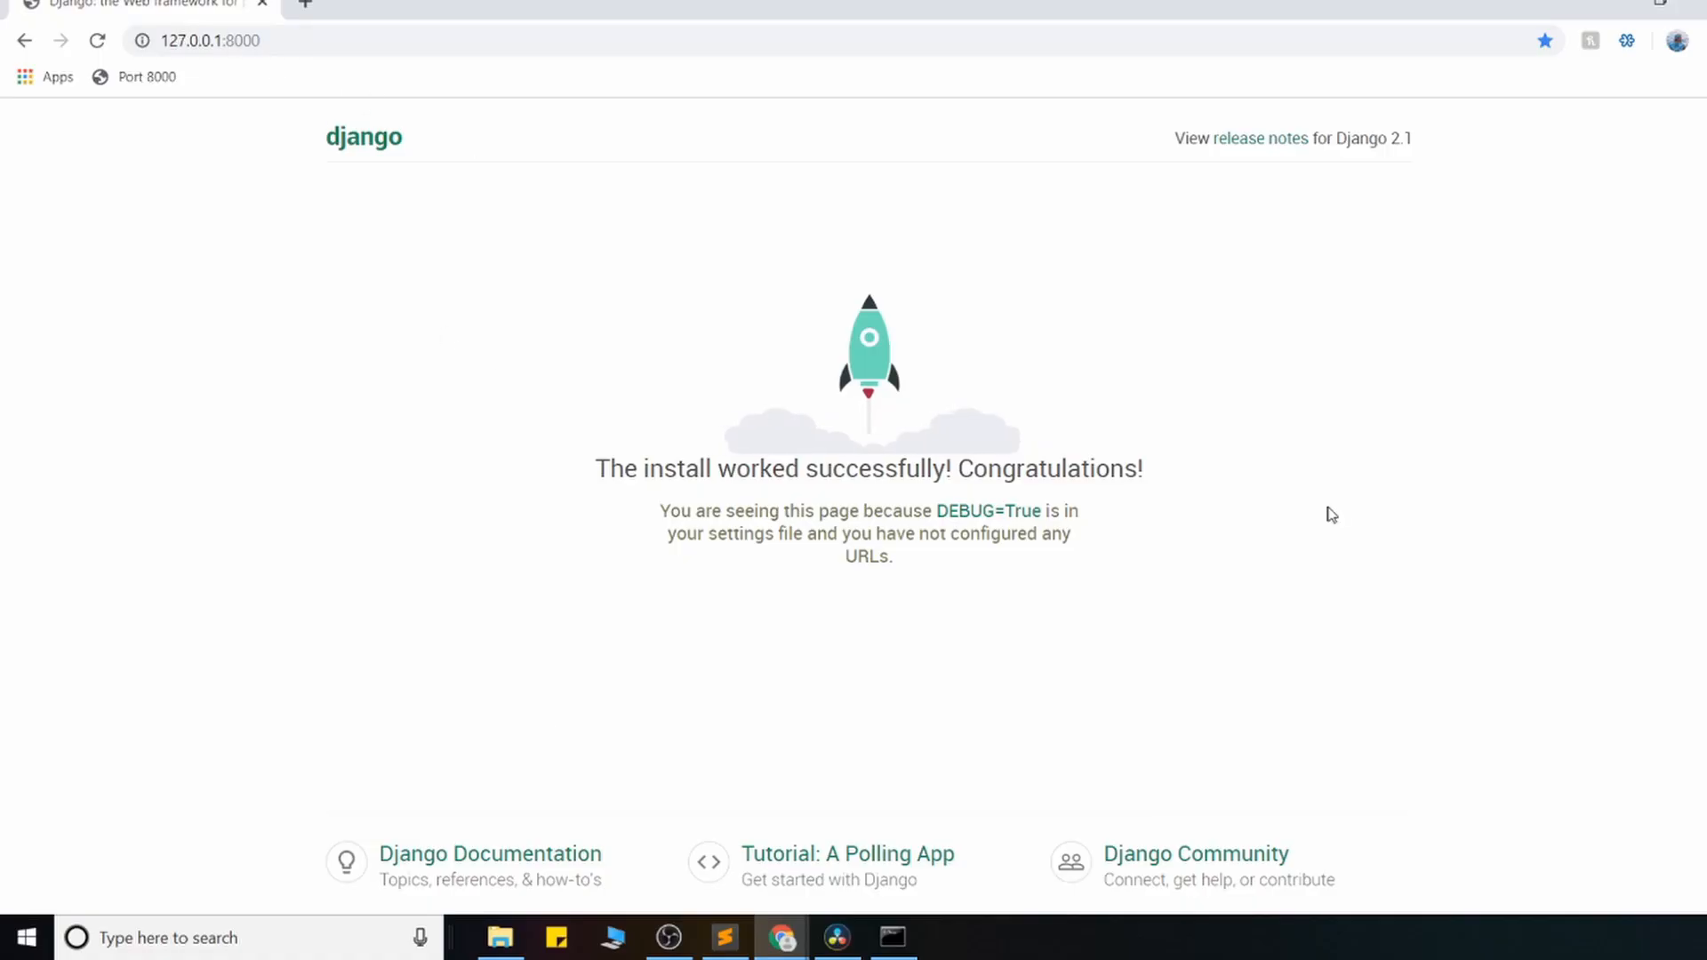
Step: Review the admin route in the project's urls.py, highlighting the word admin
{"action": "left_click", "coordinate": [721, 937]}
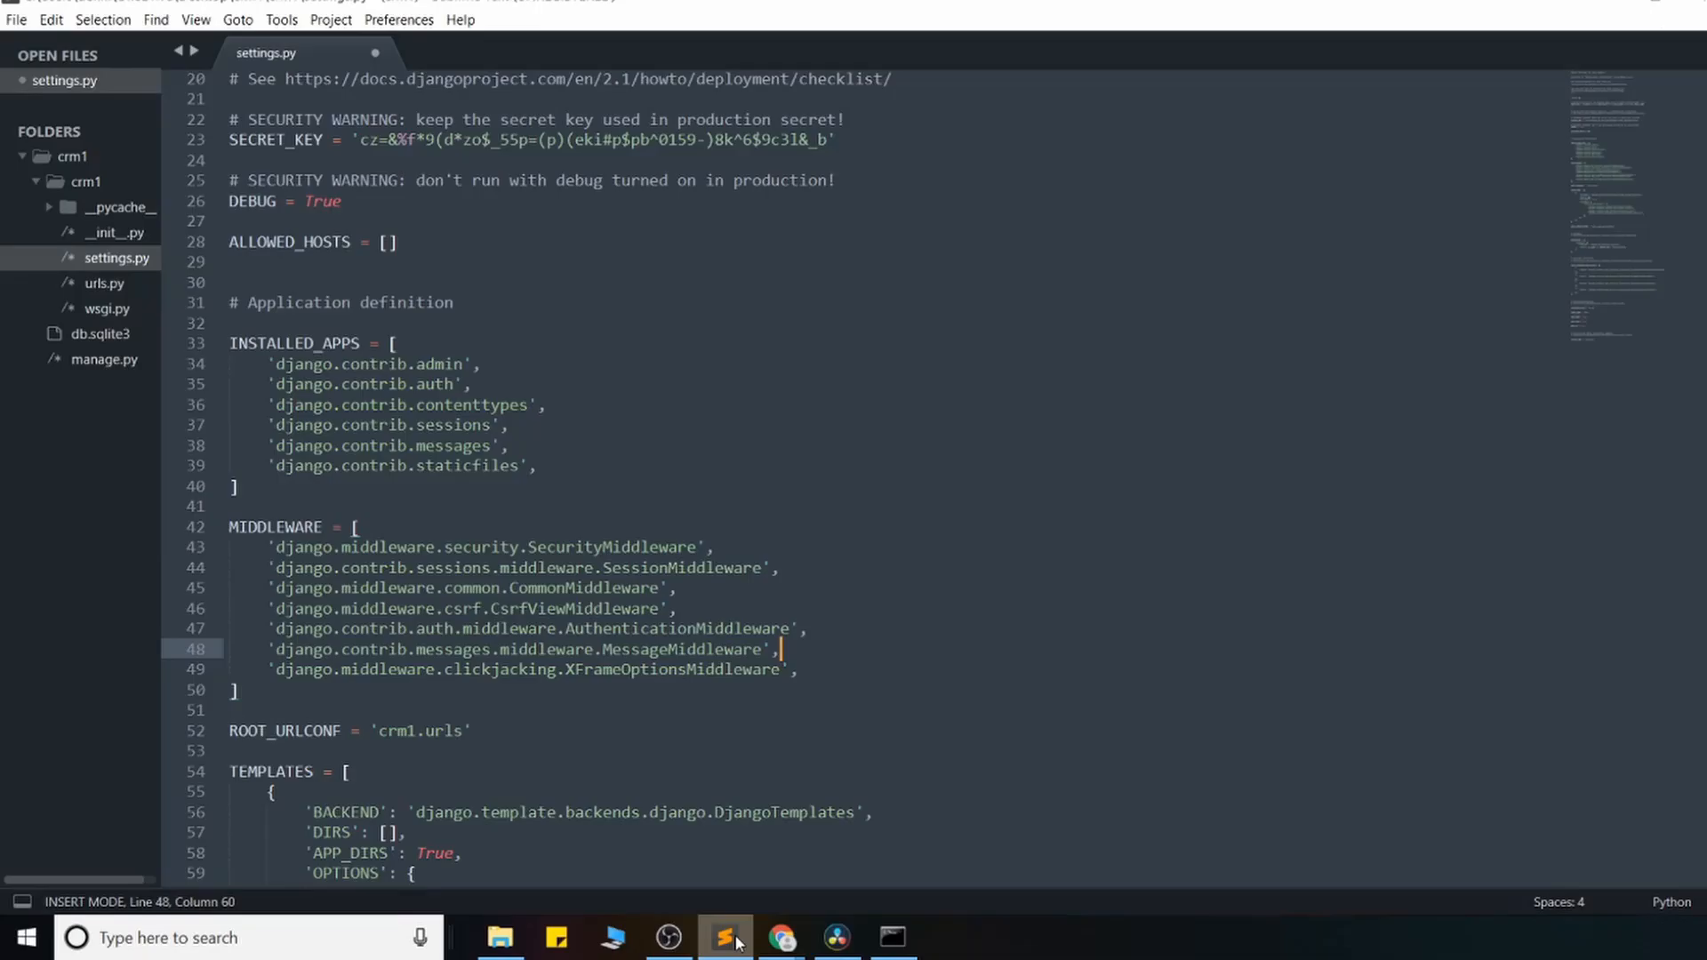
{"action": "left_click", "coordinate": [105, 283]}
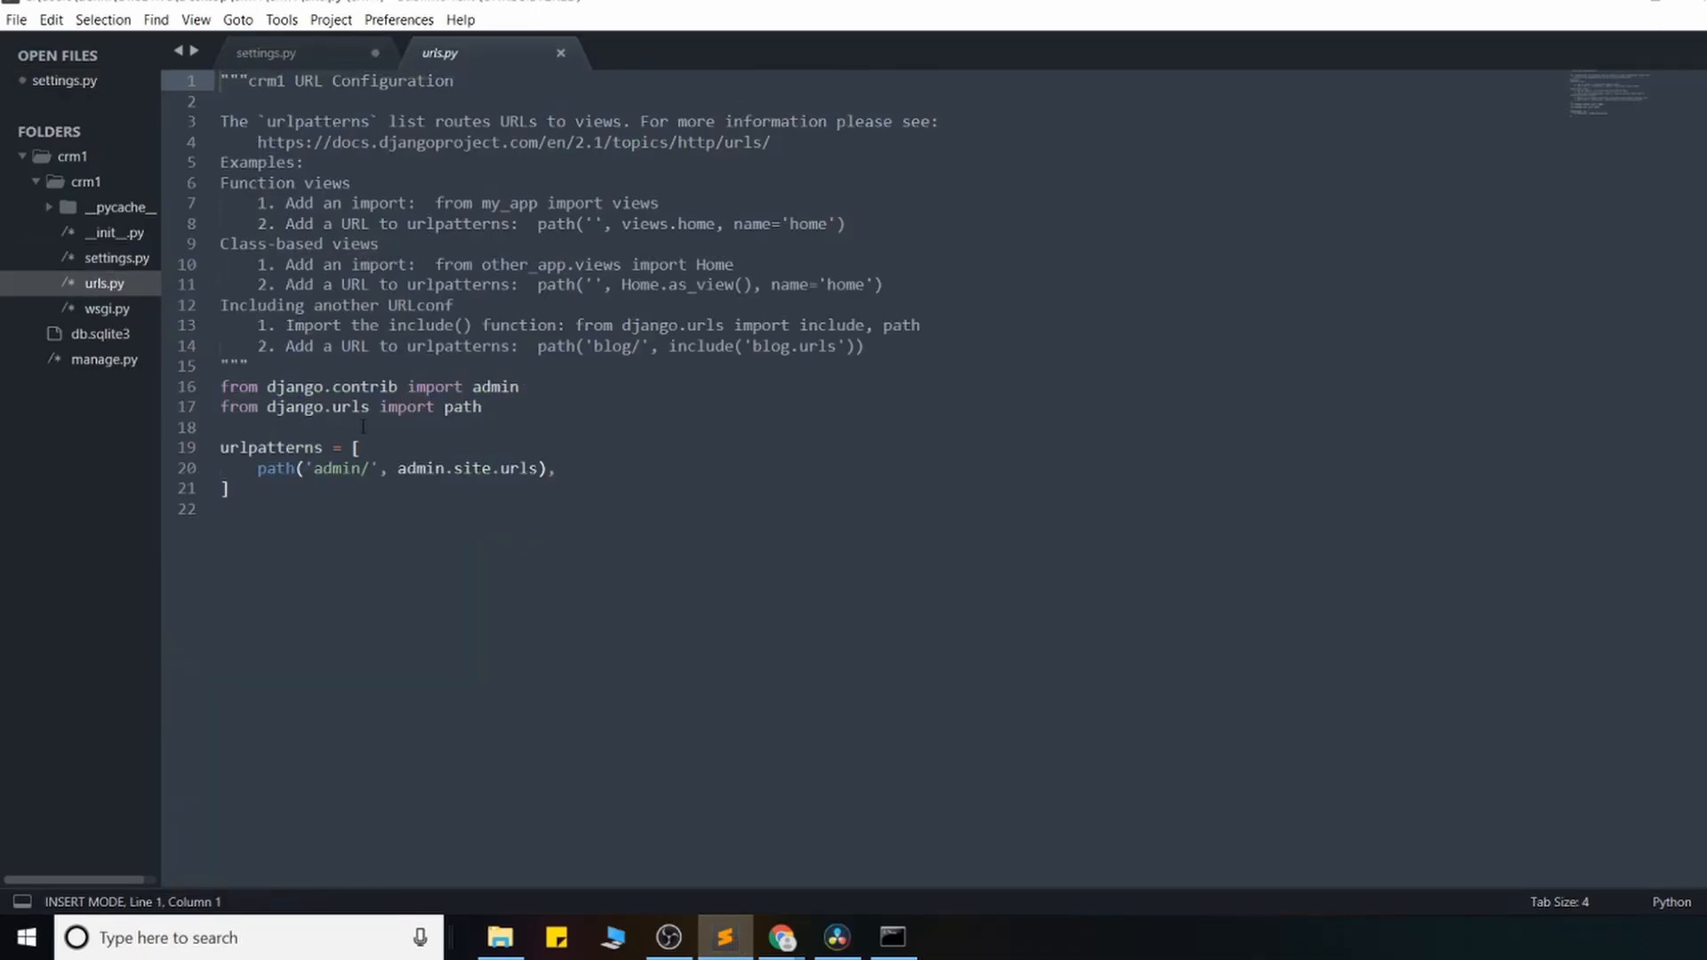
{"action": "double_click", "coordinate": [336, 468]}
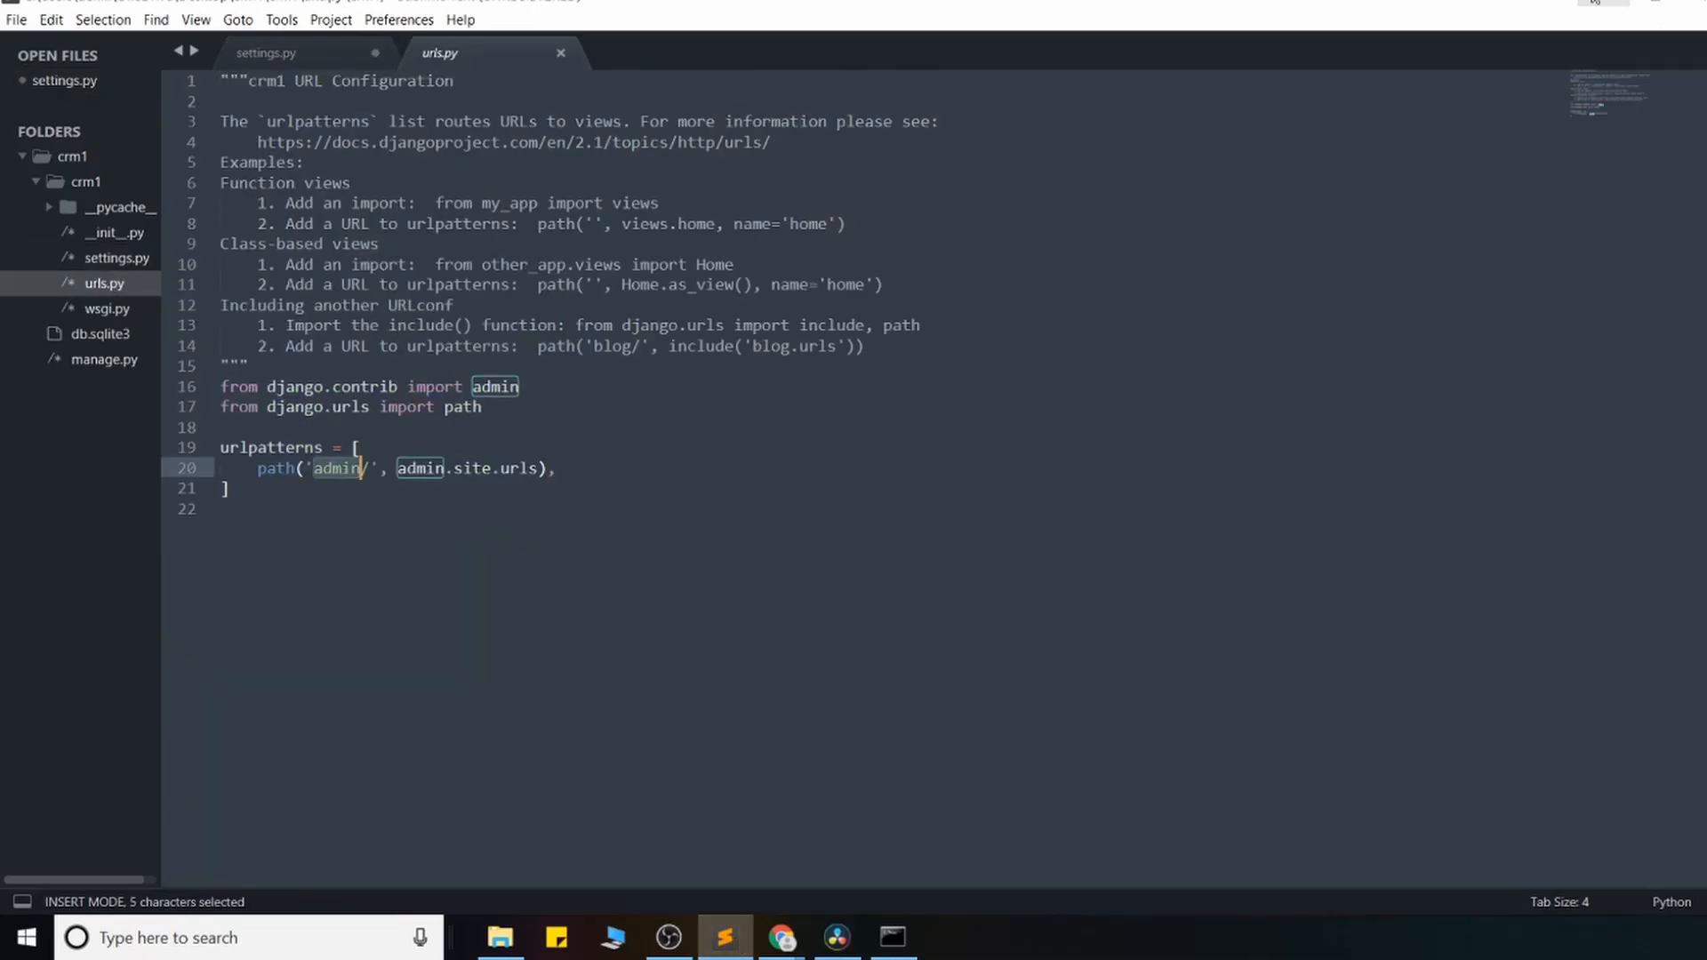
Step: Visit /admin/ in Chrome, hit the no such table: django_session error, and go back
{"action": "left_click", "coordinate": [780, 937]}
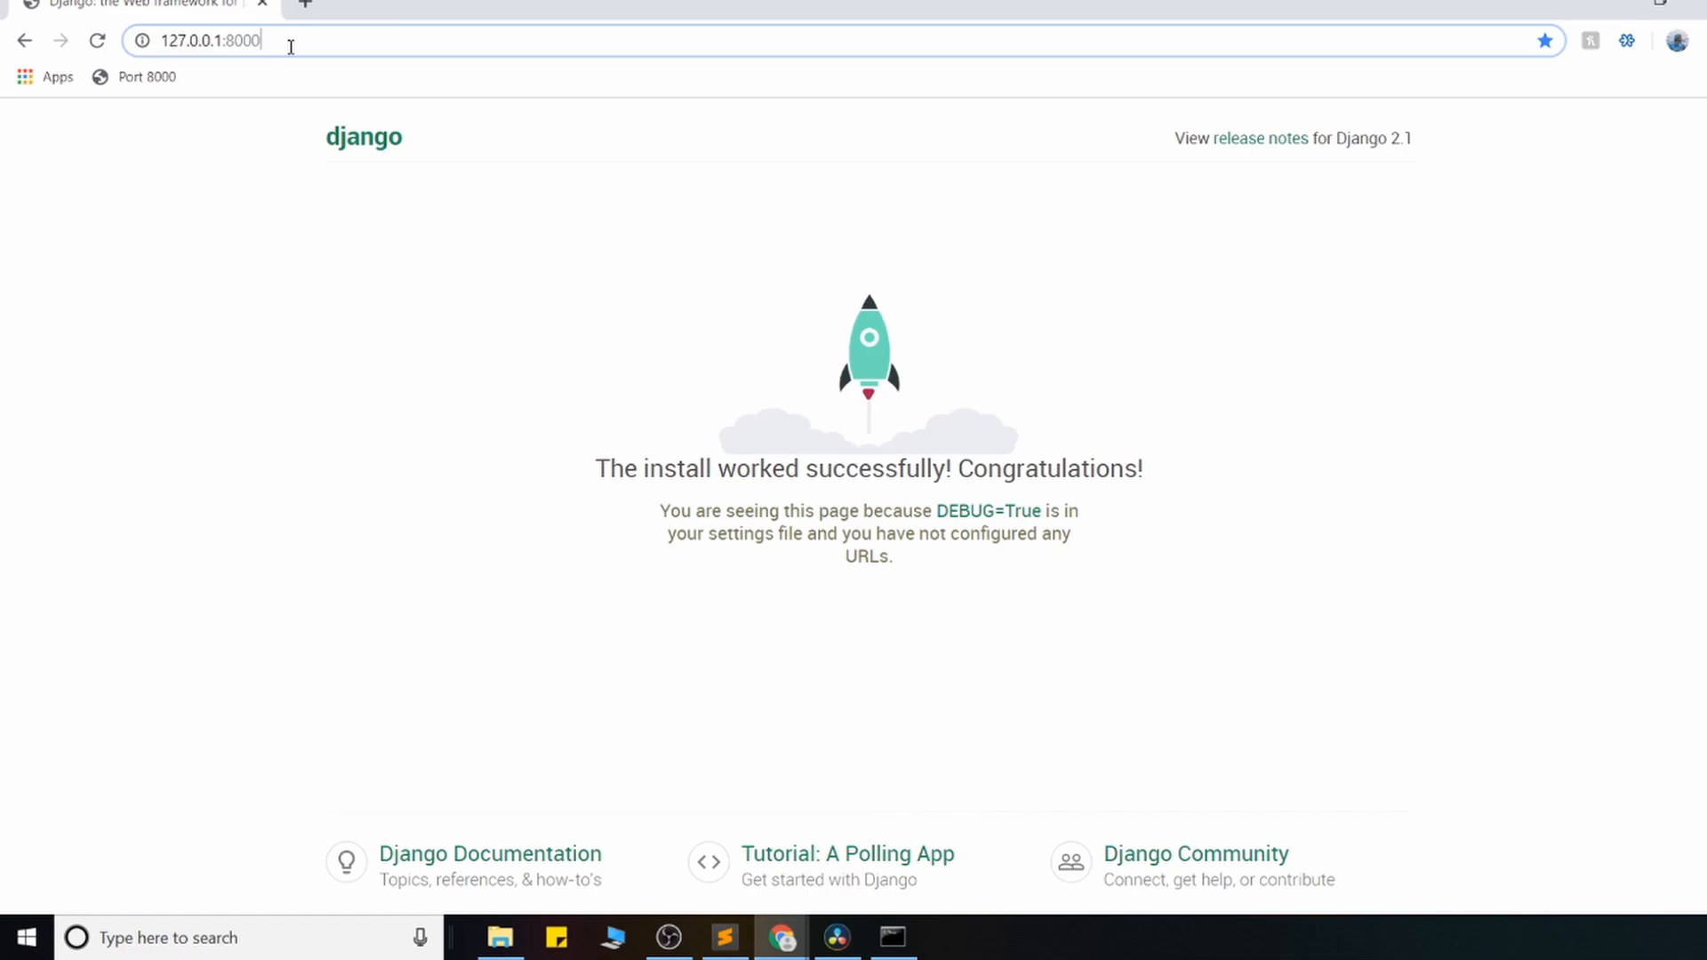
{"action": "left_click", "coordinate": [207, 40]}
{"action": "type", "text": "/admin/"}
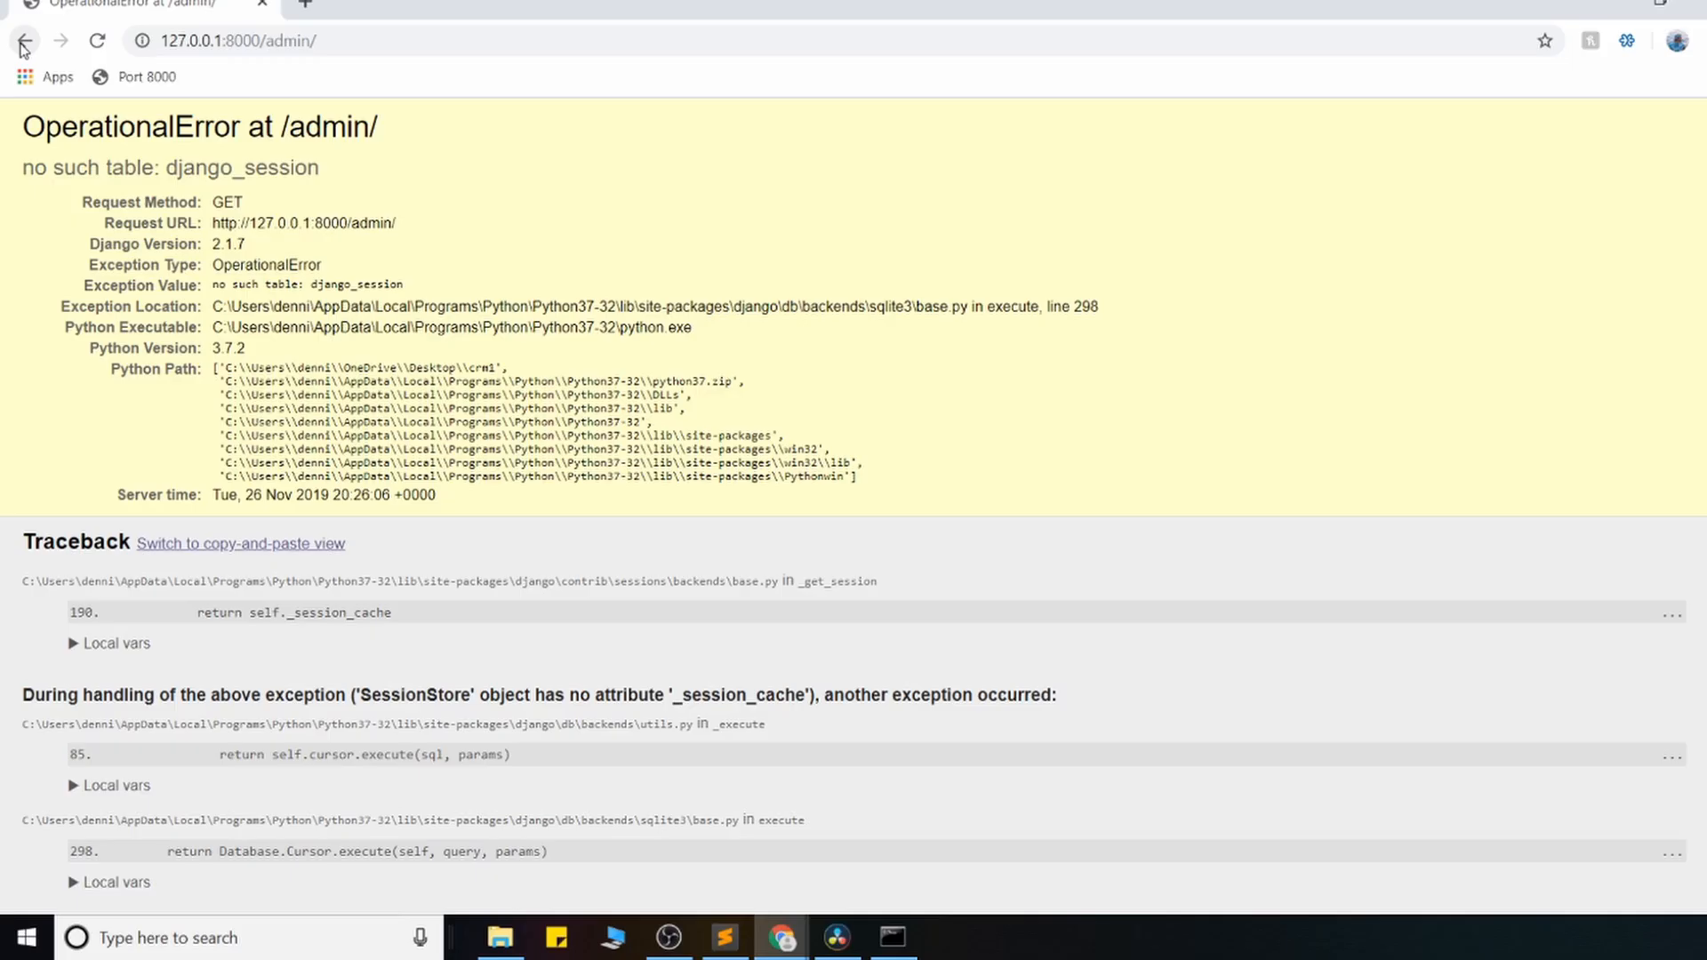
{"action": "mouse_move", "coordinate": [20, 40]}
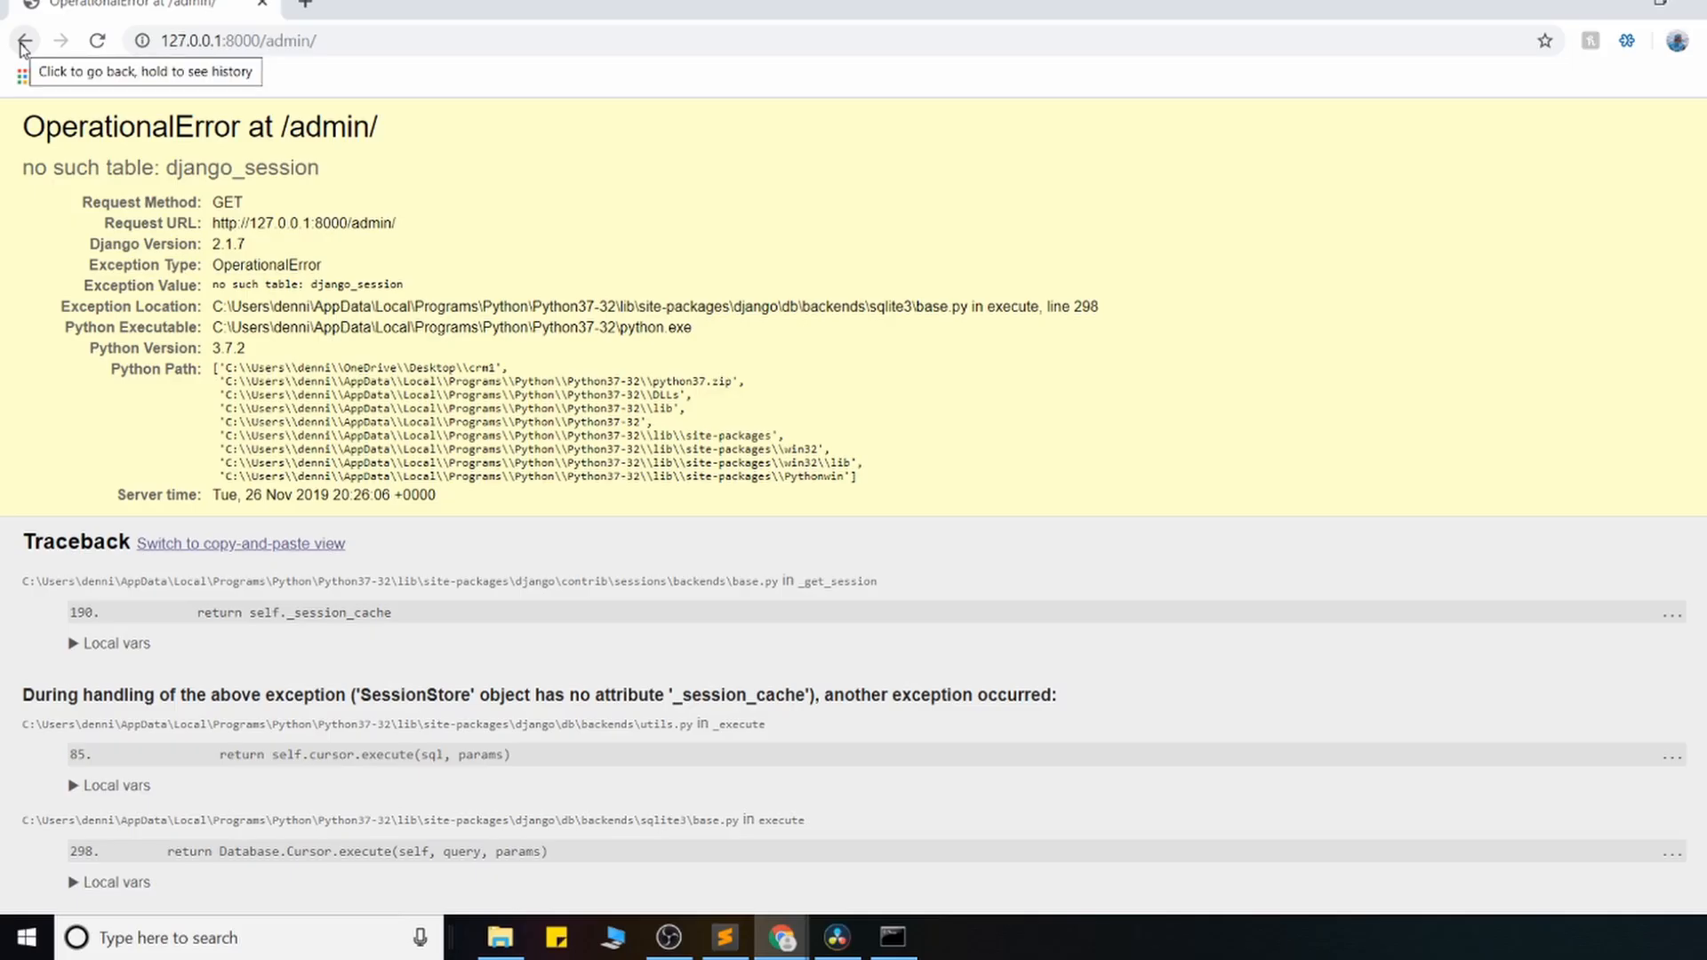
{"action": "left_click", "coordinate": [24, 40]}
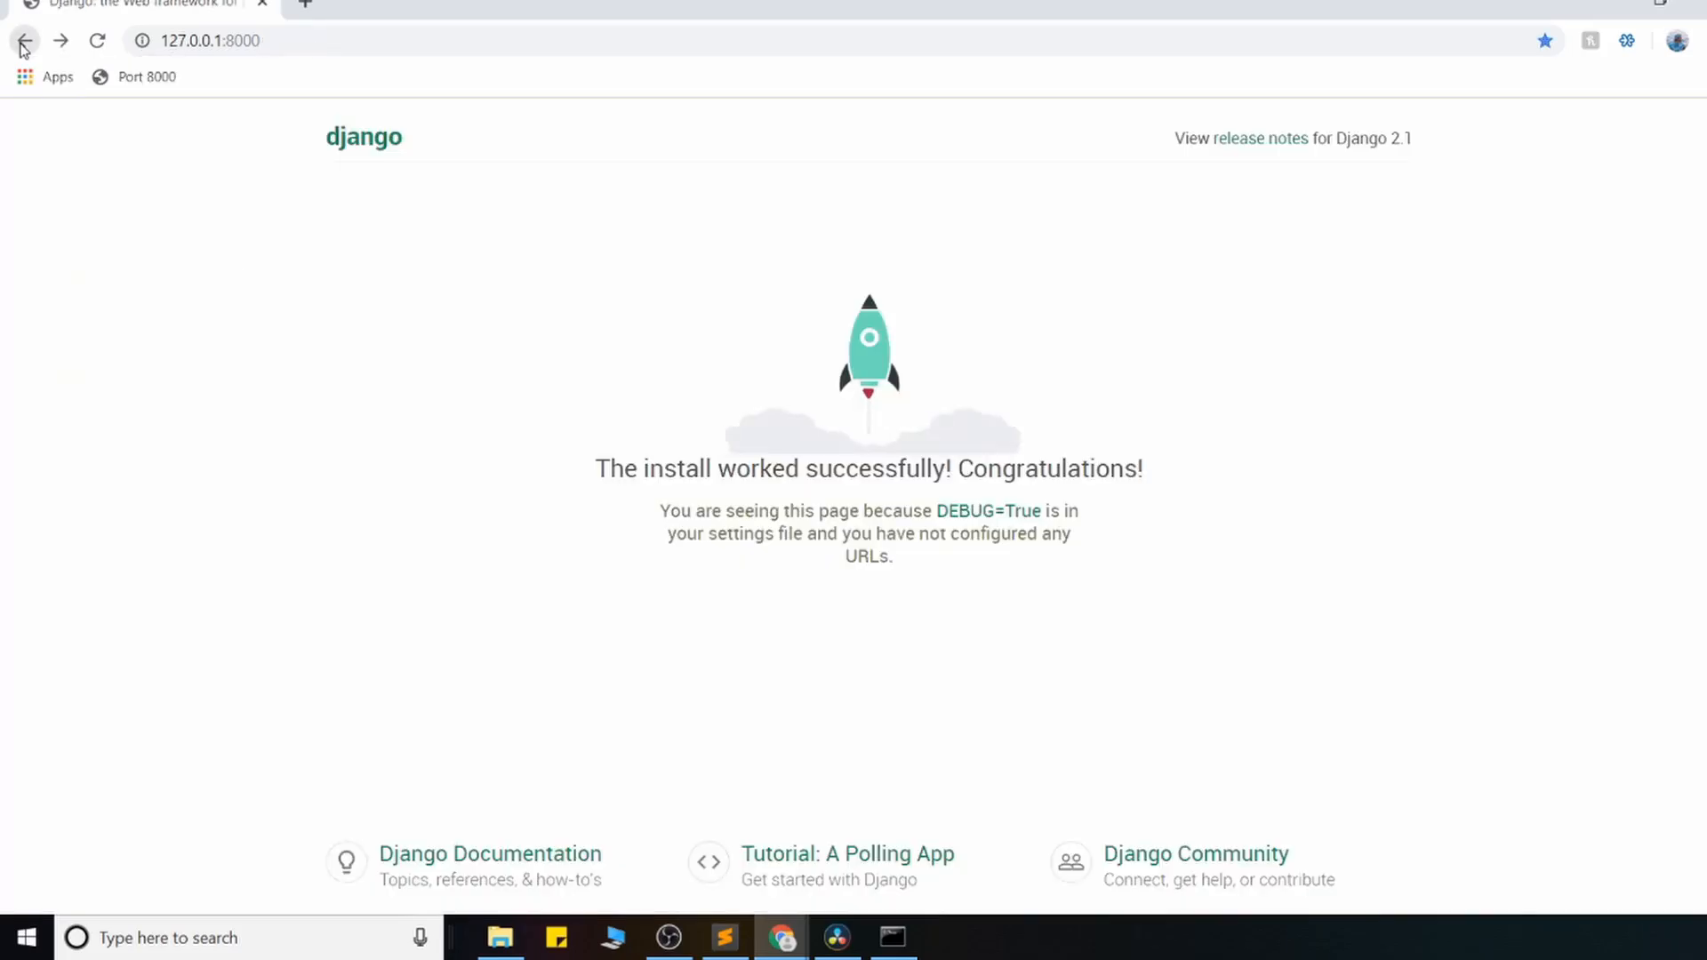
{"action": "mouse_move", "coordinate": [847, 871]}
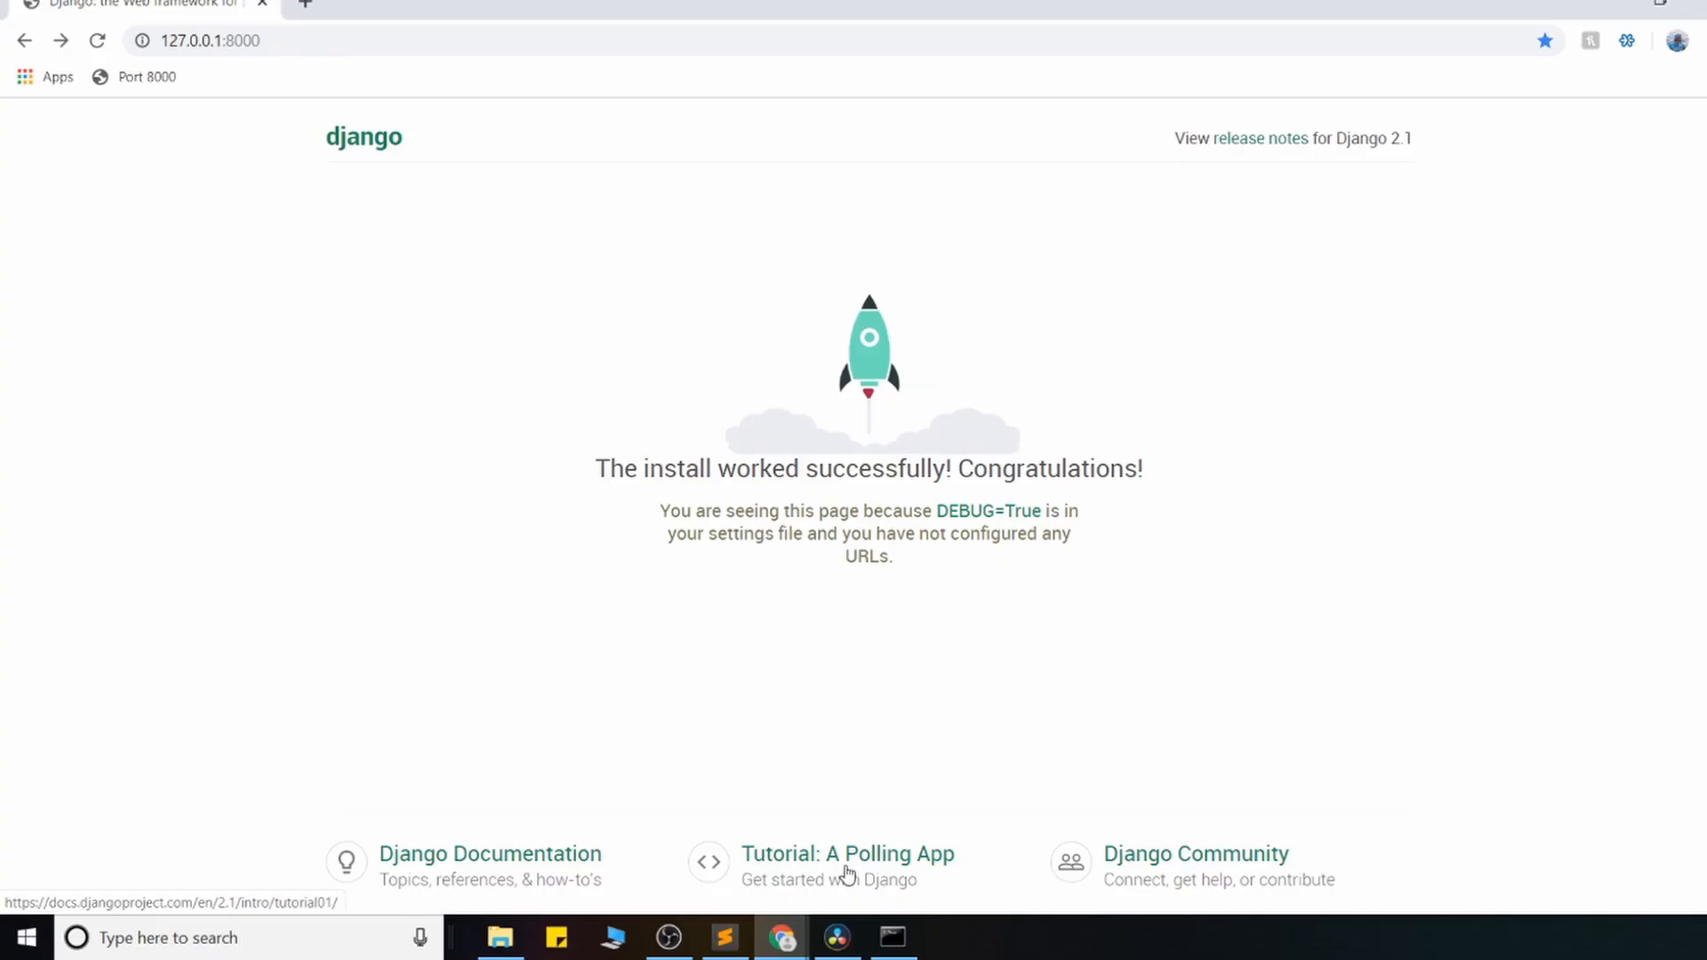
{"action": "mouse_move", "coordinate": [912, 937]}
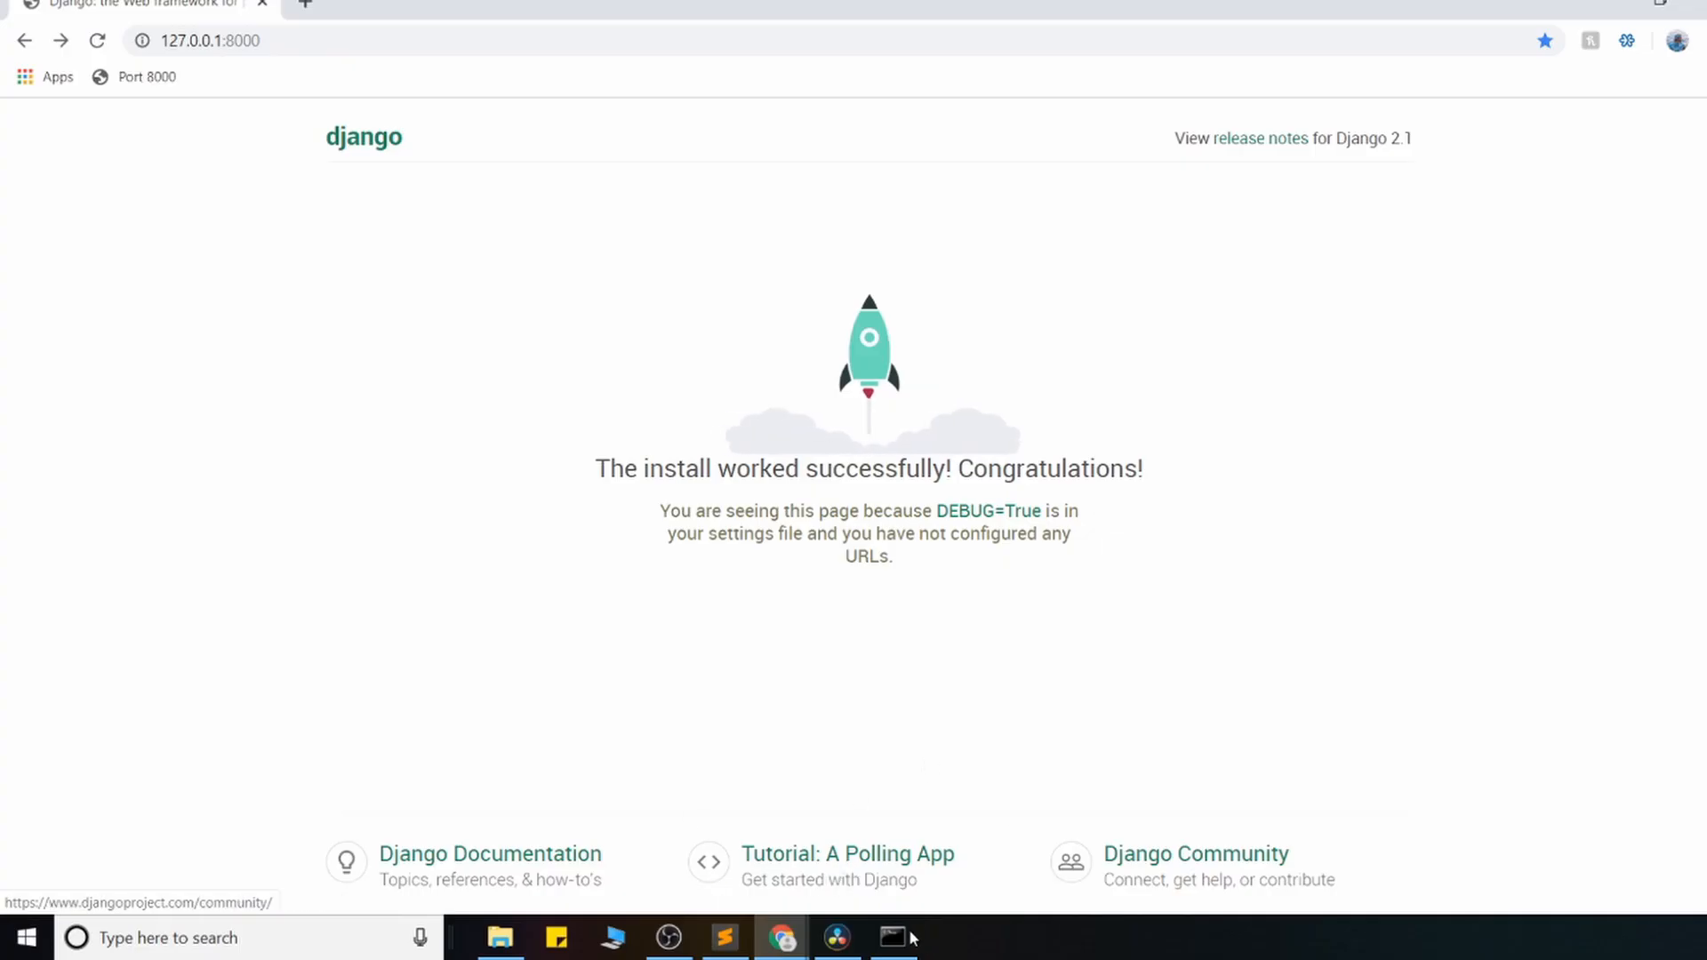
{"action": "left_click", "coordinate": [892, 937]}
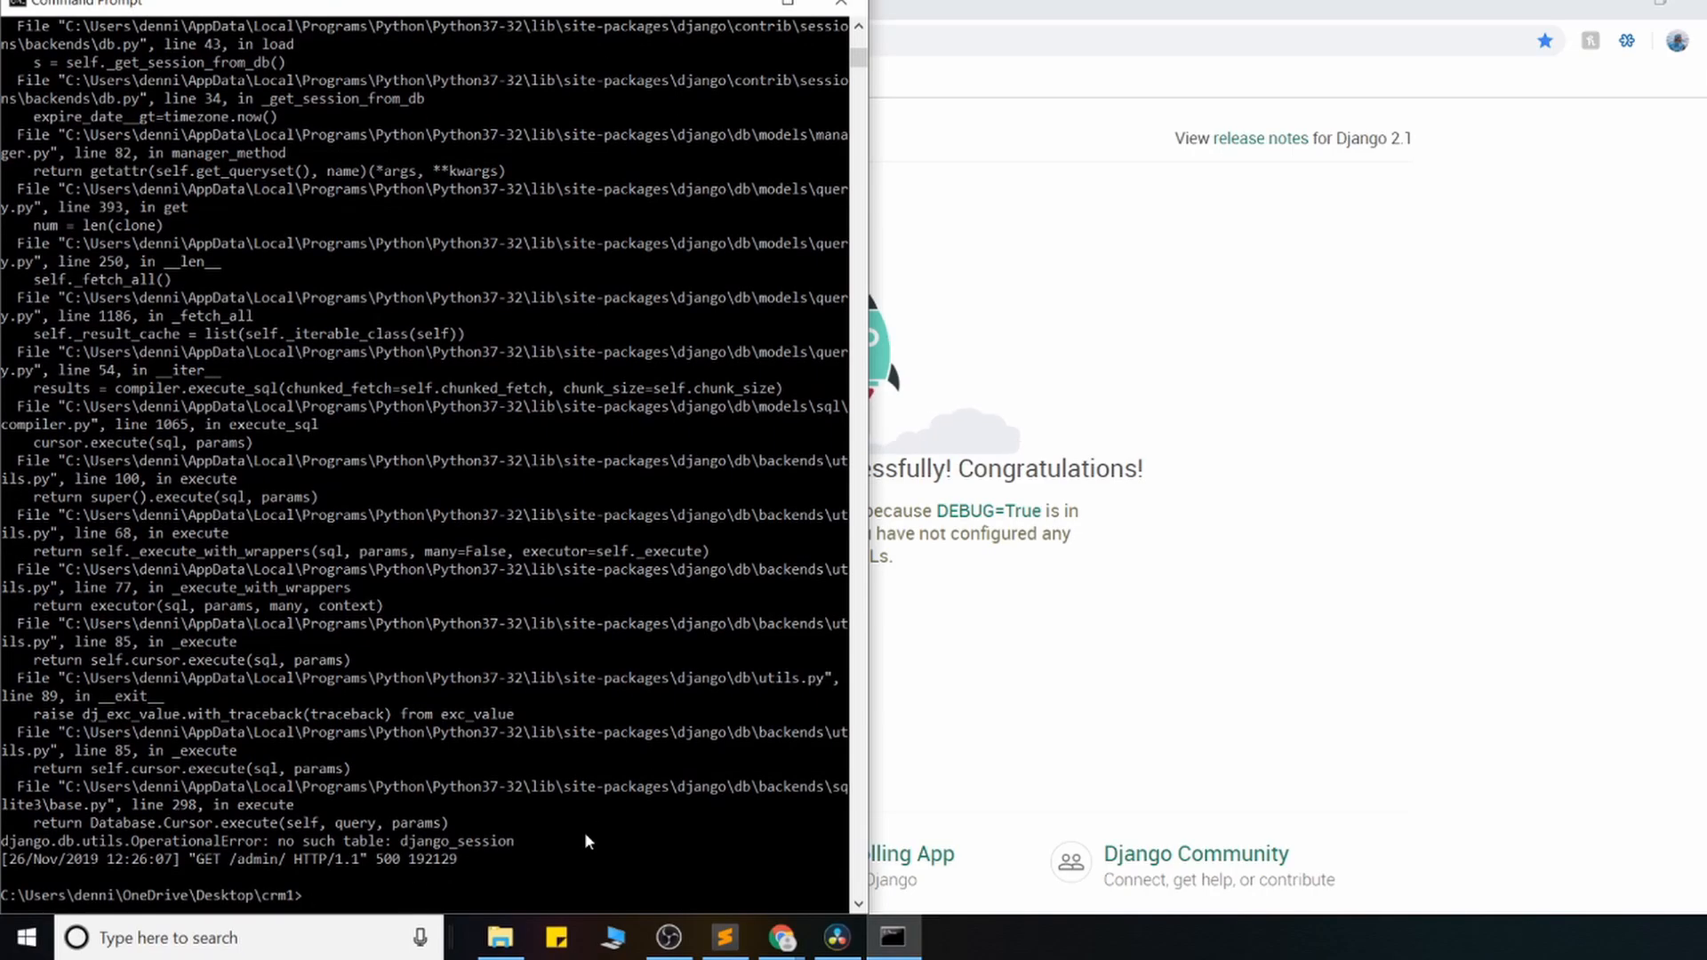
Step: Run python manage.py runserver again at the crm1 prompt
{"action": "type", "text": "python manage.py runserver"}
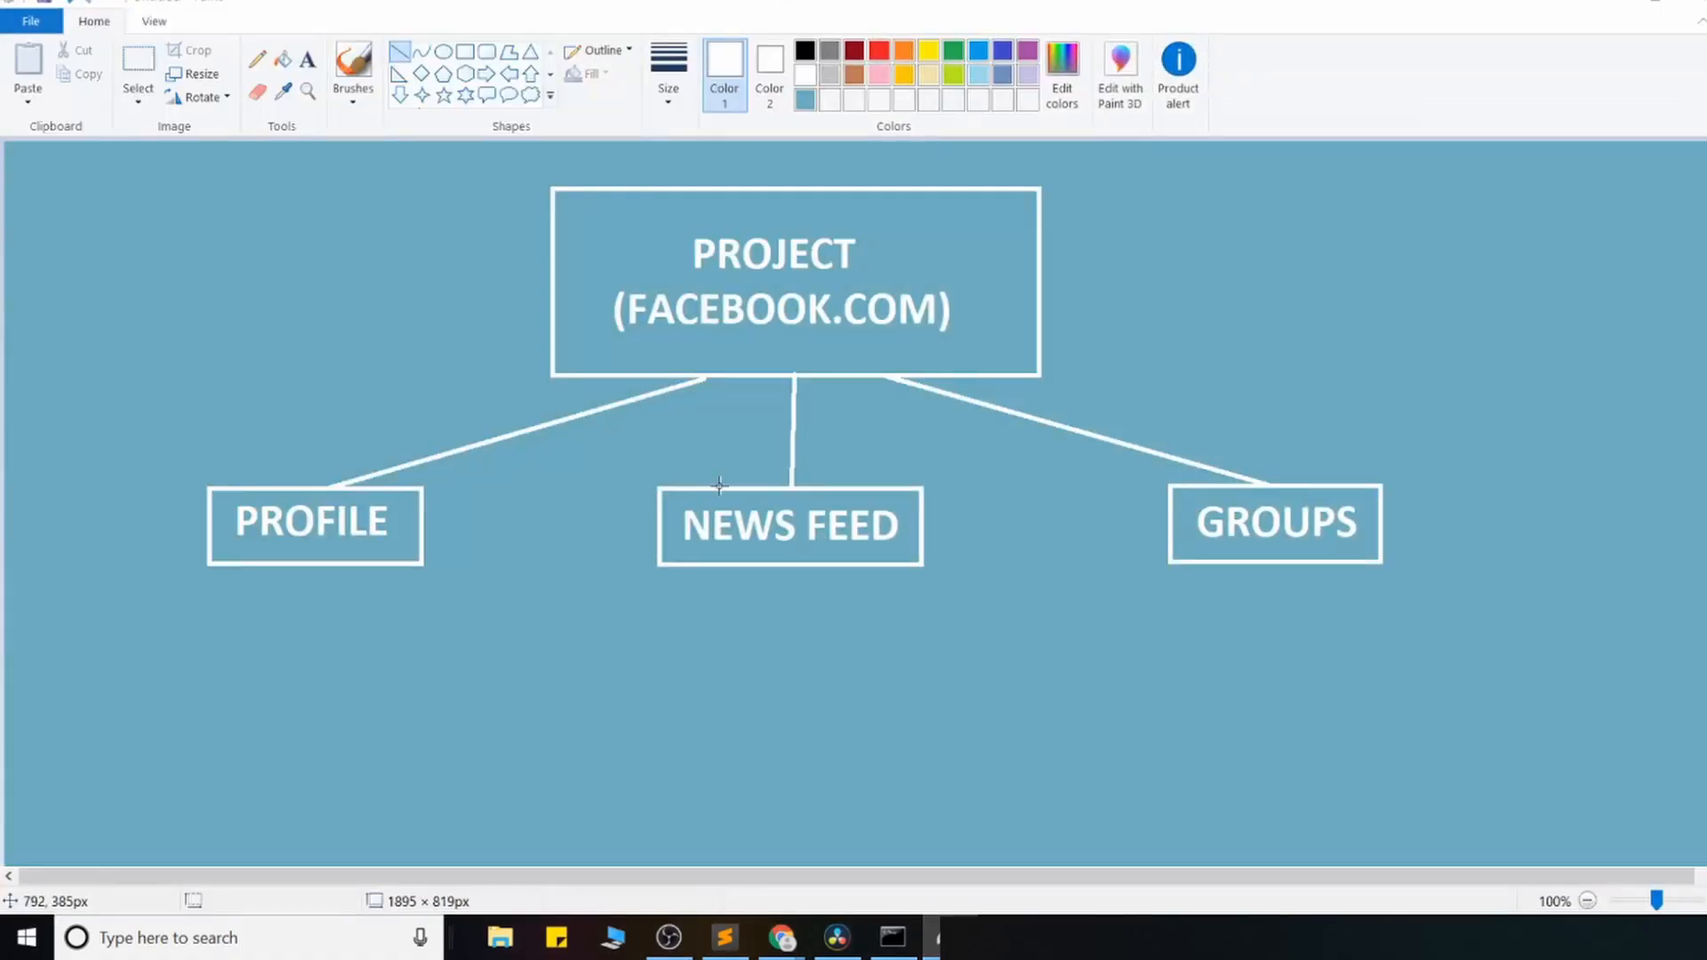
{"action": "mouse_move", "coordinate": [519, 173]}
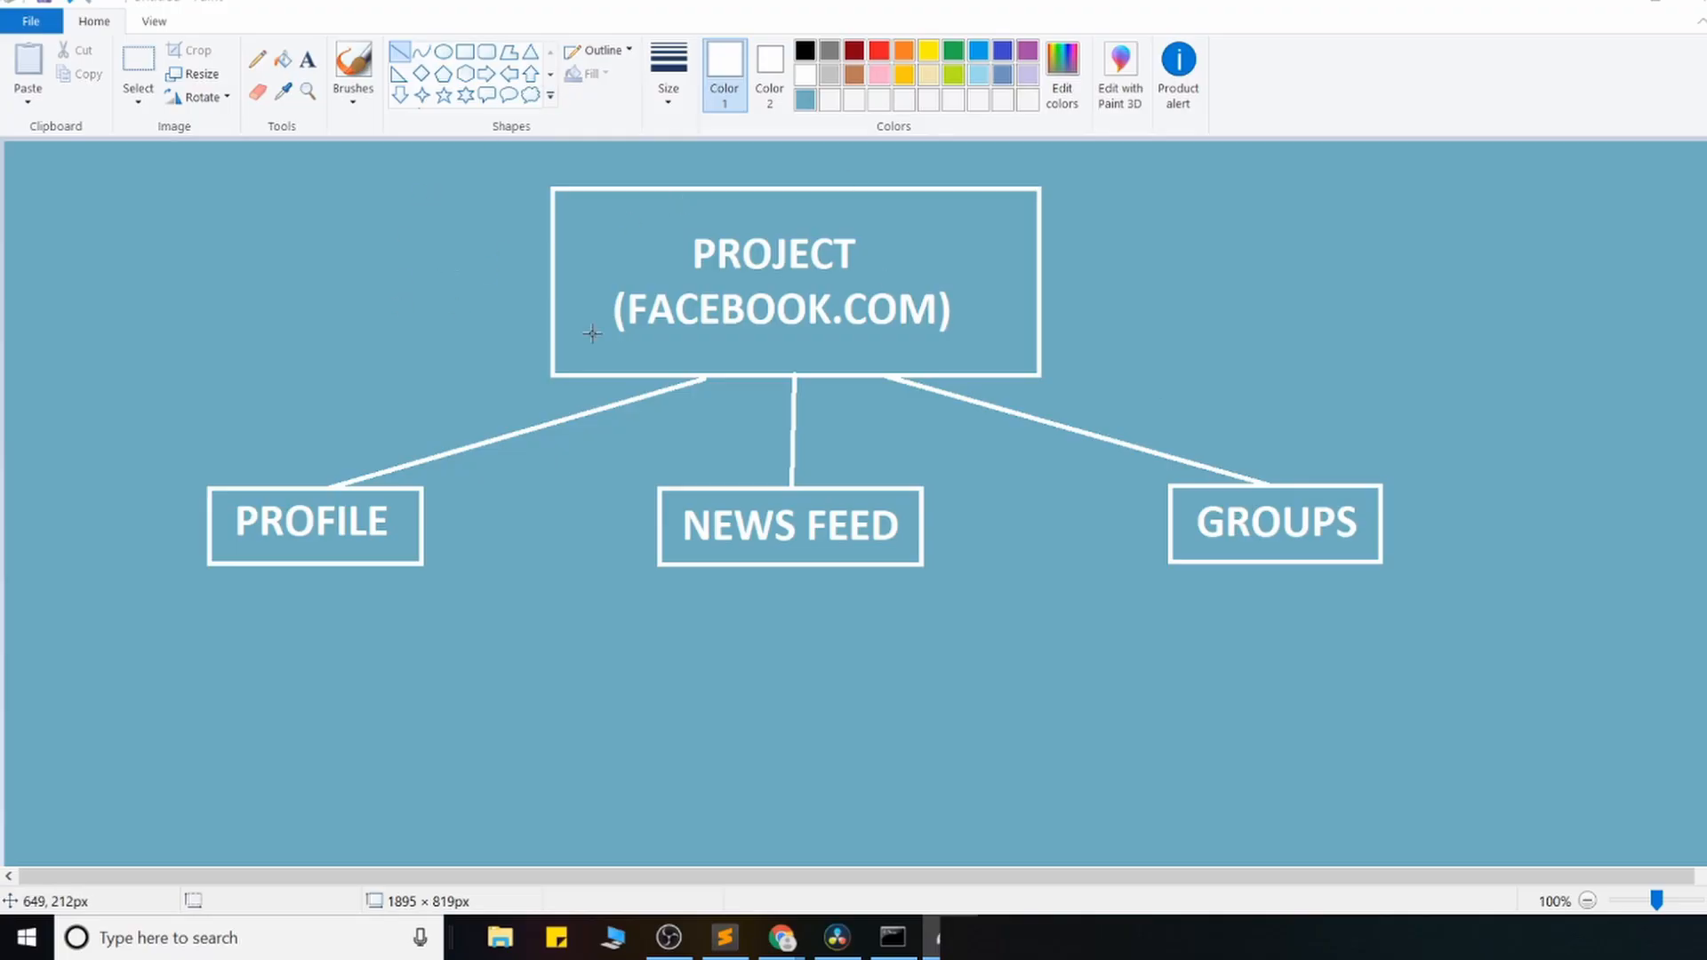
{"action": "mouse_move", "coordinate": [629, 384]}
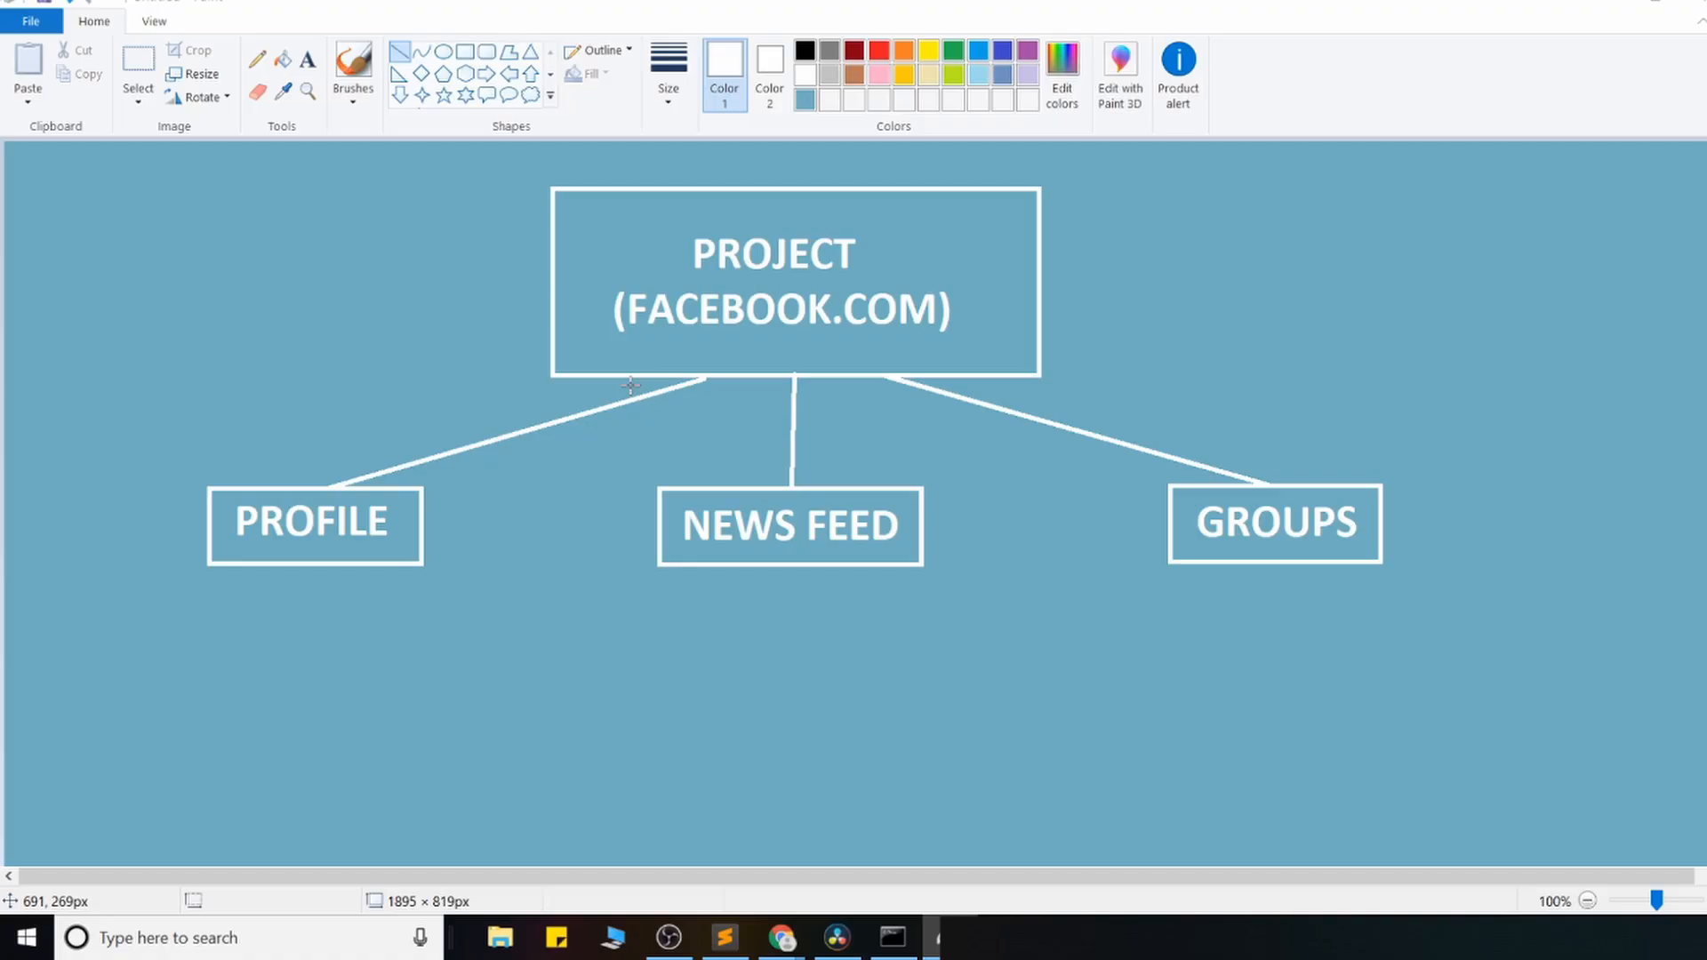
{"action": "mouse_move", "coordinate": [664, 582]}
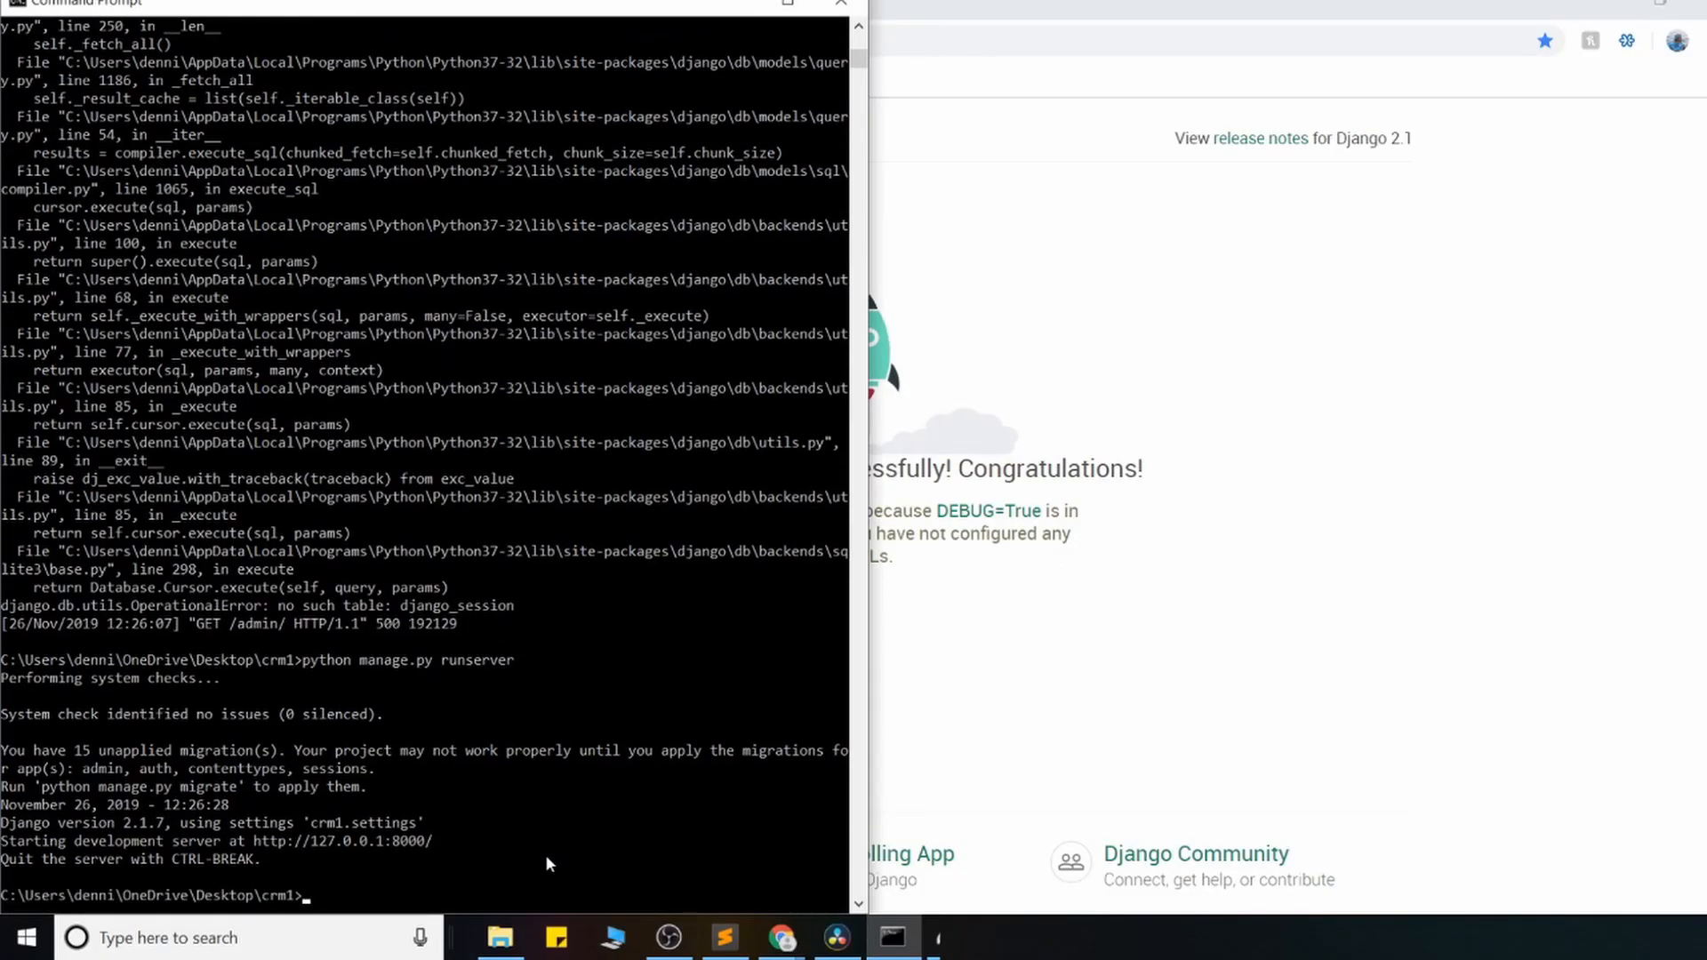
Step: Run python manage.py startapp accounts to create the accounts app in crm1
{"action": "left_click", "coordinate": [723, 937]}
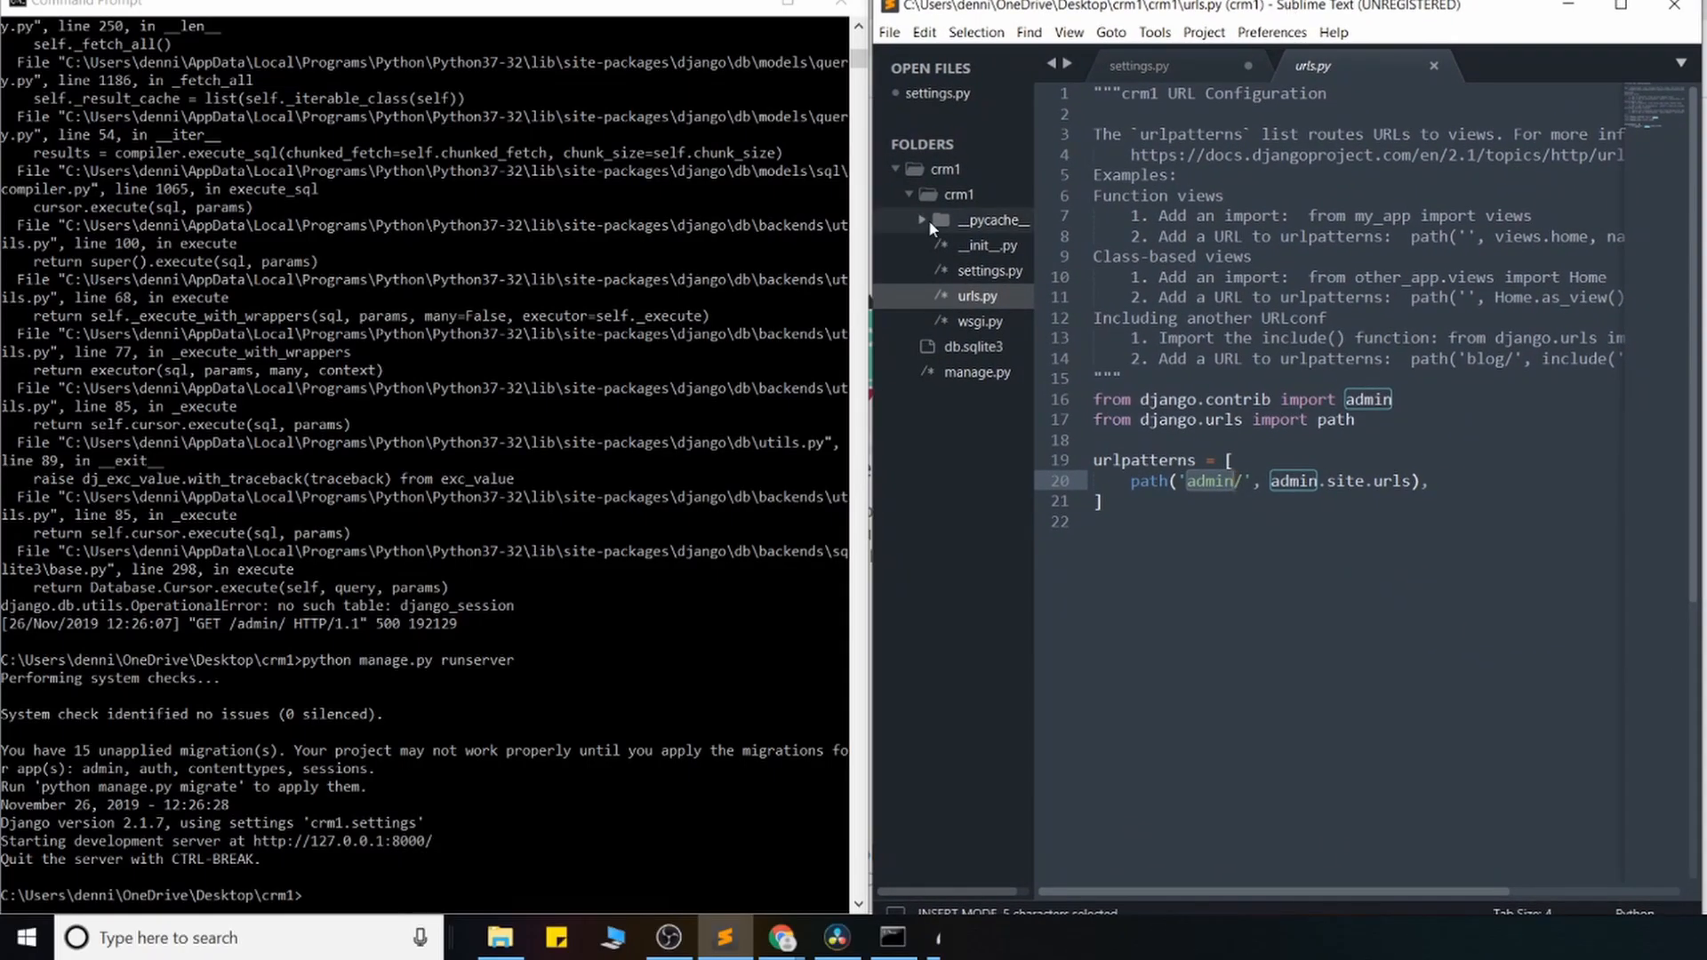
{"action": "left_click", "coordinate": [907, 194]}
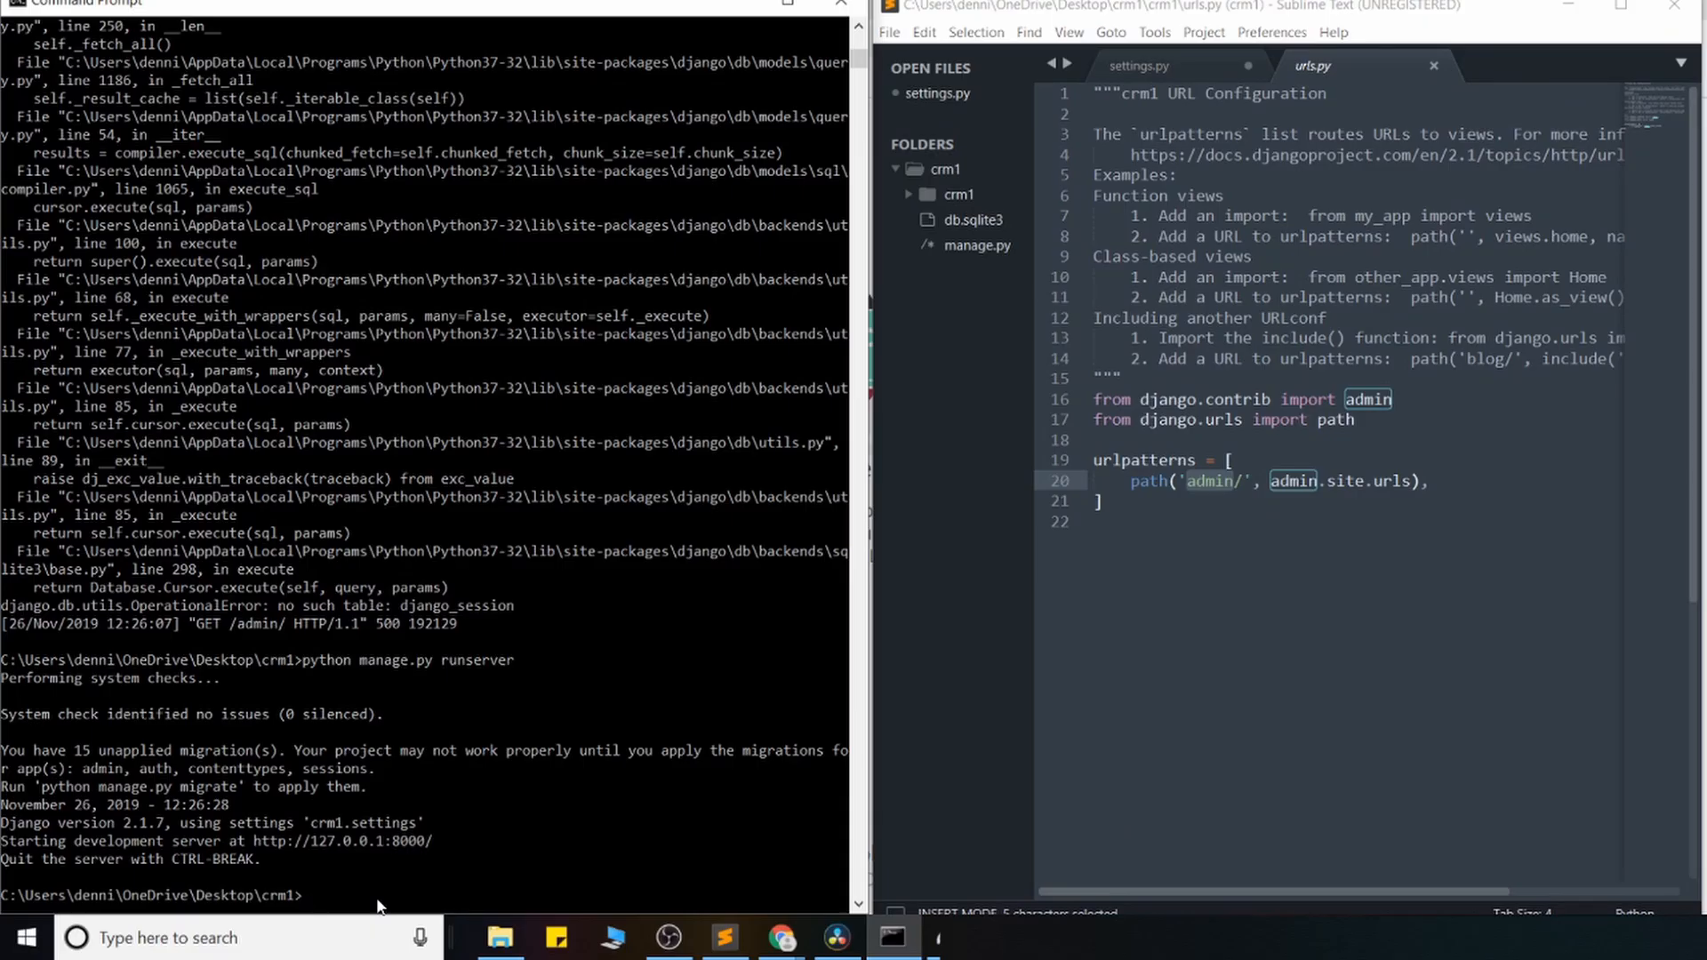
{"action": "type", "text": "python manage.py"}
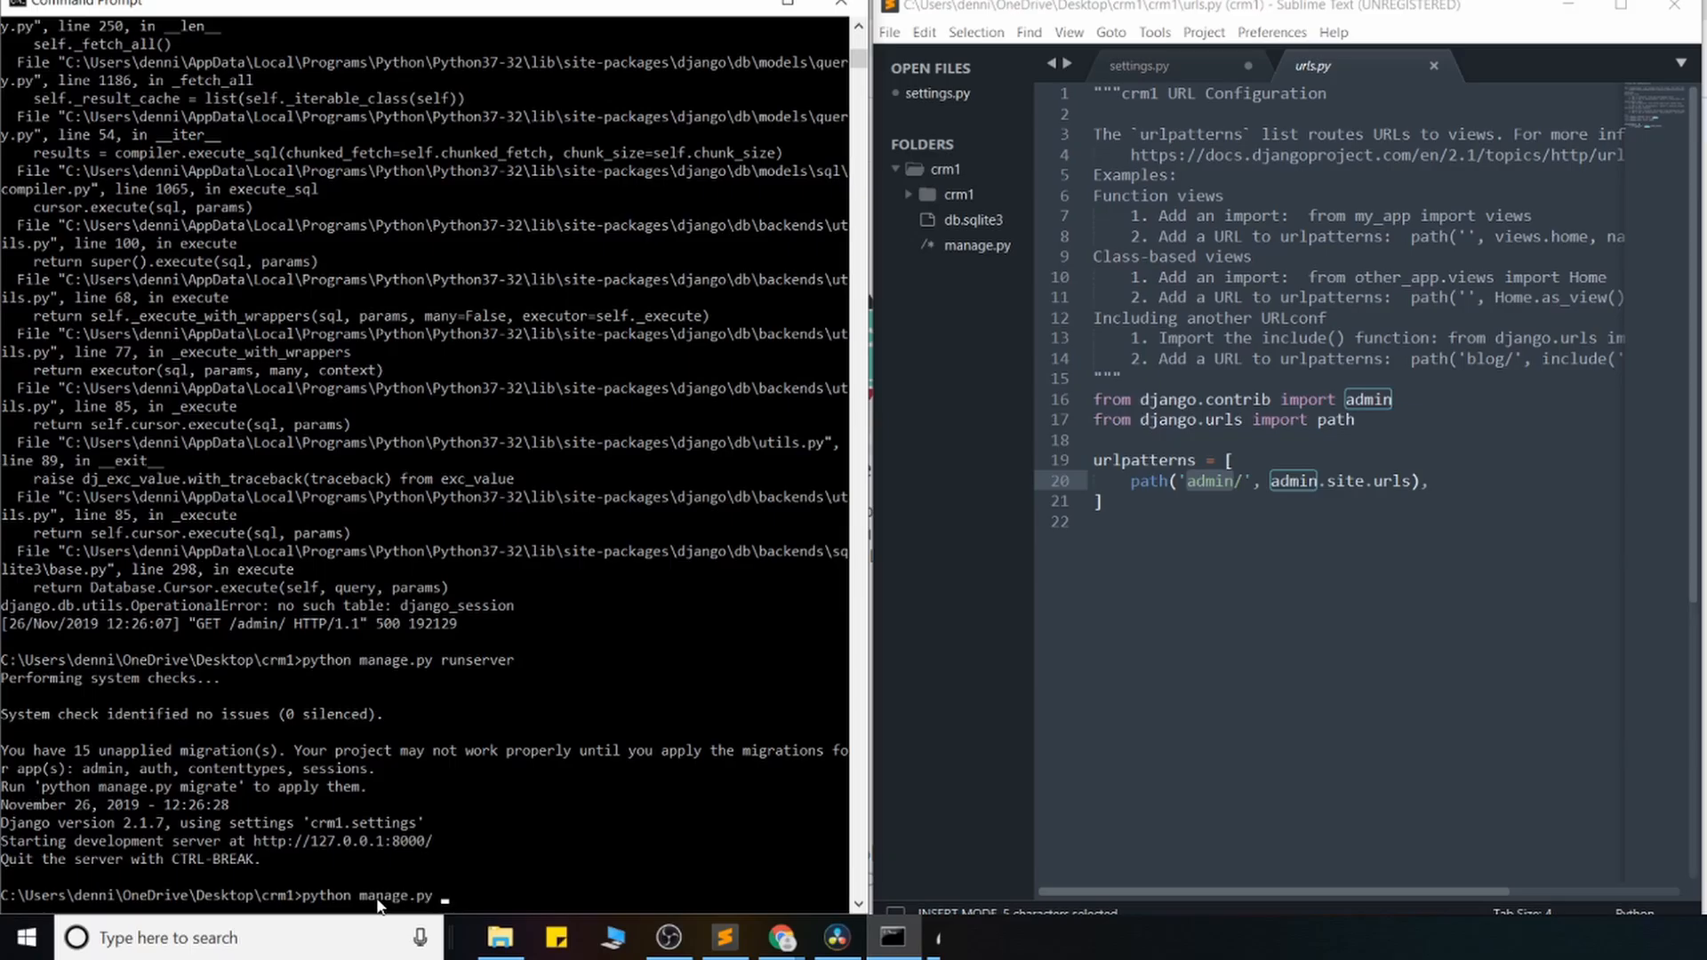
{"action": "type", "text": "startapp"}
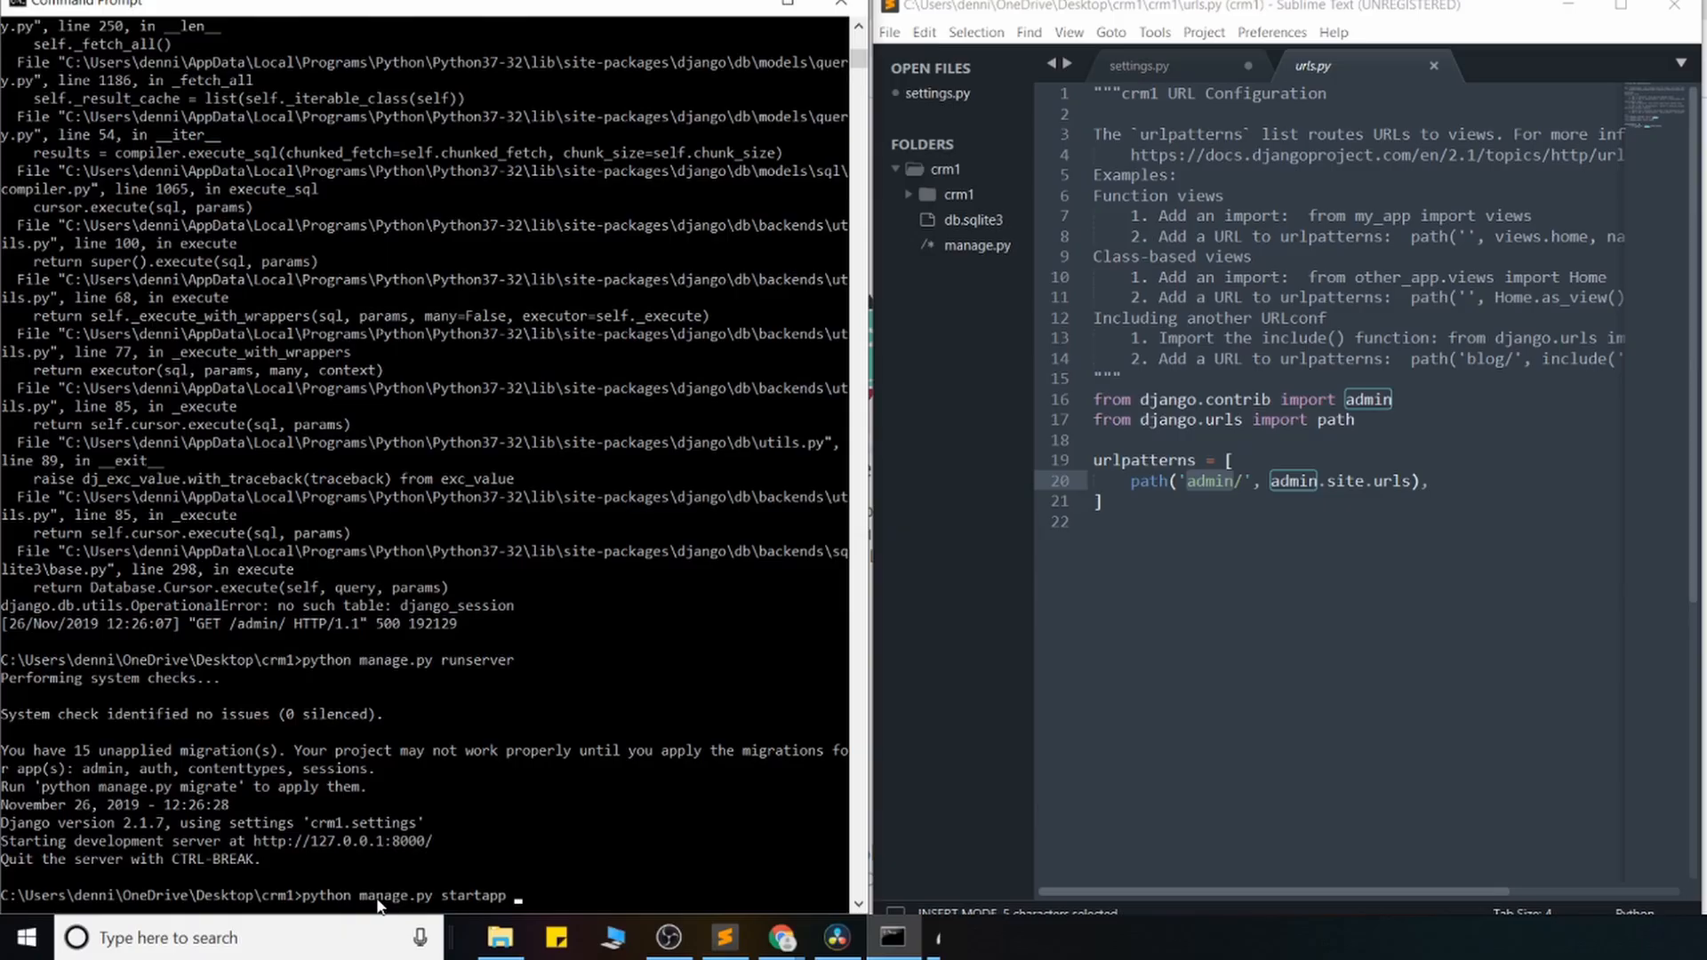
{"action": "type", "text": "a"}
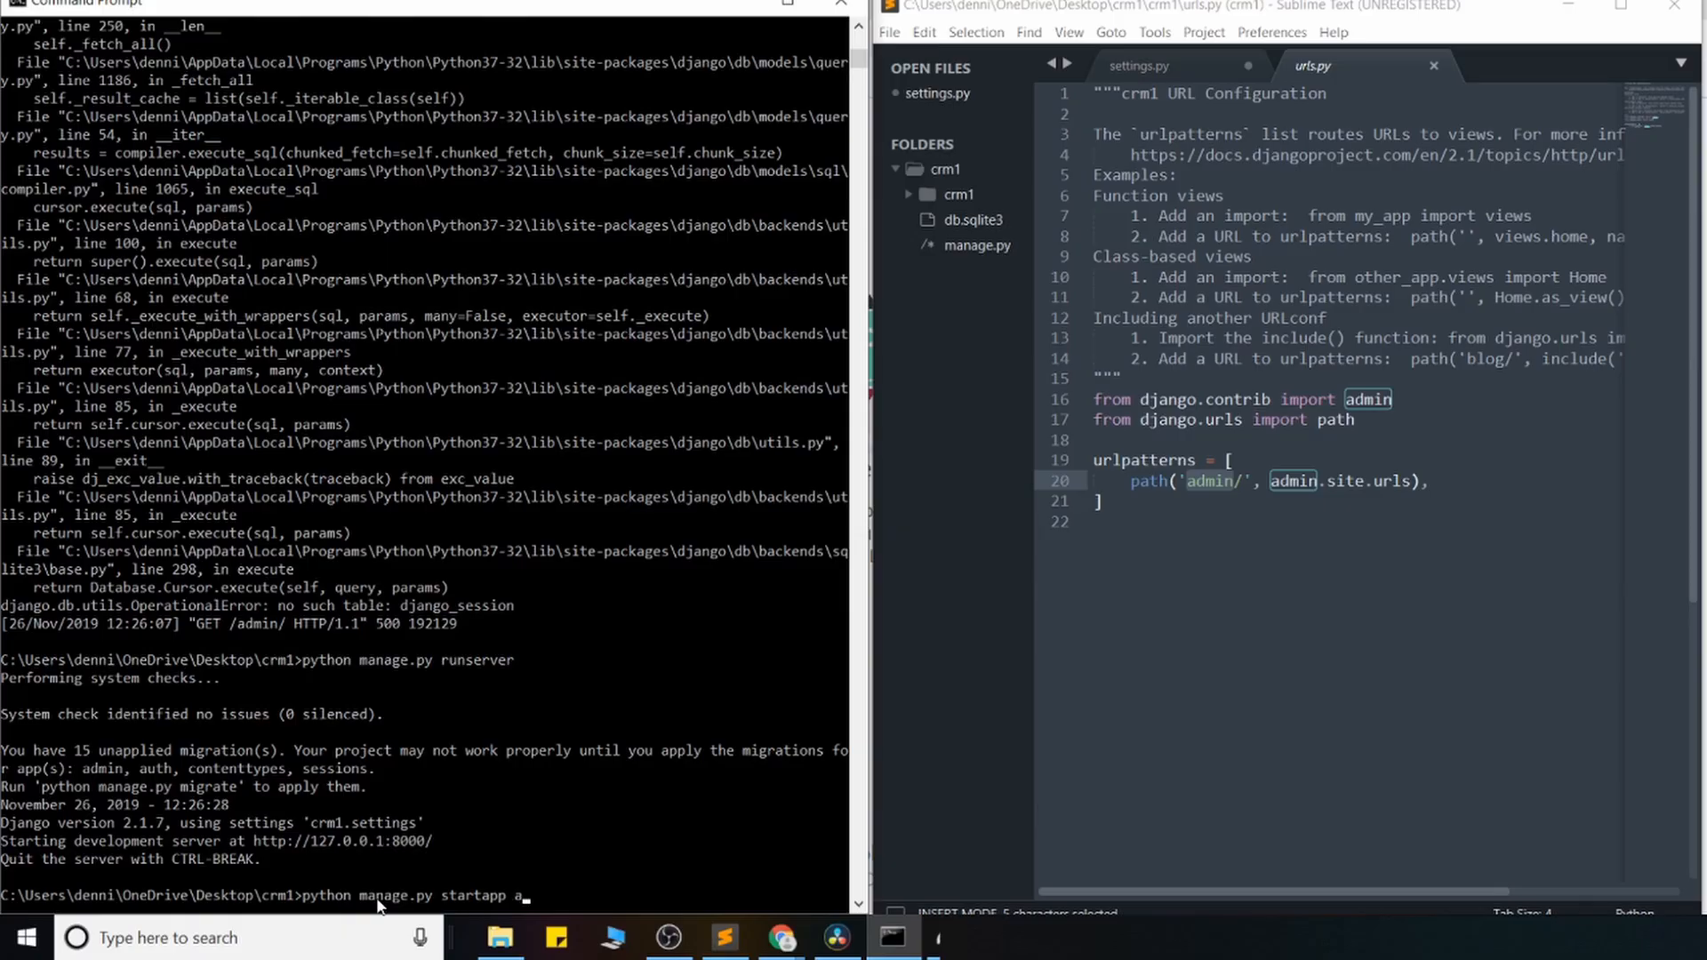
{"action": "type", "text": "ccounts"}
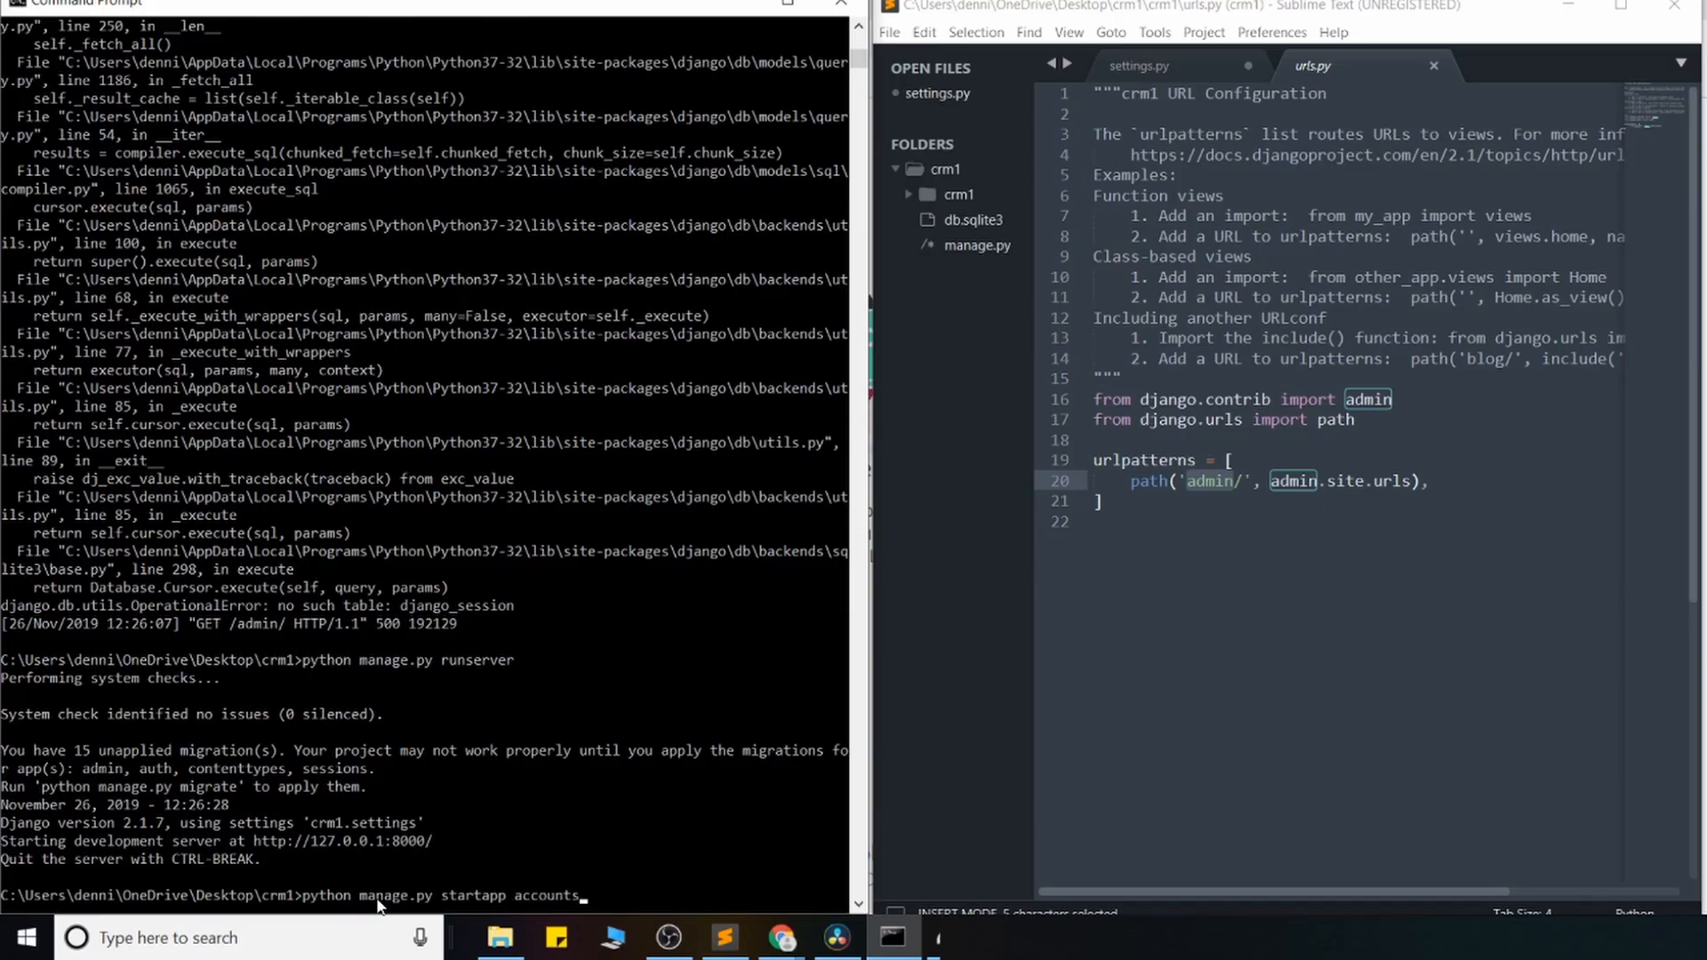
{"action": "key", "text": "enter"}
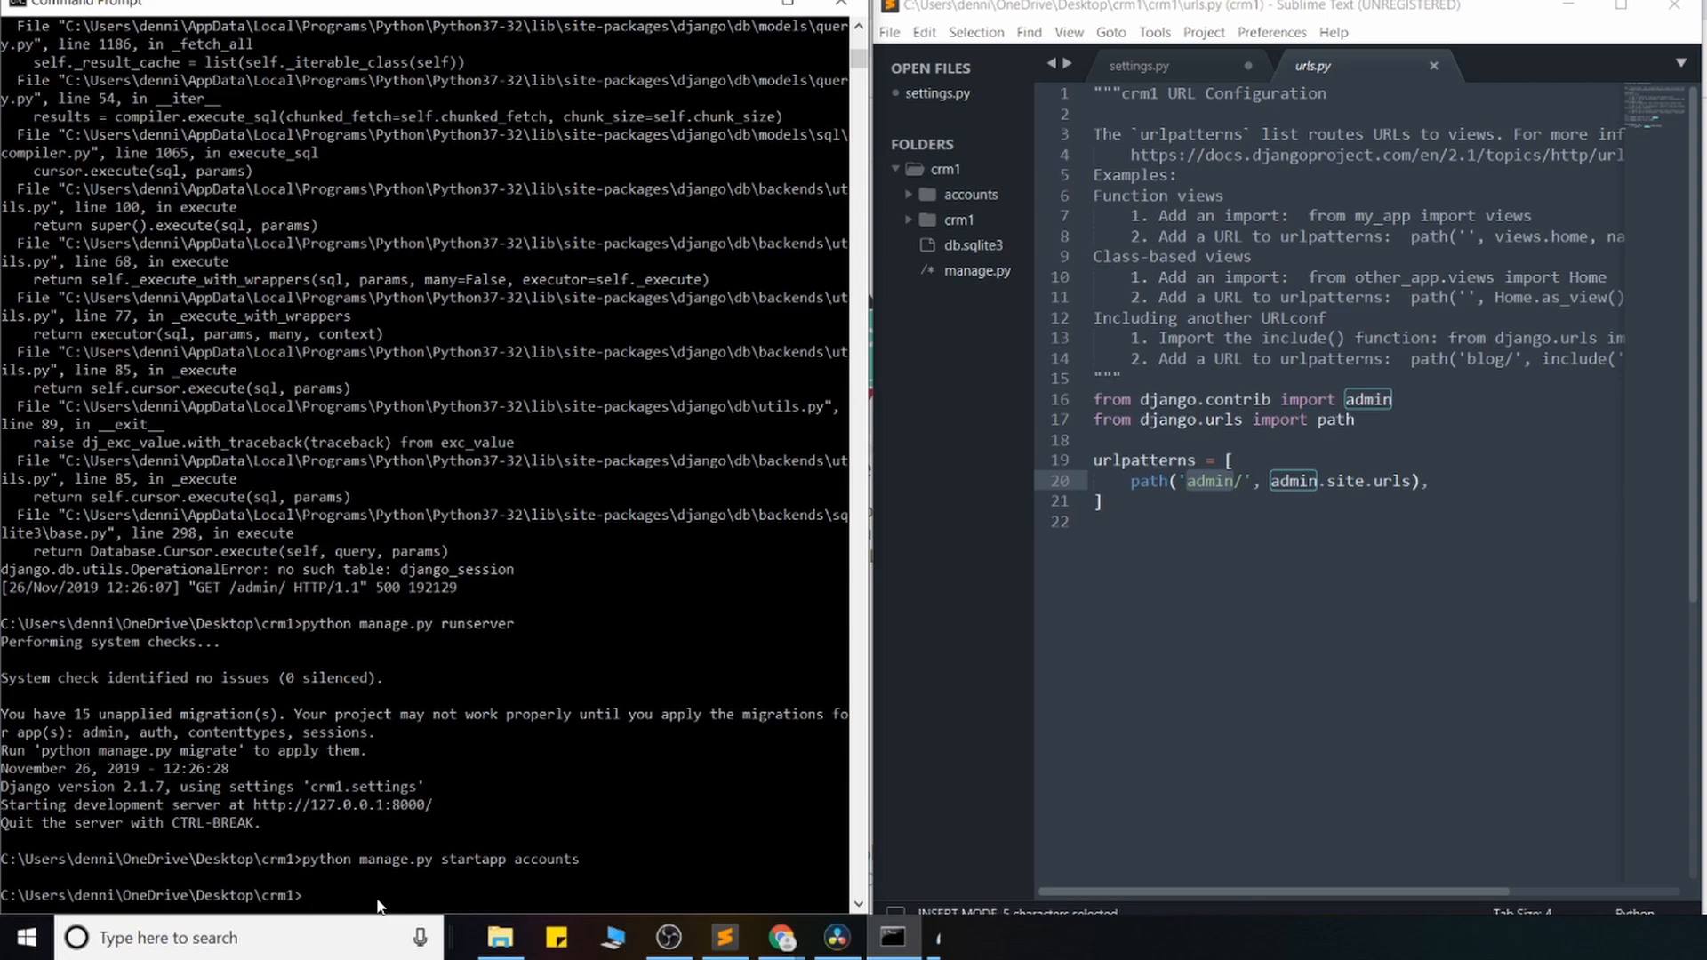
Step: Expand the accounts folder and view its generated admin.py and models.py templates
{"action": "left_click", "coordinate": [972, 194]}
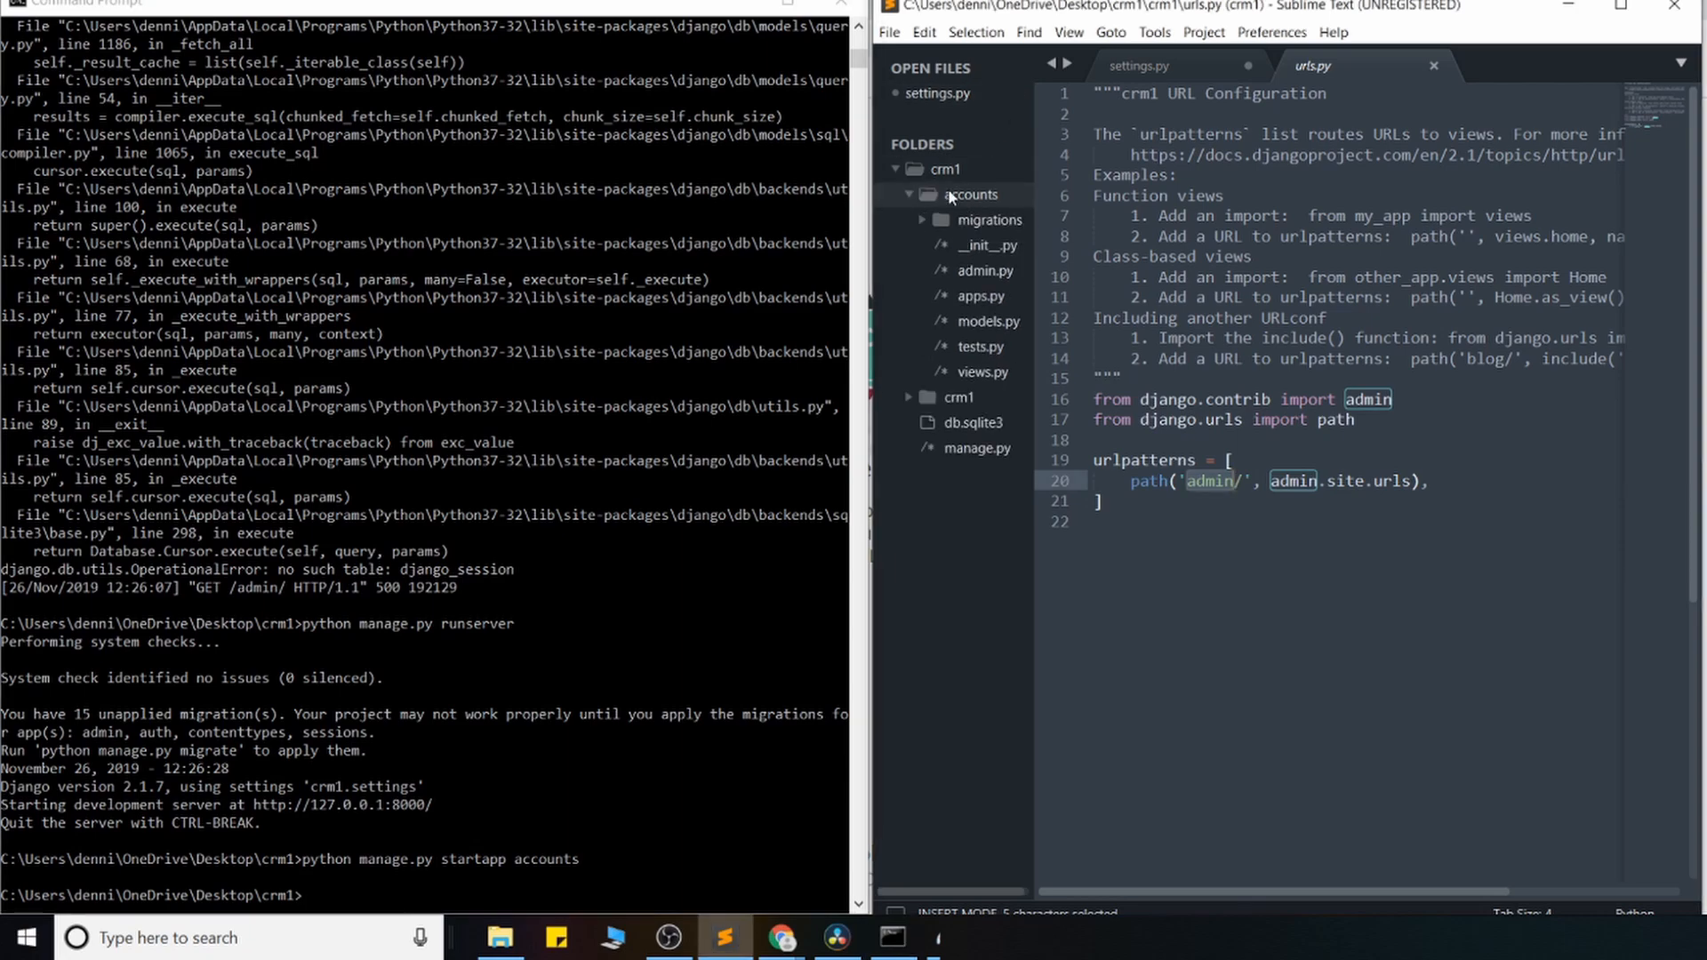
{"action": "left_click", "coordinate": [907, 193]}
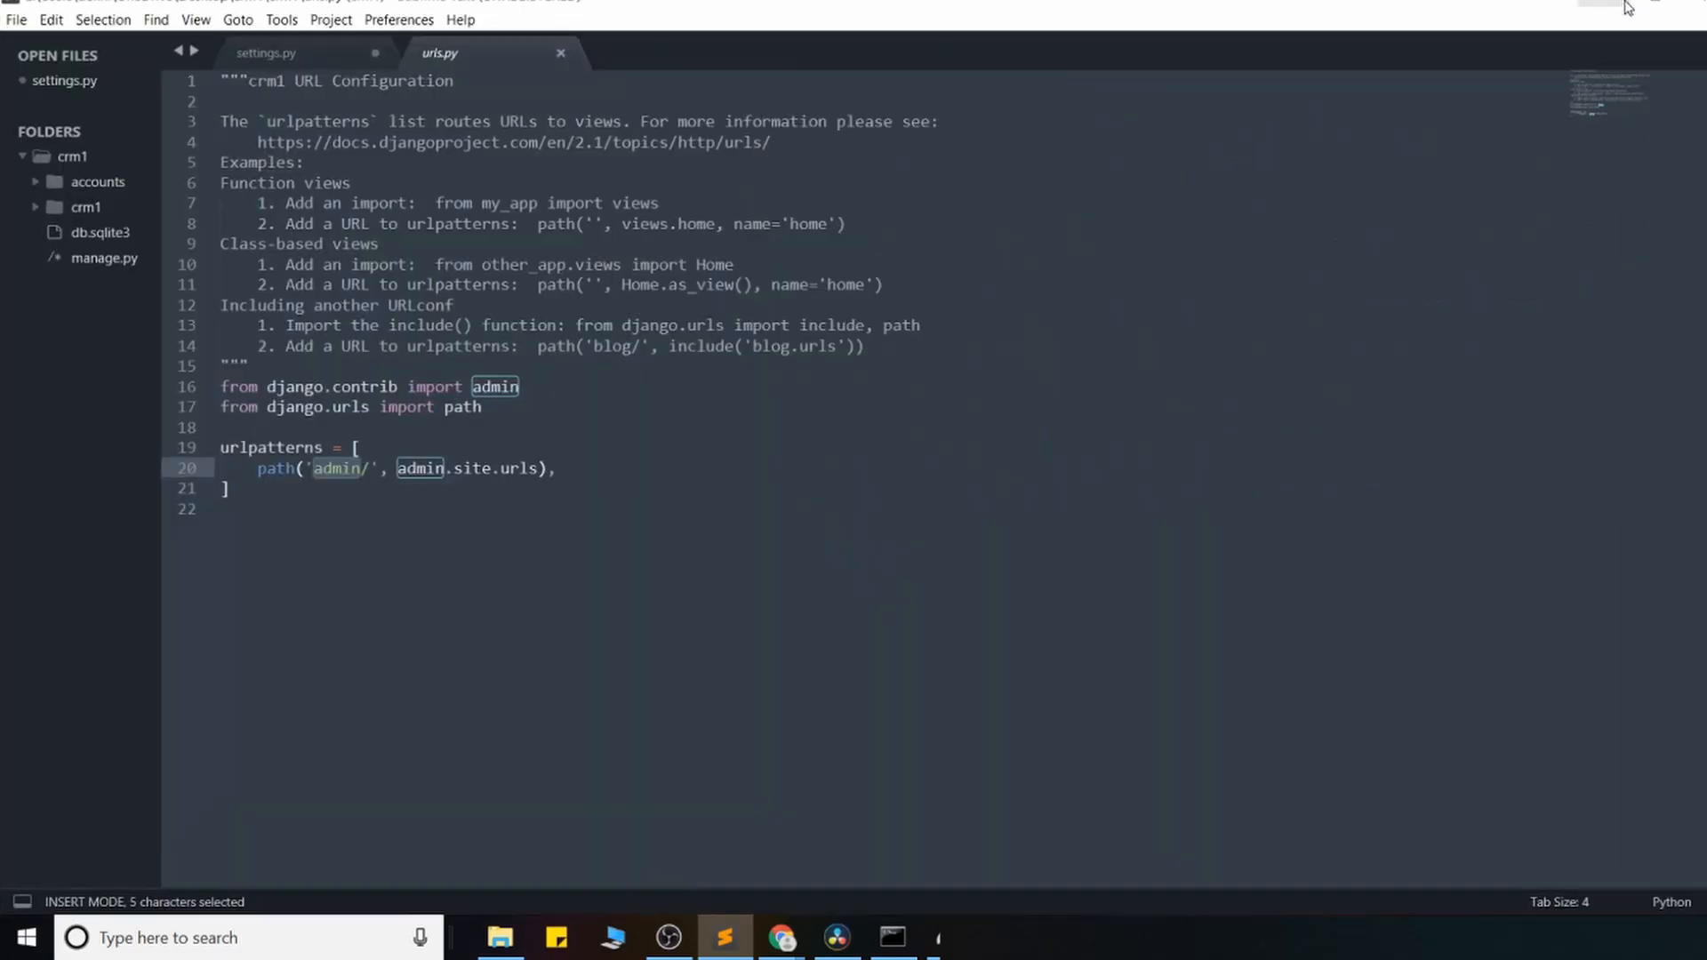
{"action": "left_click", "coordinate": [97, 182]}
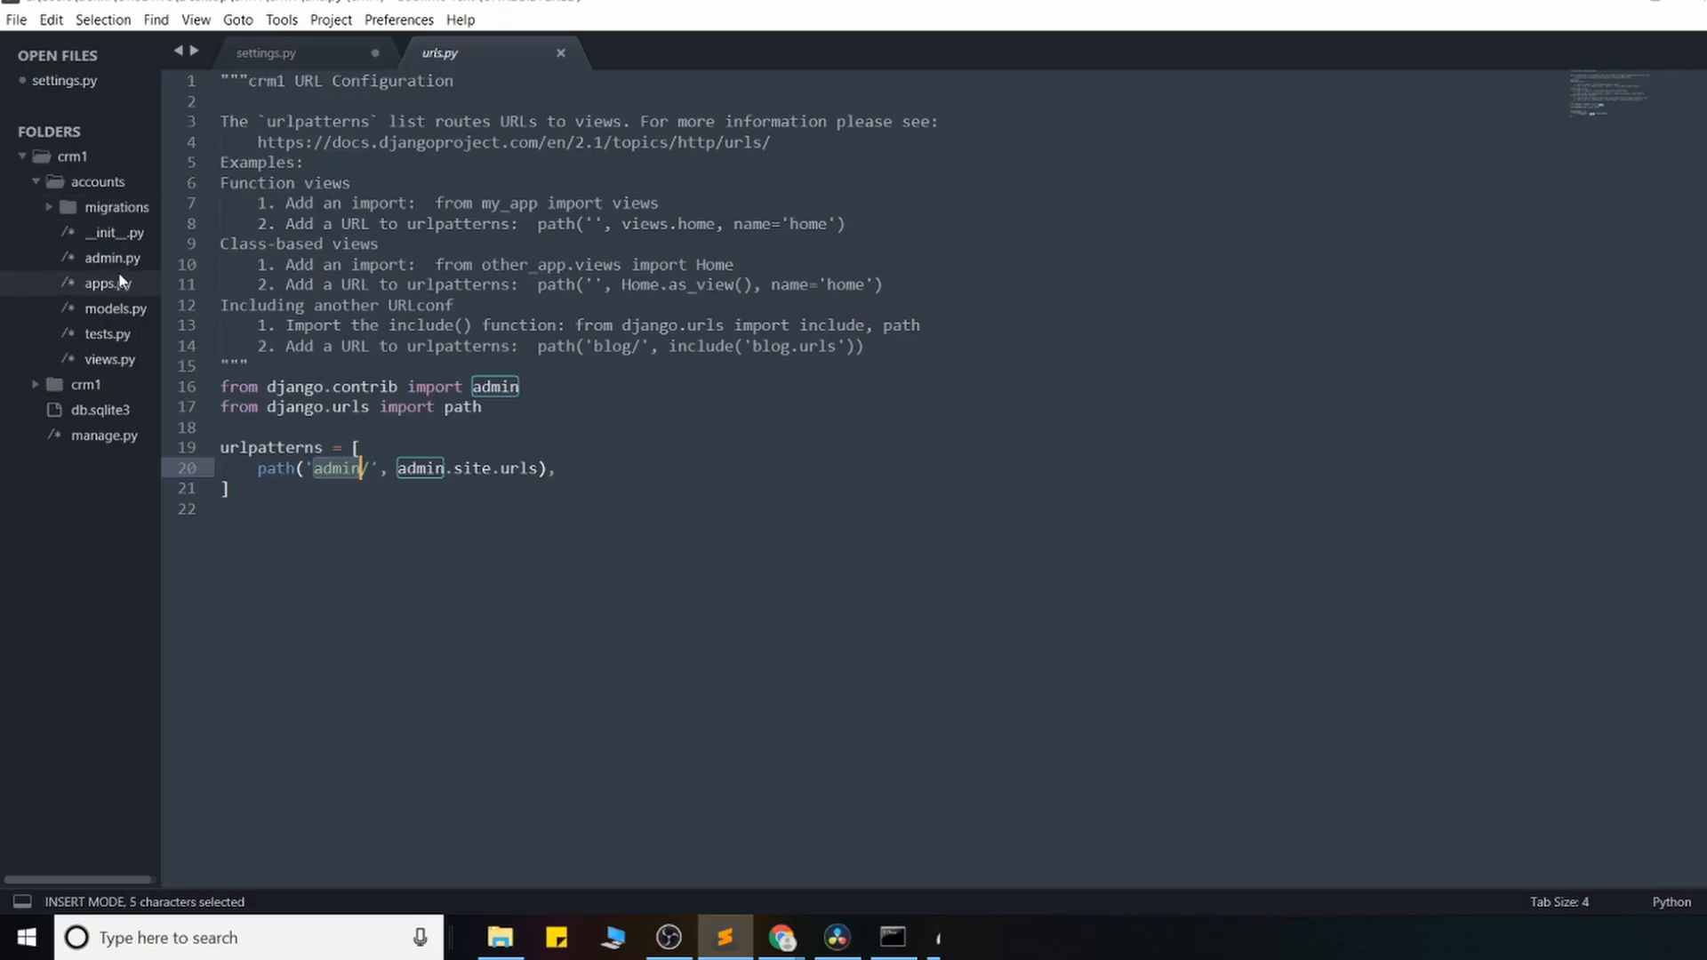
{"action": "left_click", "coordinate": [113, 258]}
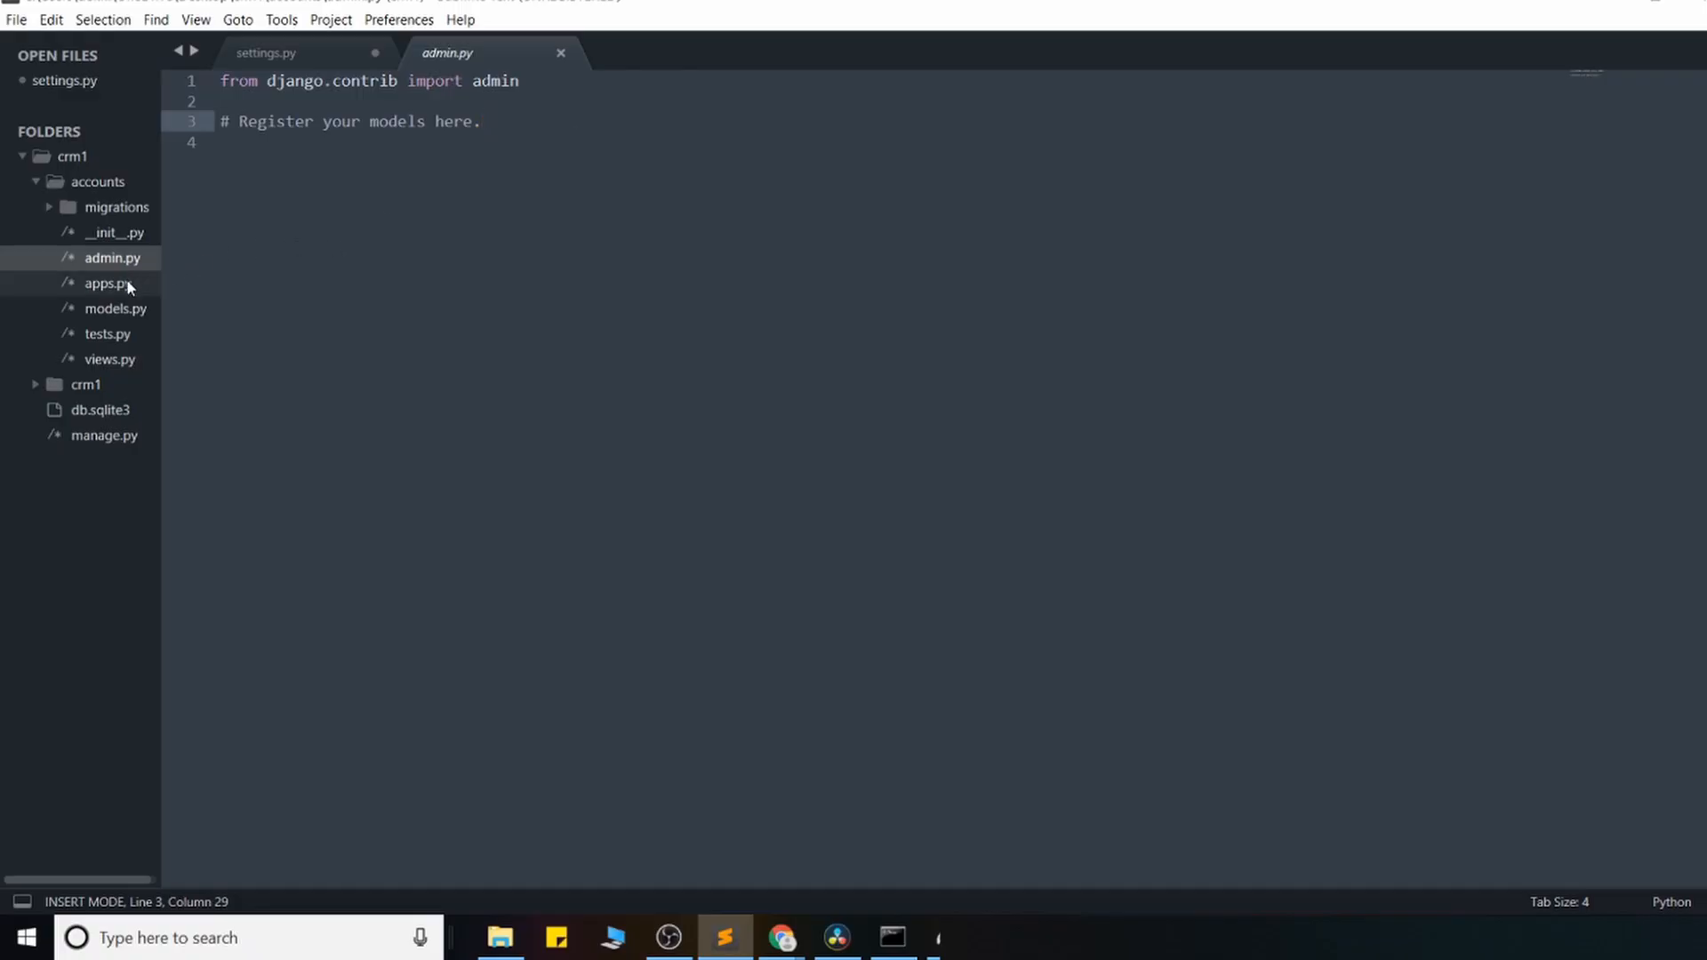
{"action": "left_click", "coordinate": [115, 309]}
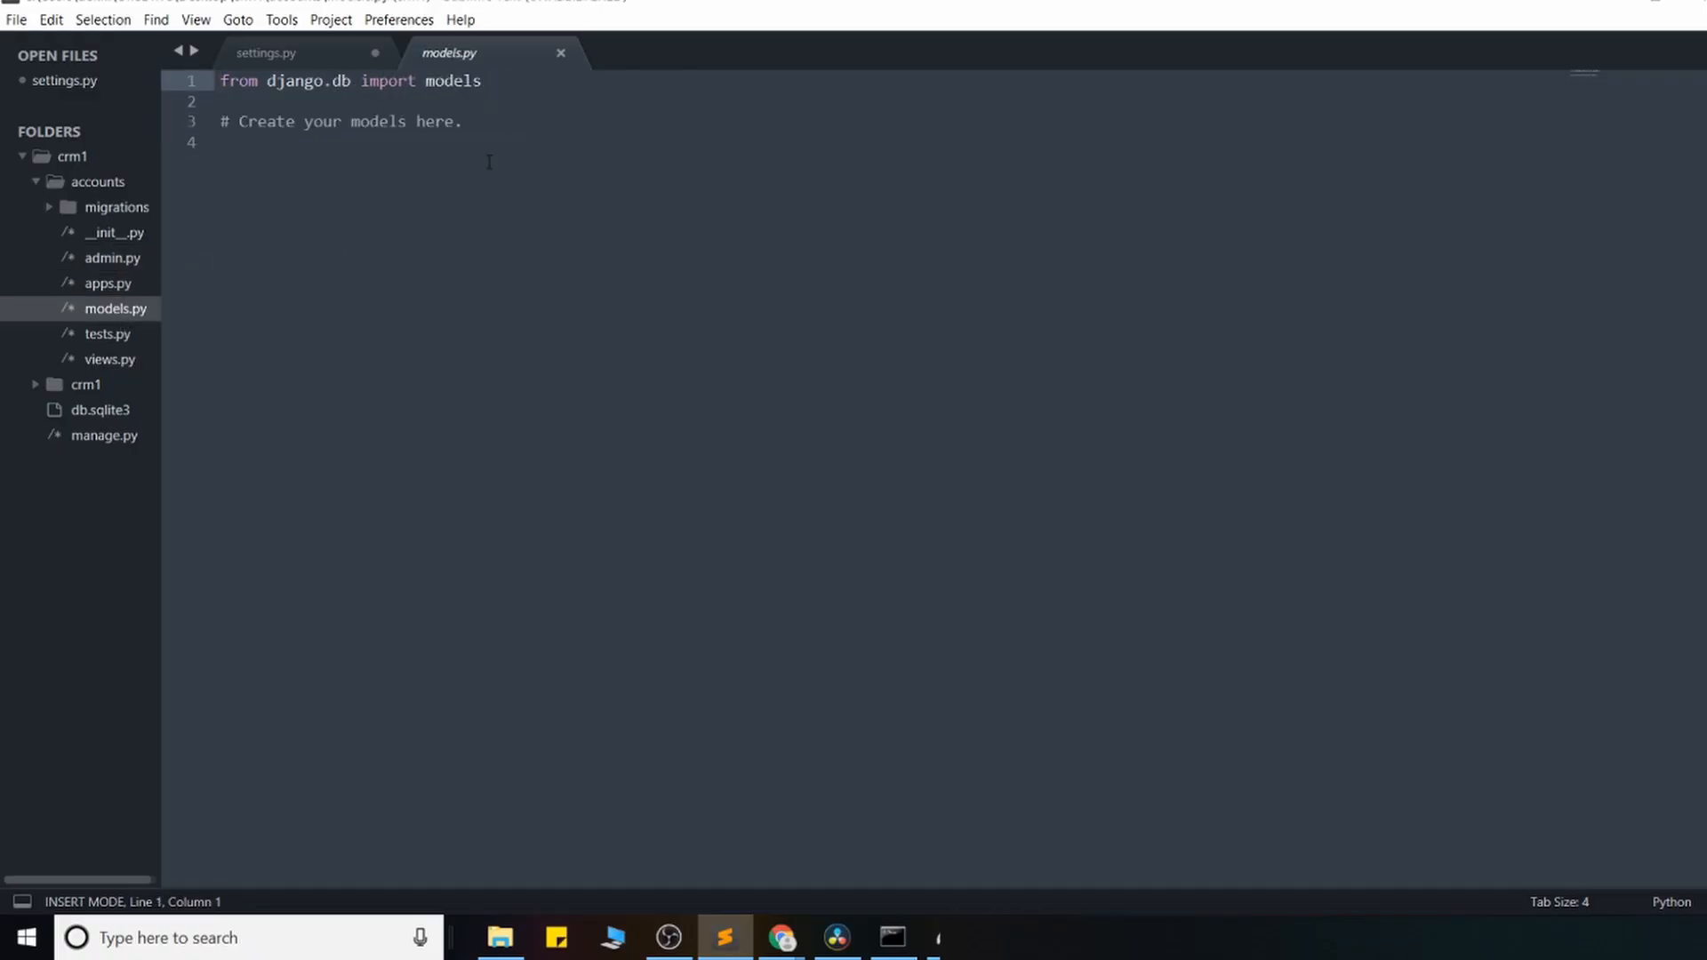
{"action": "left_click", "coordinate": [461, 121]}
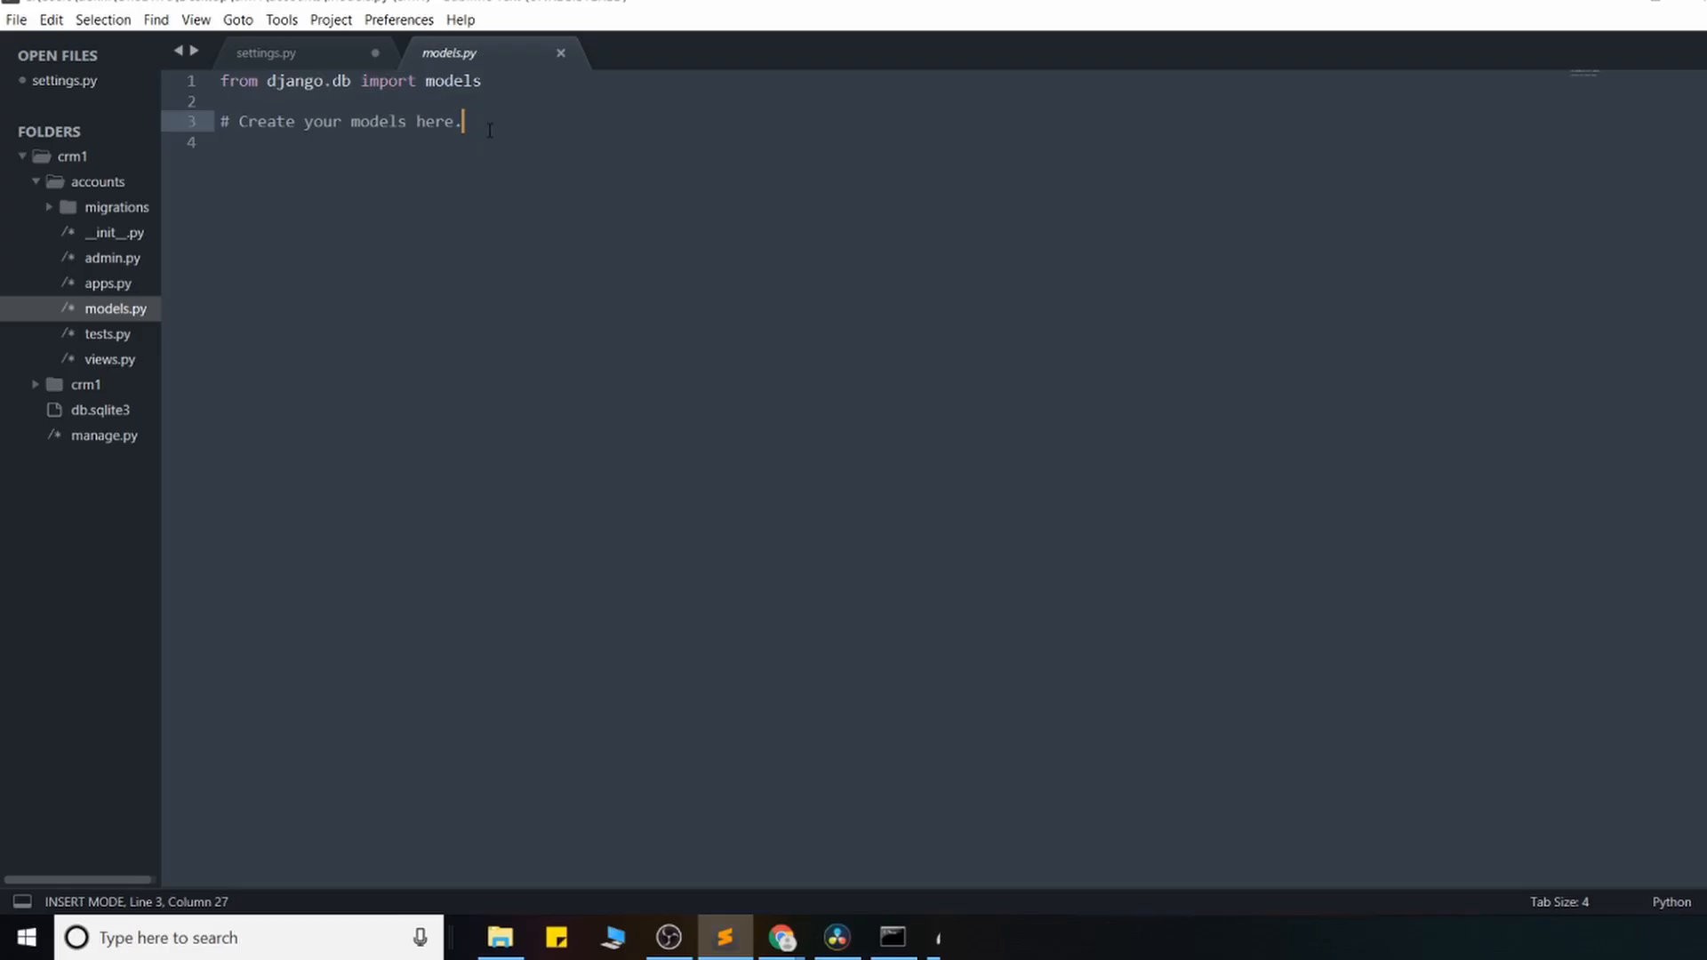
Step: View the accounts app's default views.py and leave it open
{"action": "left_click", "coordinate": [108, 359]}
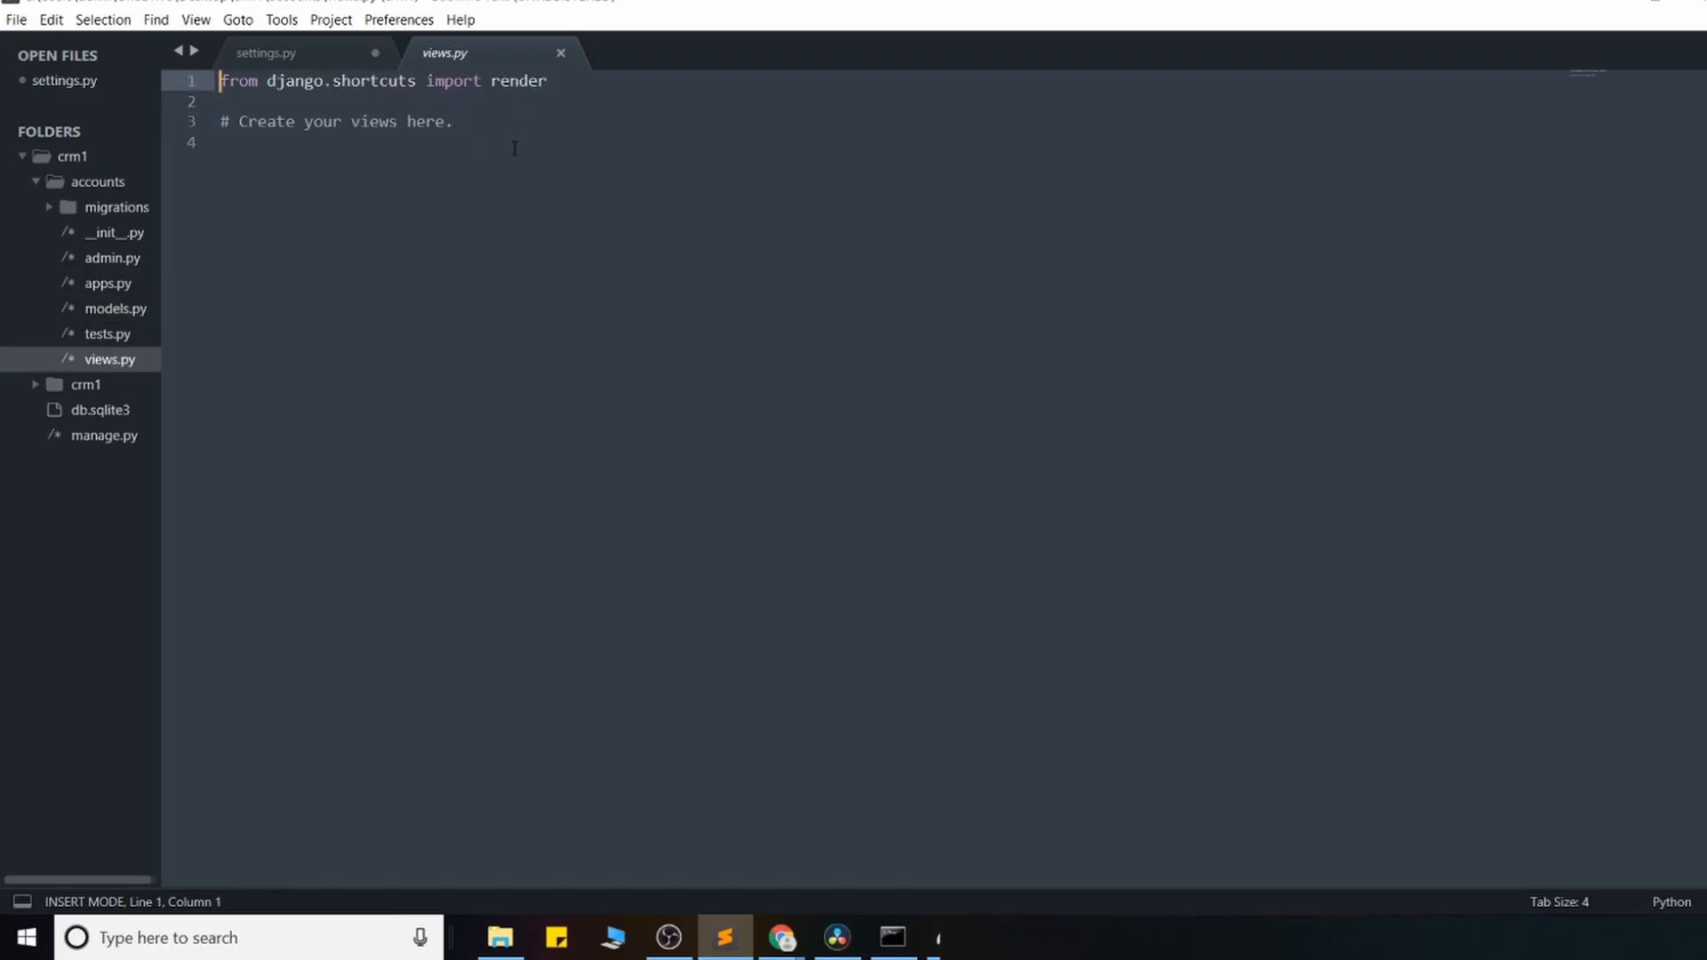
{"action": "left_click", "coordinate": [455, 120]}
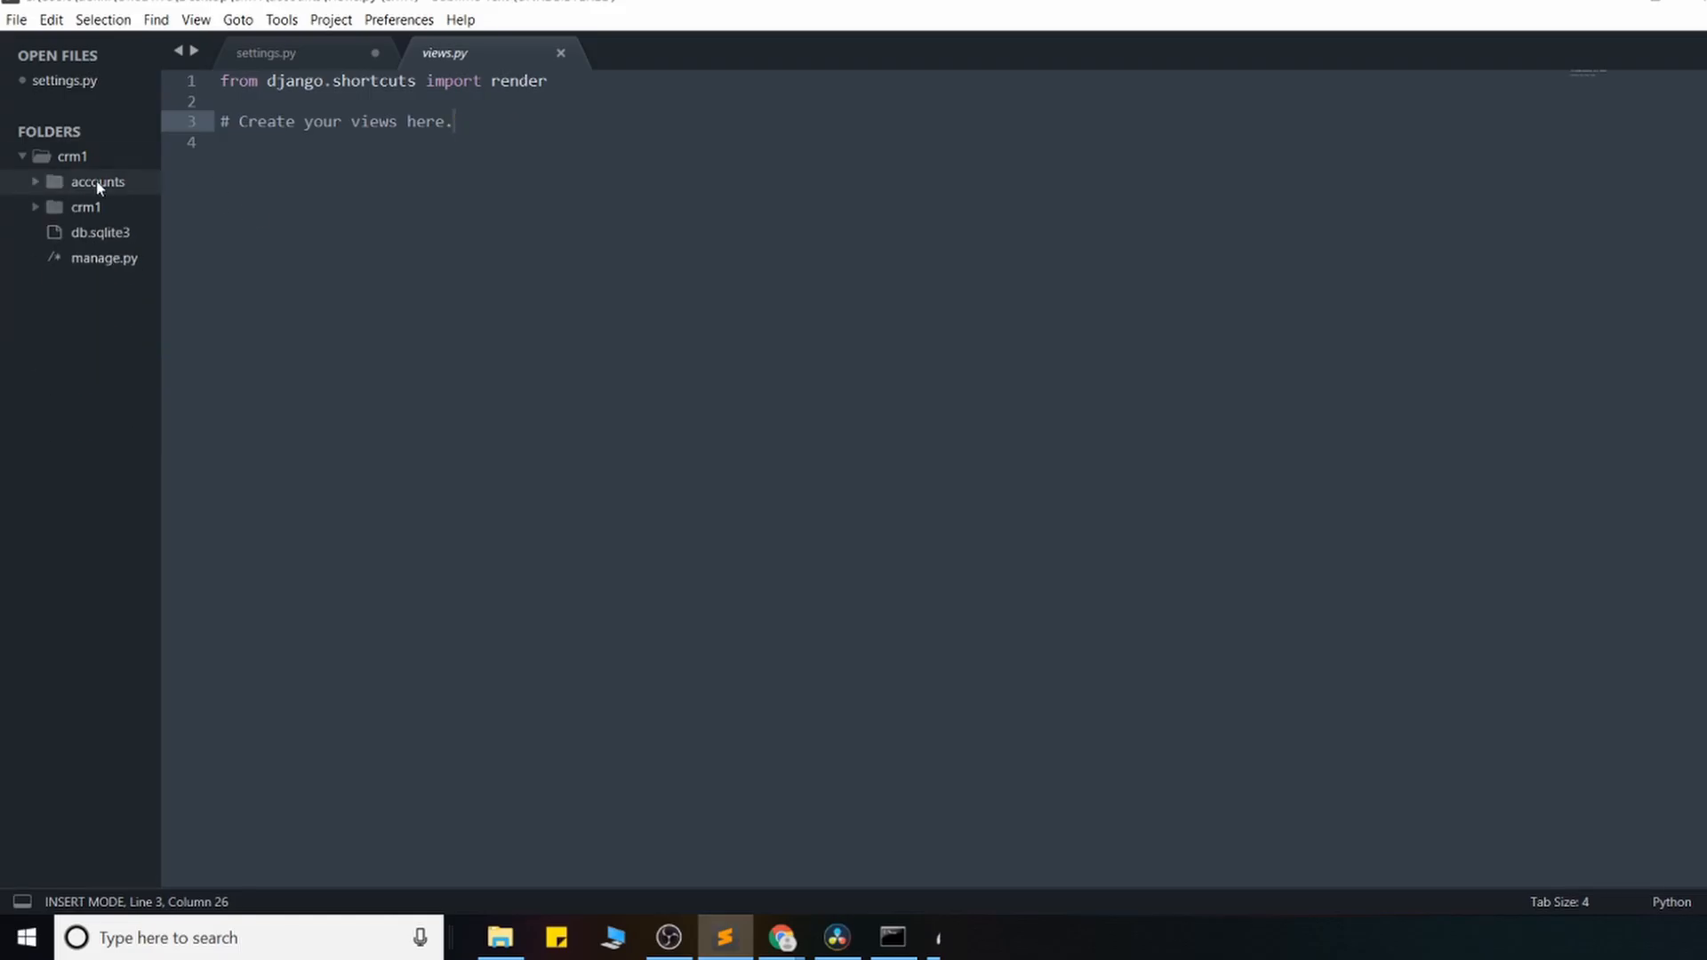
{"action": "left_click", "coordinate": [97, 181]}
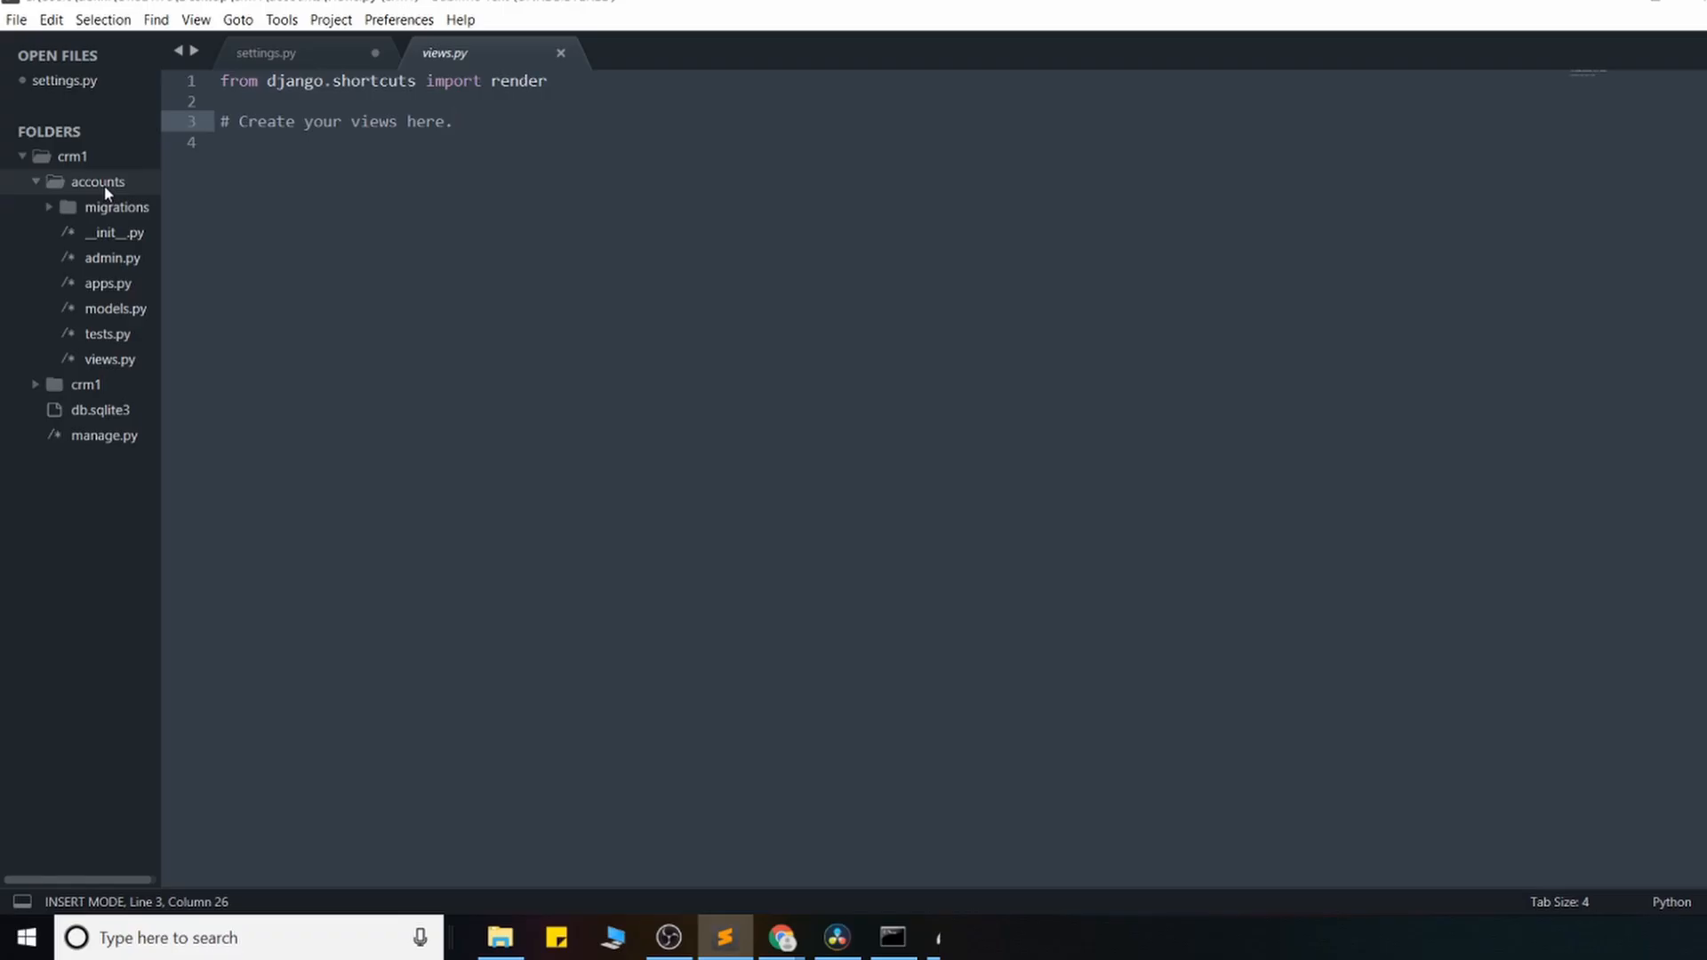
{"action": "left_click", "coordinate": [97, 181]}
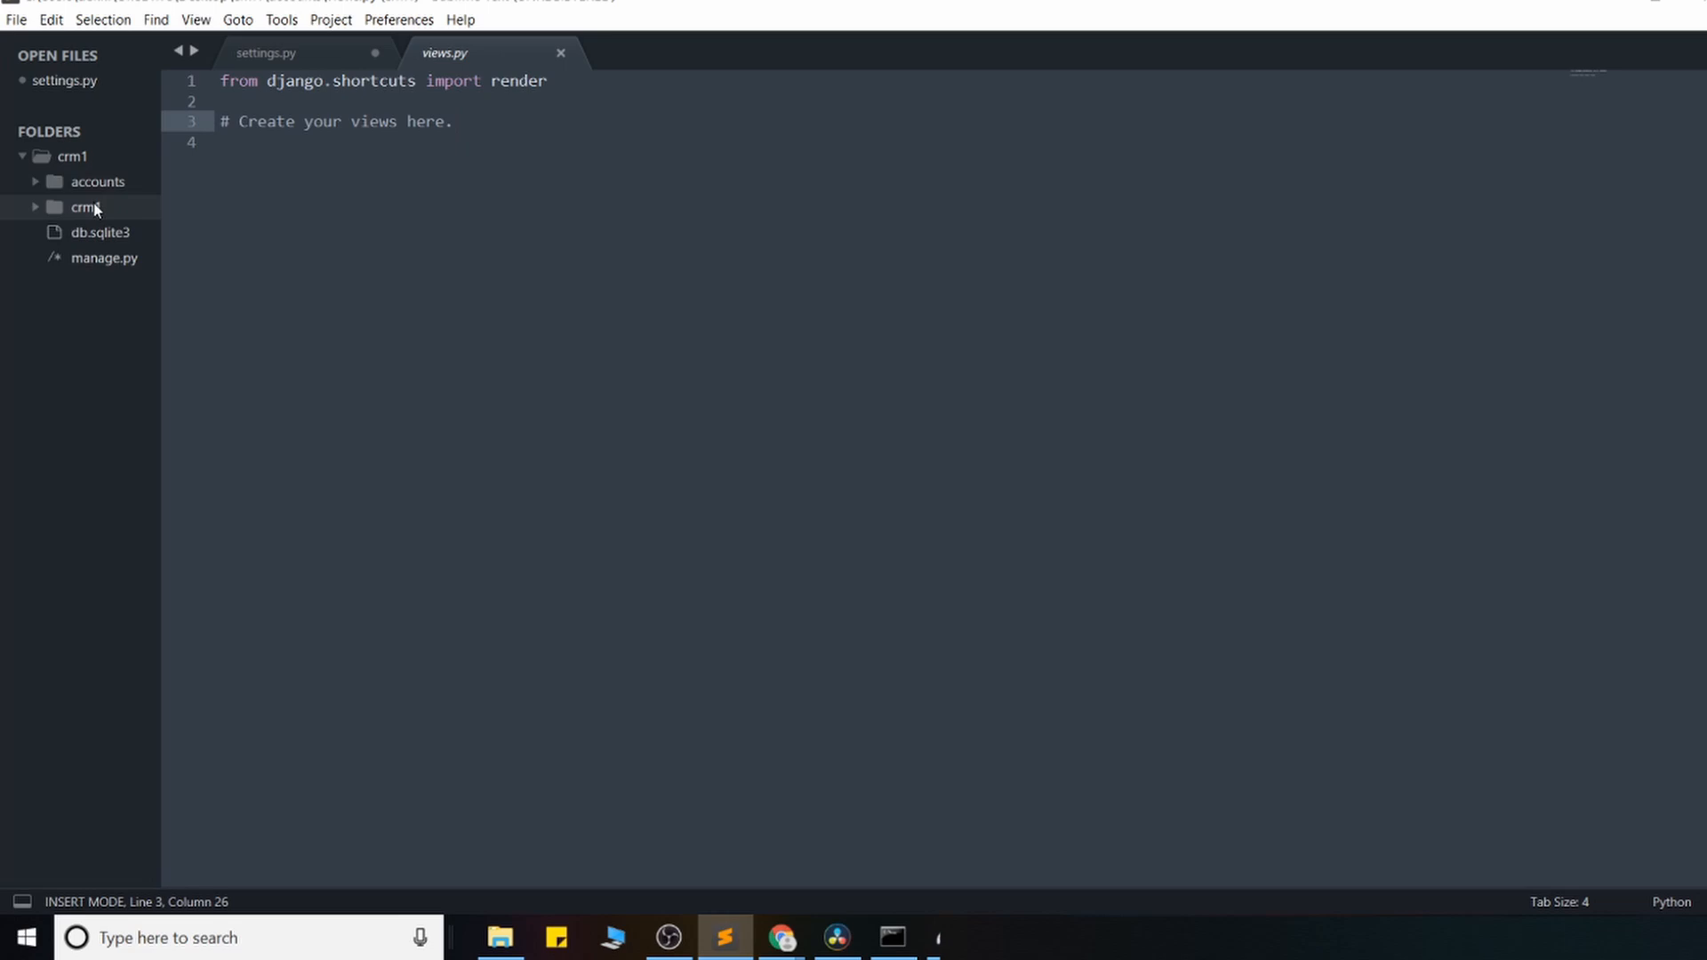
Step: Add 'accounts', after 'django.contrib.staticfiles' in settings.py's INSTALLED_APPS
{"action": "left_click", "coordinate": [266, 52]}
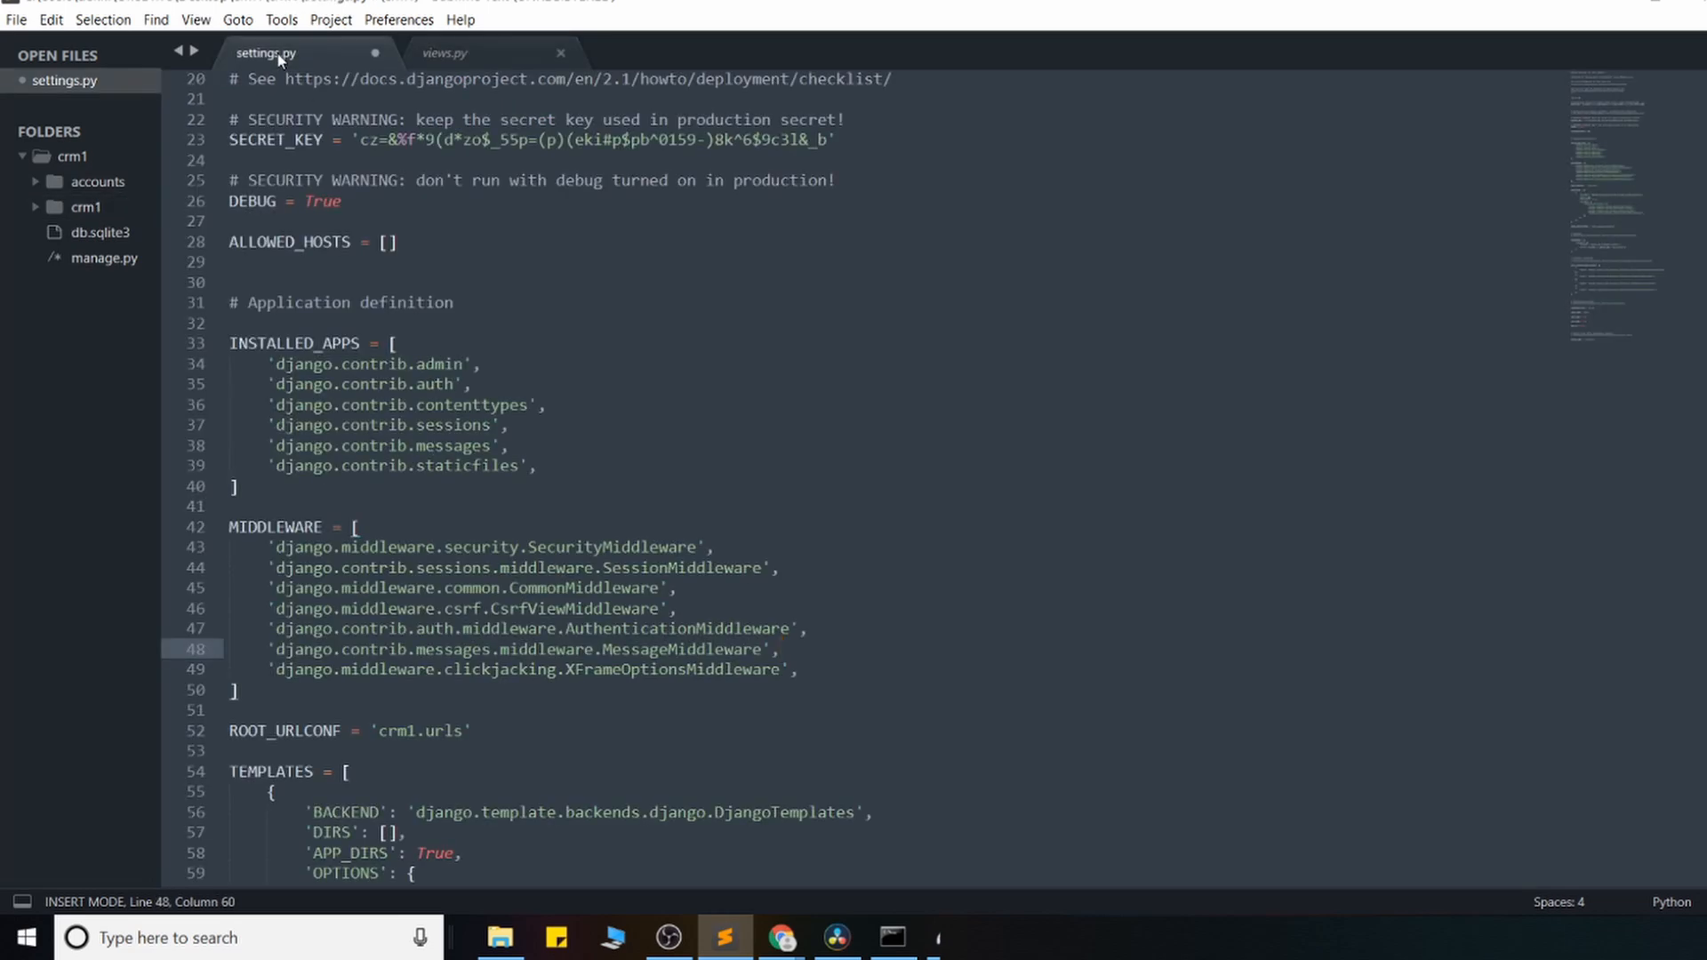
{"action": "left_click", "coordinate": [565, 465]}
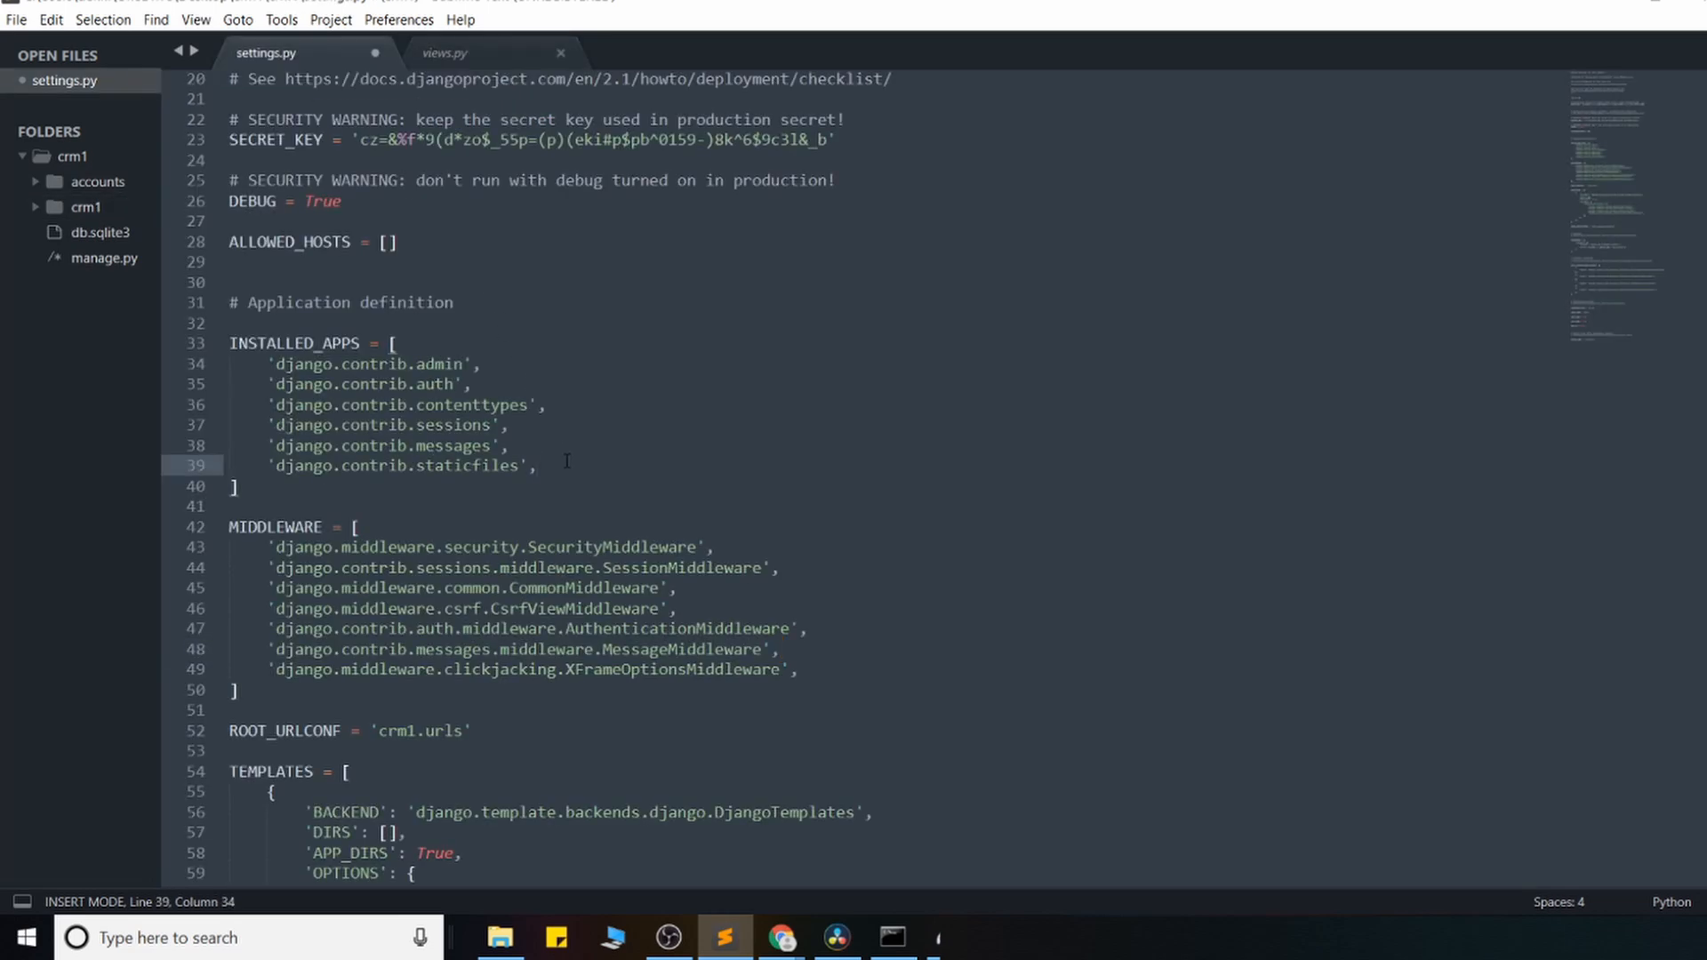
{"action": "key", "text": "enter"}
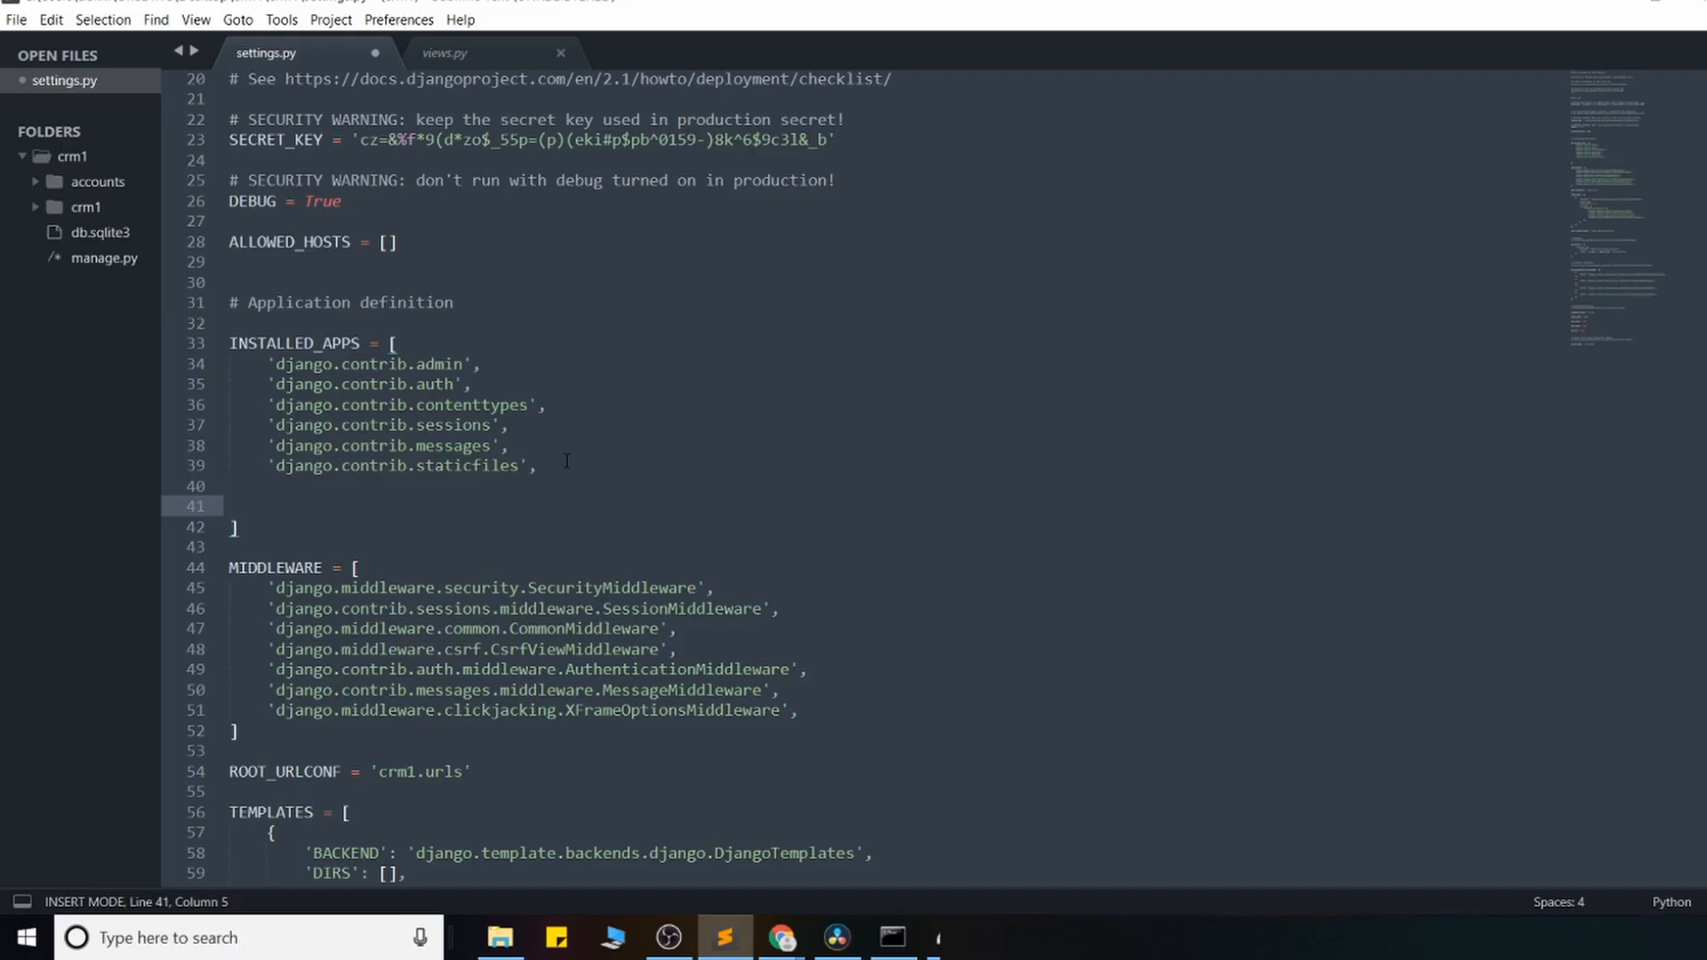
{"action": "type", "text": "'',"}
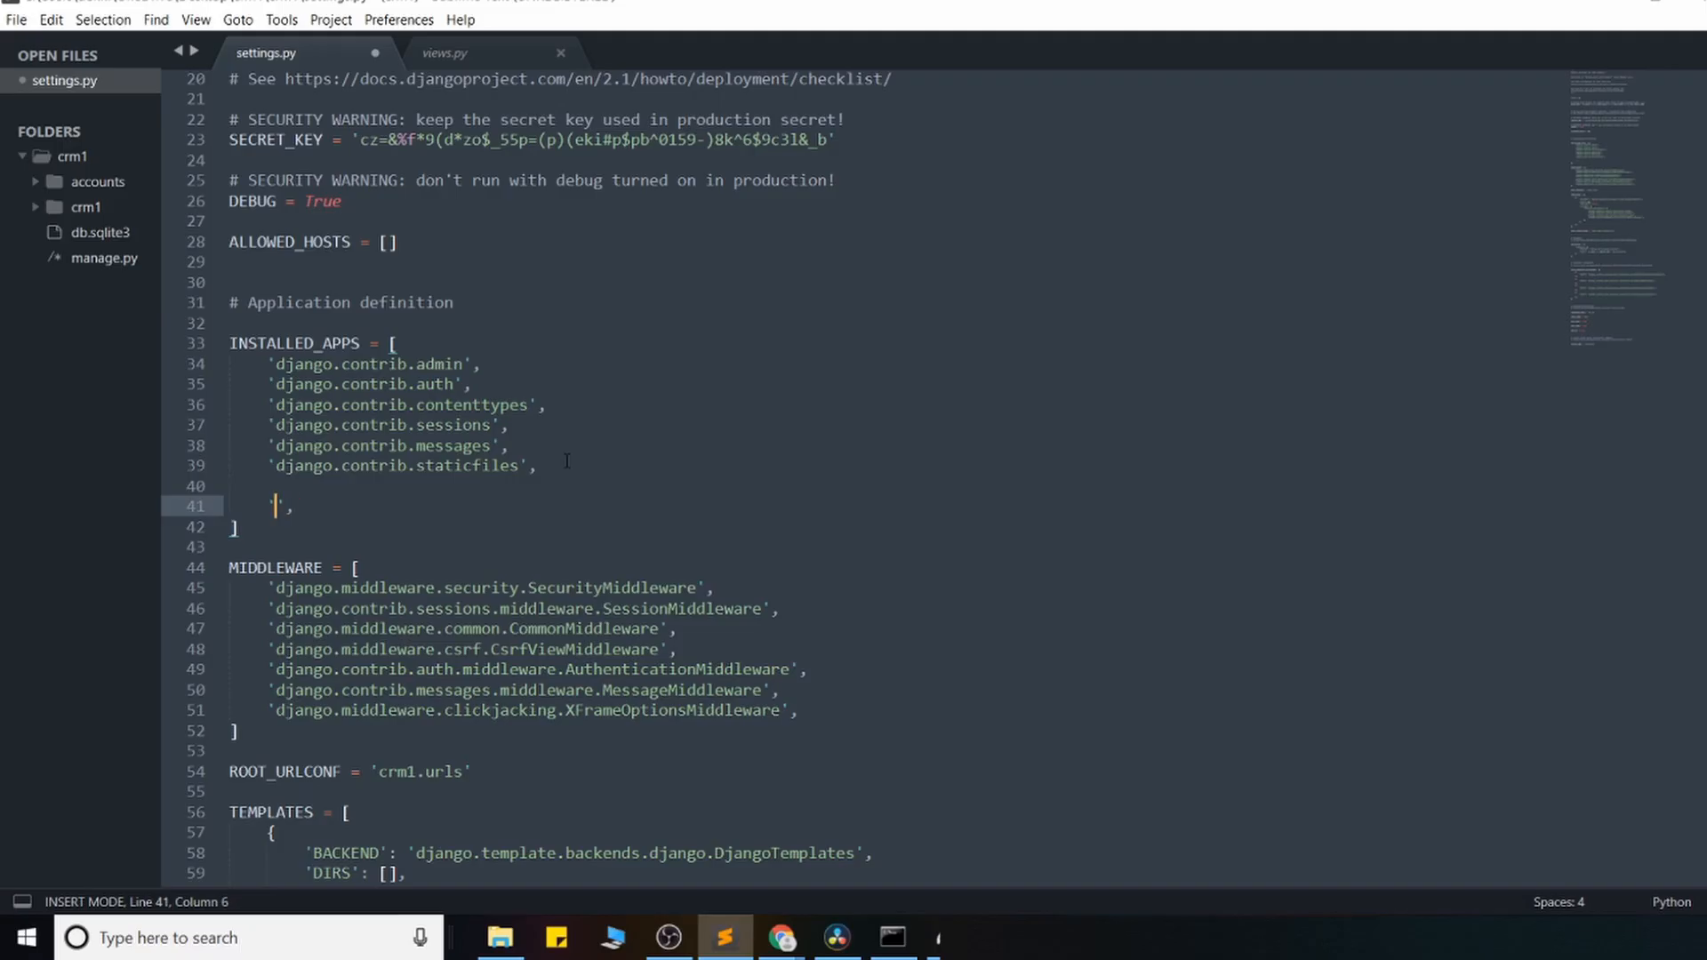
{"action": "type", "text": "accounts"}
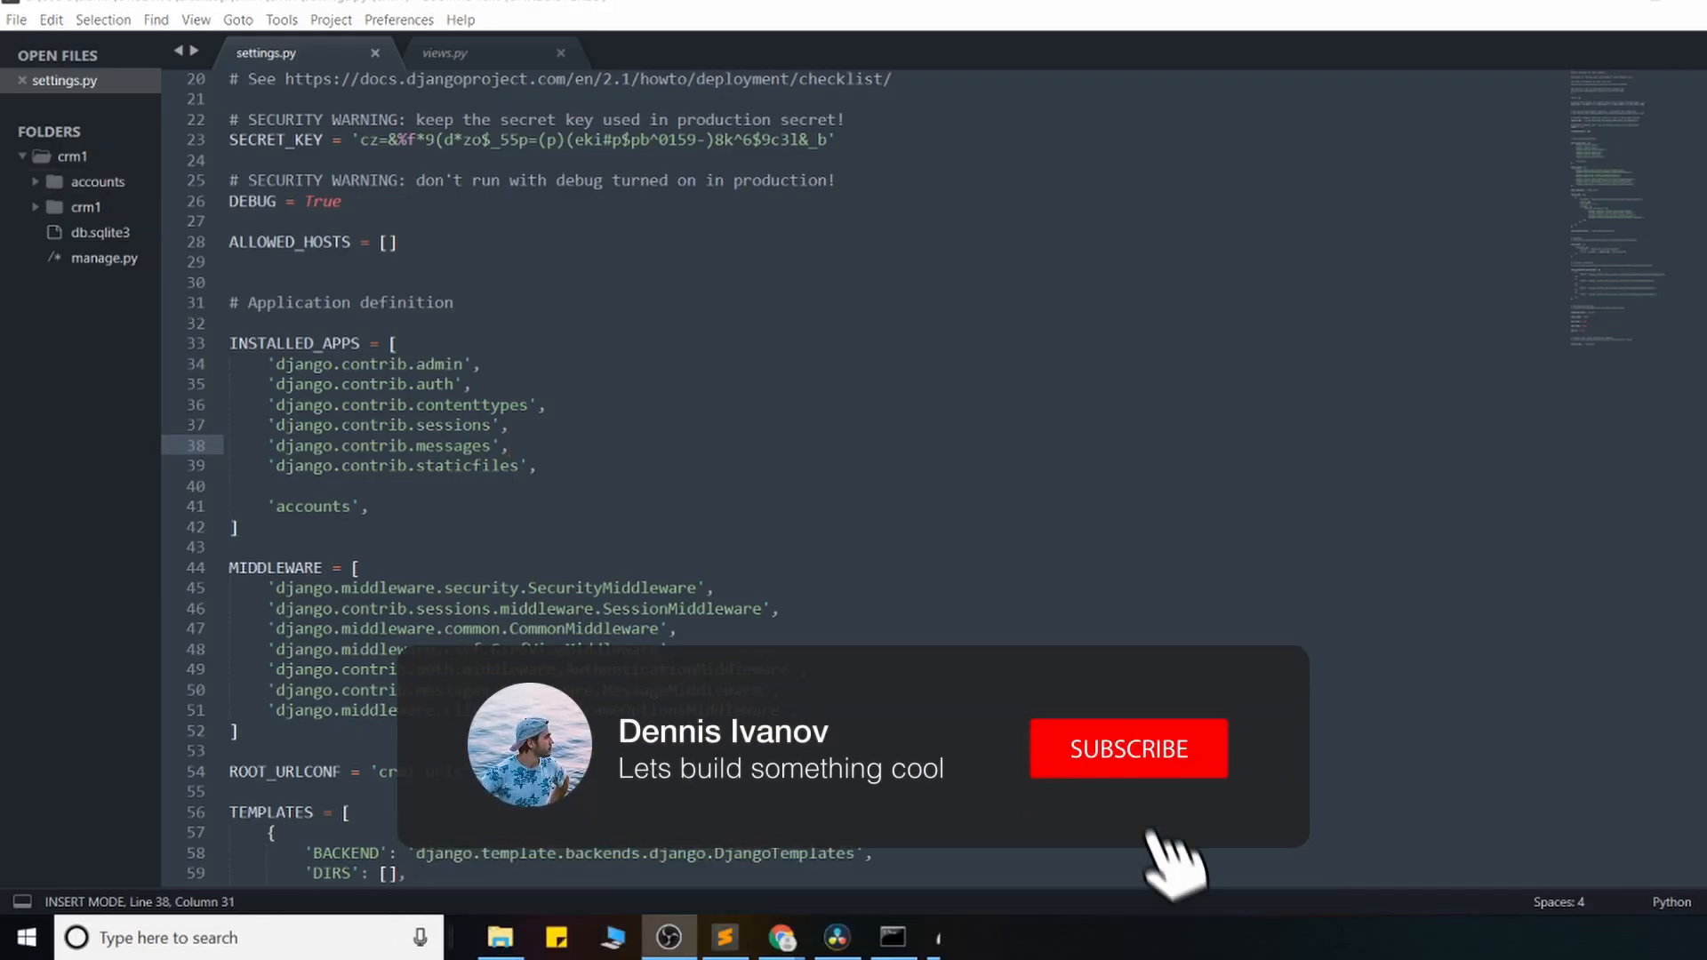
{"action": "left_click", "coordinate": [1128, 748]}
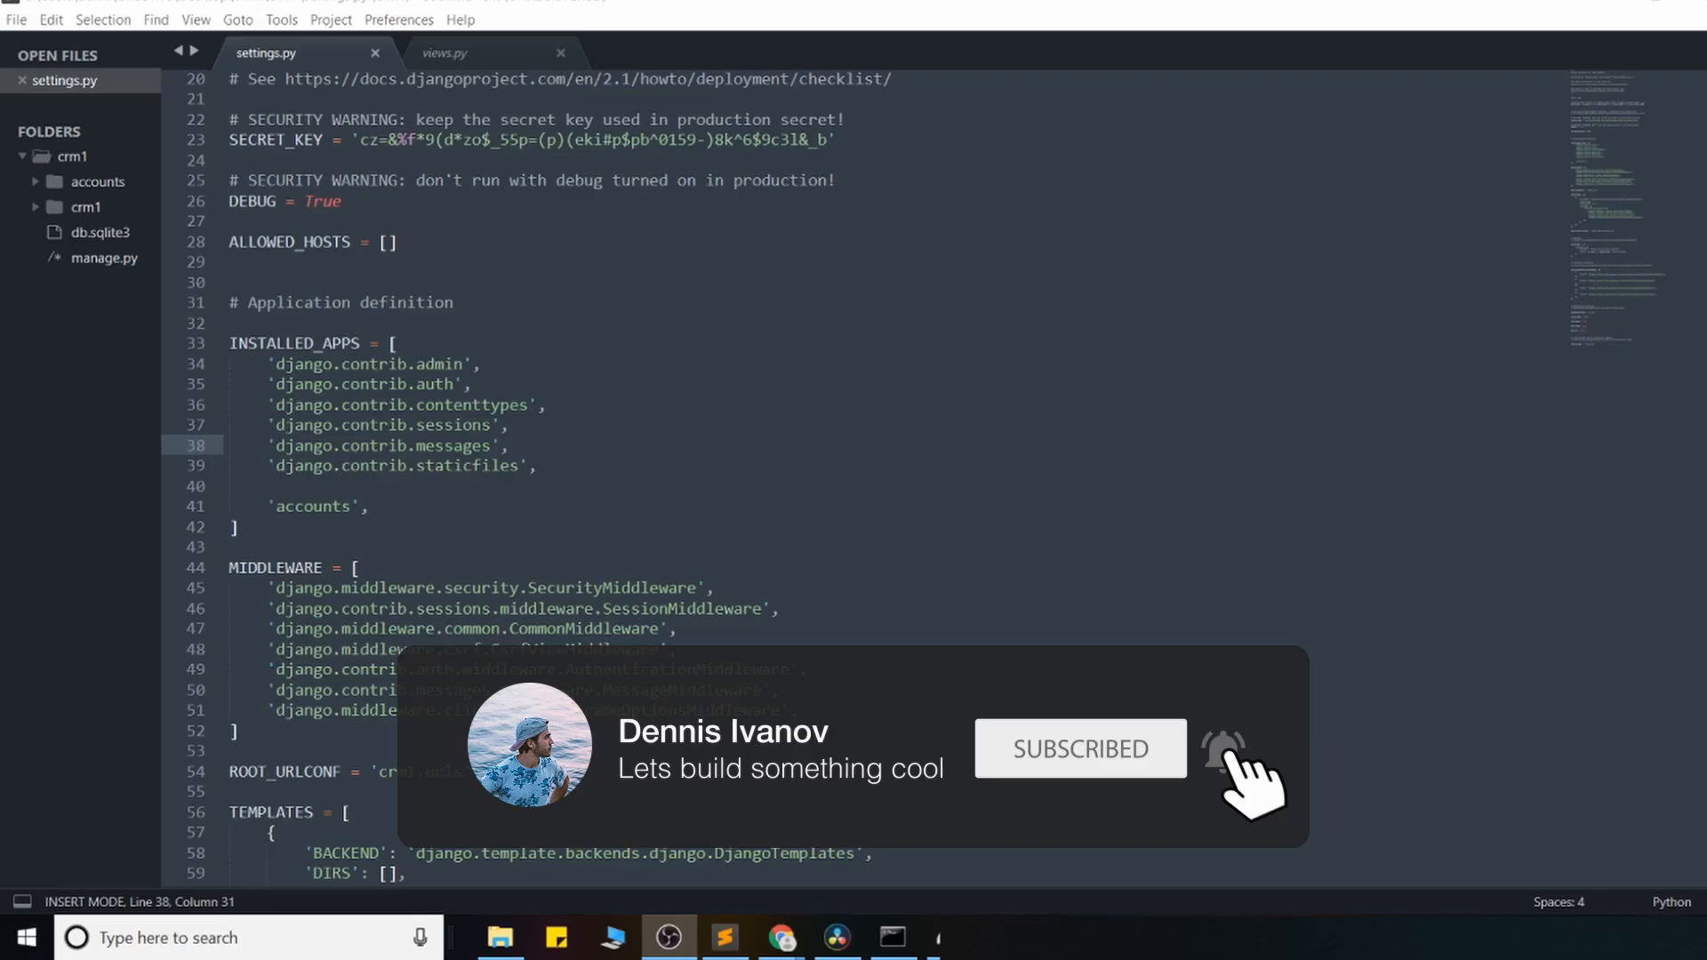